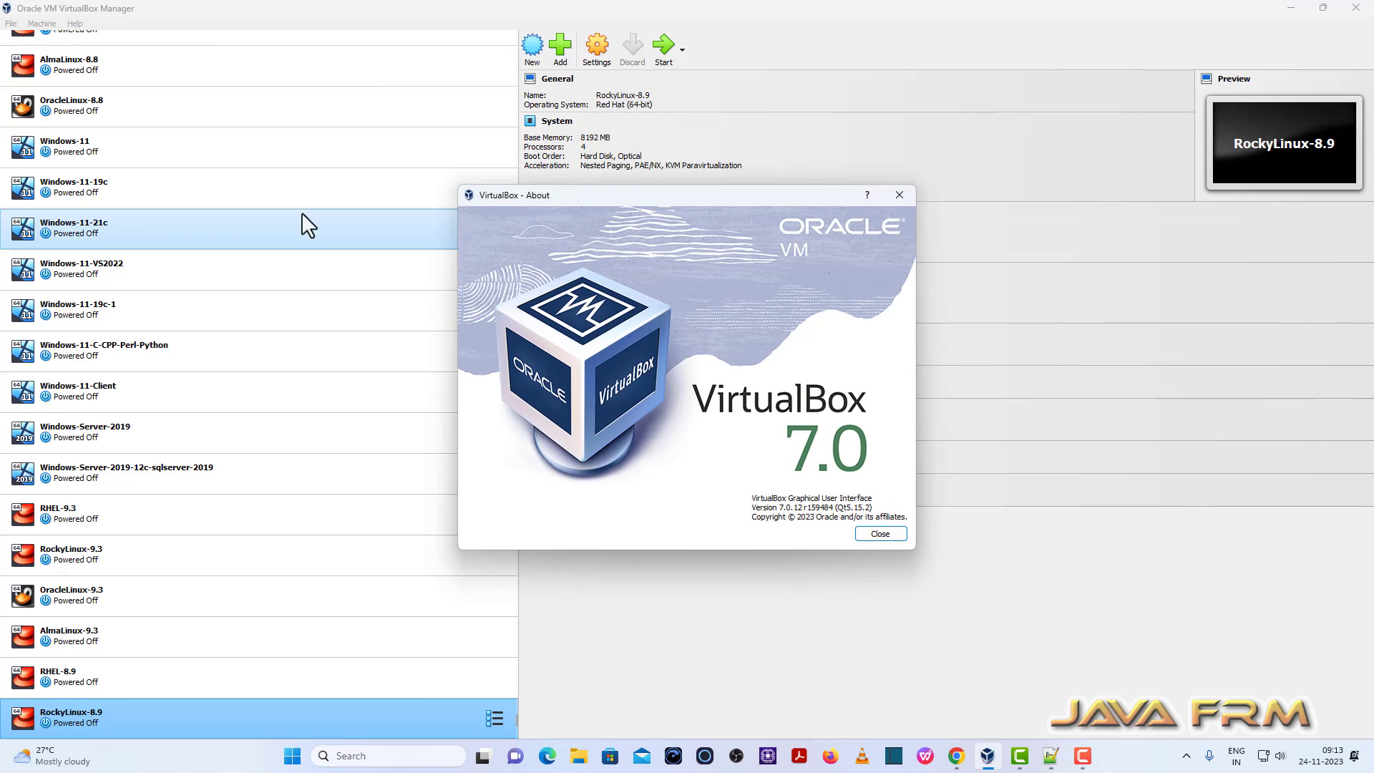
mouse_move(805, 548)
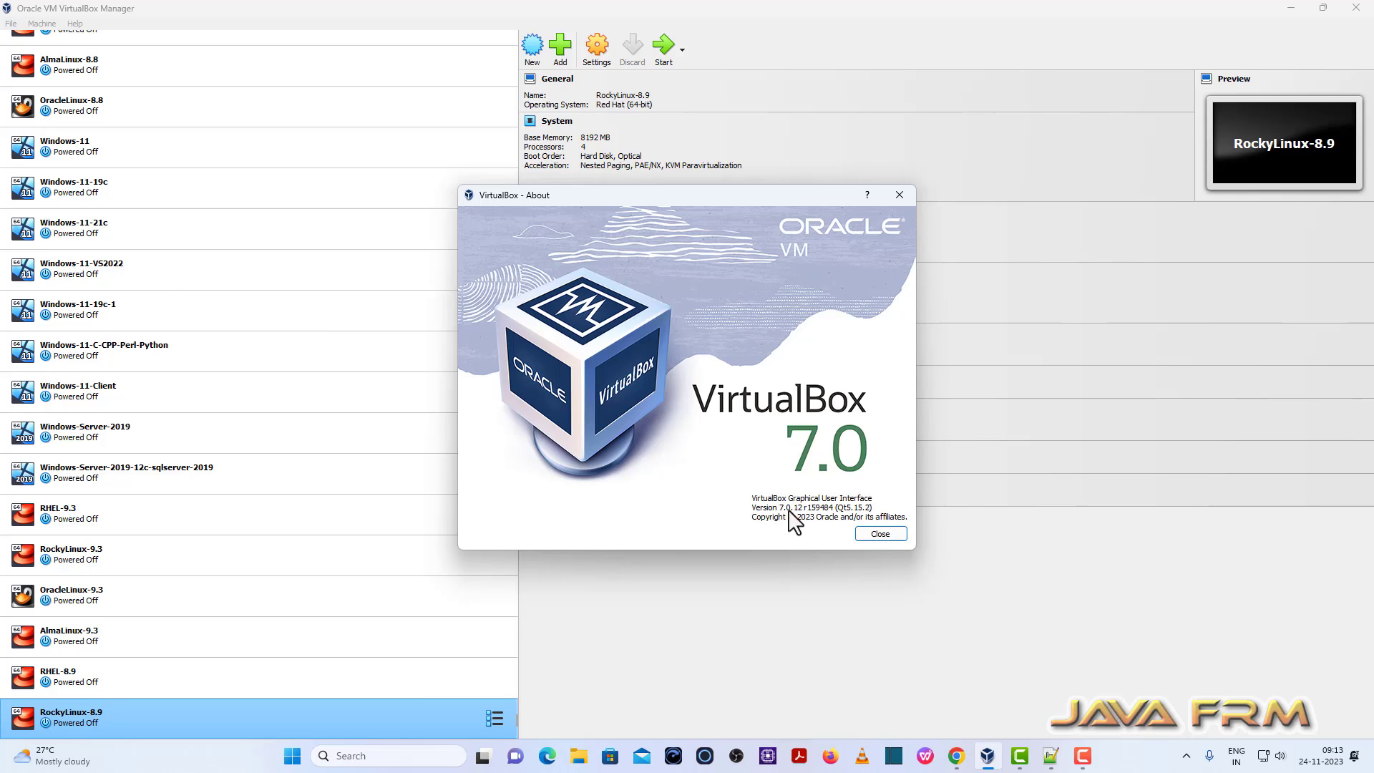
mouse_move(848, 525)
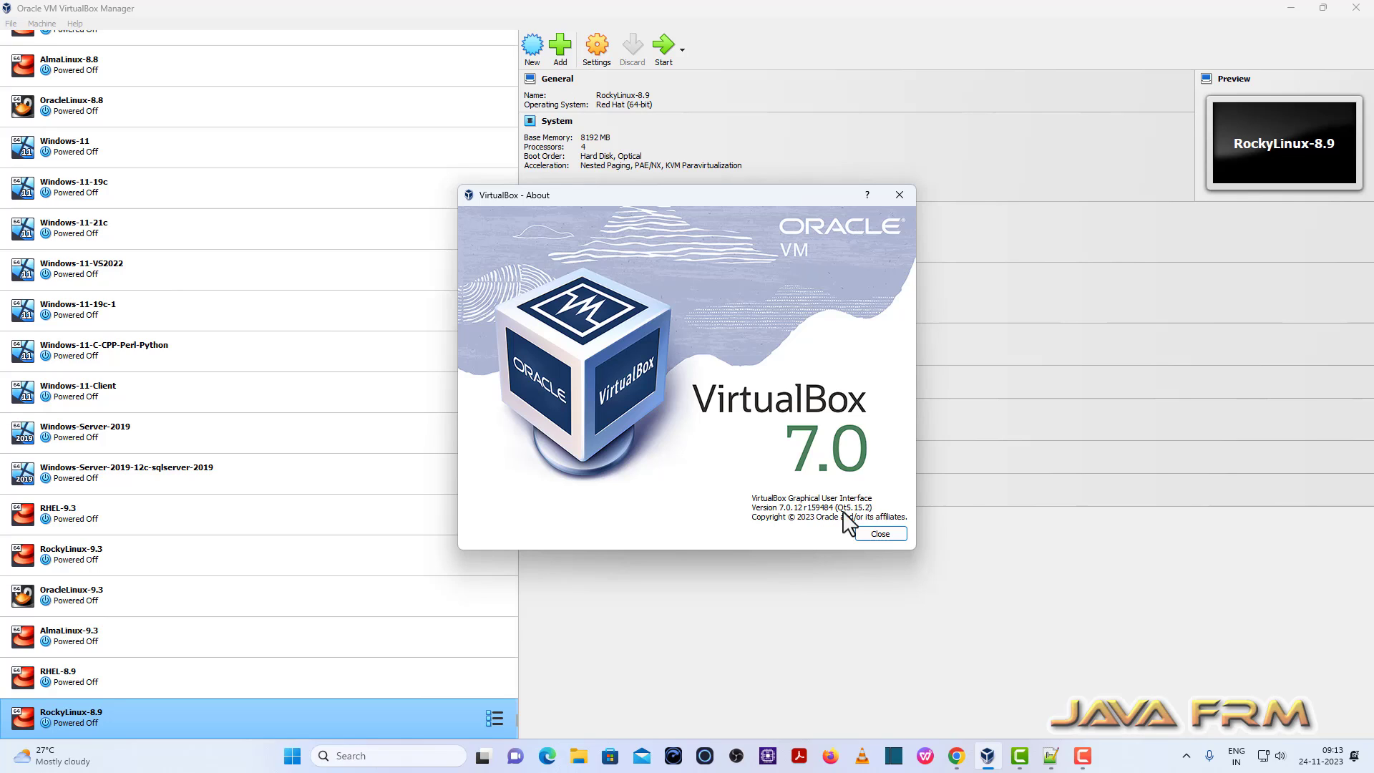
Close the VirtualBox 7.0.12 About window to return to the RockyLinux-8.9 details
left_click(880, 534)
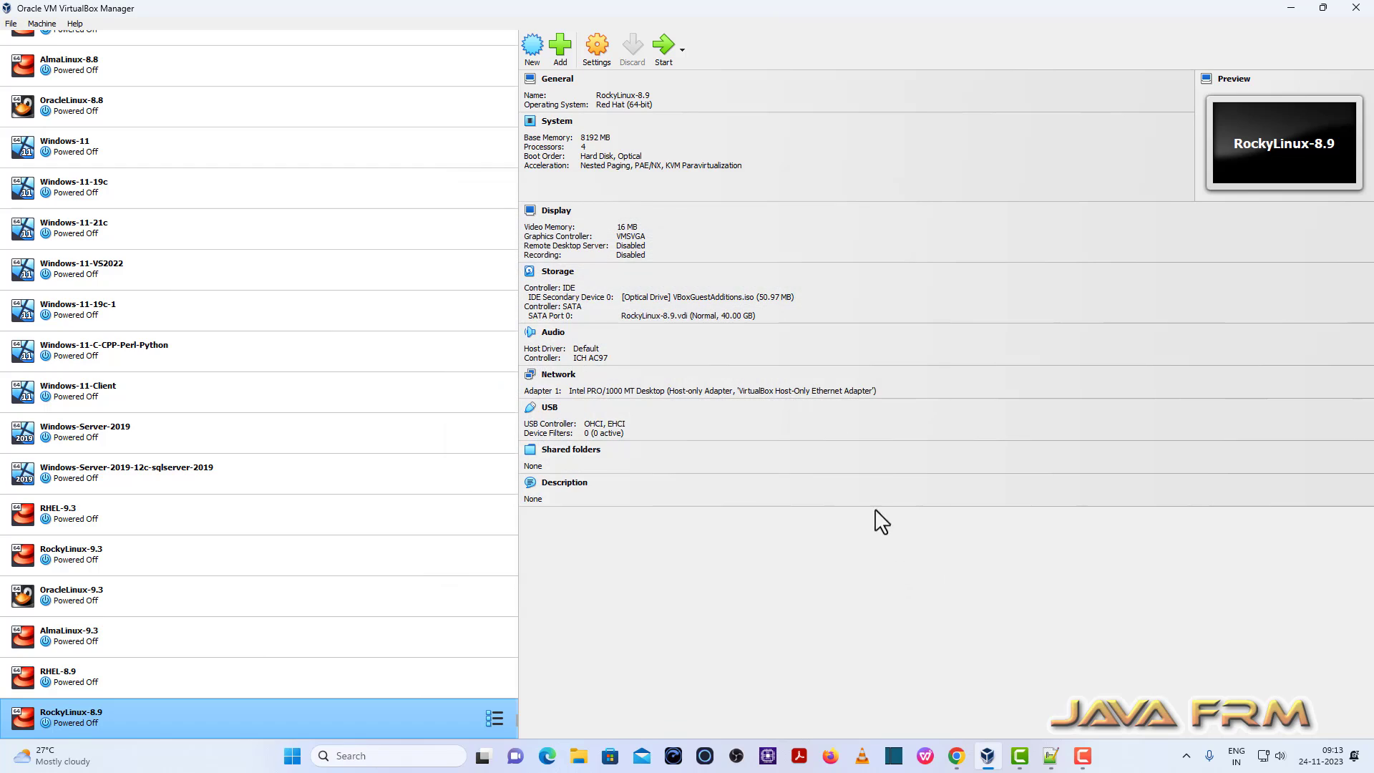
Start a new virtual machine named OracleLinux-8.9, typed as Oracle Linux 64-bit
left_click(532, 45)
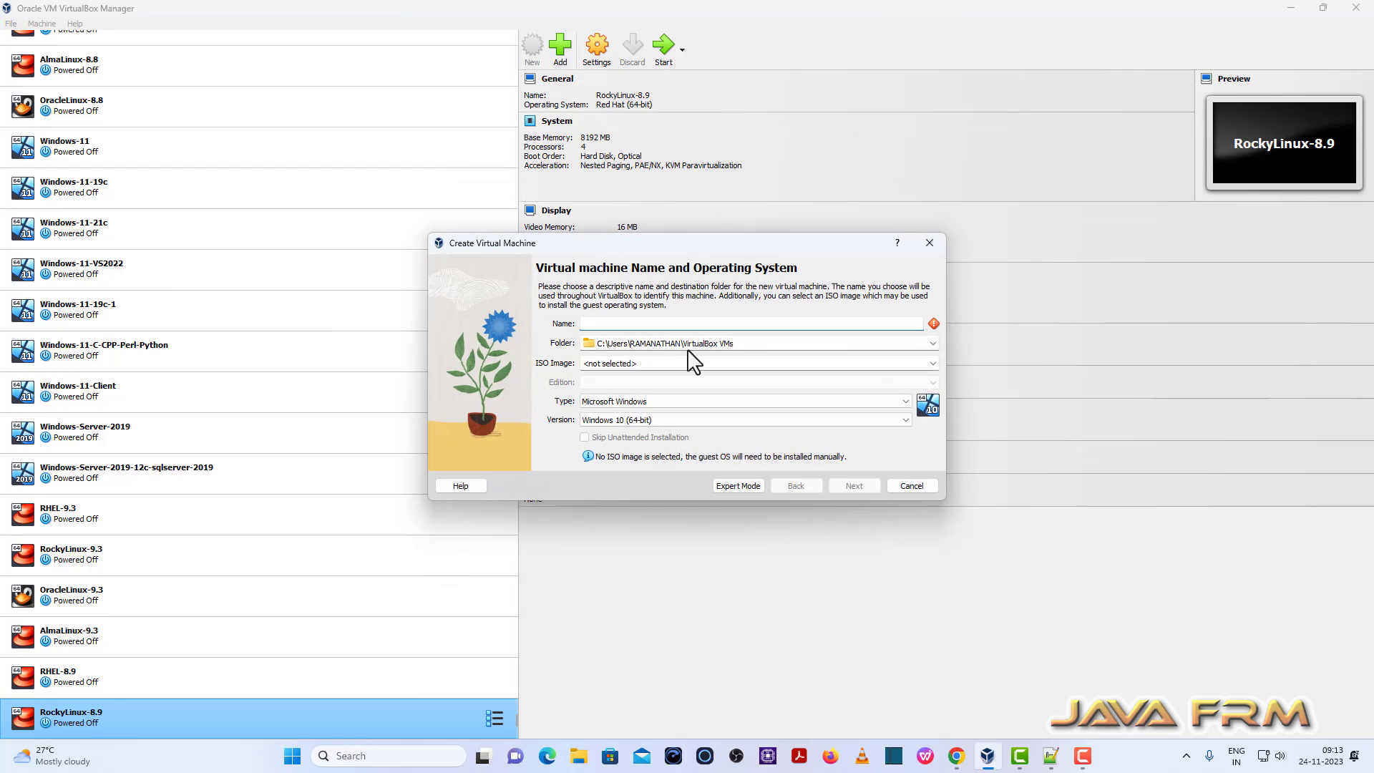
type("OracleLinu")
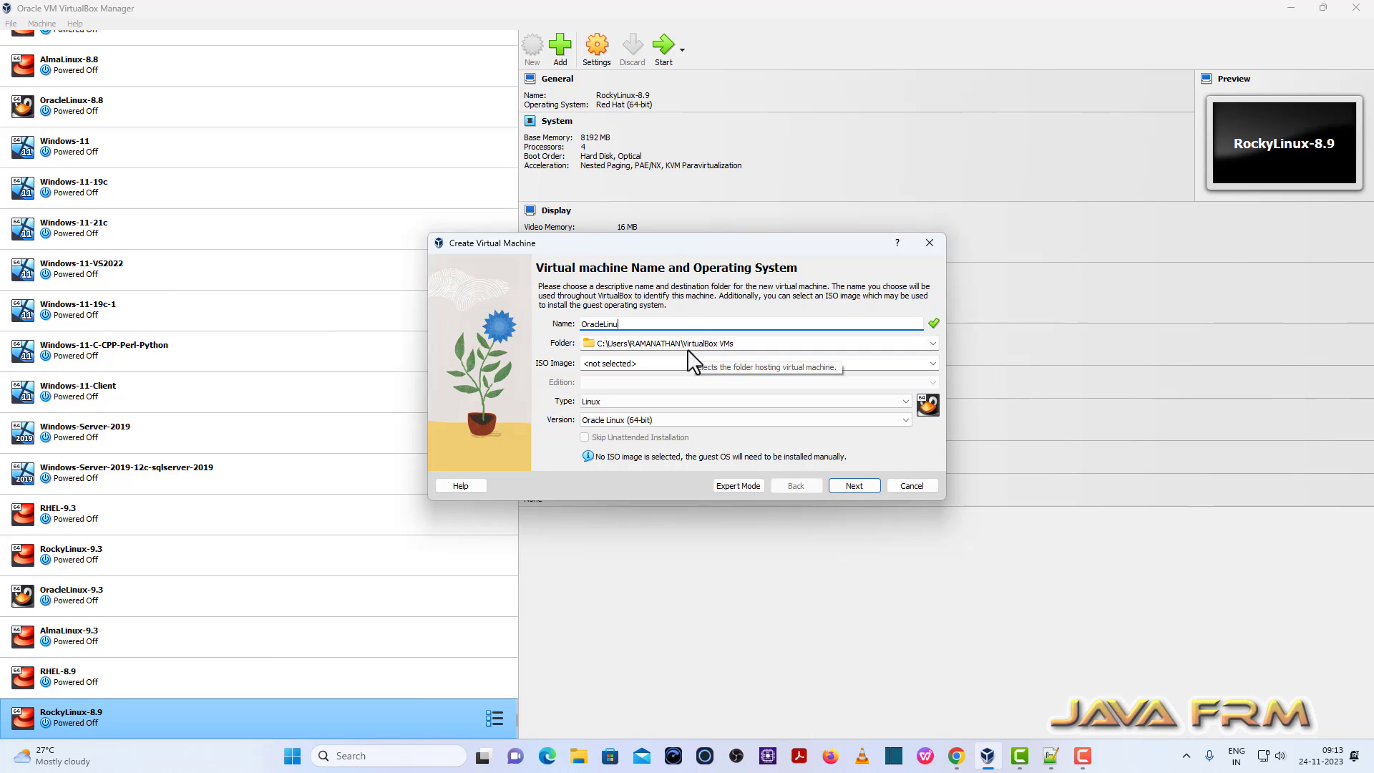
type("x-8.9")
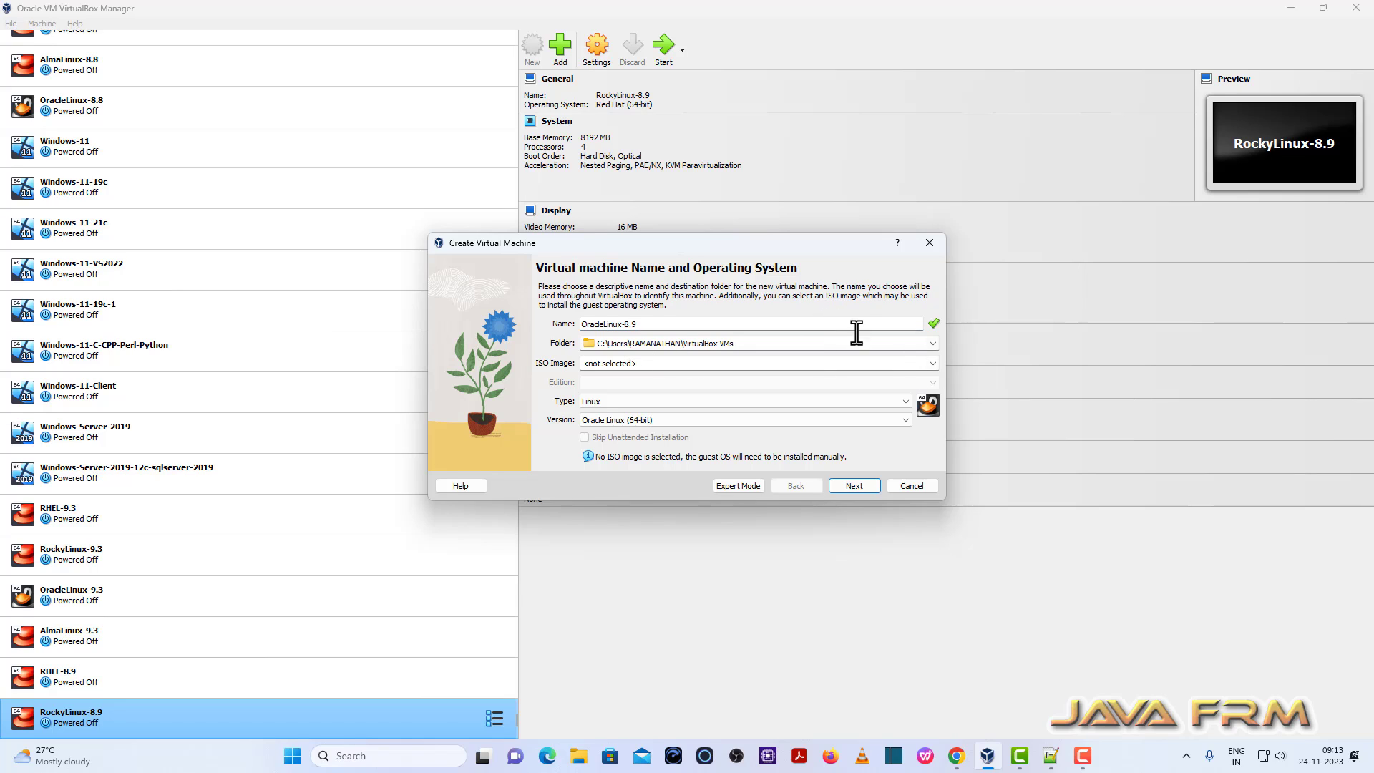
Set the machine folder to E:\VirtualBox-VMs and bring up the ISO image choices
left_click(932, 342)
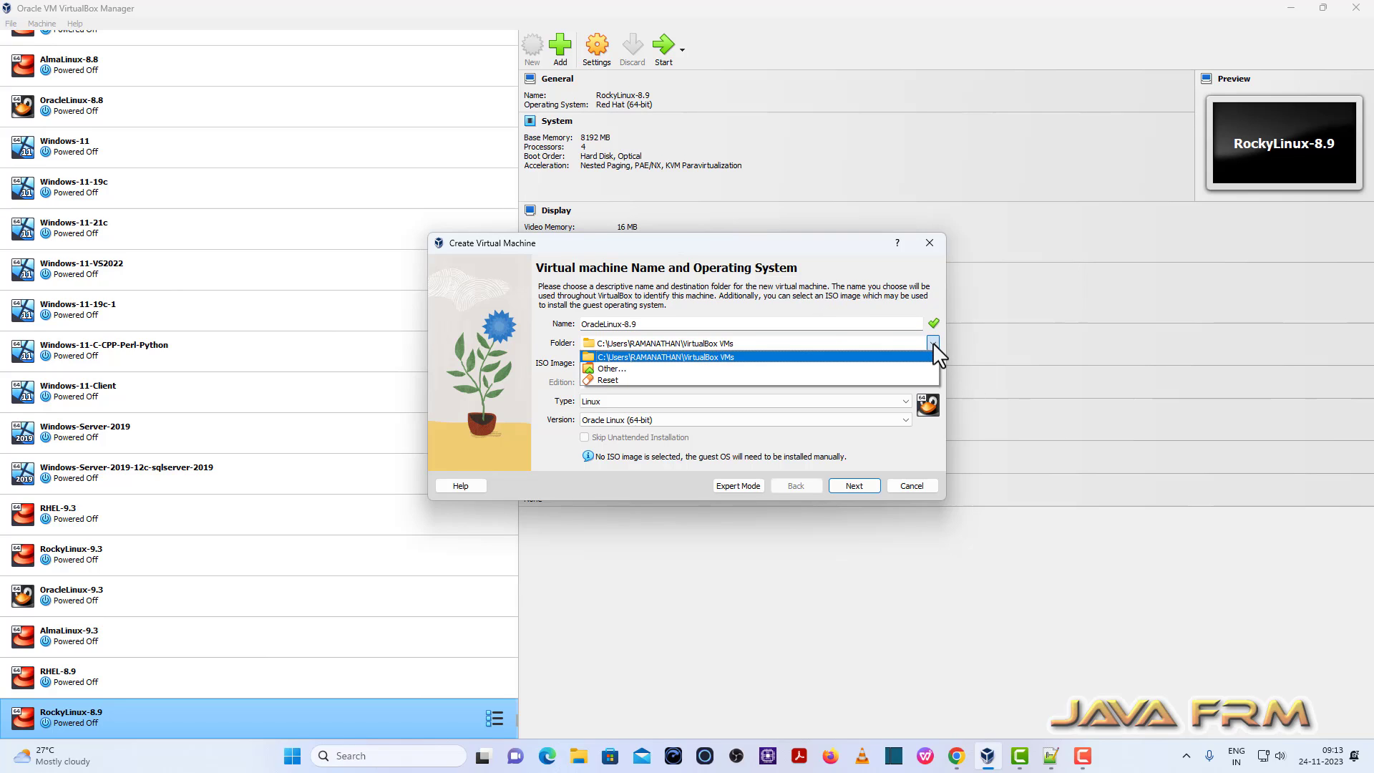
left_click(609, 368)
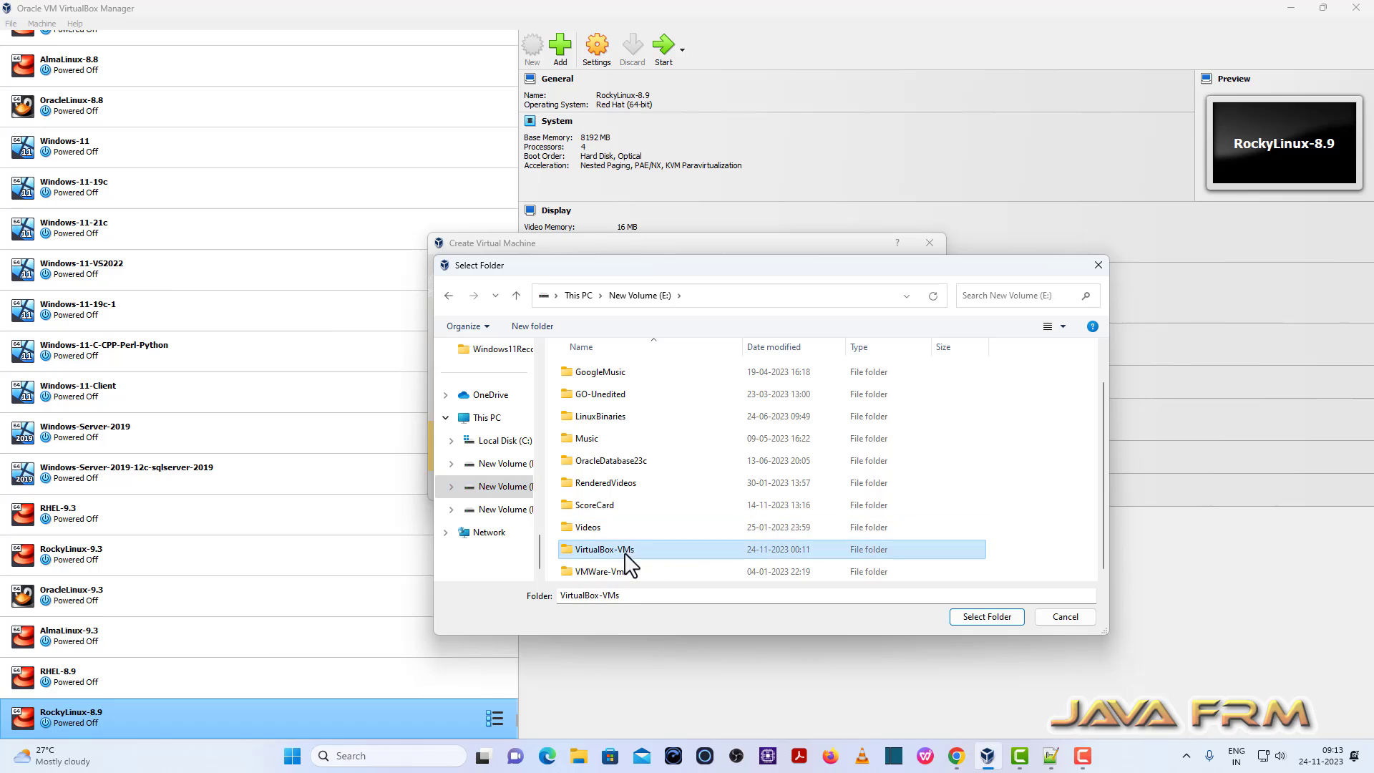
left_click(986, 616)
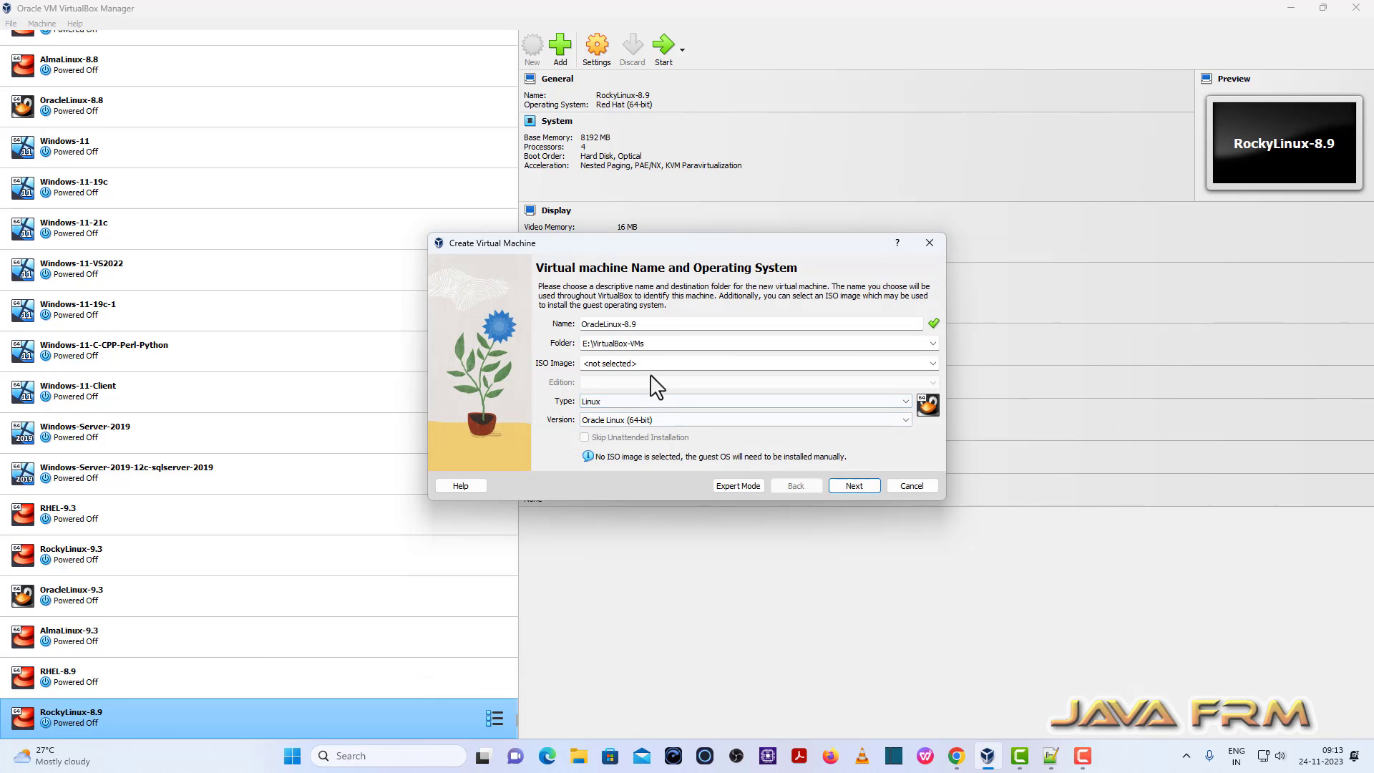
left_click(932, 364)
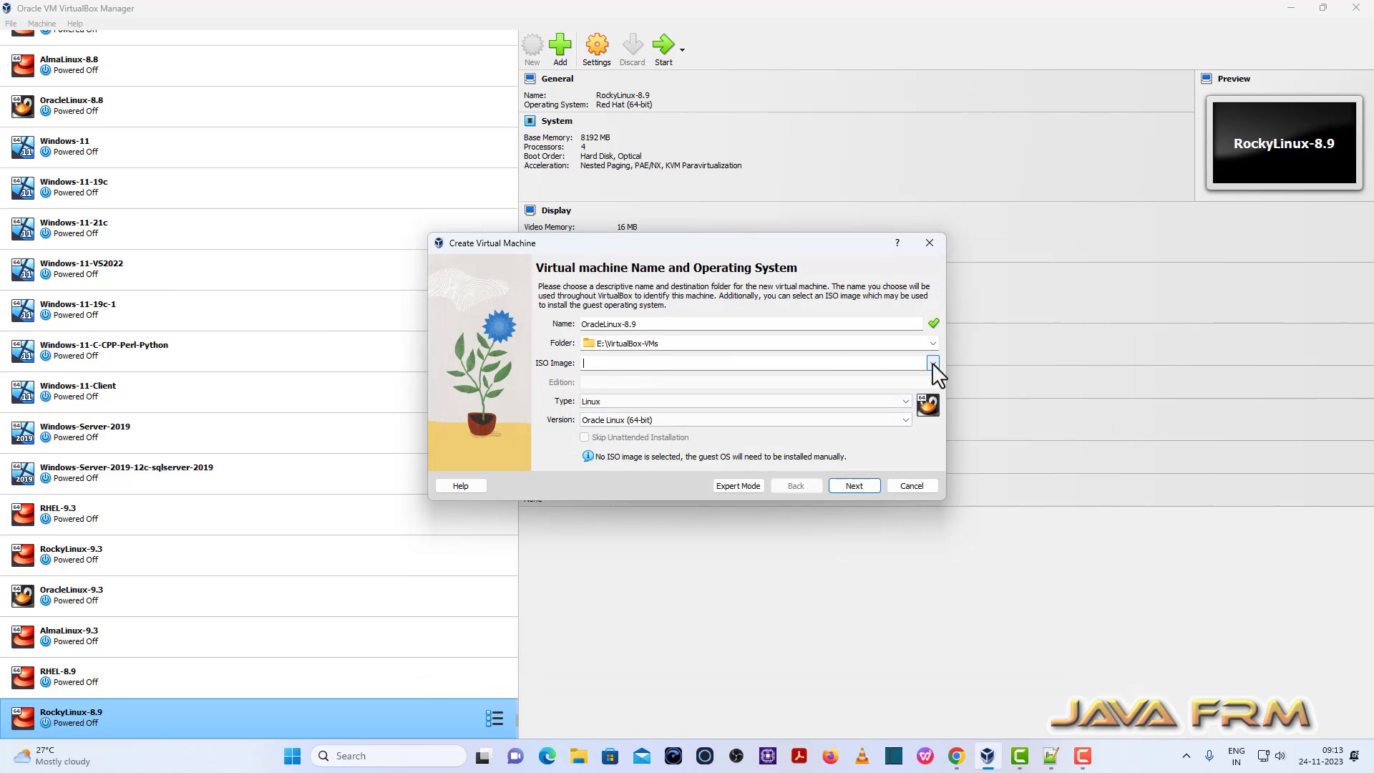
left_click(932, 362)
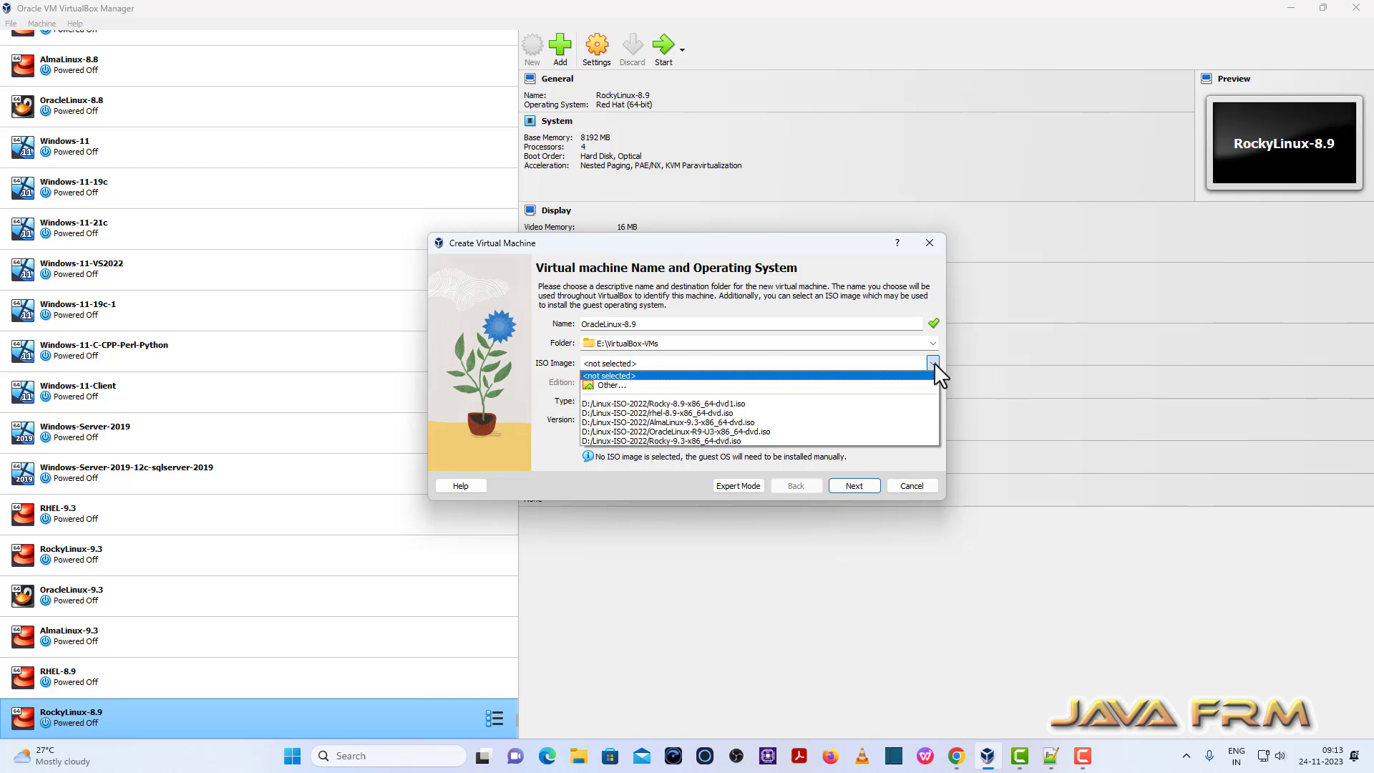
Attach OracleLinux-R8-U9-x86_64-dvd.iso, skip unattended installation, and continue to hardware settings
left_click(611, 385)
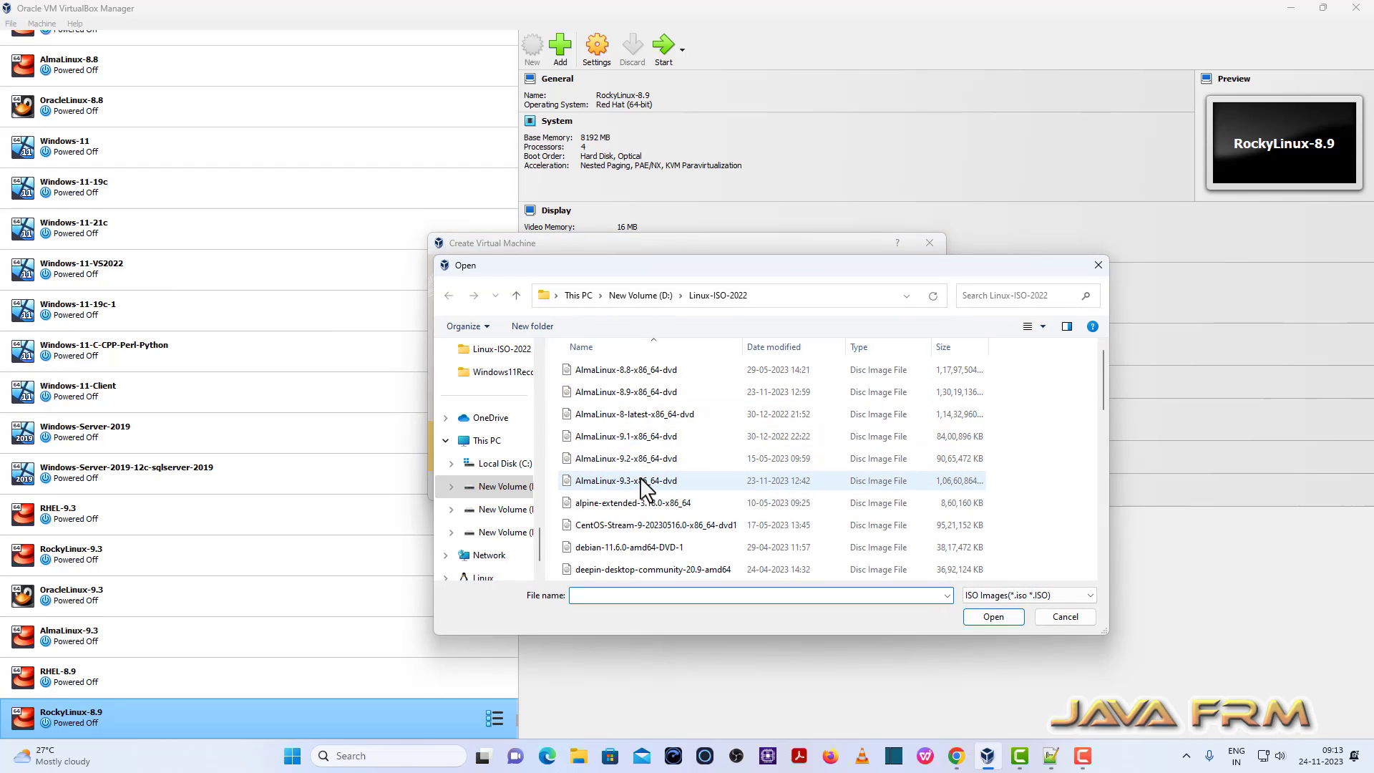
scroll("down", 3)
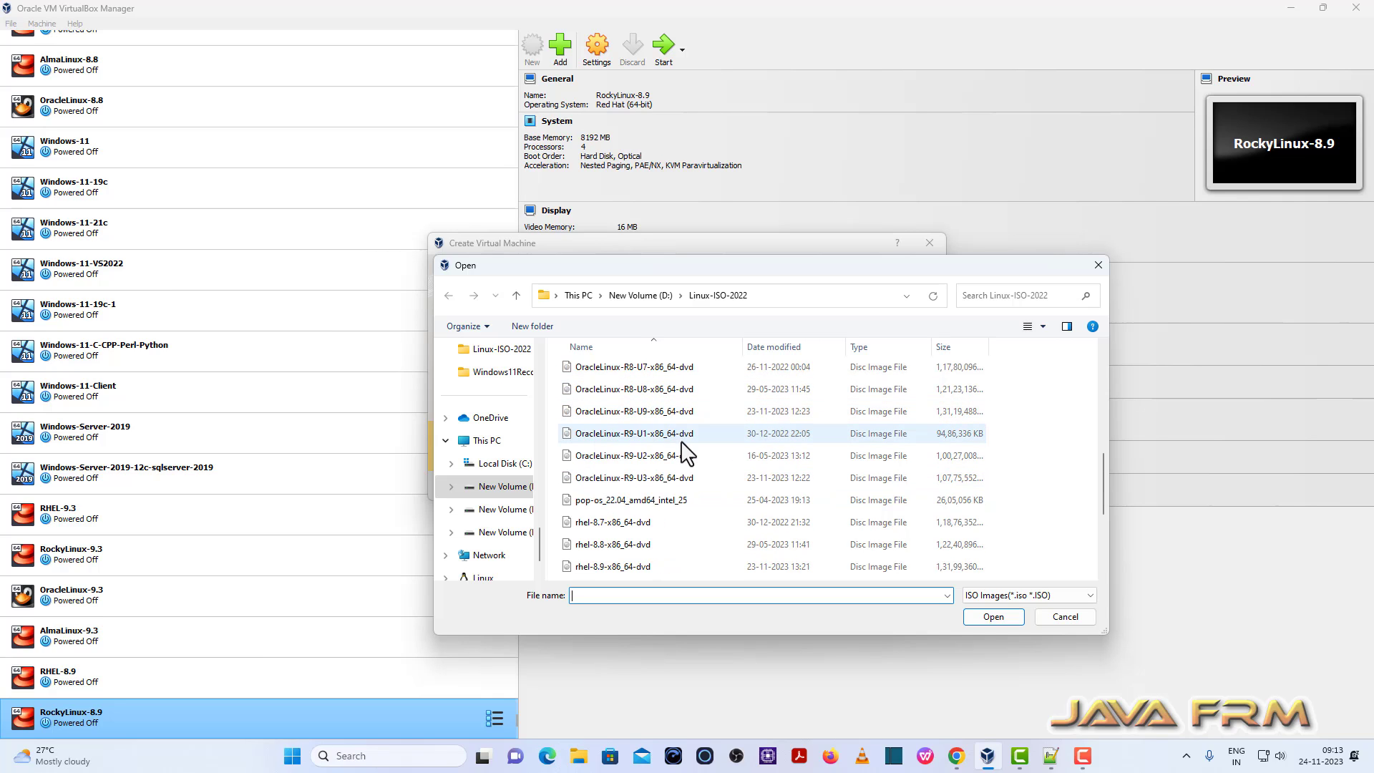
left_click(634, 411)
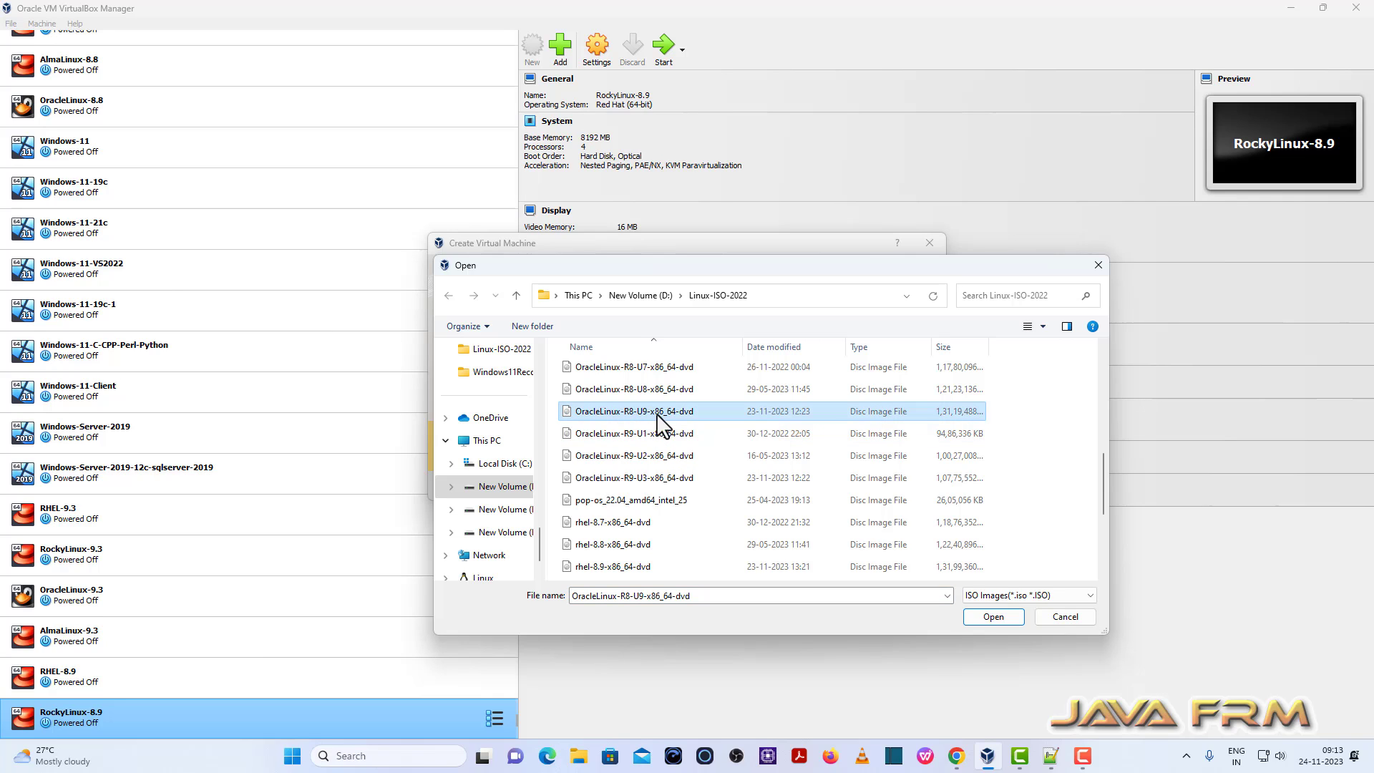
left_click(993, 616)
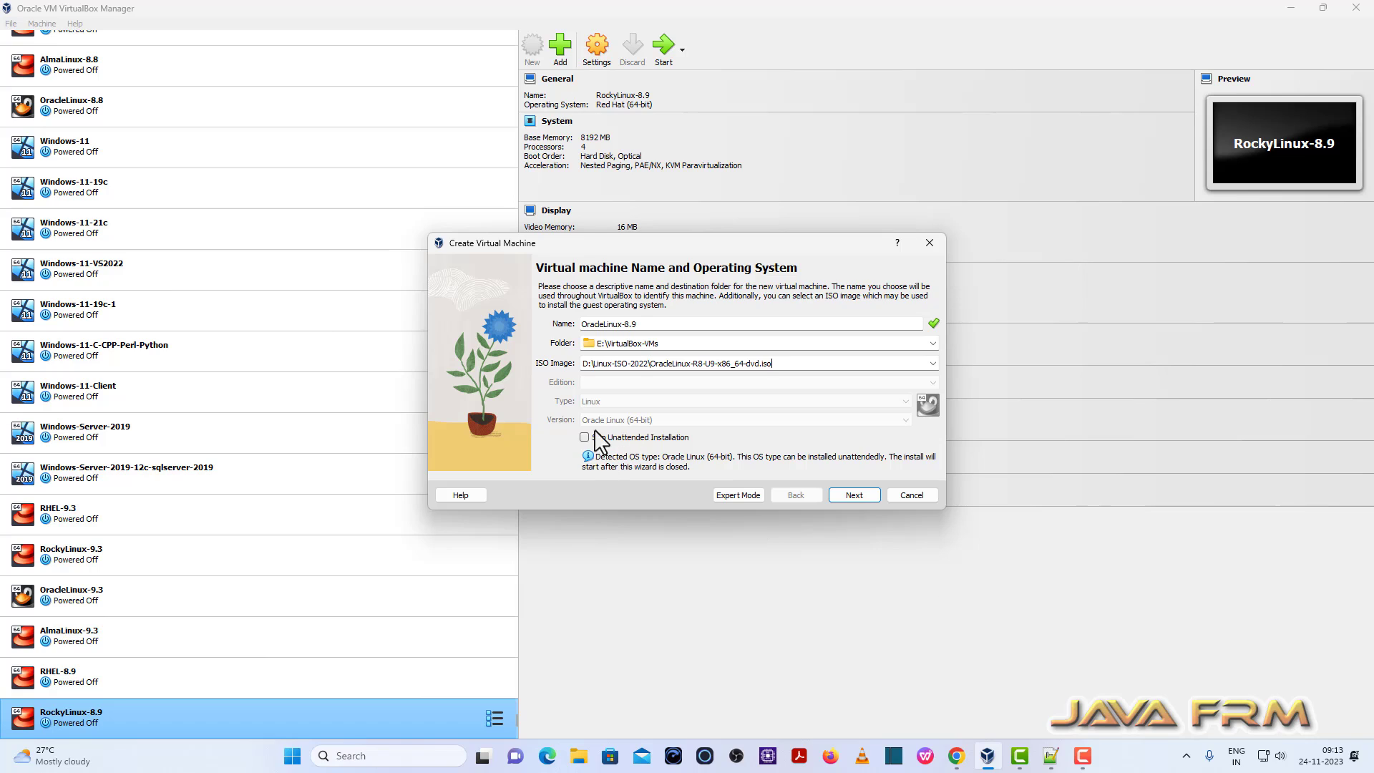
left_click(584, 437)
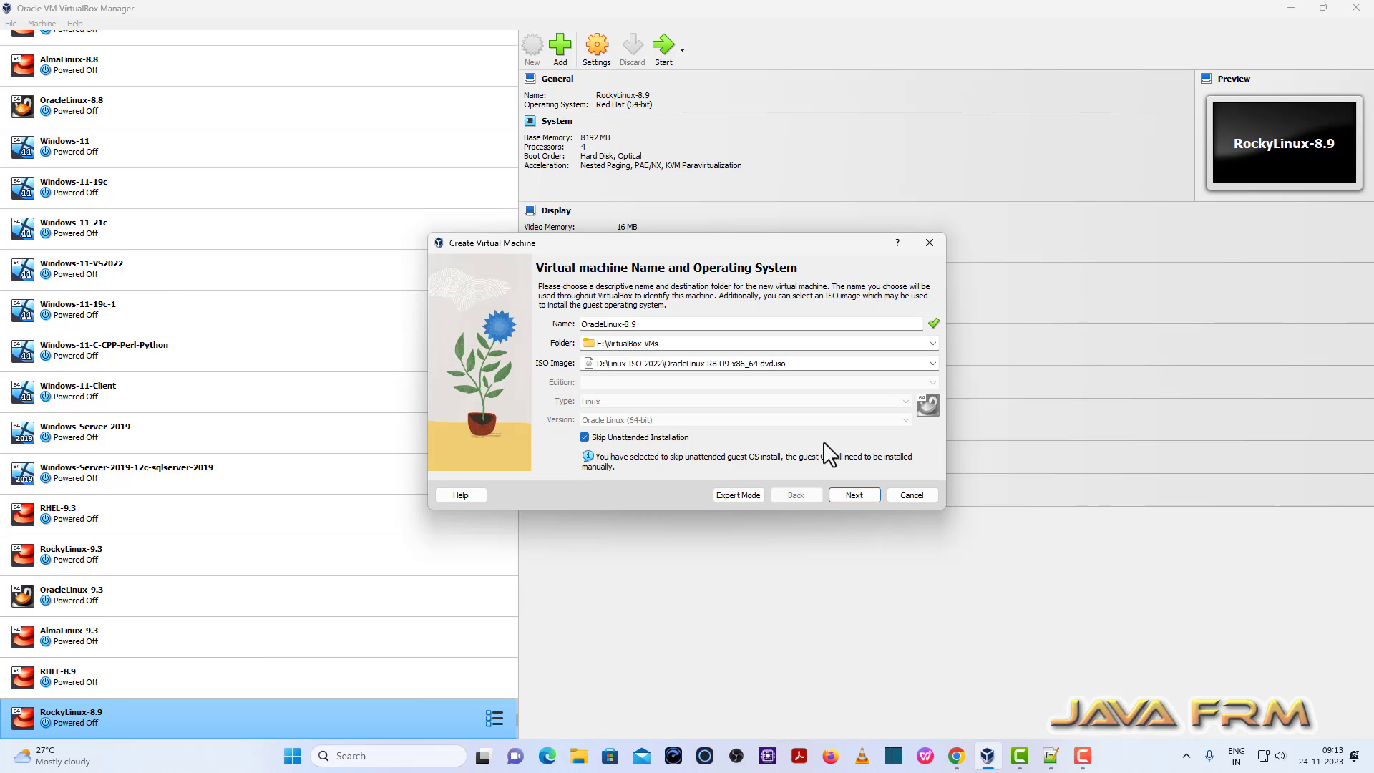
left_click(854, 495)
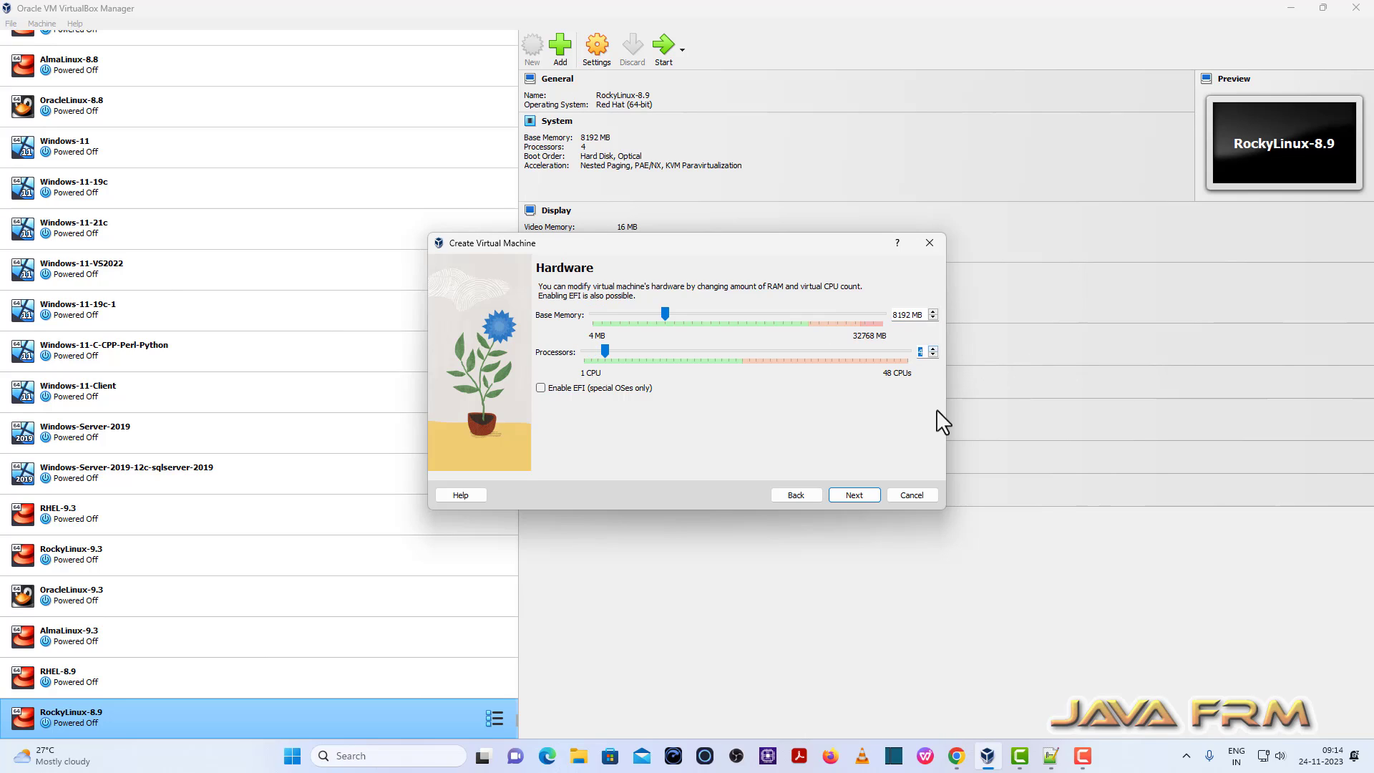
Keep 8192 MB RAM and 4 CPUs, size the disk at 40 GB, and finish
left_click(853, 494)
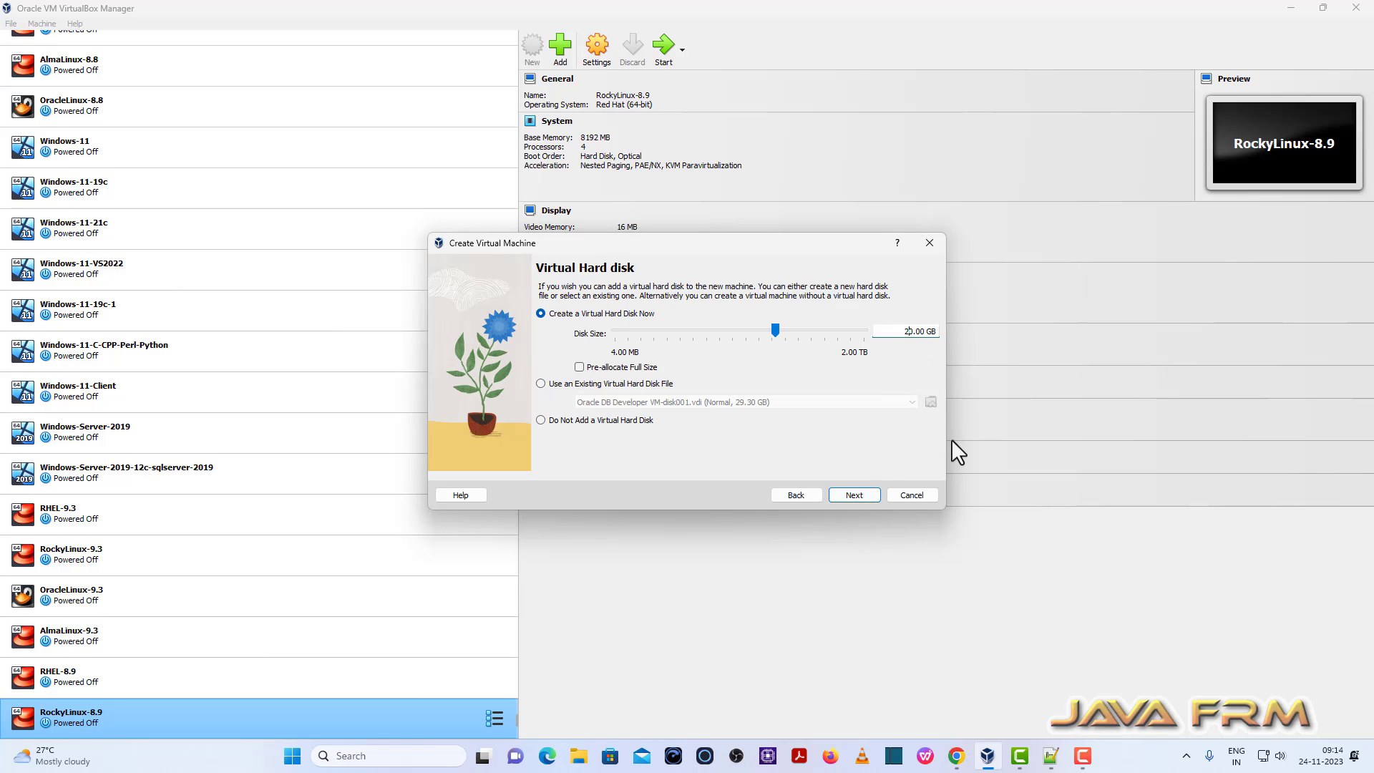
left_click_drag(775, 329, 787, 329)
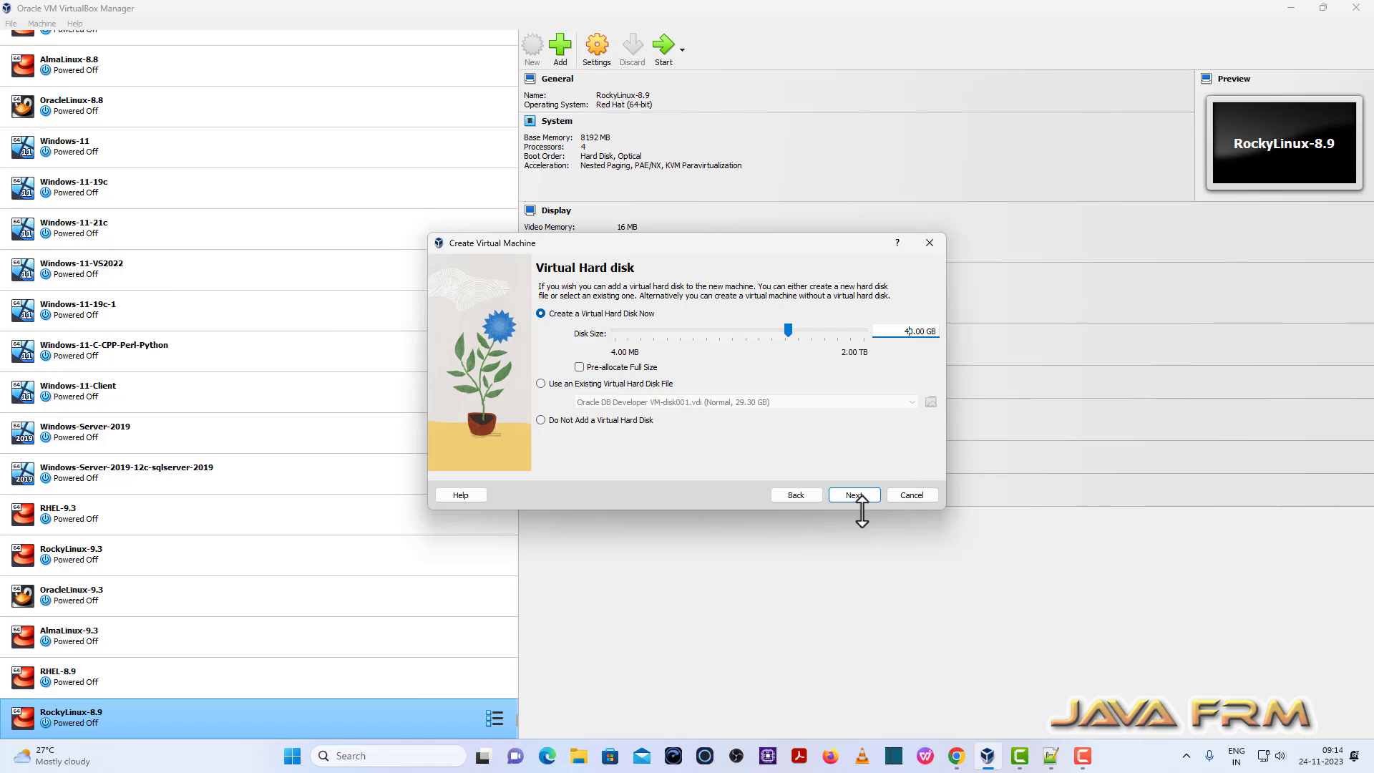
left_click(854, 494)
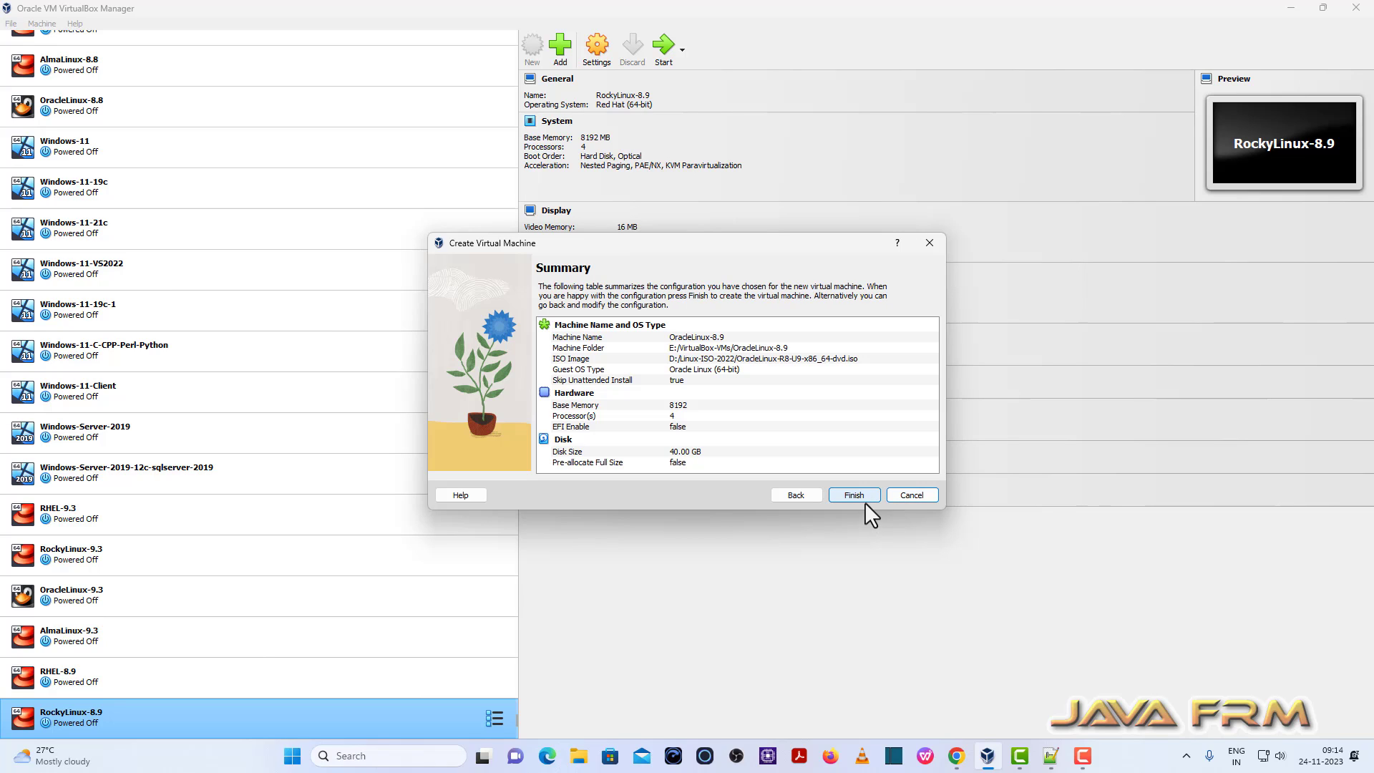
left_click(854, 494)
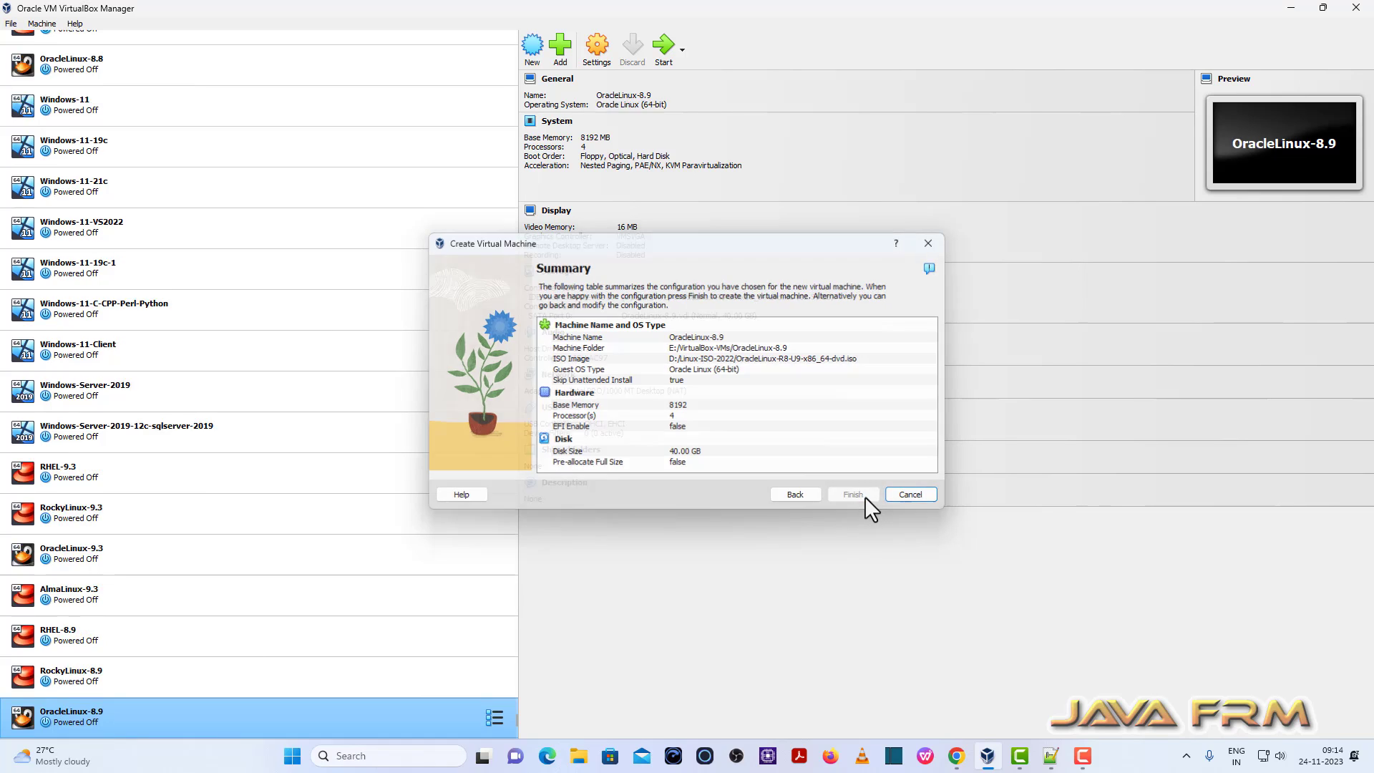
left_click(853, 494)
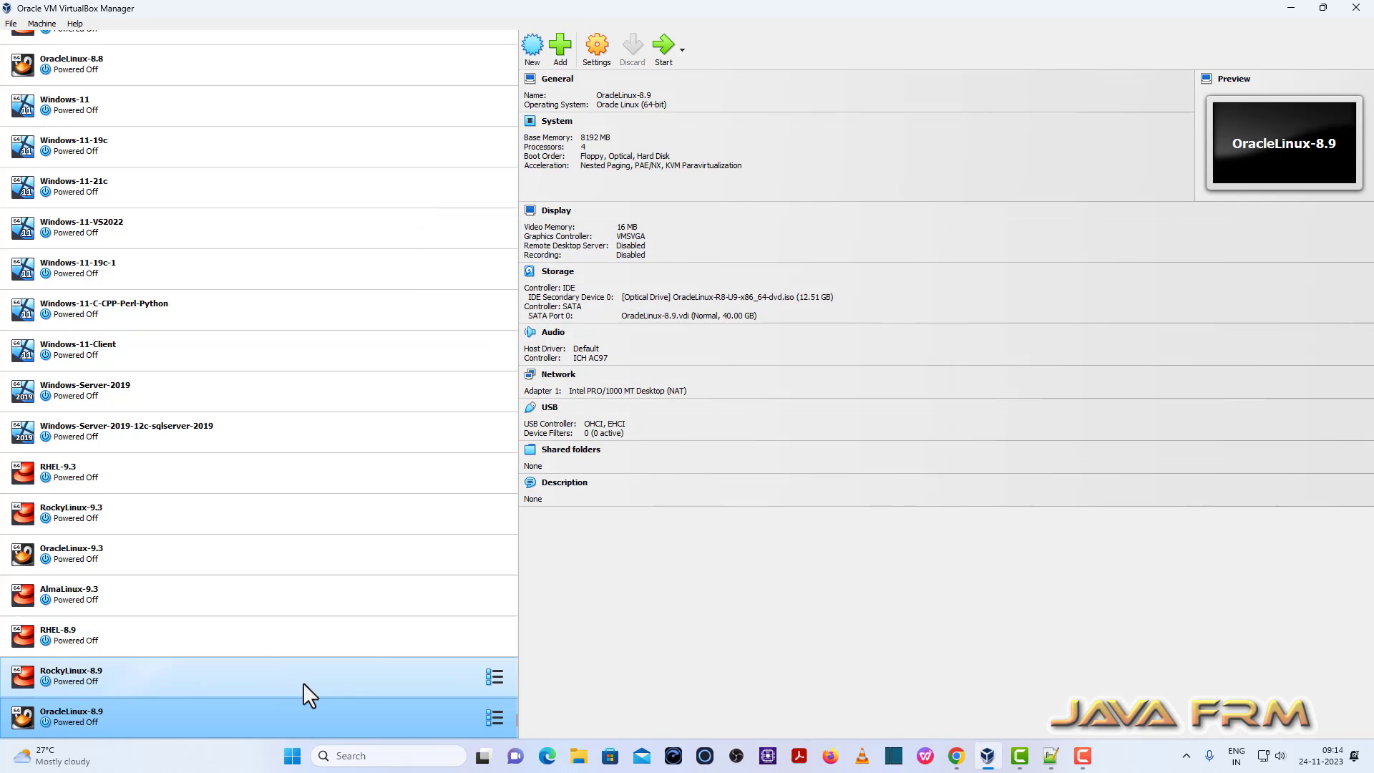
In OracleLinux-8.9 System settings, disable Floppy boot and move it lower in boot order
left_click(597, 45)
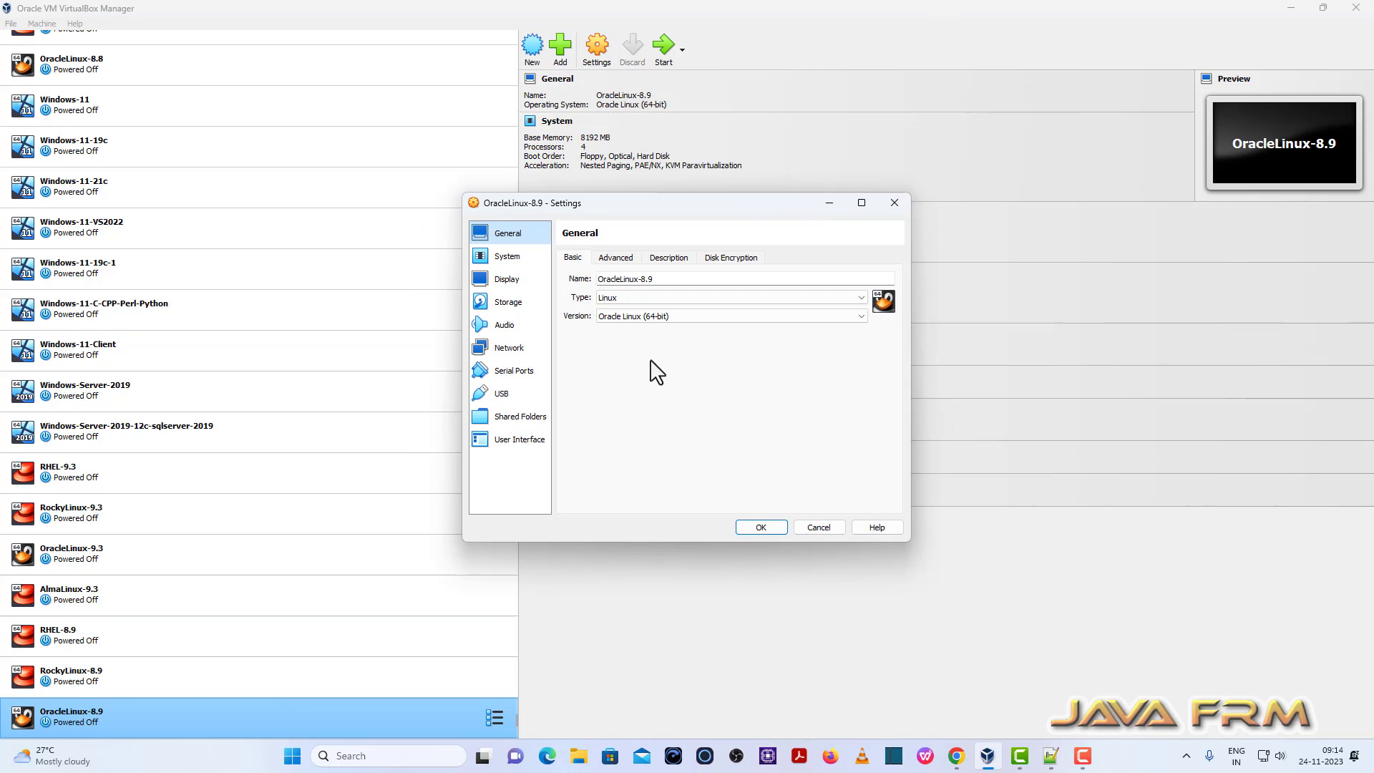
left_click(507, 256)
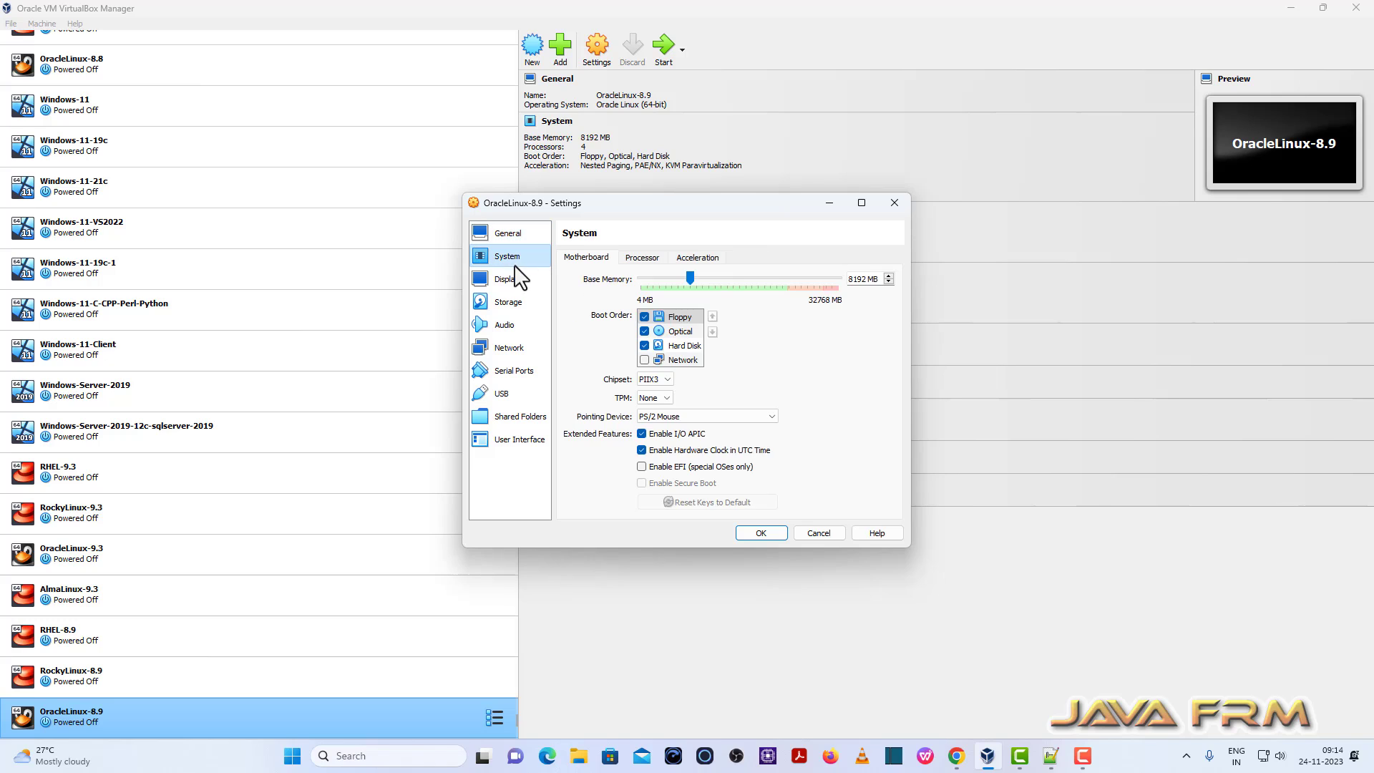
left_click(644, 316)
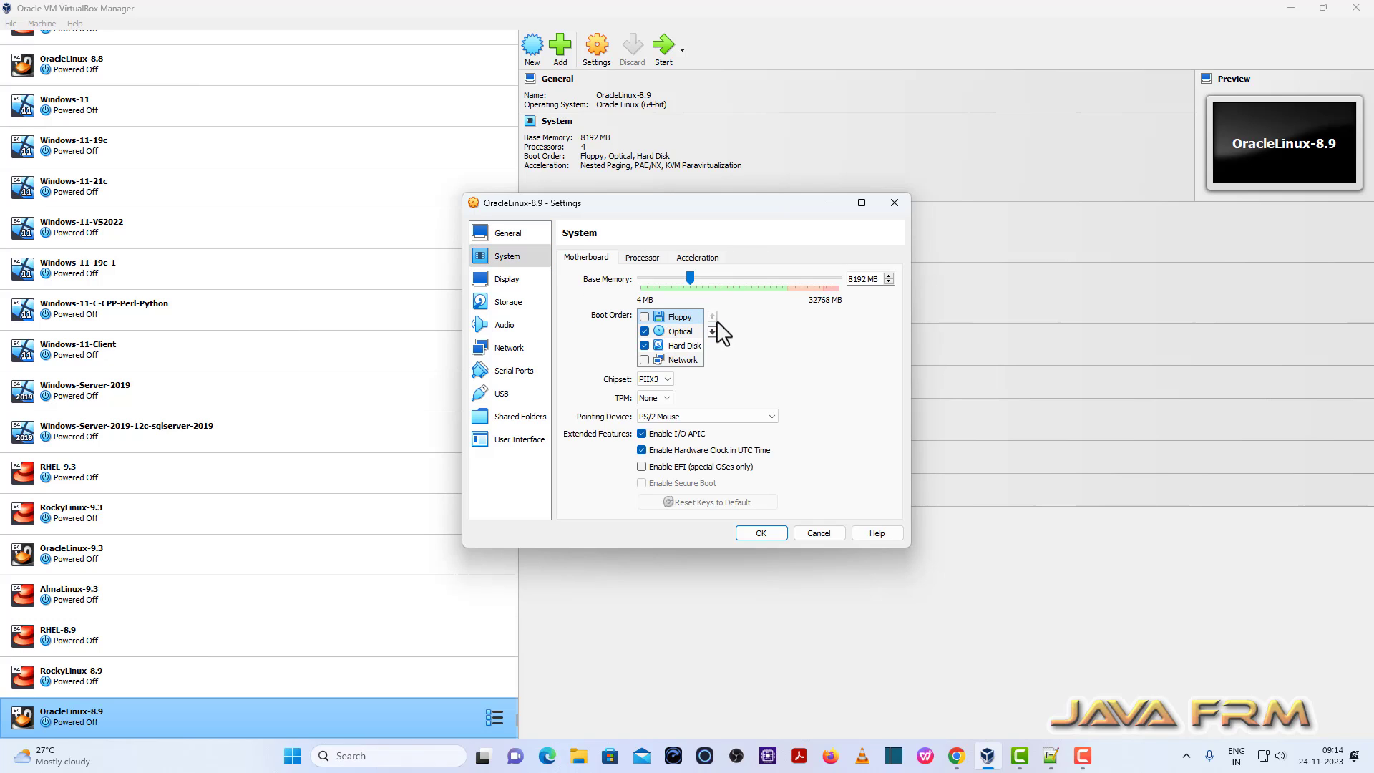
left_click(712, 316)
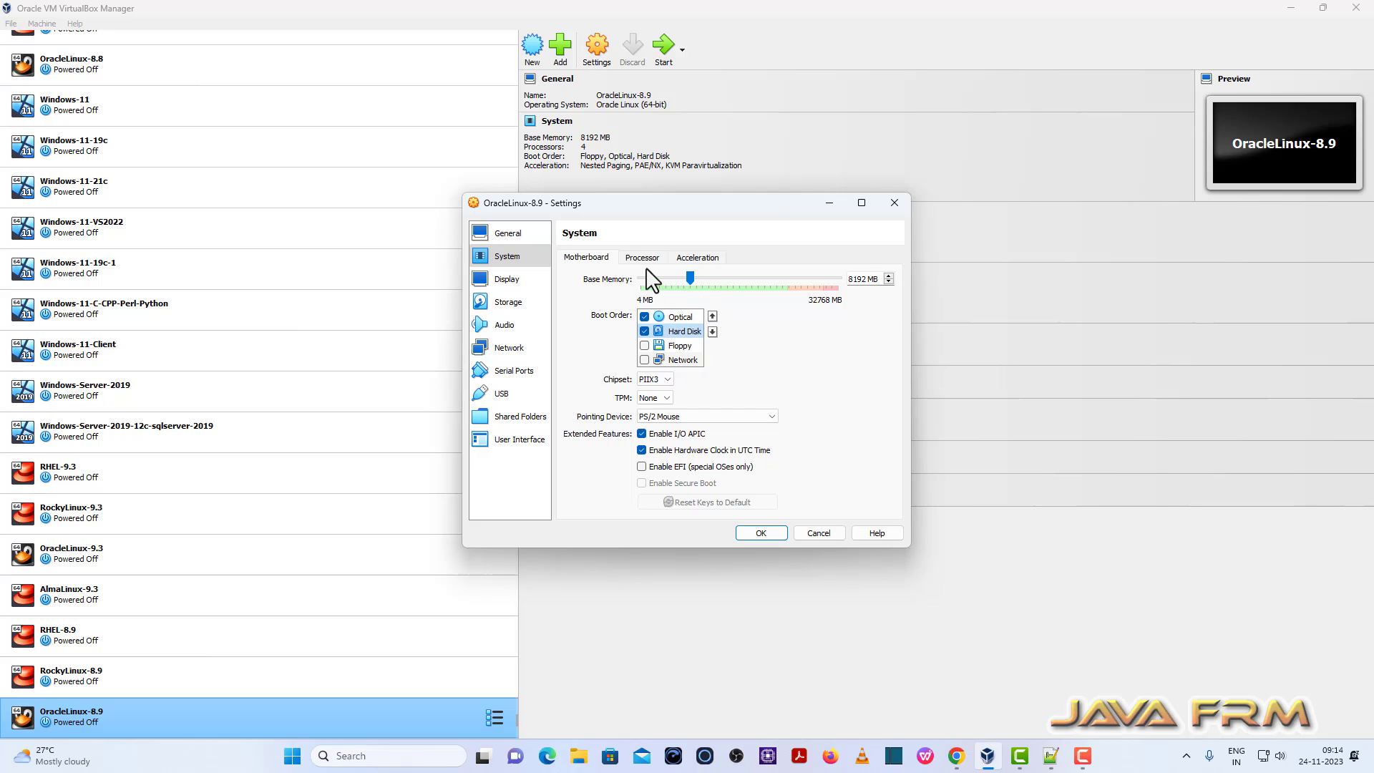
left_click(642, 257)
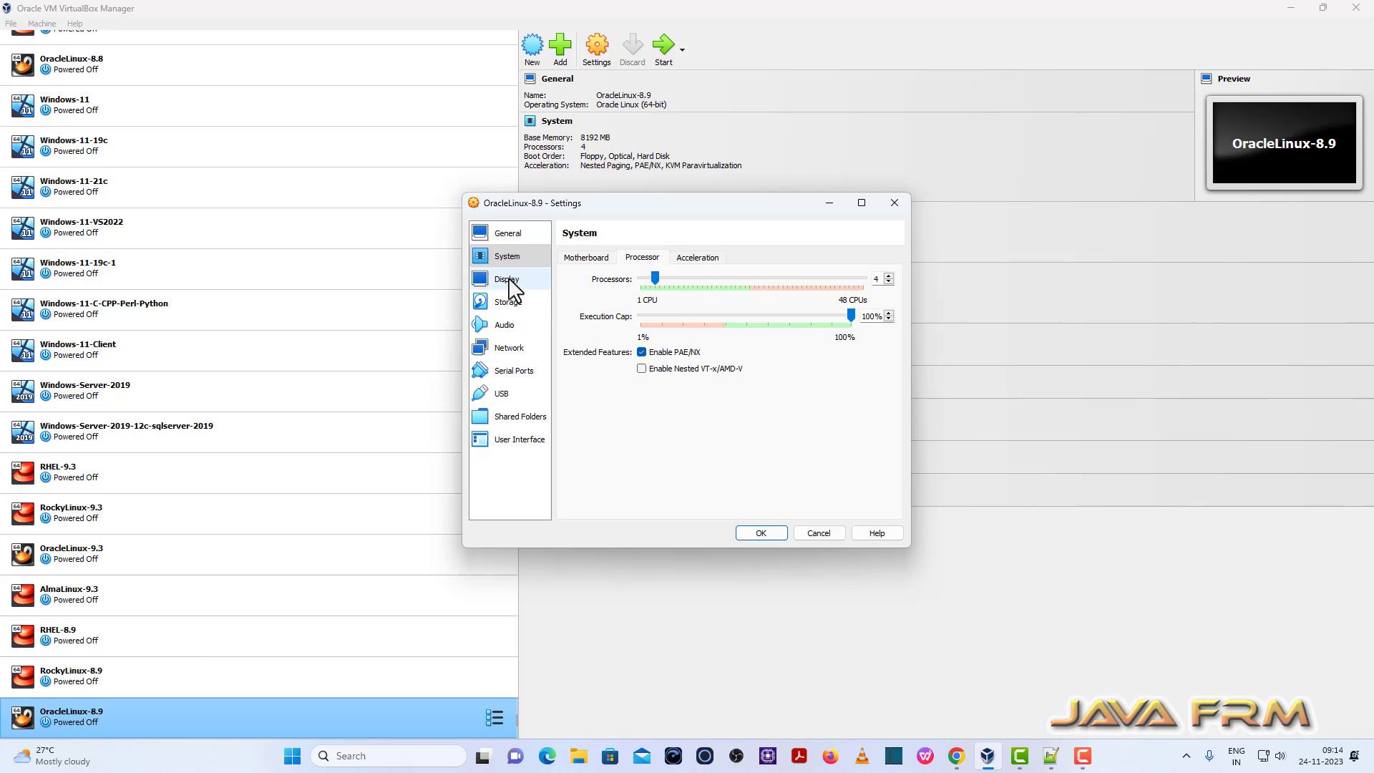
left_click(509, 301)
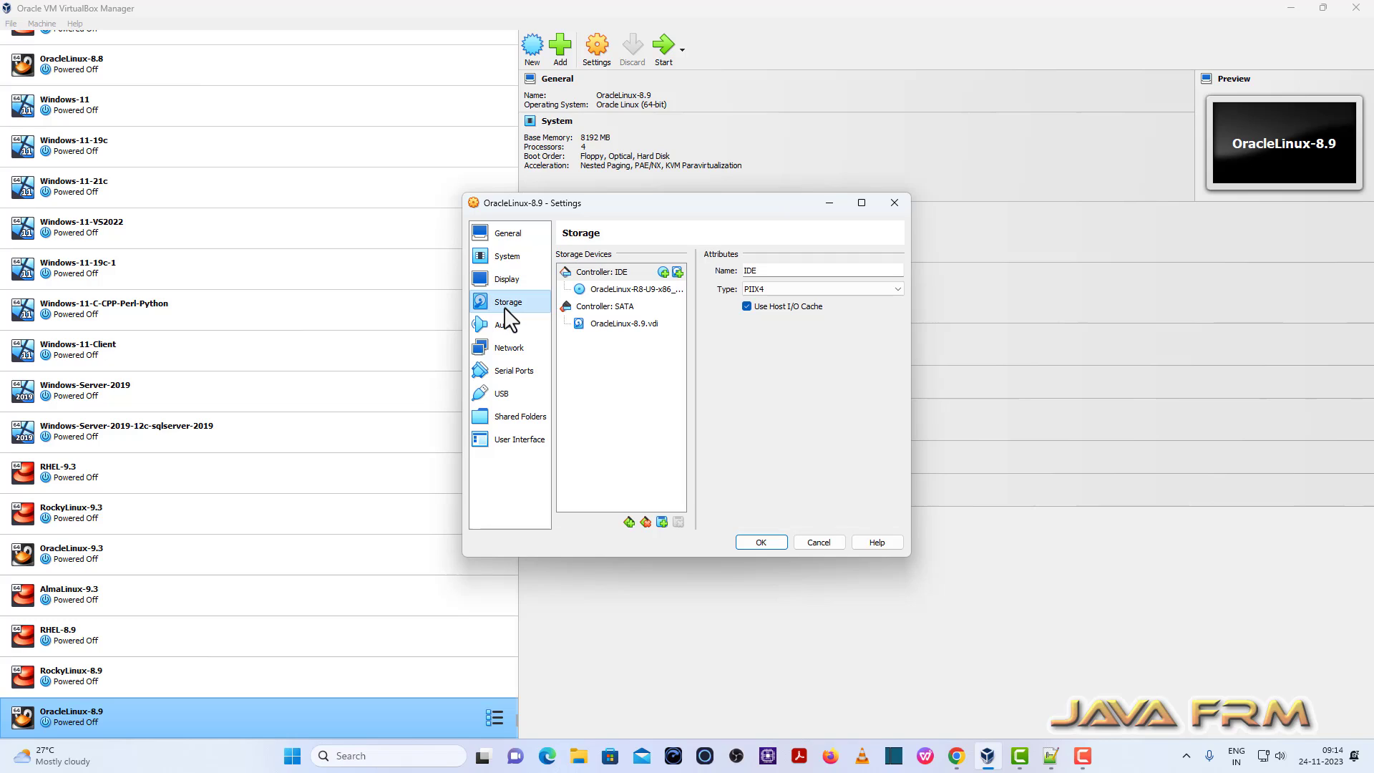
Set Promiscuous Mode to Allow All and Pointing Device to USB Tablet, then save
left_click(509, 347)
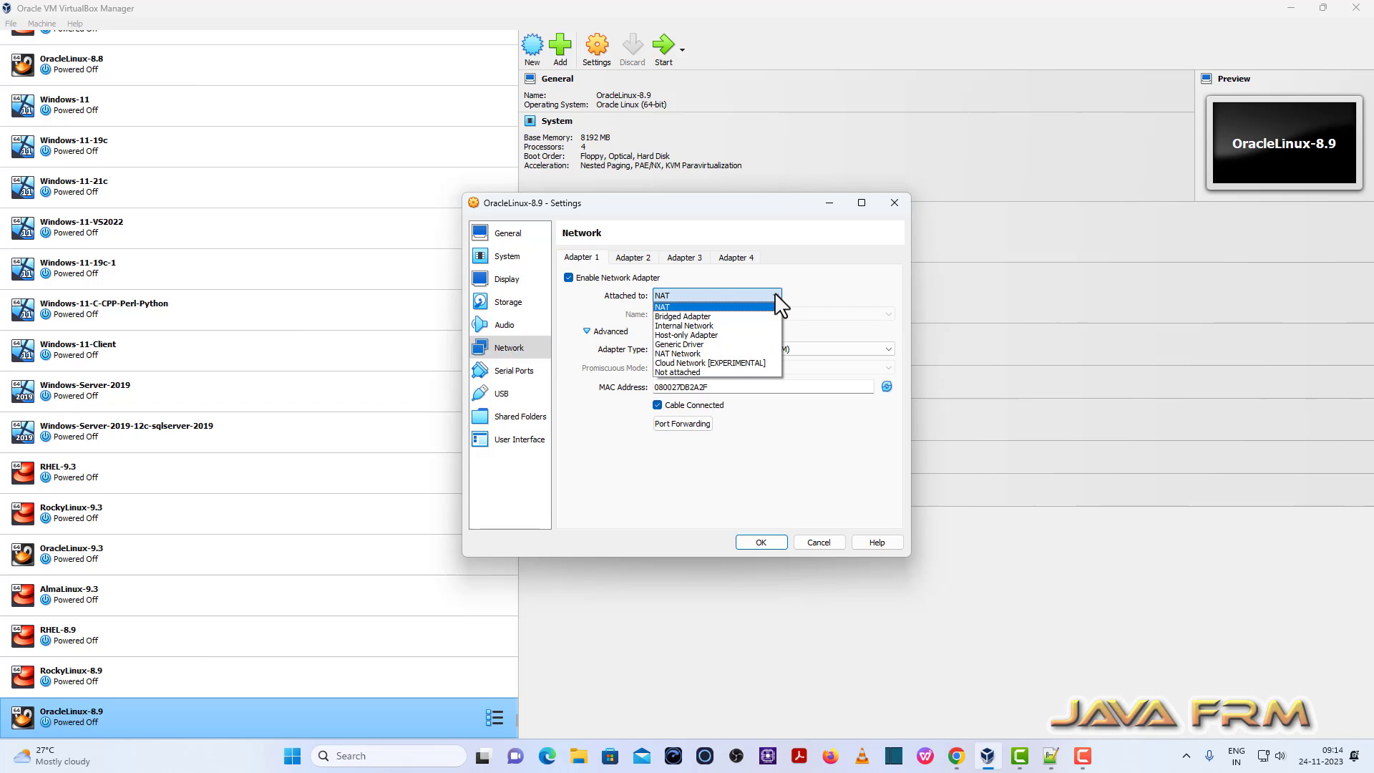
left_click(686, 335)
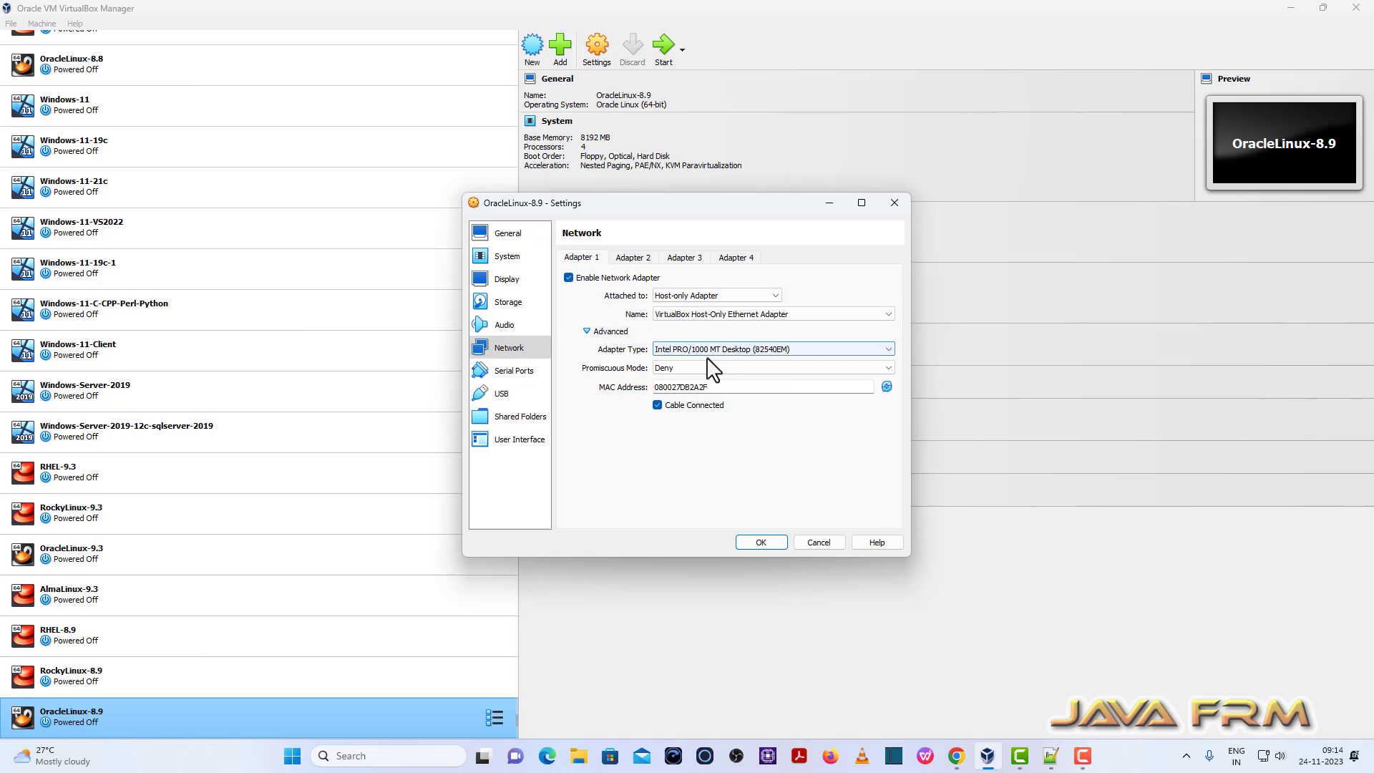
left_click(772, 368)
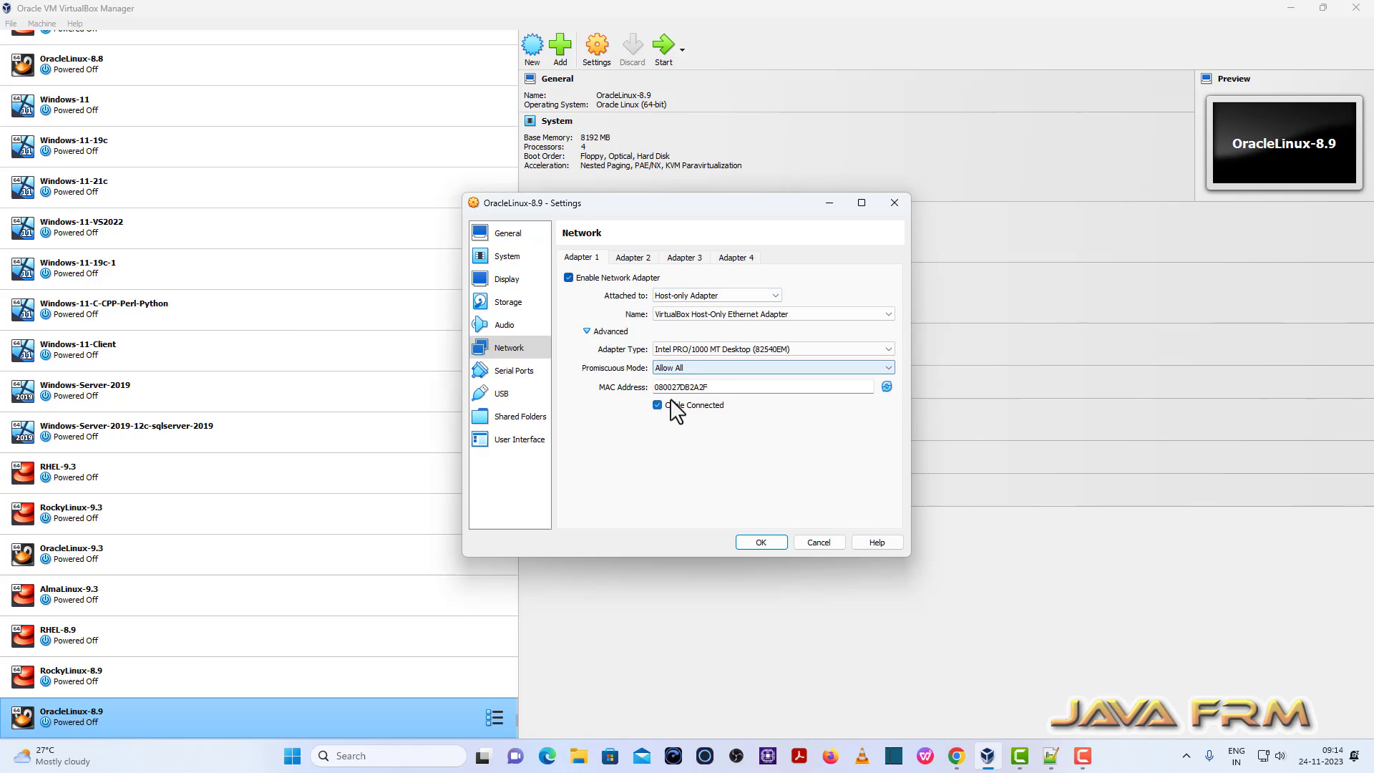
left_click(507, 255)
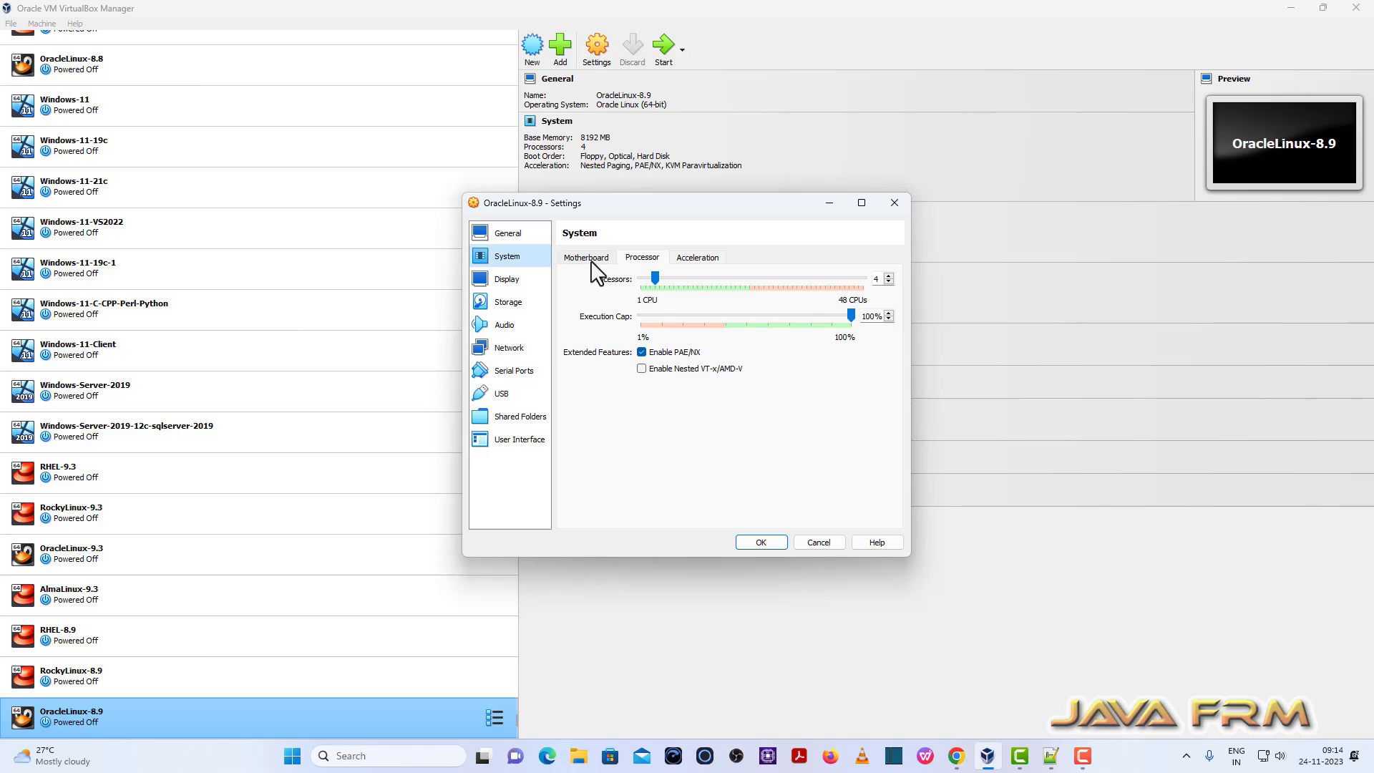
left_click(586, 257)
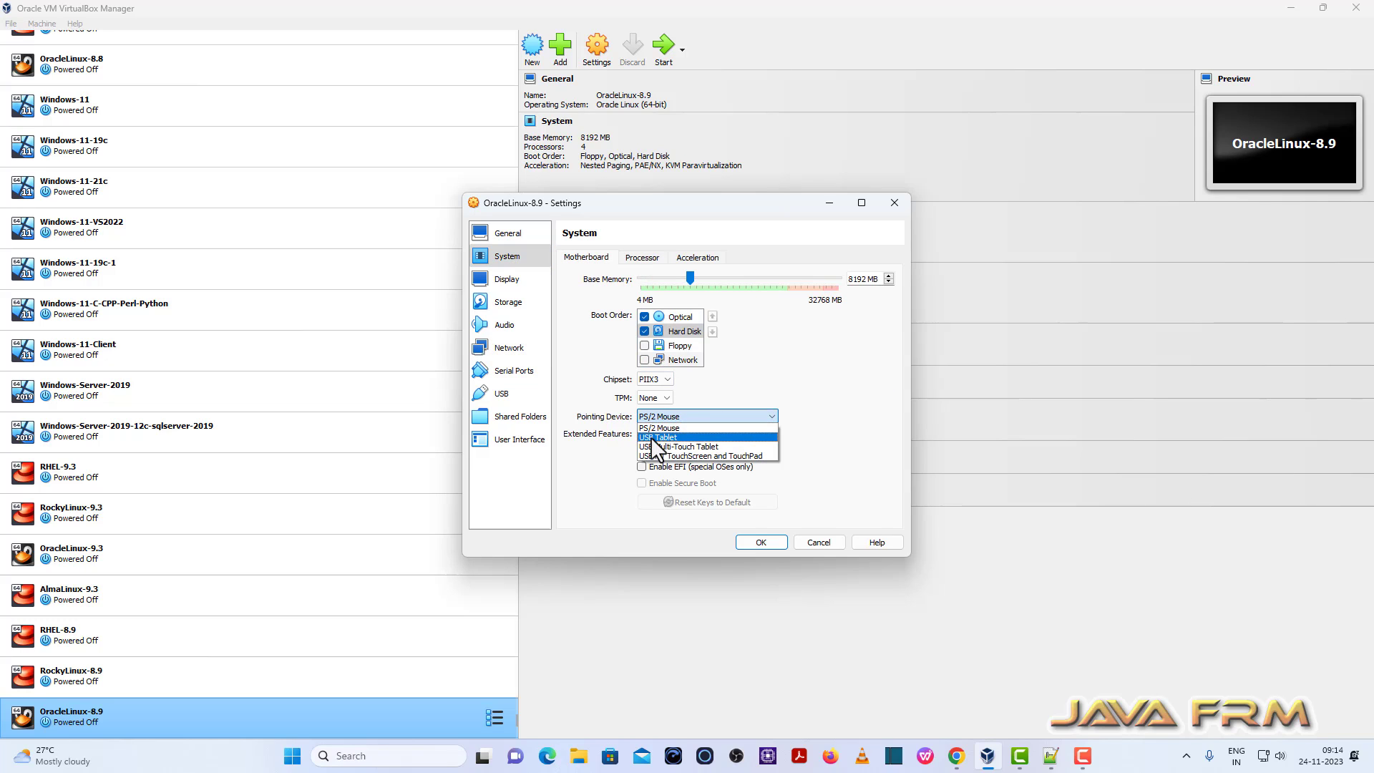
left_click(658, 437)
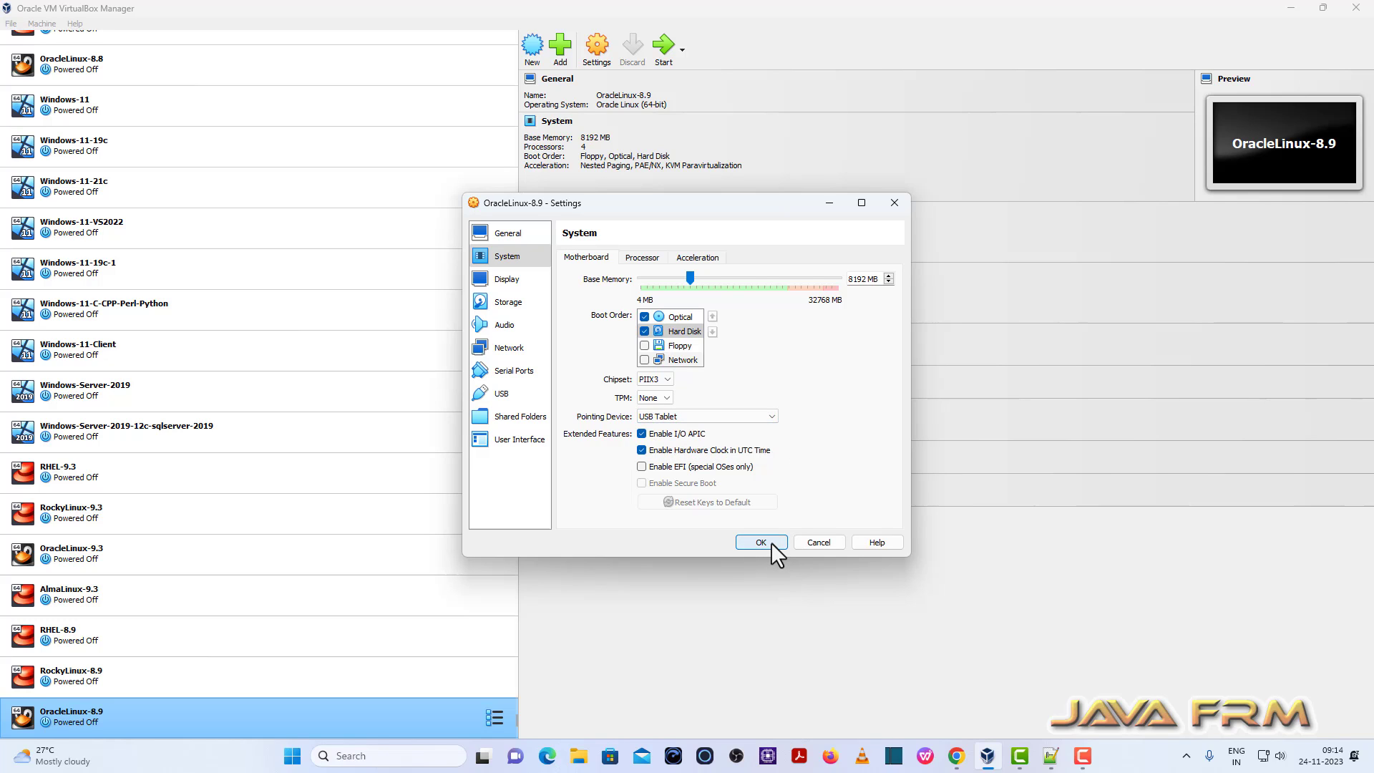
left_click(761, 541)
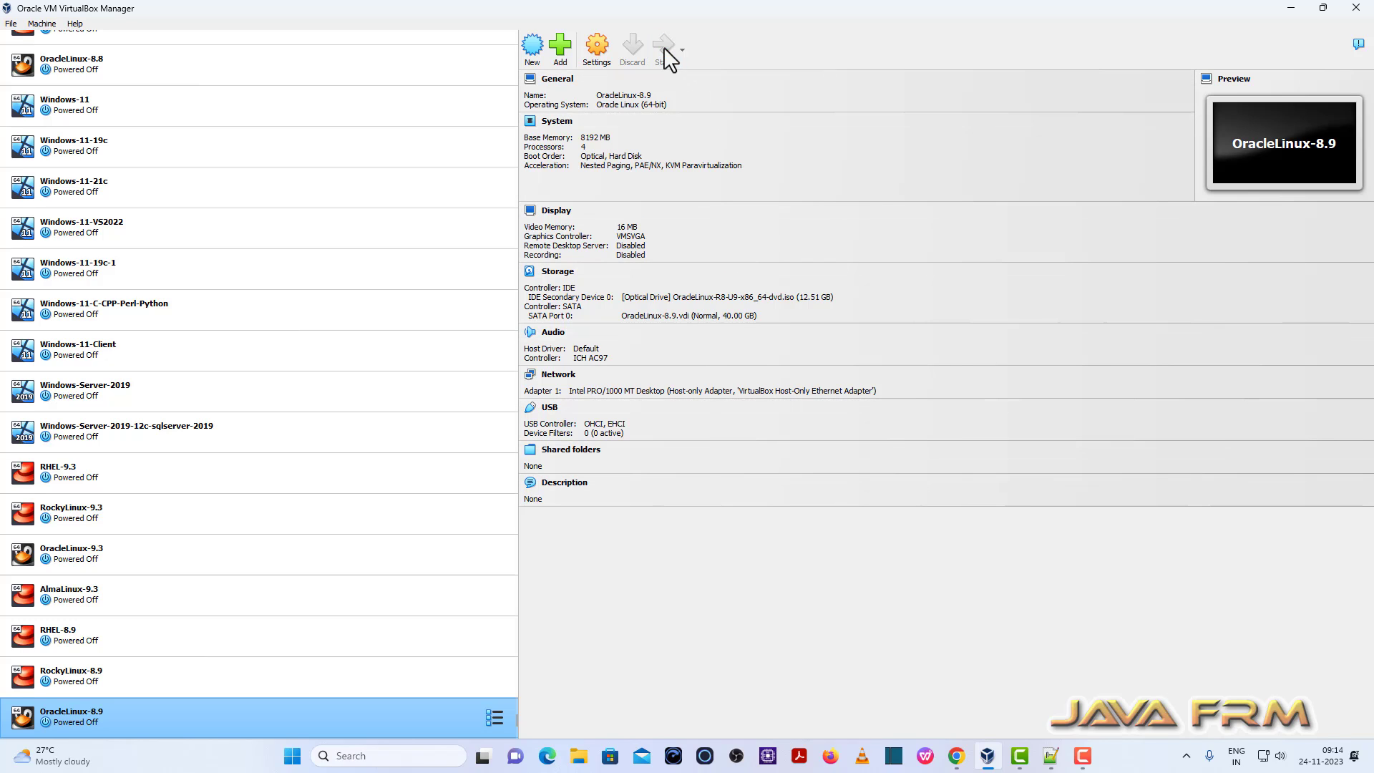
Start OracleLinux-8.9 and maximize its window on the installer welcome screen
left_click(667, 47)
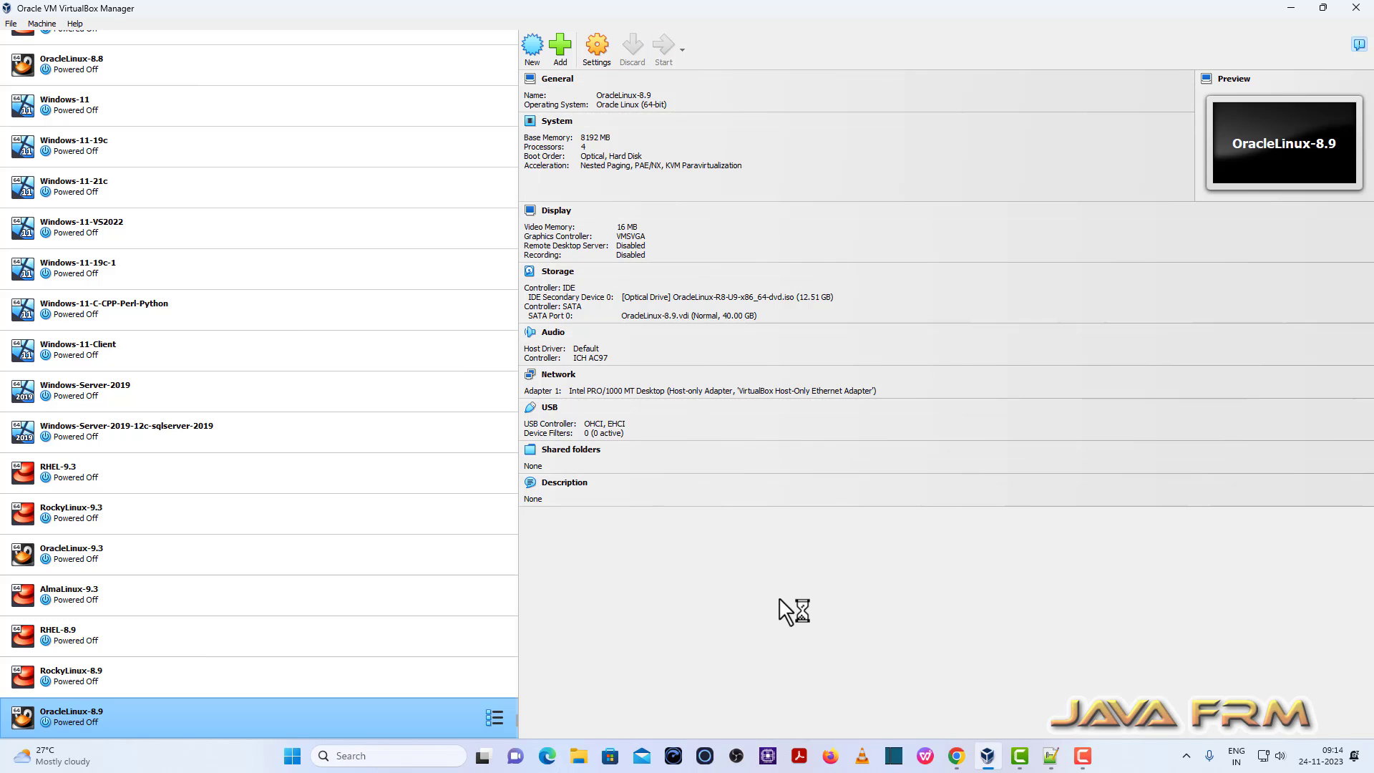
left_click(670, 43)
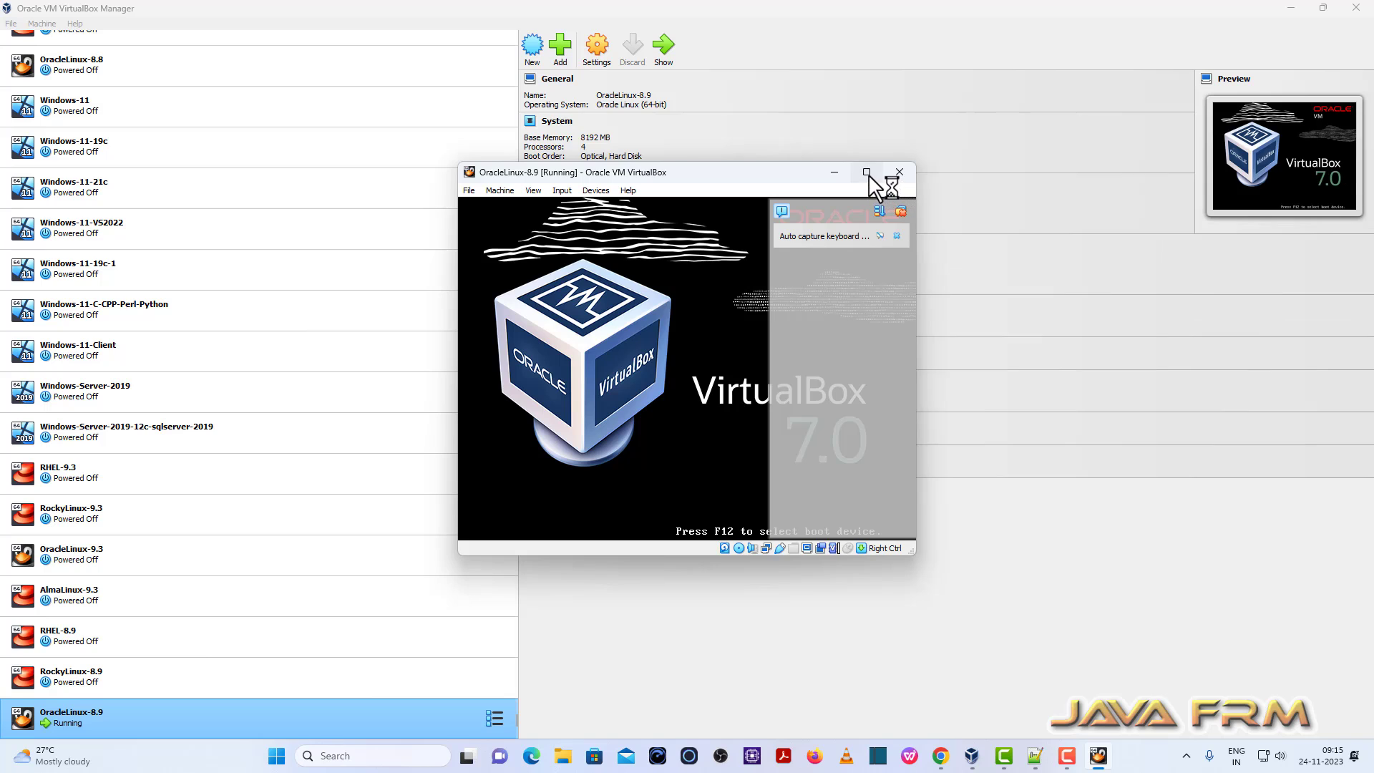
left_click(866, 172)
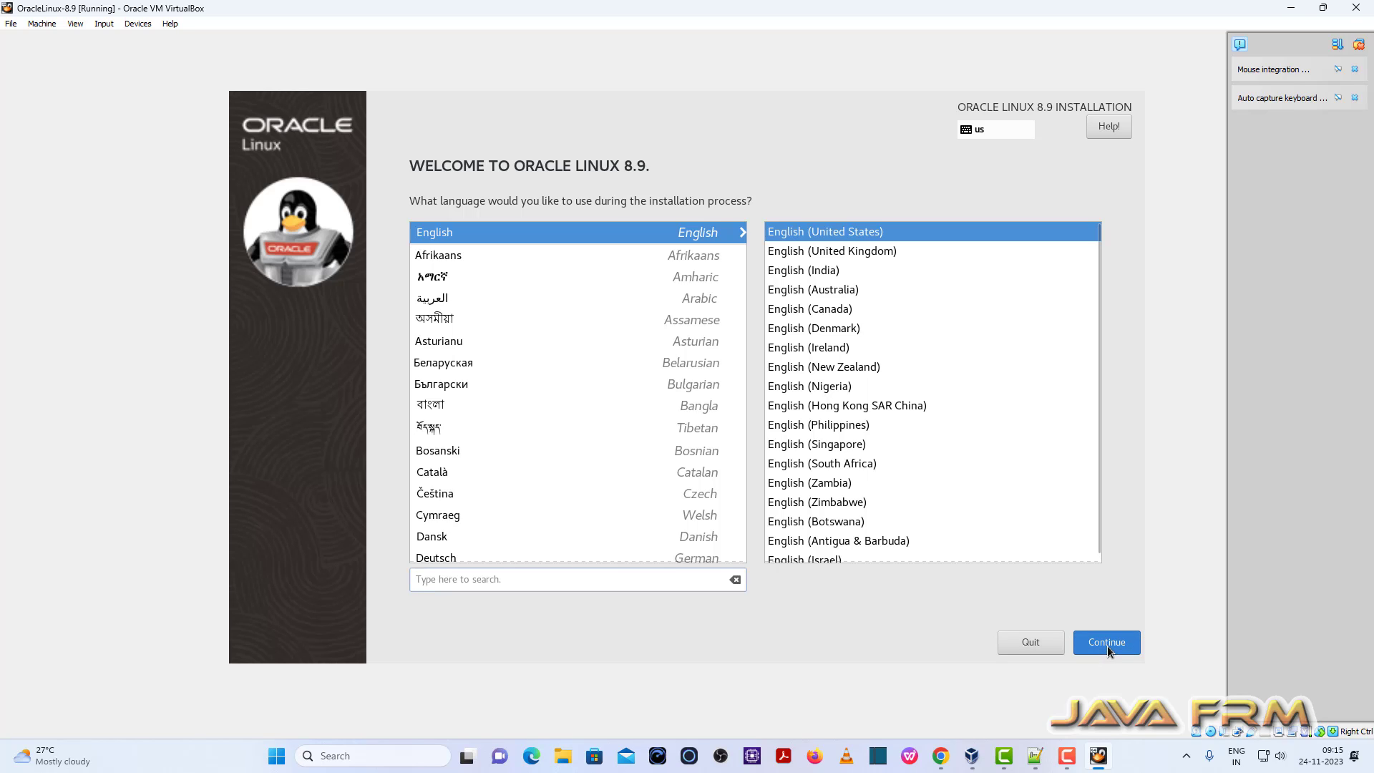
Continue in English (United States) and choose the 40 GiB disk as installation destination
left_click(1106, 642)
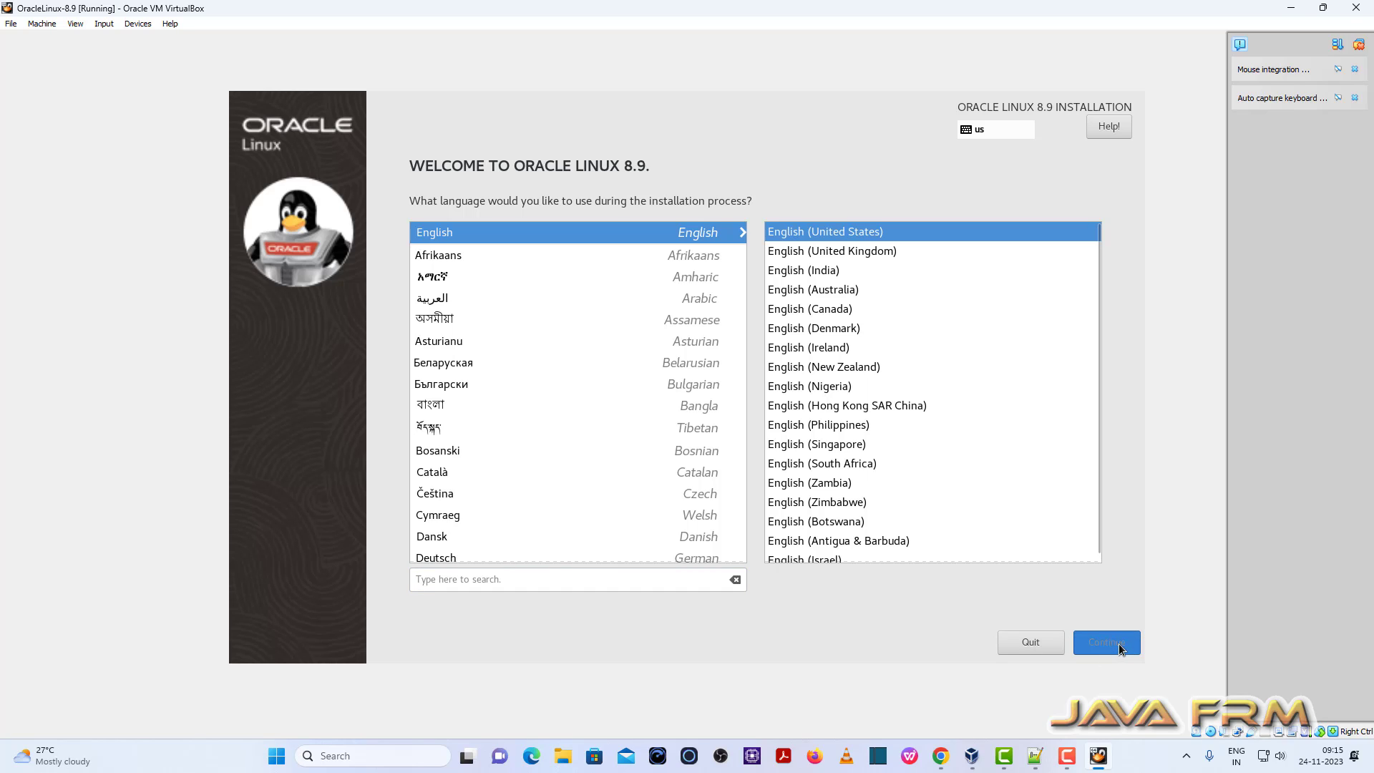
left_click(1106, 642)
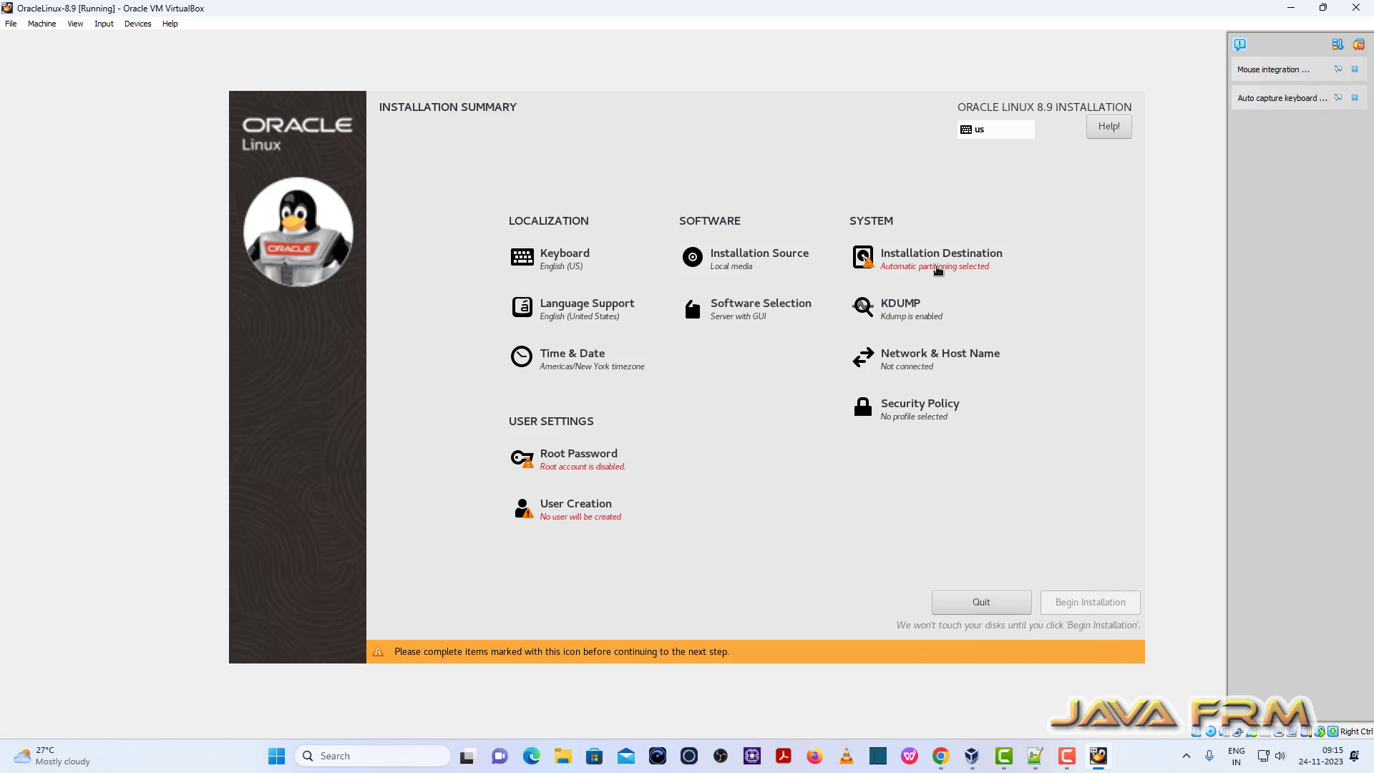
left_click(941, 256)
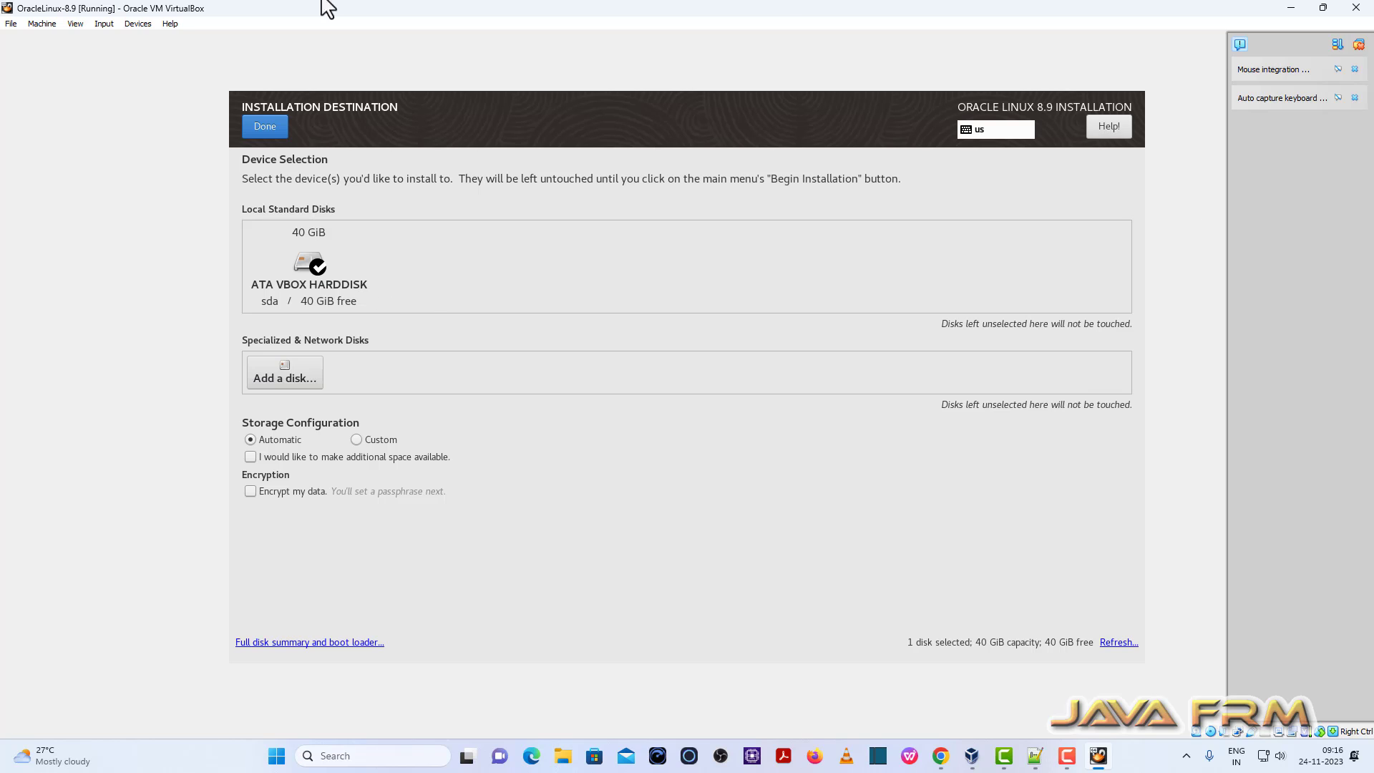
left_click(309, 265)
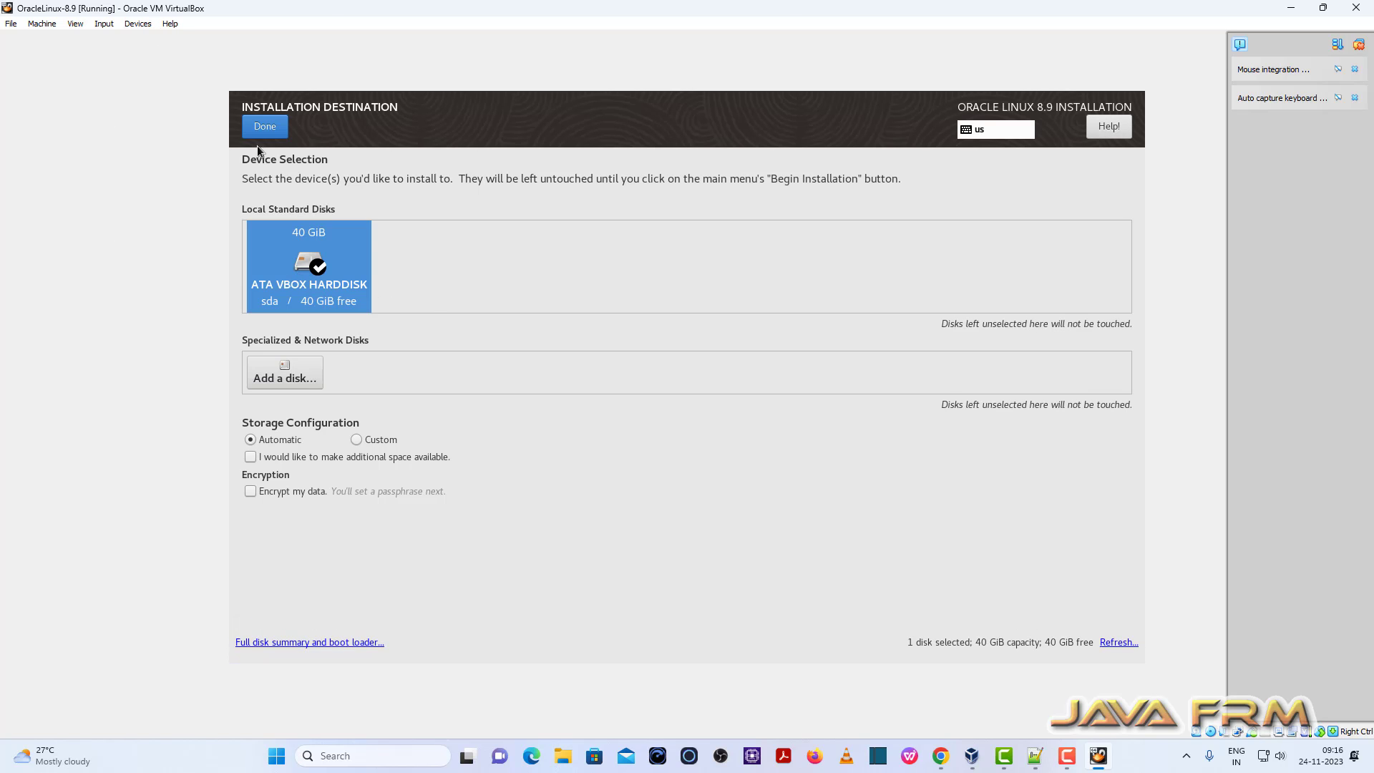
left_click(265, 126)
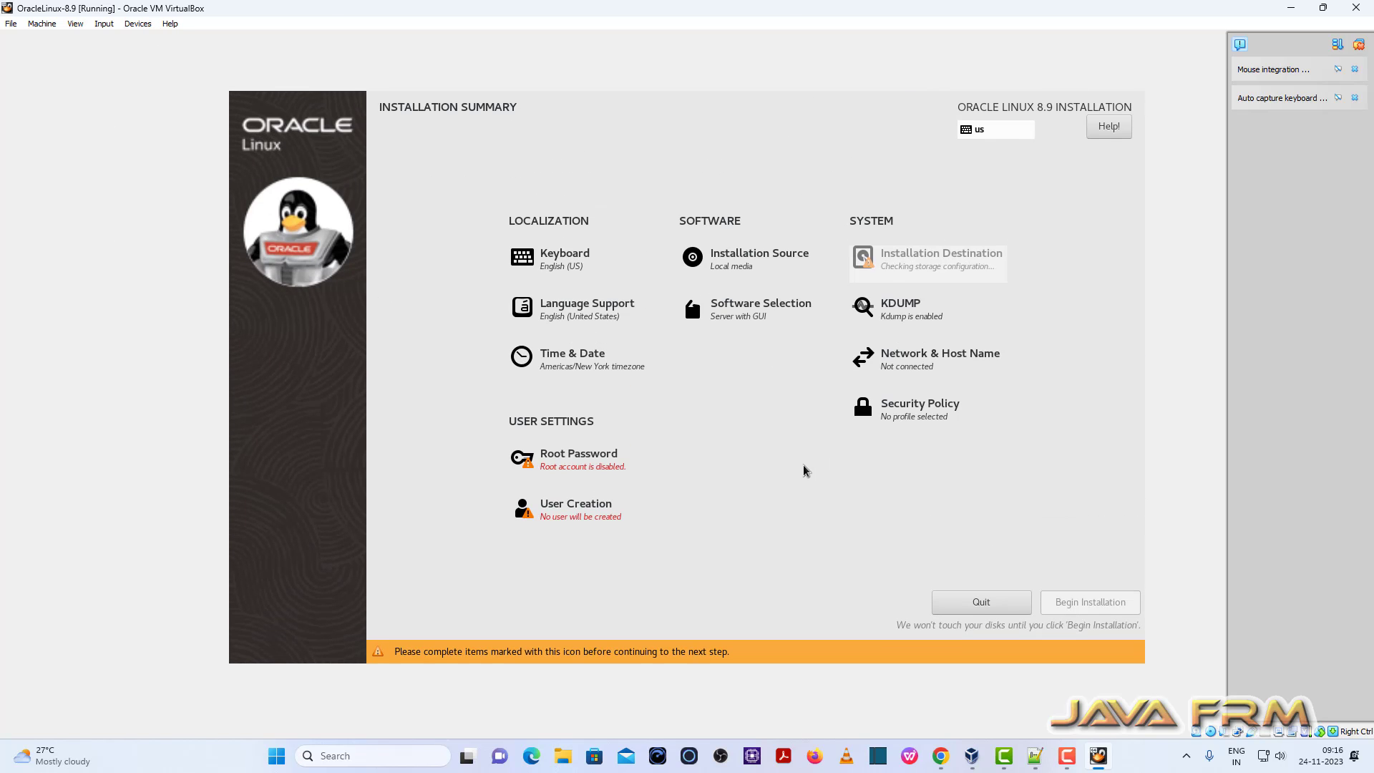
Keep Server with GUI software and set the time zone to India
left_click(761, 303)
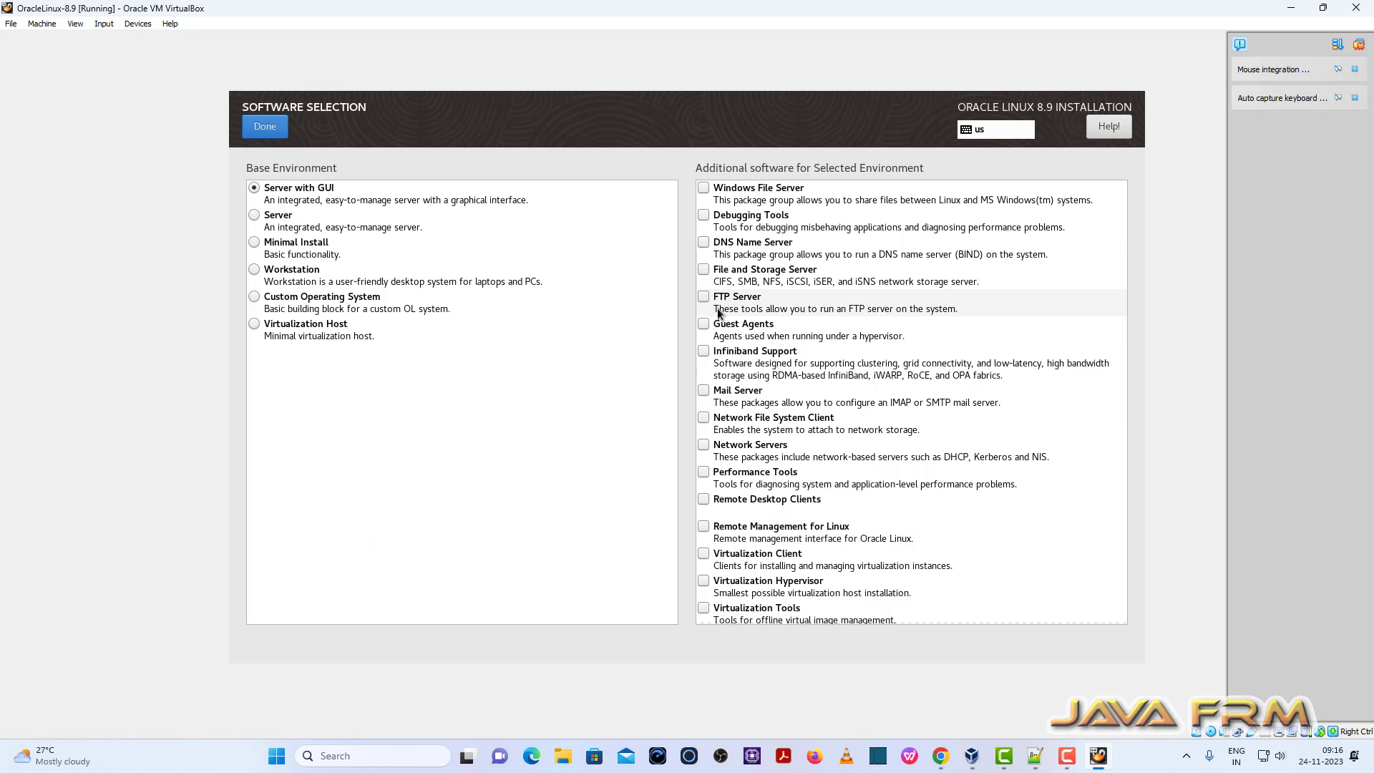
left_click(264, 126)
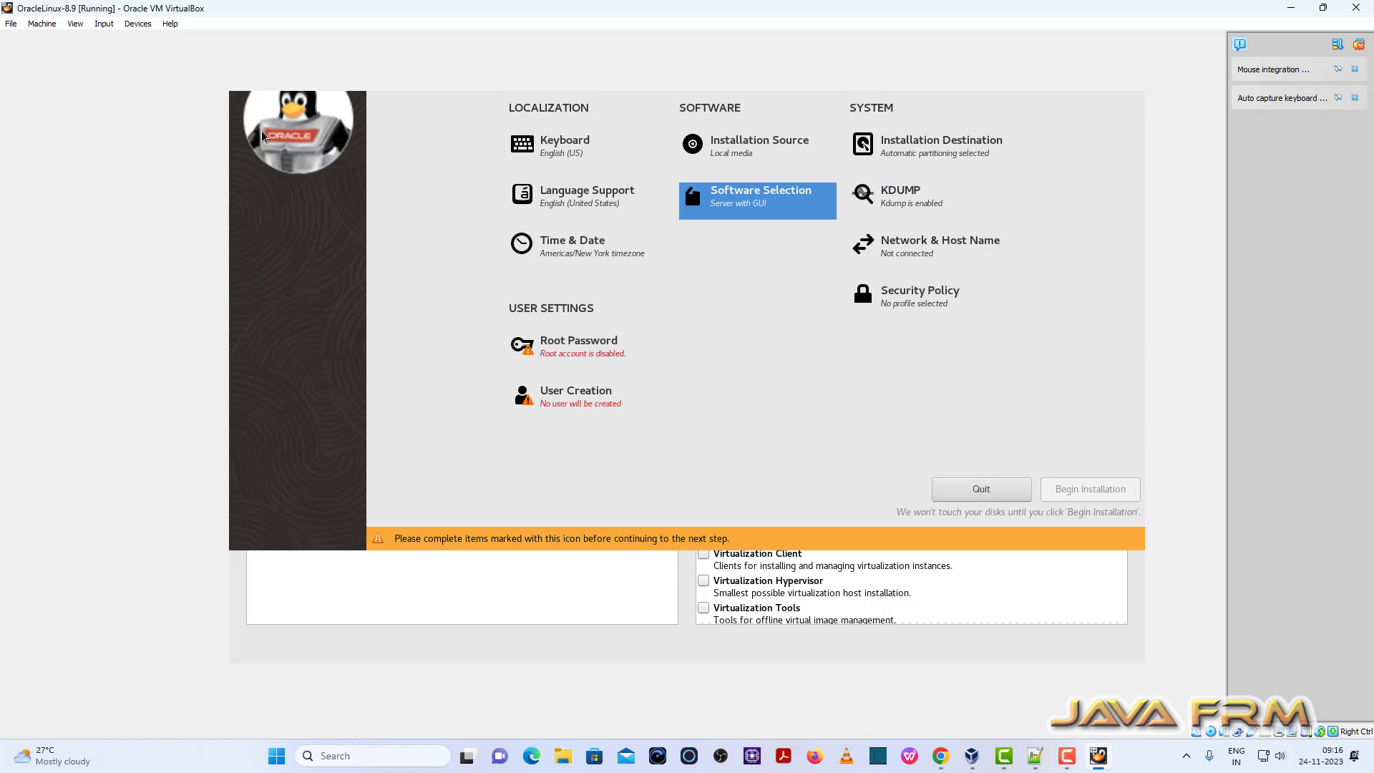
left_click(572, 243)
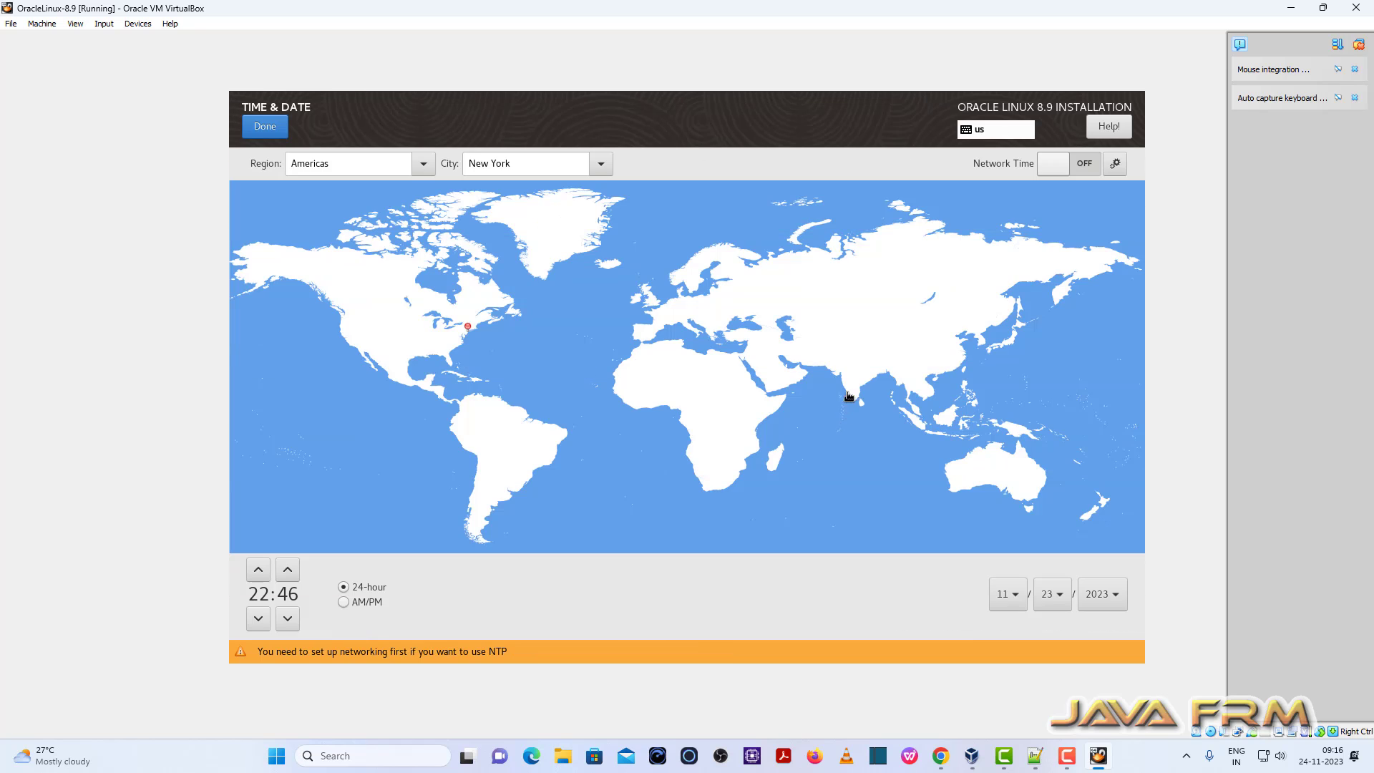
left_click(264, 126)
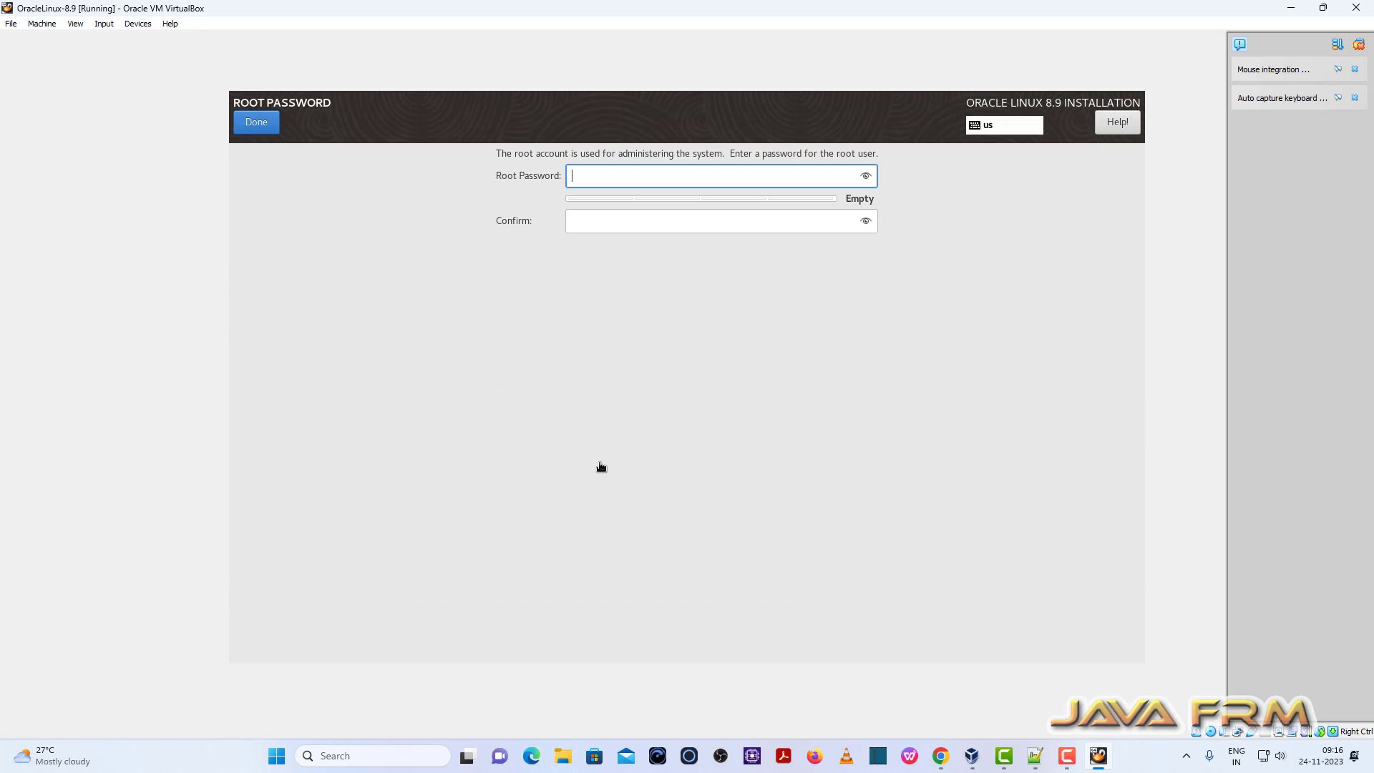
Enter and confirm a root password, accepting the weak-password warning
type("••")
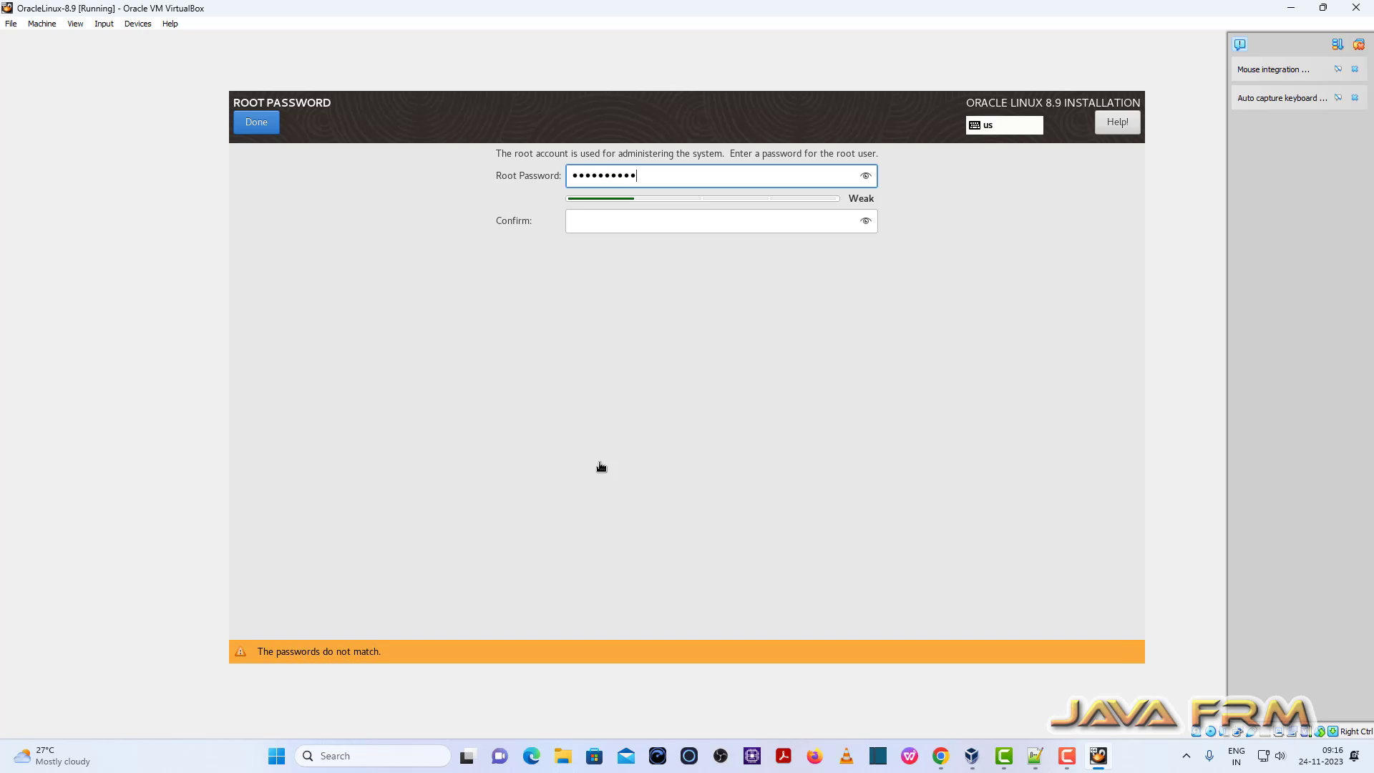
type("•••")
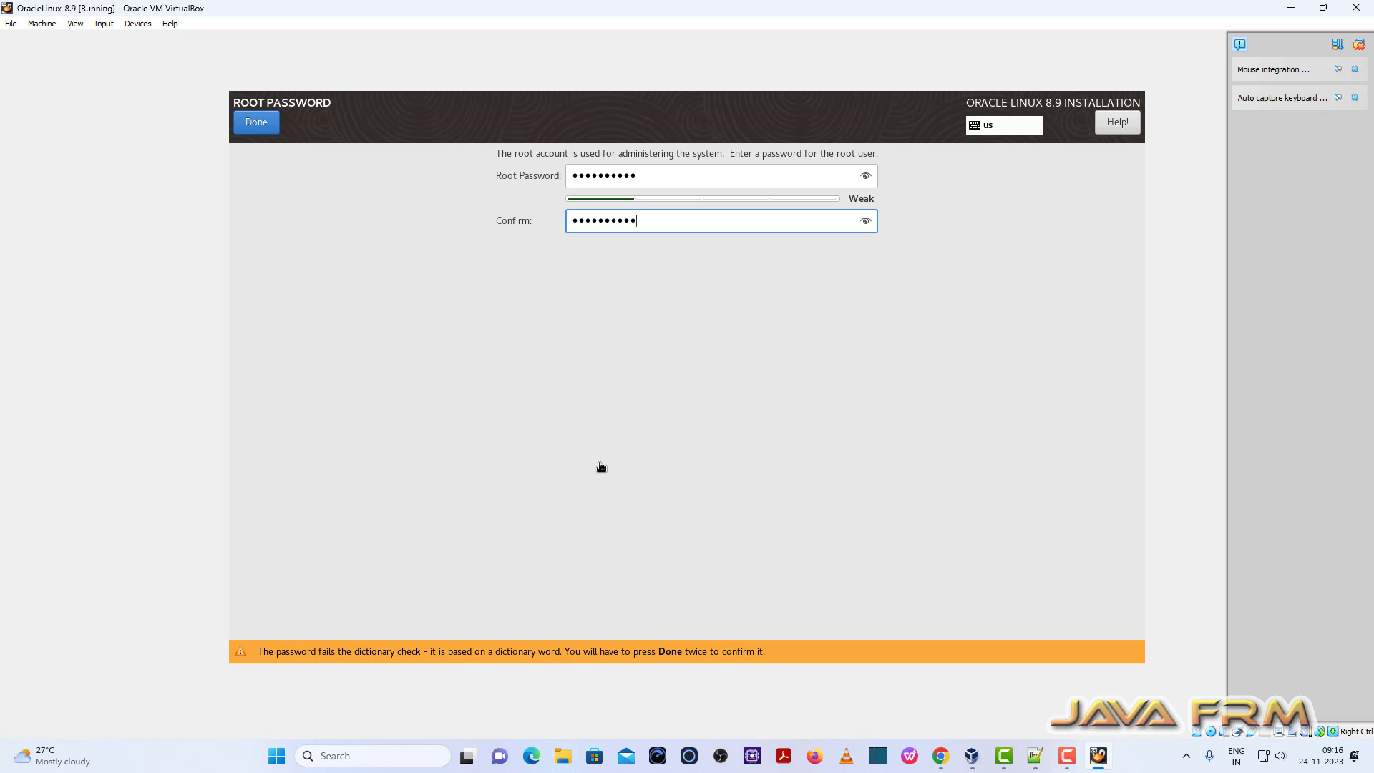
left_click(256, 122)
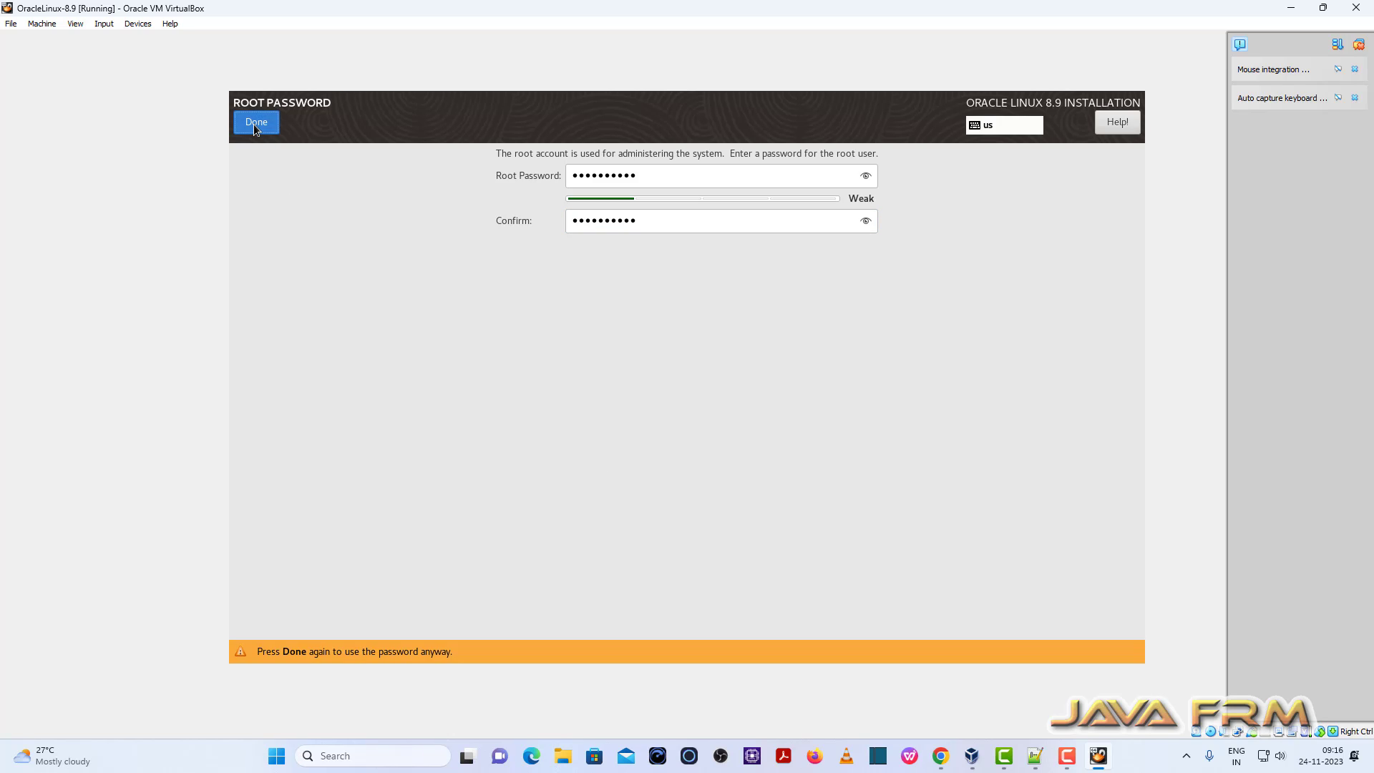
left_click(256, 122)
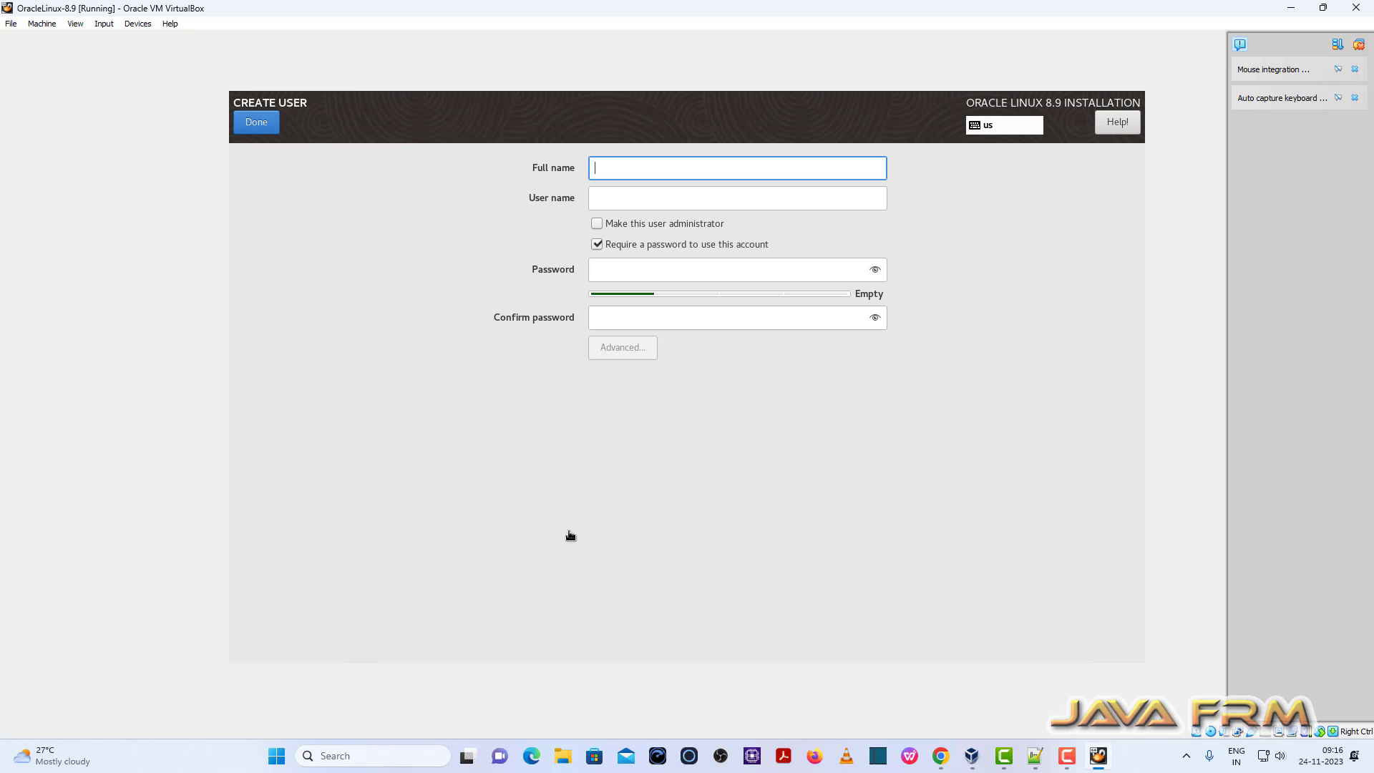
Create the user account ramanathan with a password
type("raman")
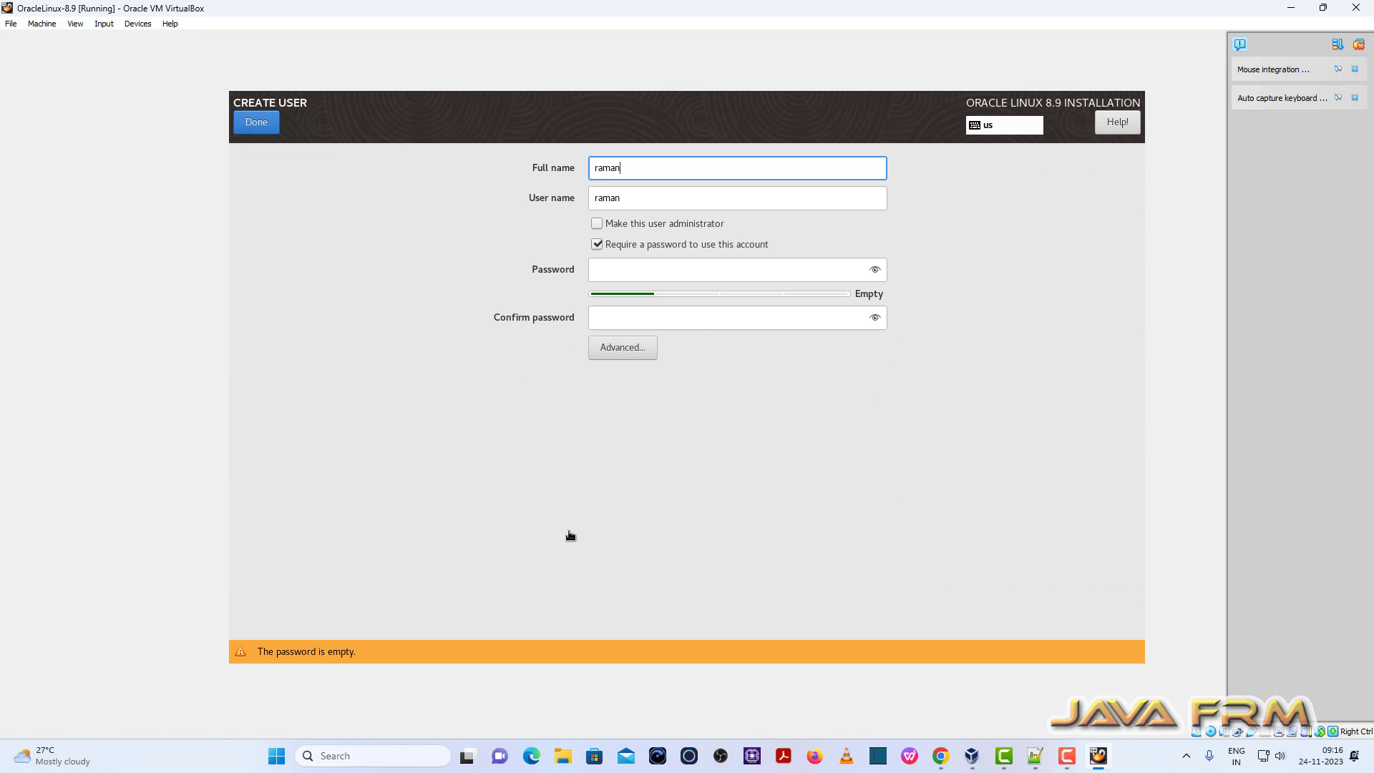
type("athan")
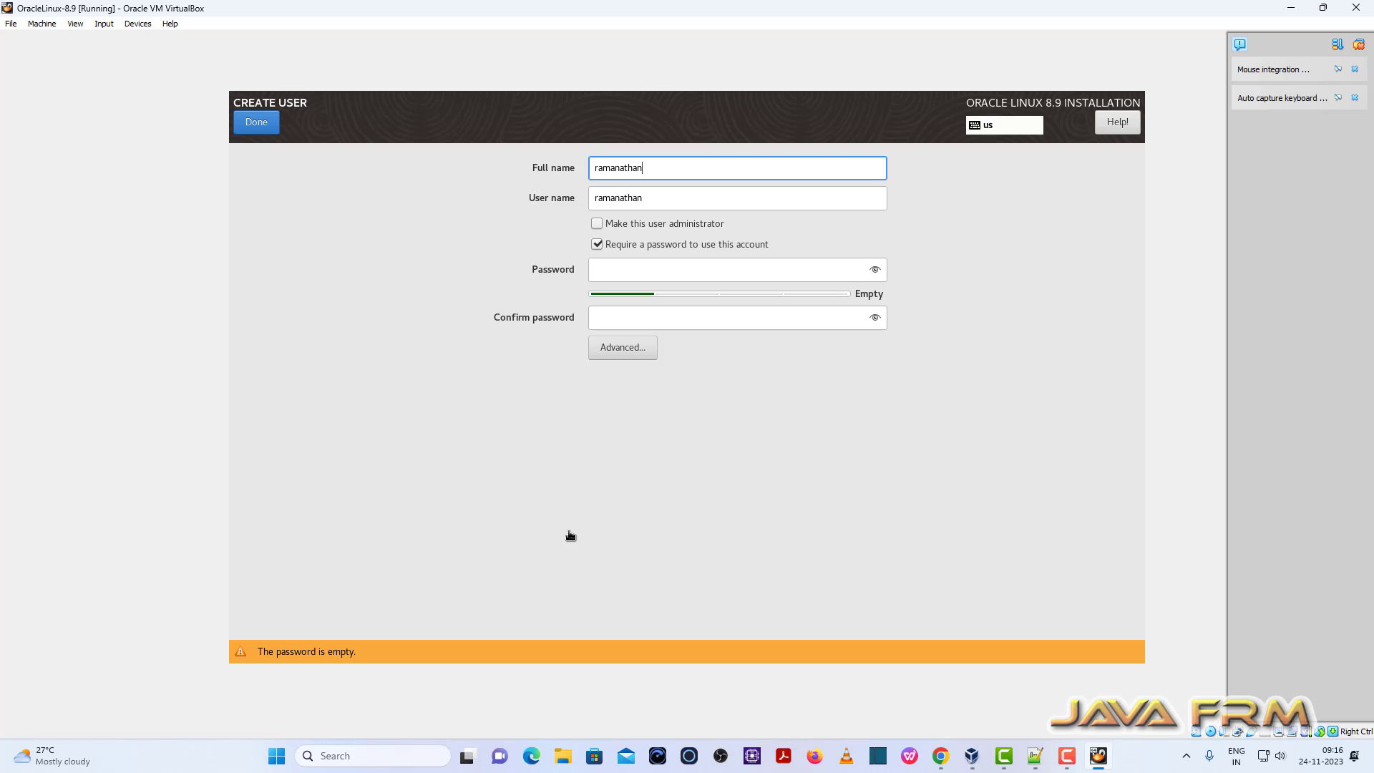
left_click(729, 269)
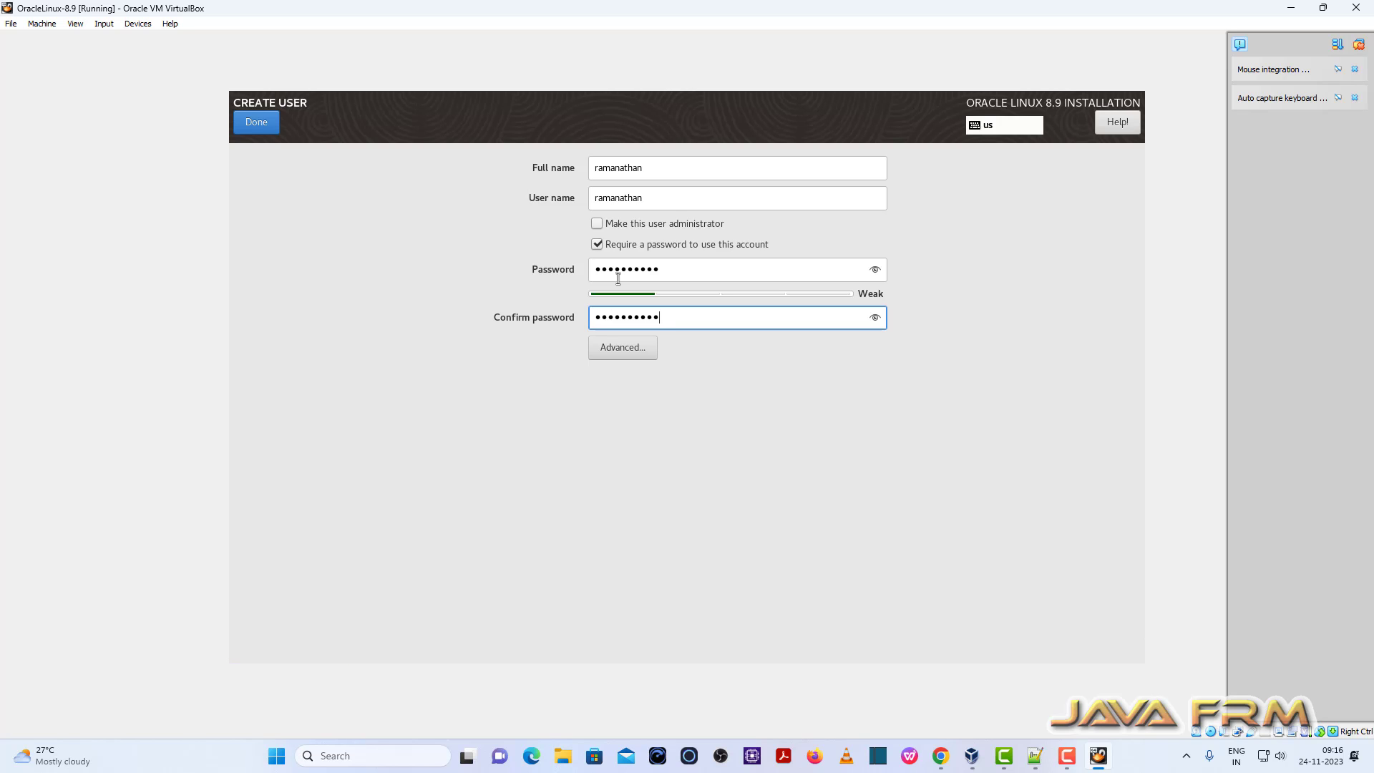
left_click(255, 122)
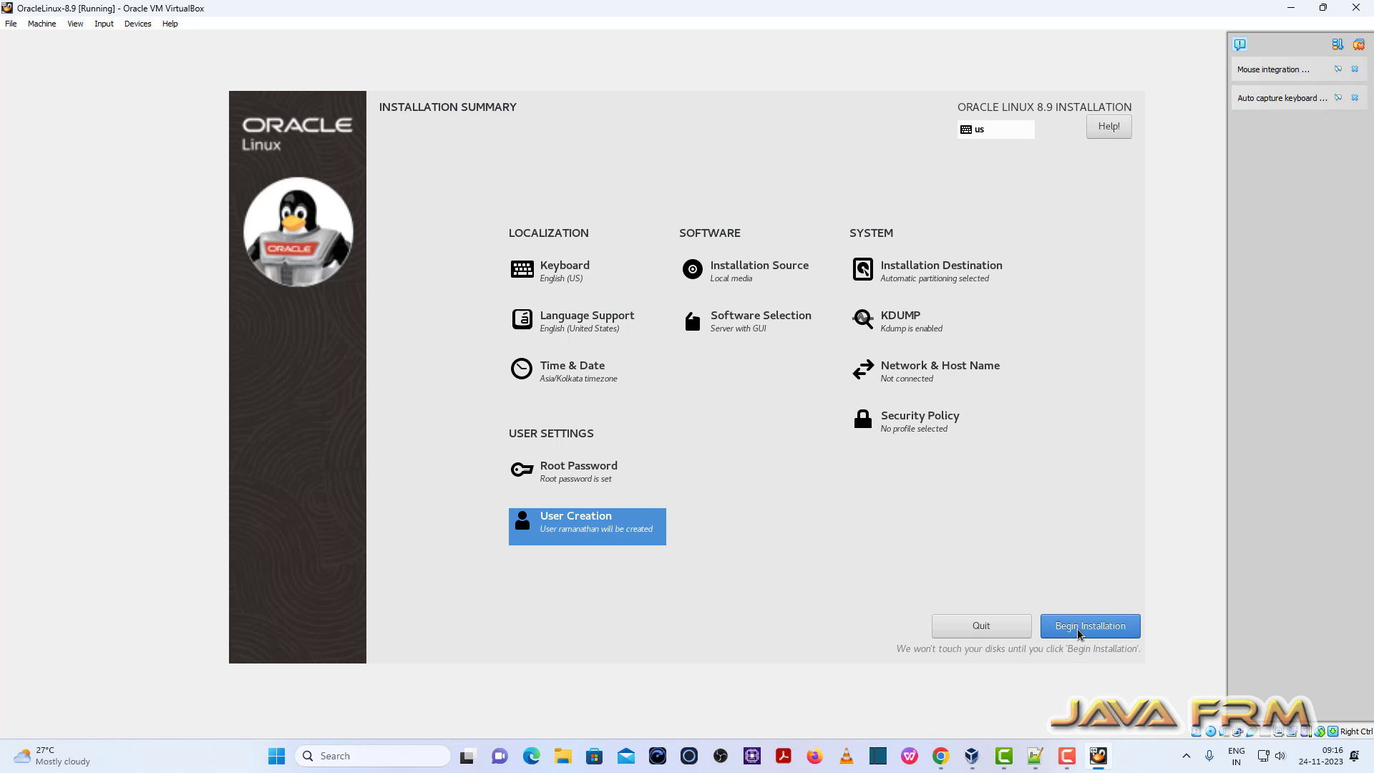
Begin the Oracle Linux installation and reboot the VM once it completes
left_click(1090, 626)
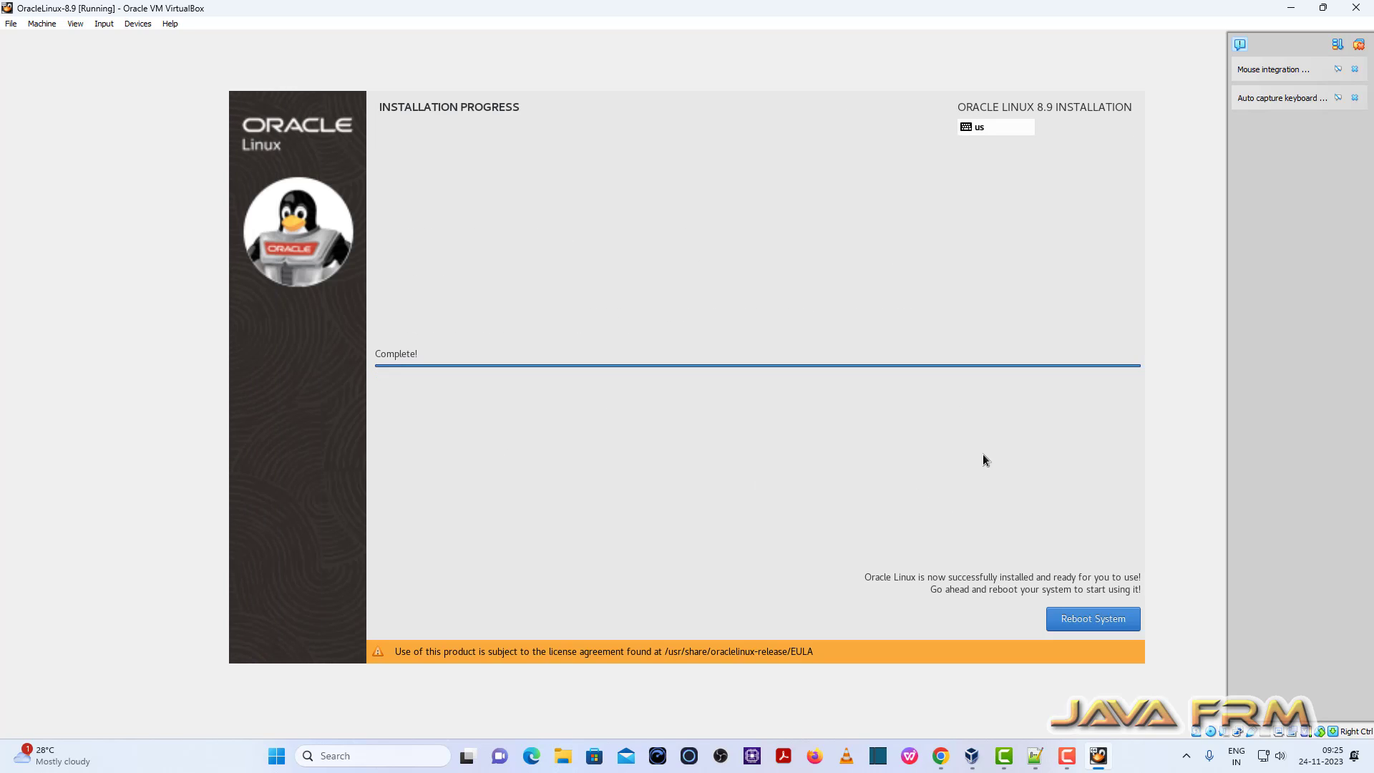
mouse_move(1136, 672)
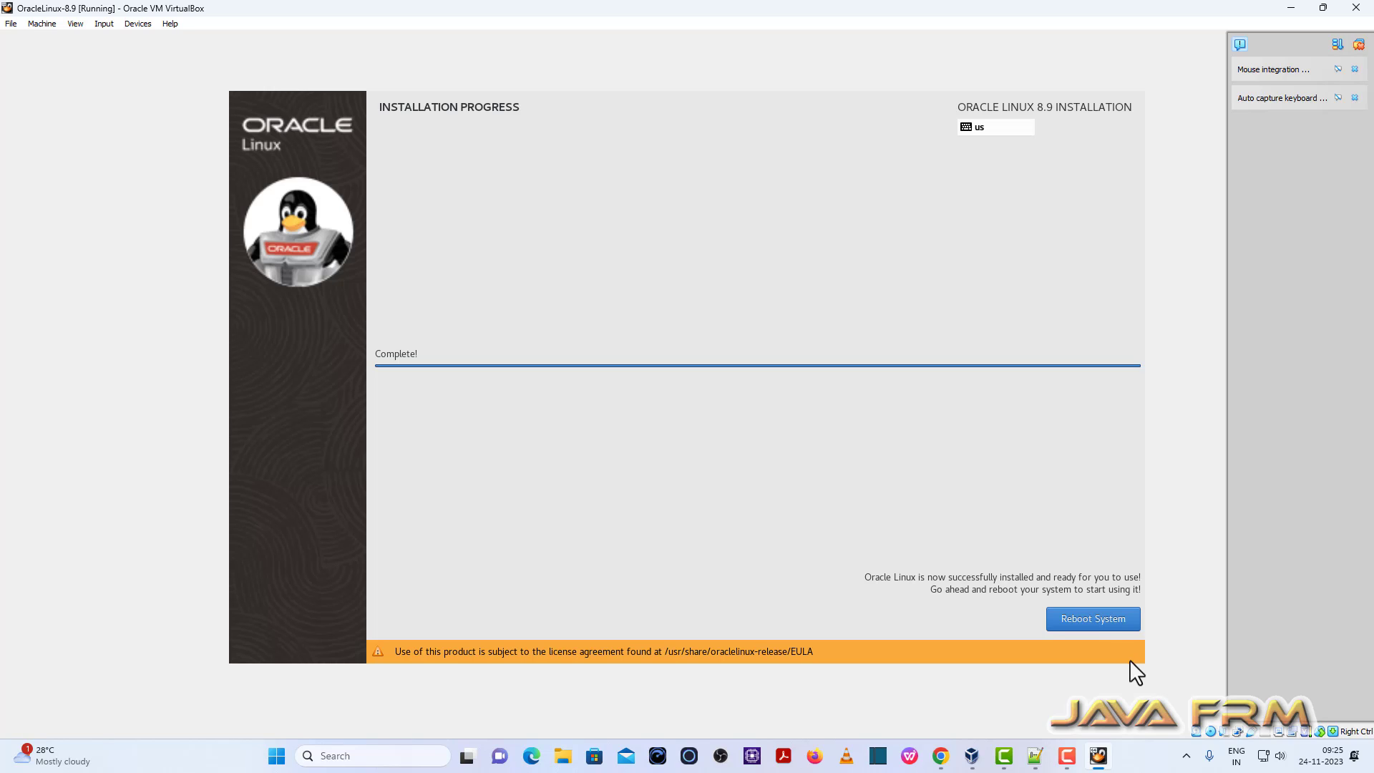
left_click(1093, 618)
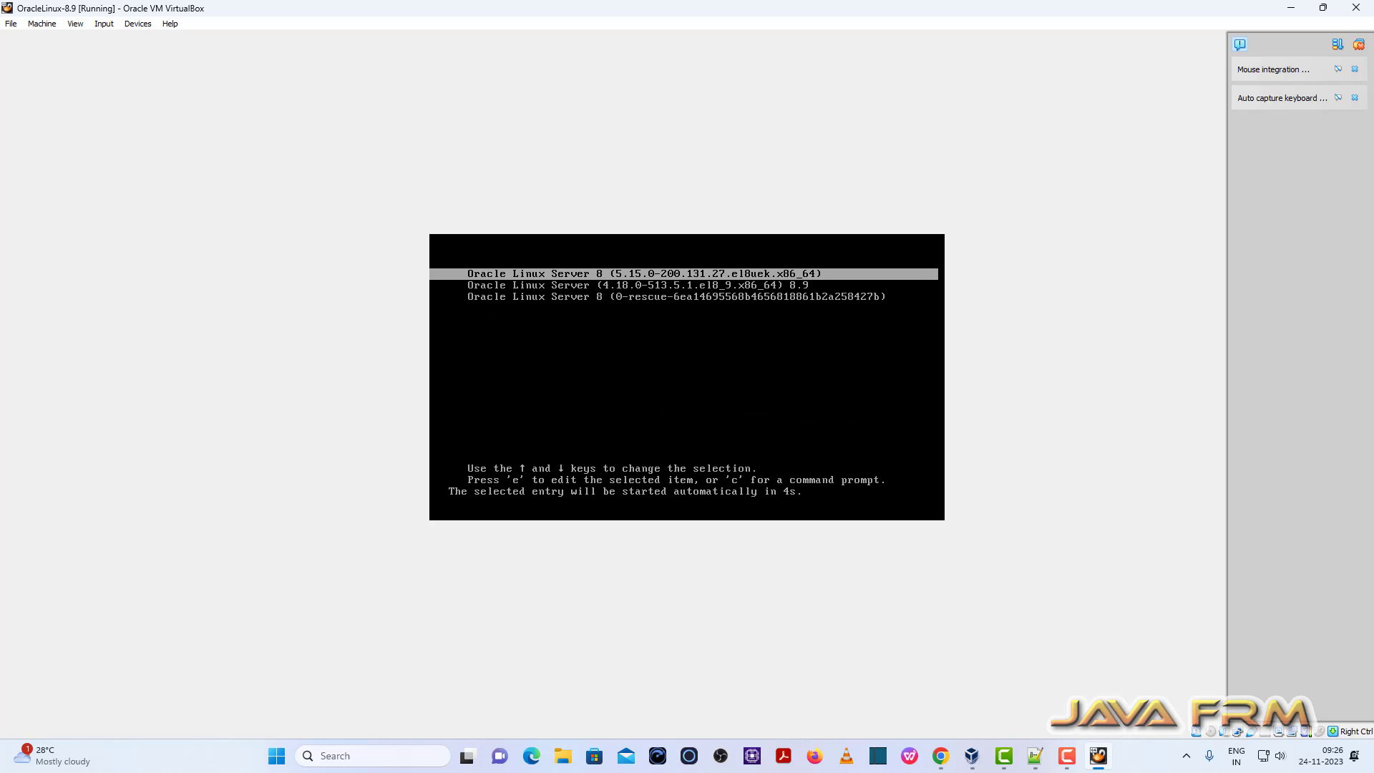
Boot the default kernel, accept the license agreement, and finish initial configuration
key("Down")
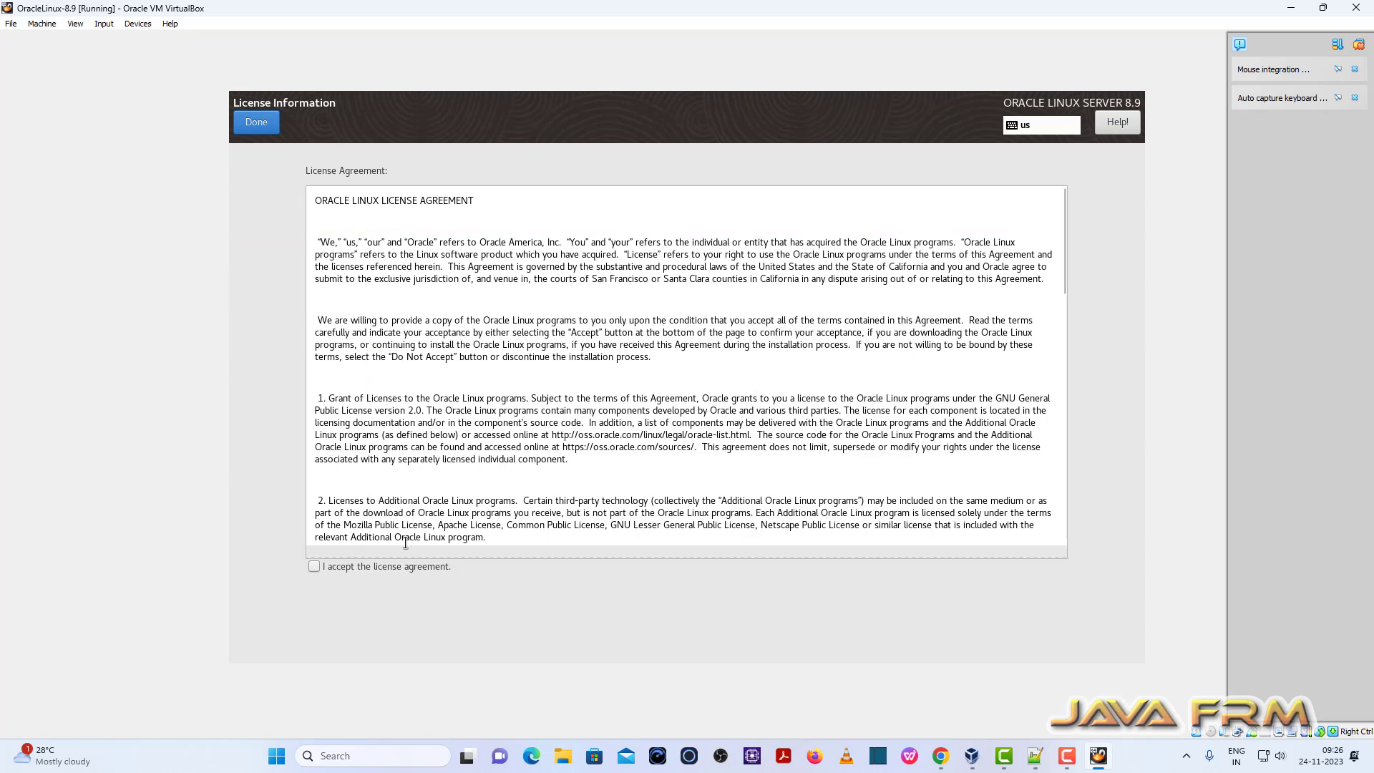
left_click(313, 566)
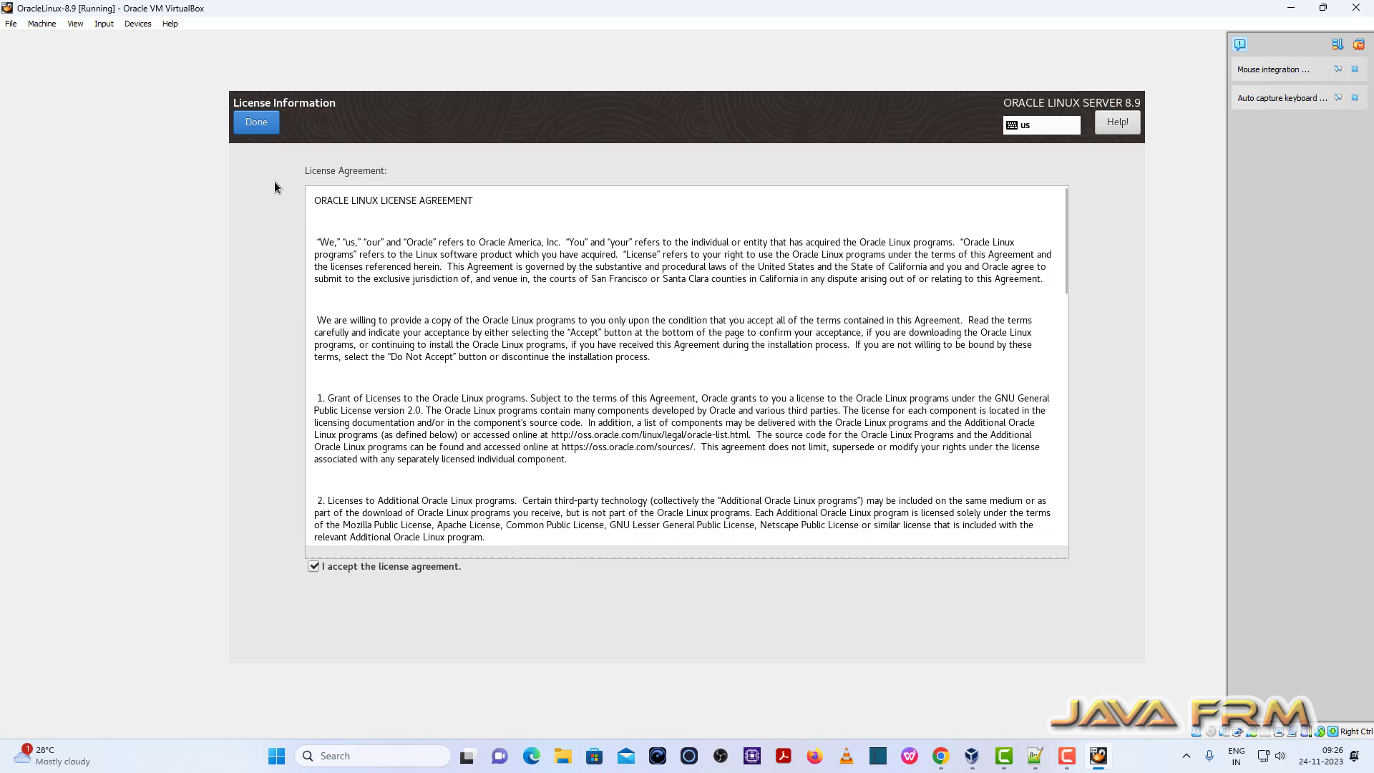
left_click(256, 122)
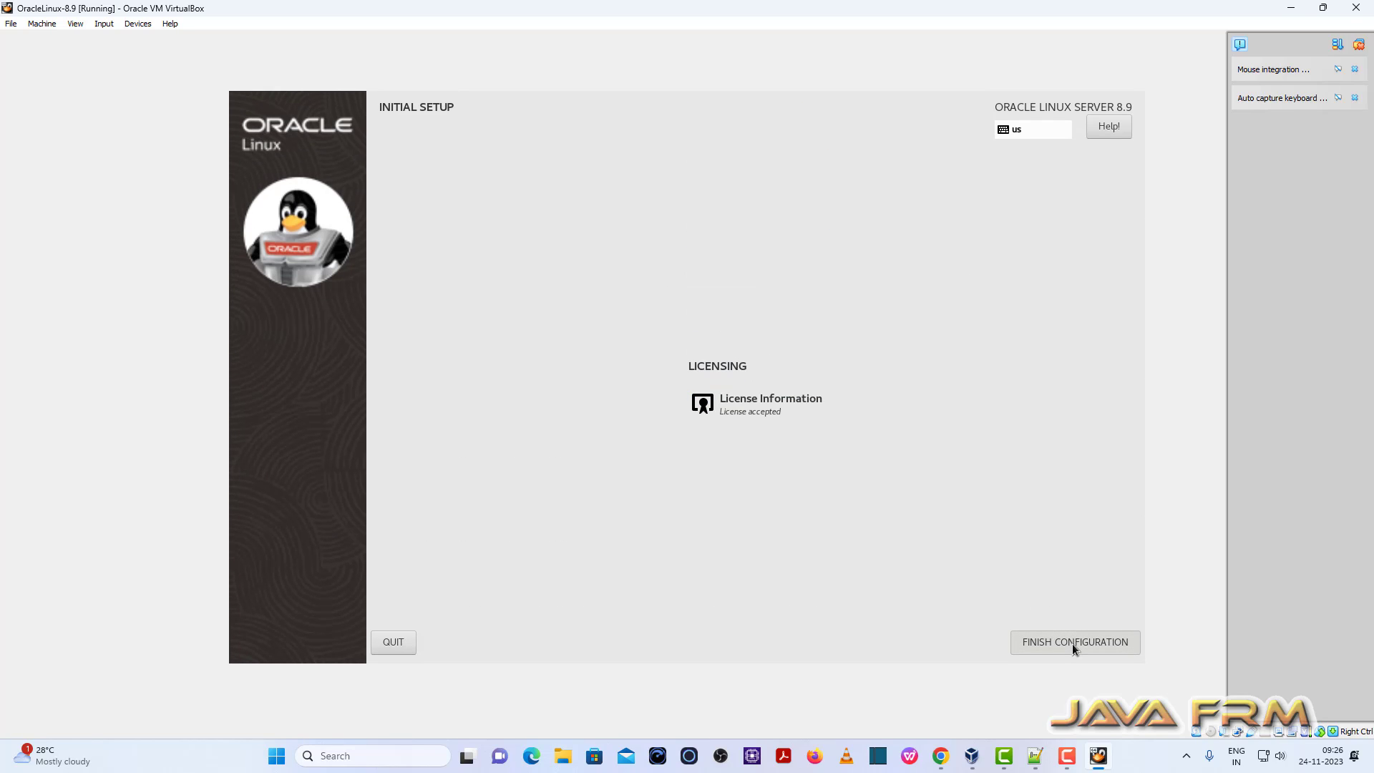
mouse_move(1061, 649)
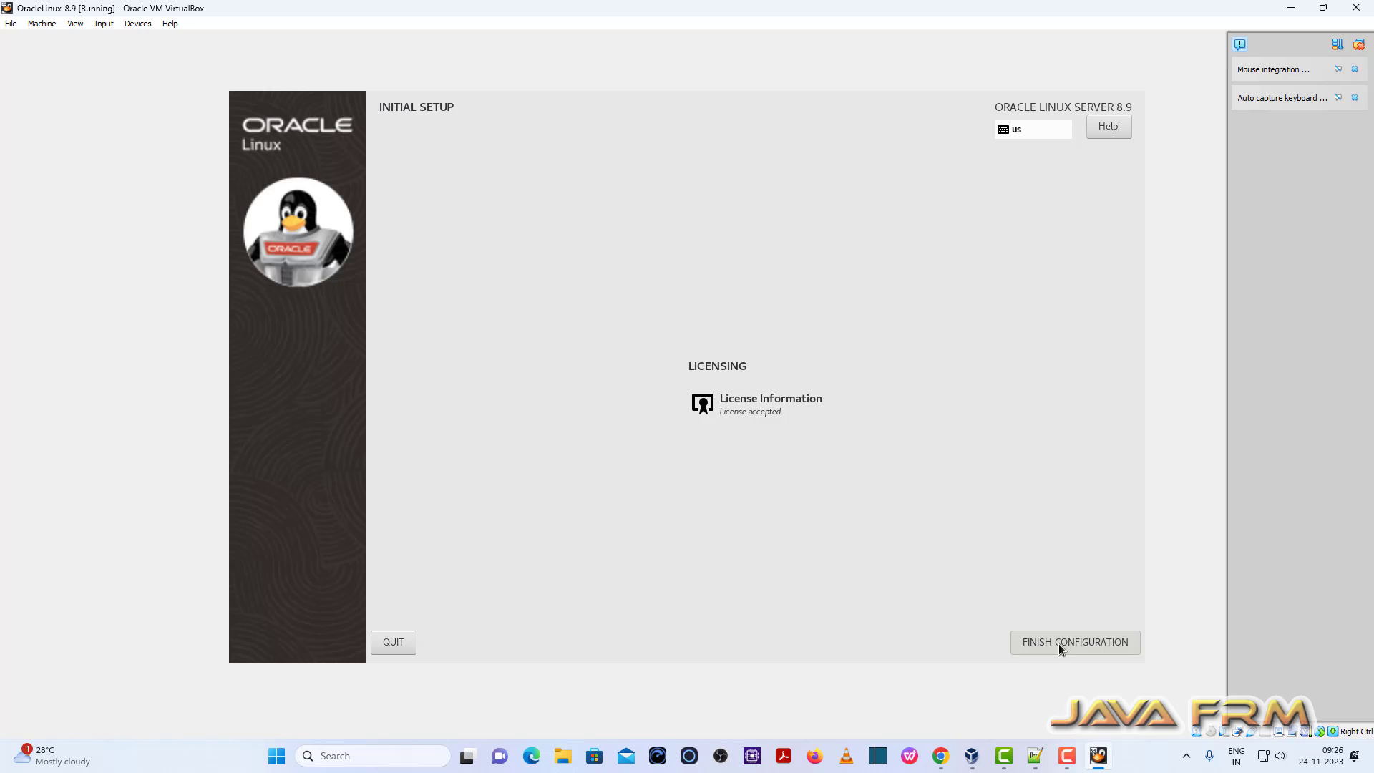
left_click(1075, 642)
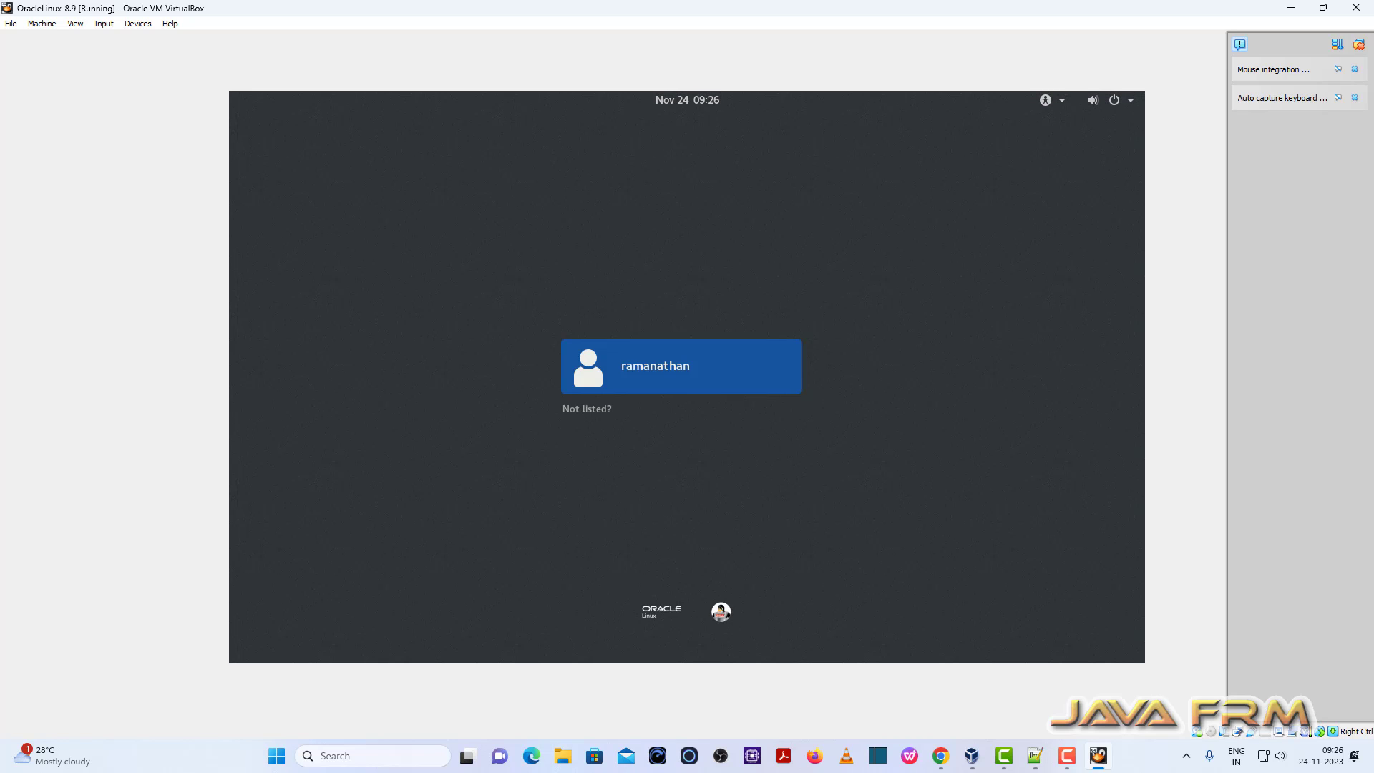
Sign in as user ramanathan with the account password
left_click(682, 365)
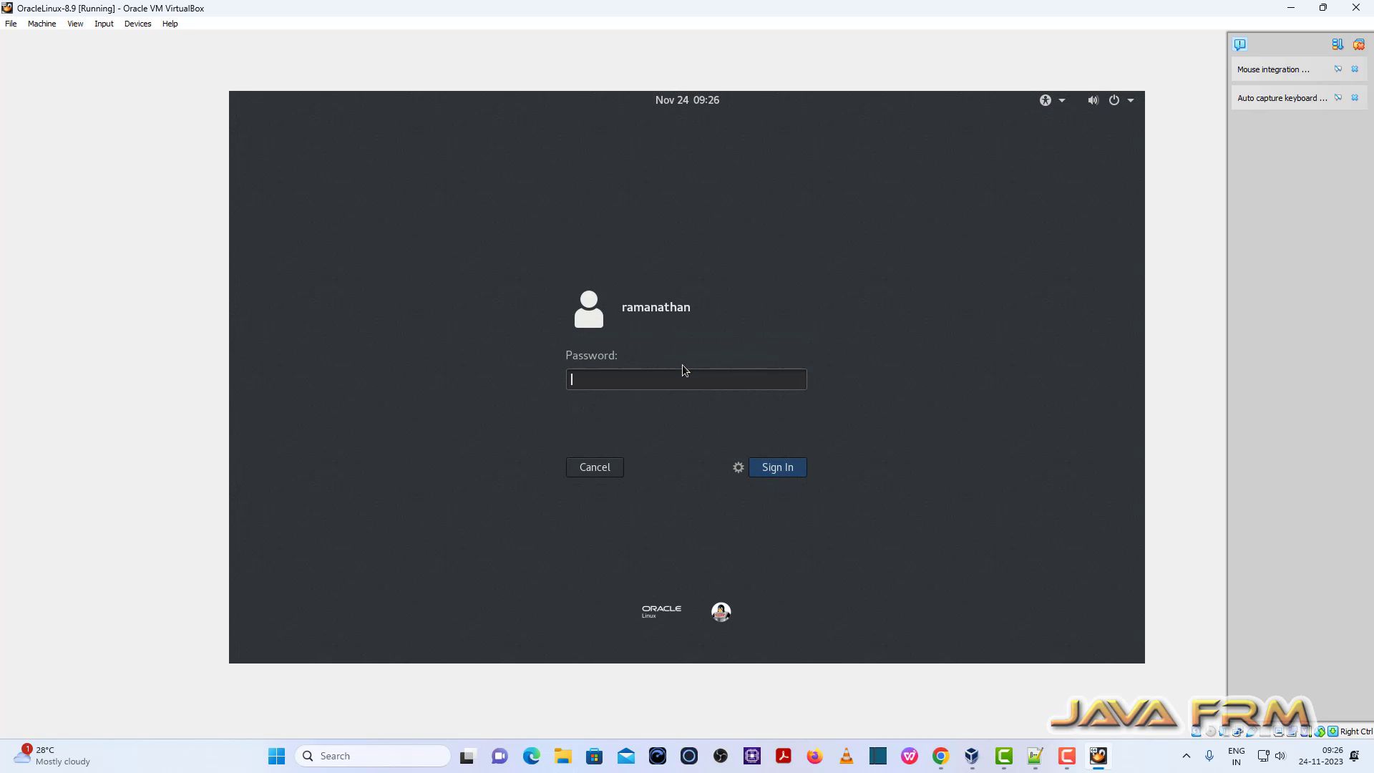
type("••")
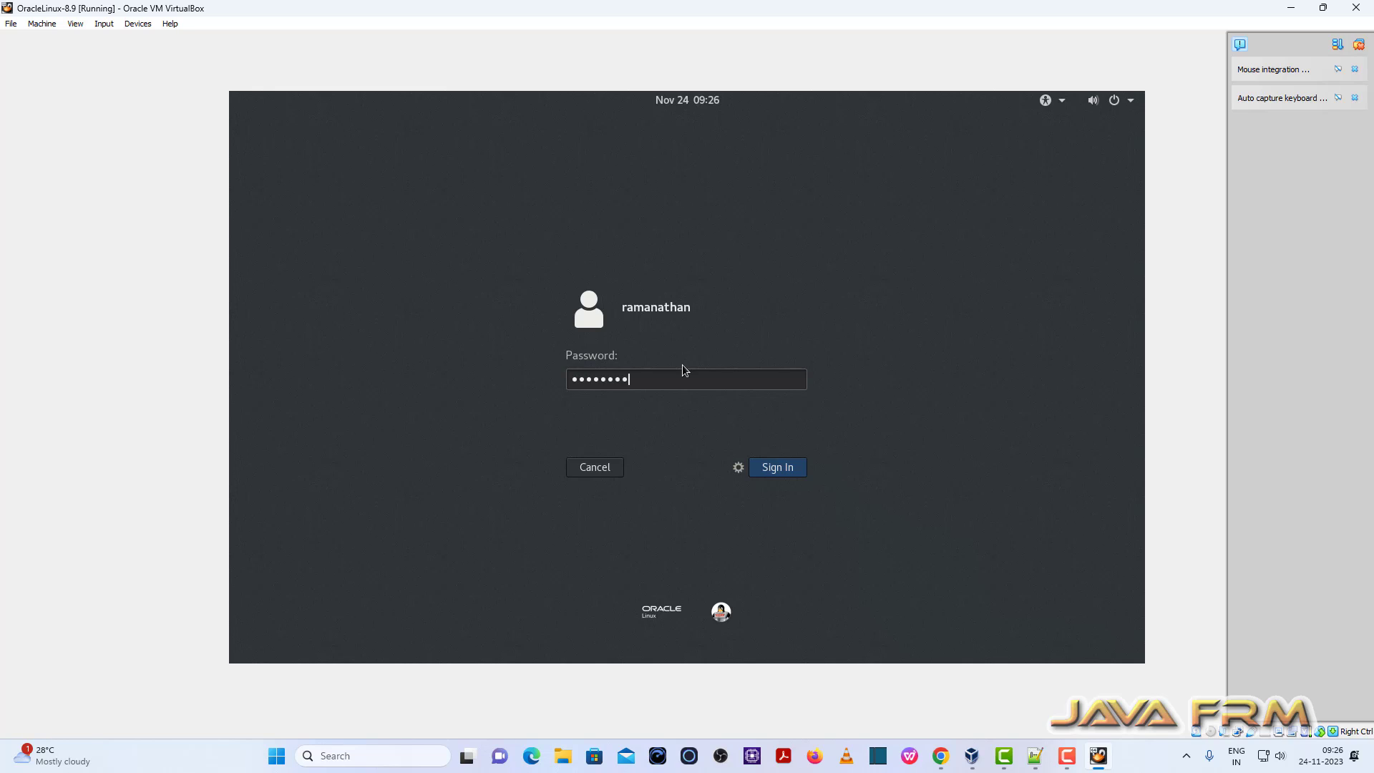
left_click(777, 467)
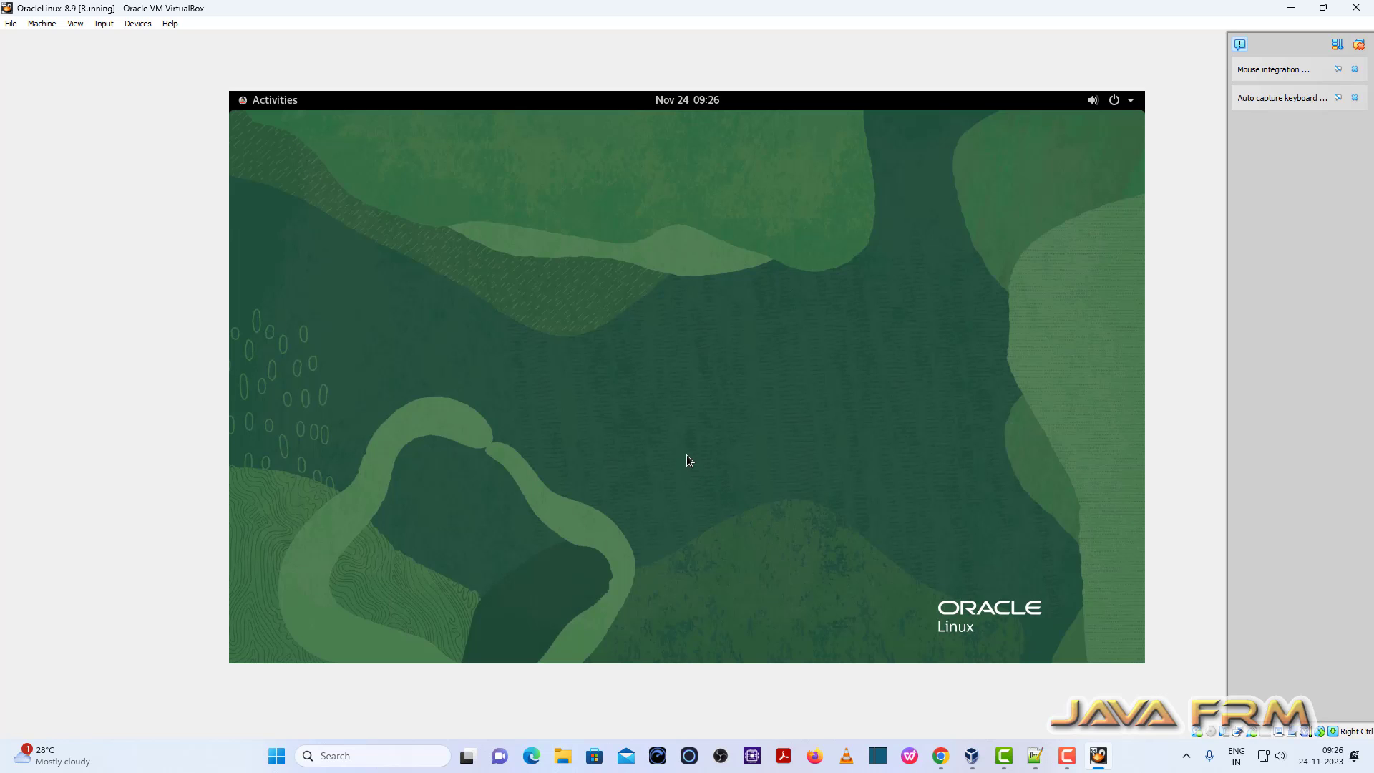
mouse_move(593, 376)
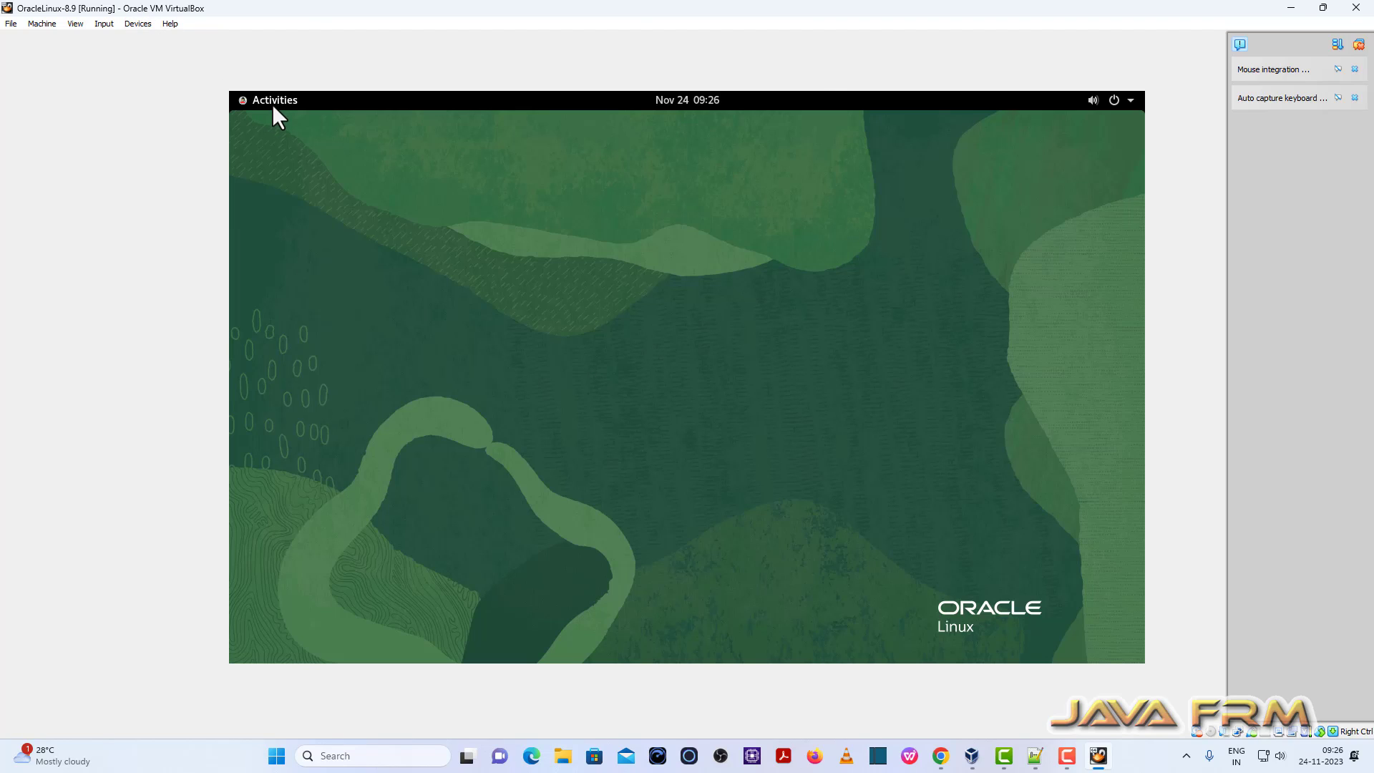
left_click(137, 23)
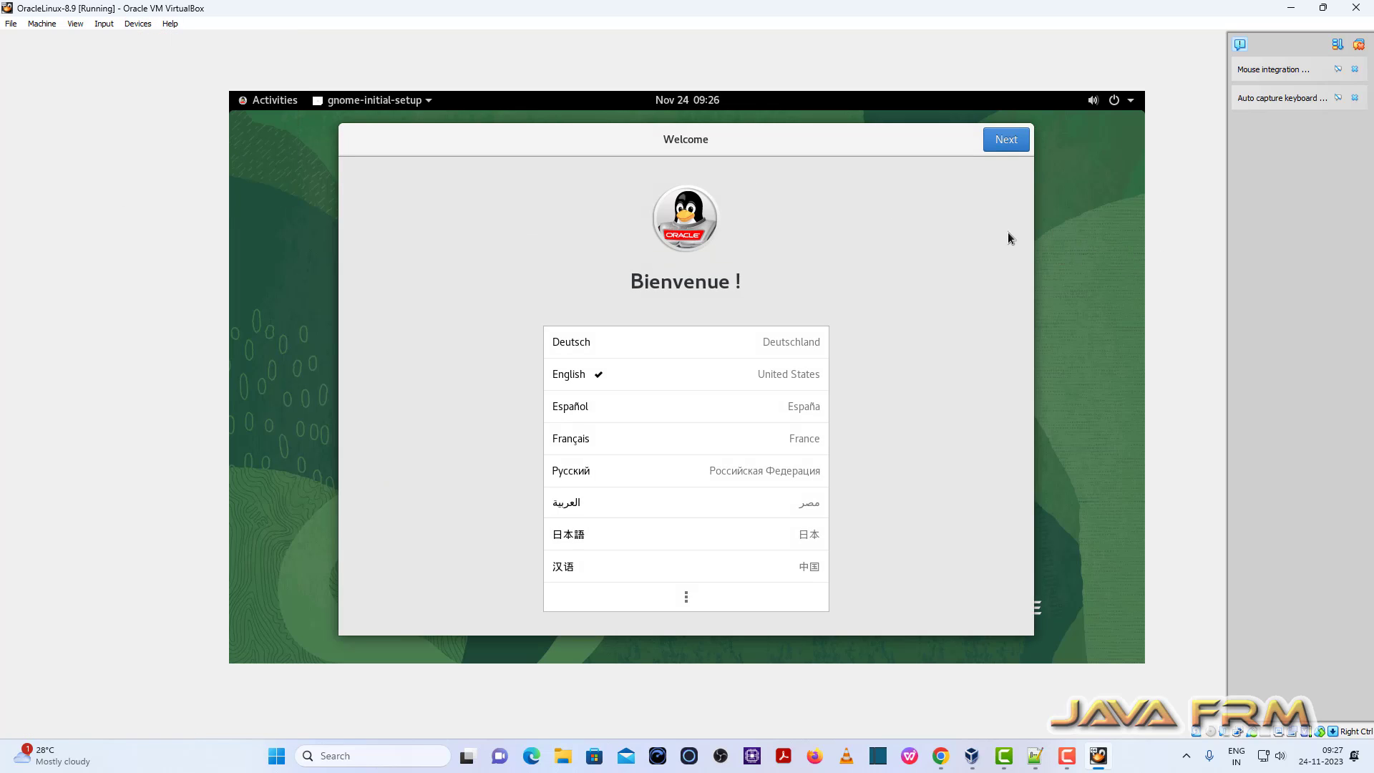
Keep English, the English (US) layout and location services off, then close Getting Started help
left_click(1006, 139)
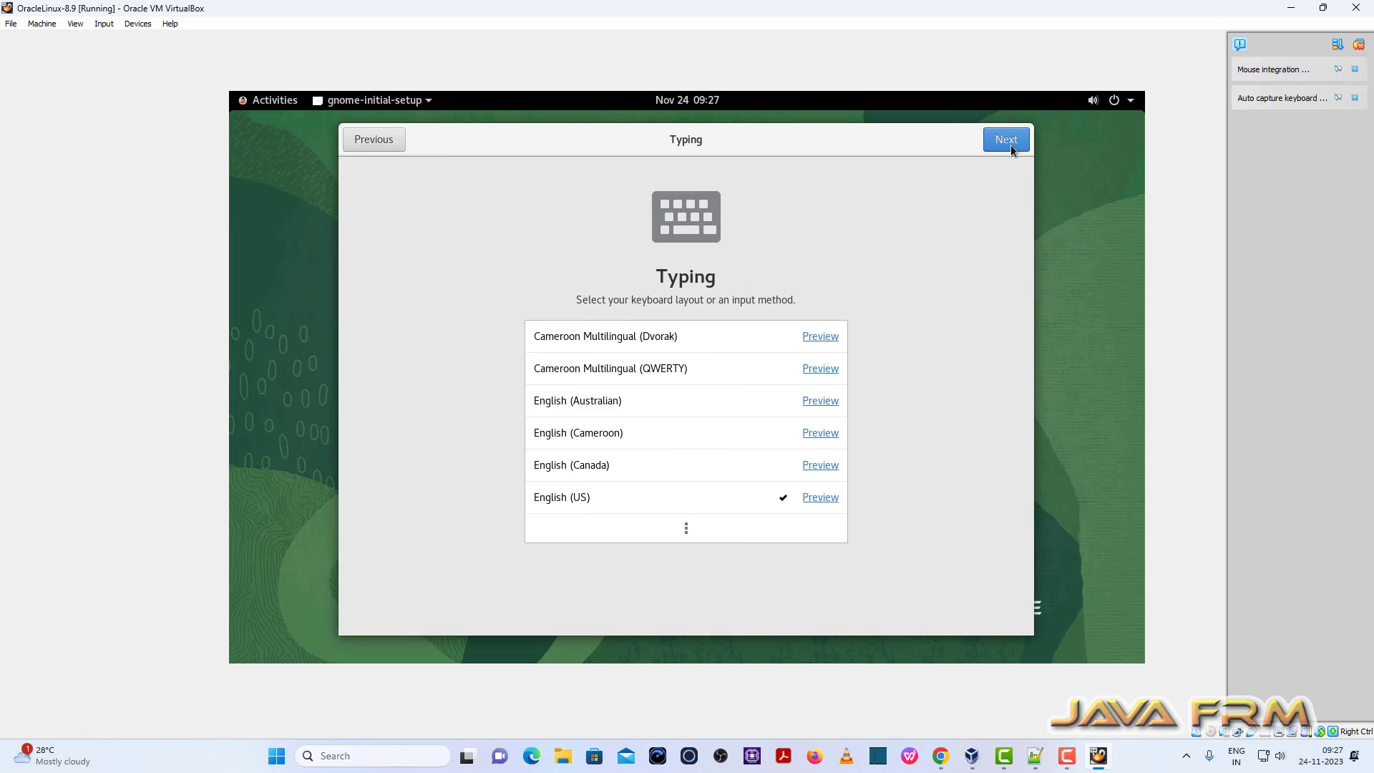
left_click(1006, 140)
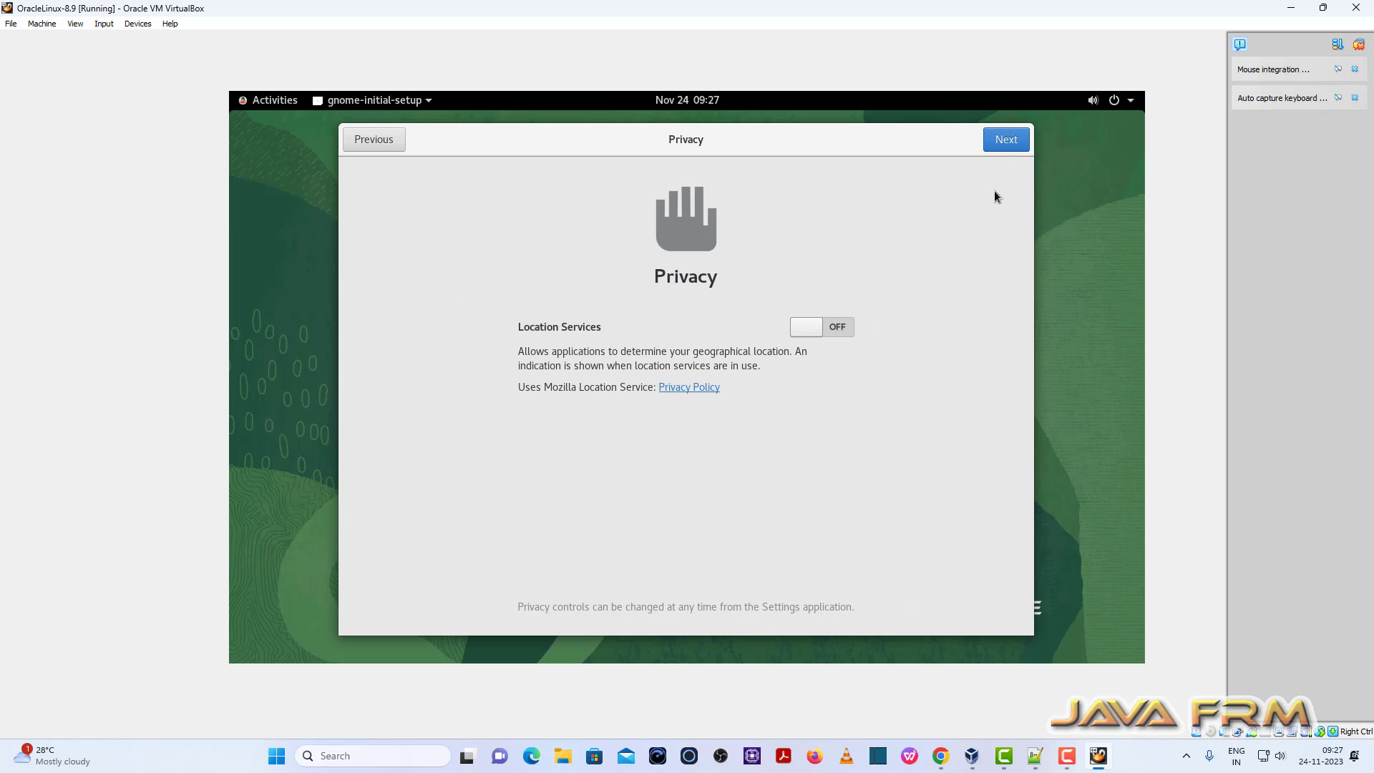
left_click(1005, 140)
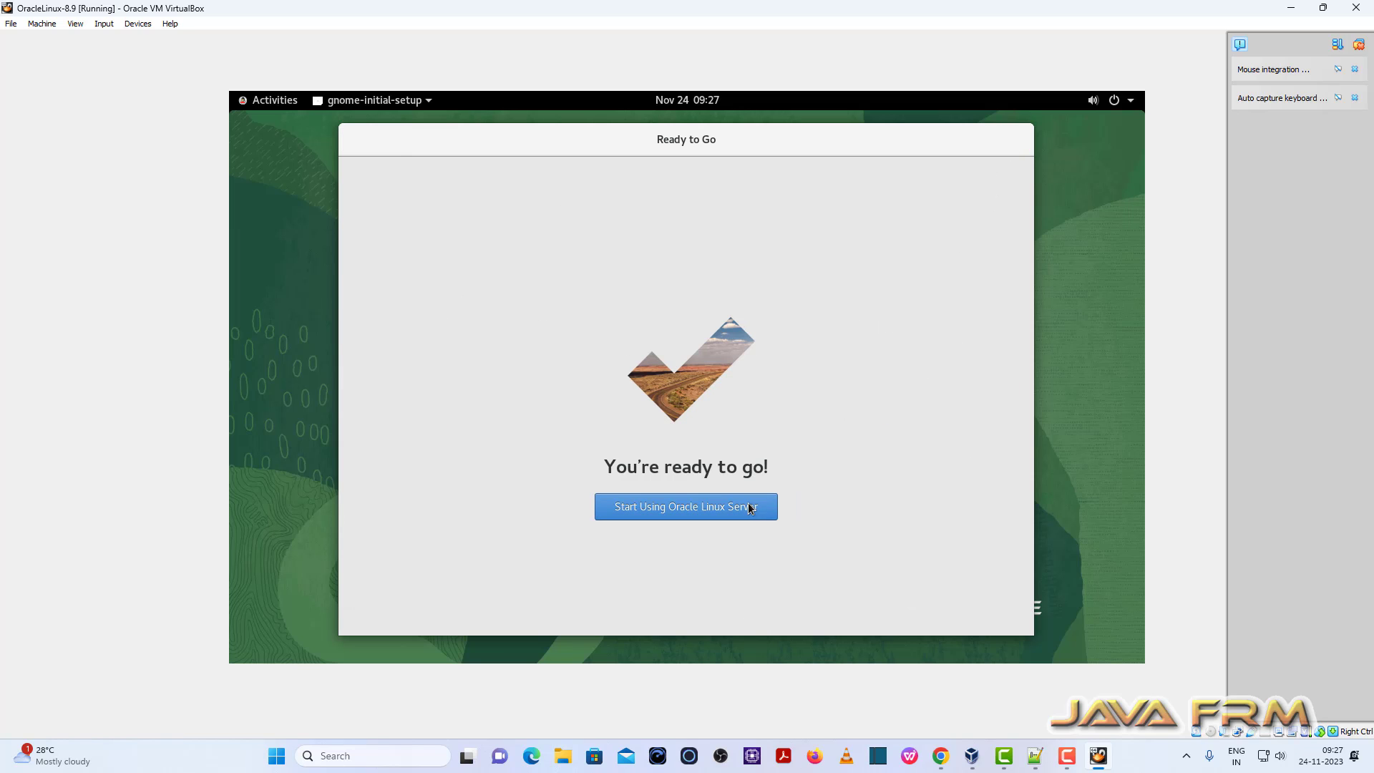
left_click(686, 507)
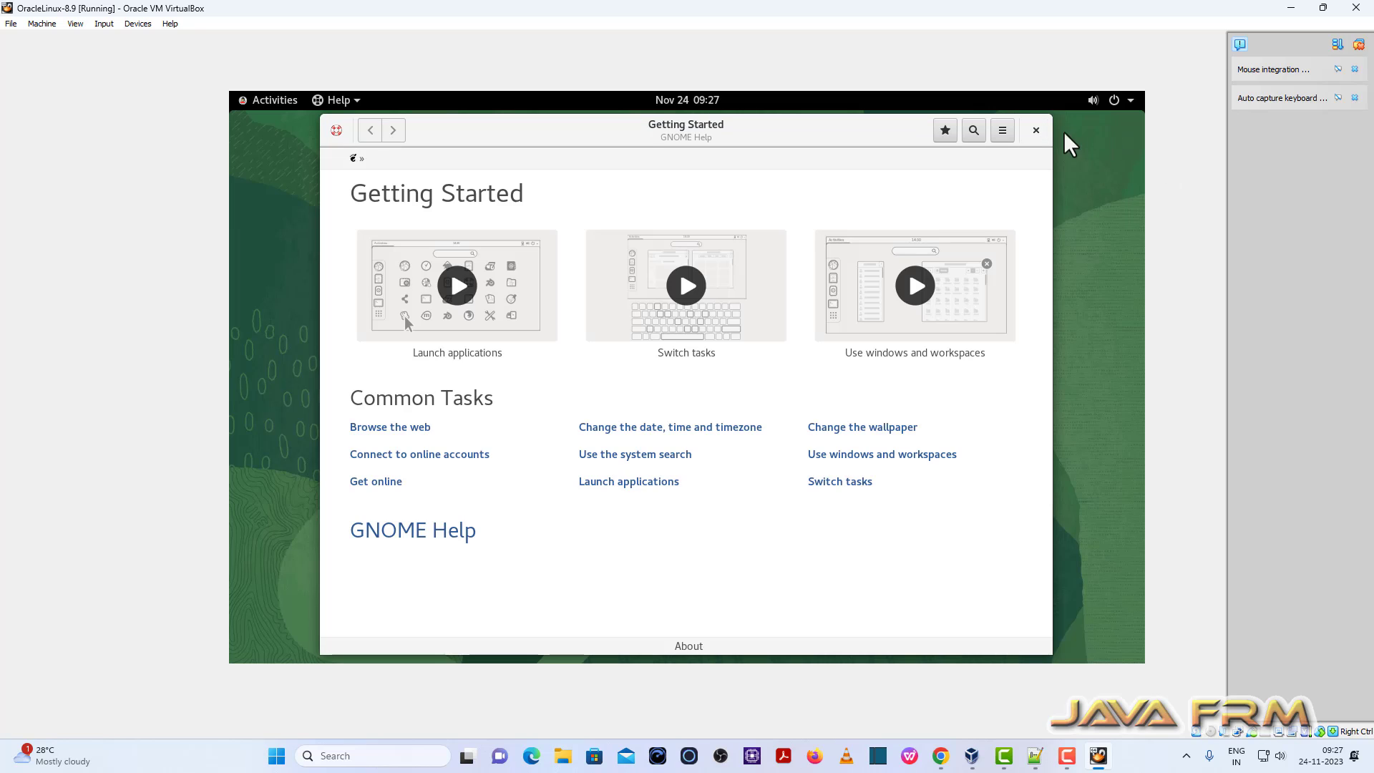
left_click(1035, 129)
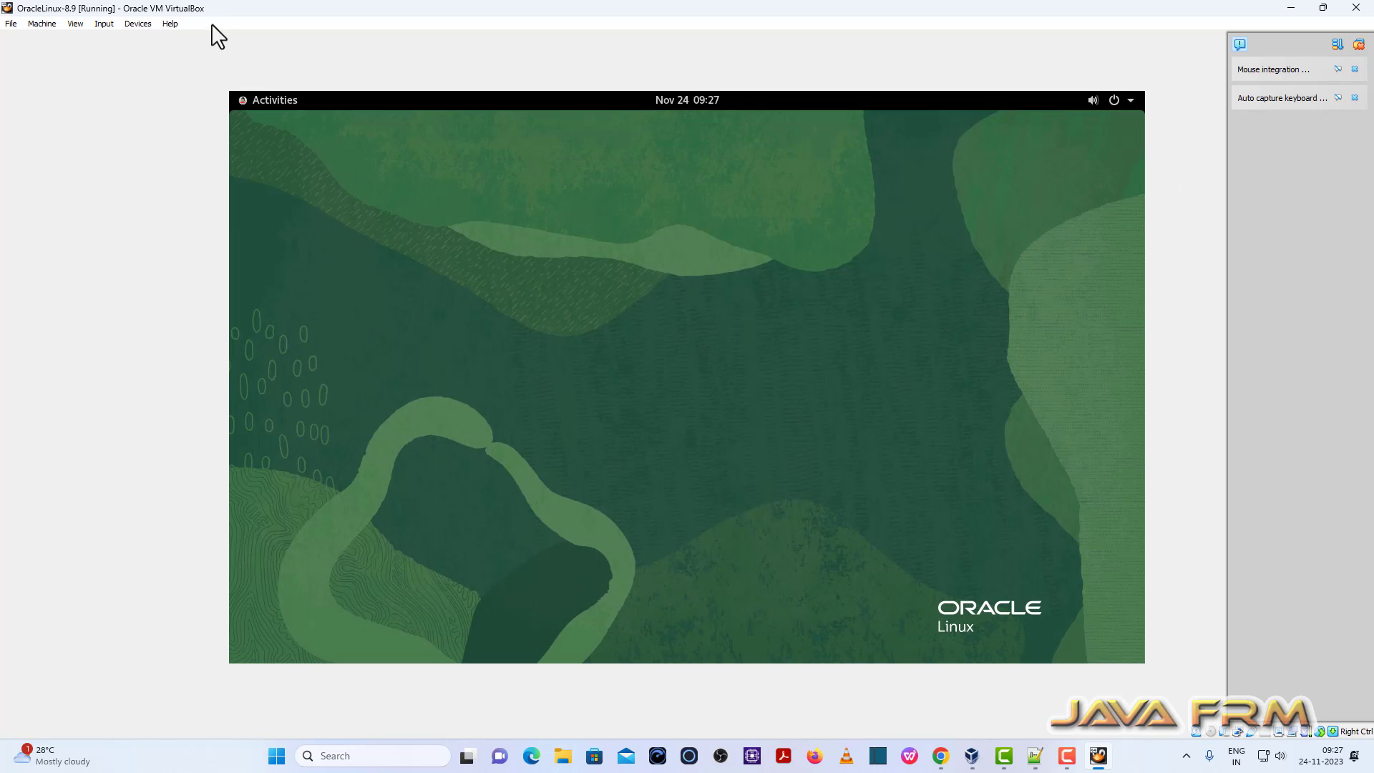
Look through the Help menu, then show the Devices > Optical Drives disc choices
left_click(169, 24)
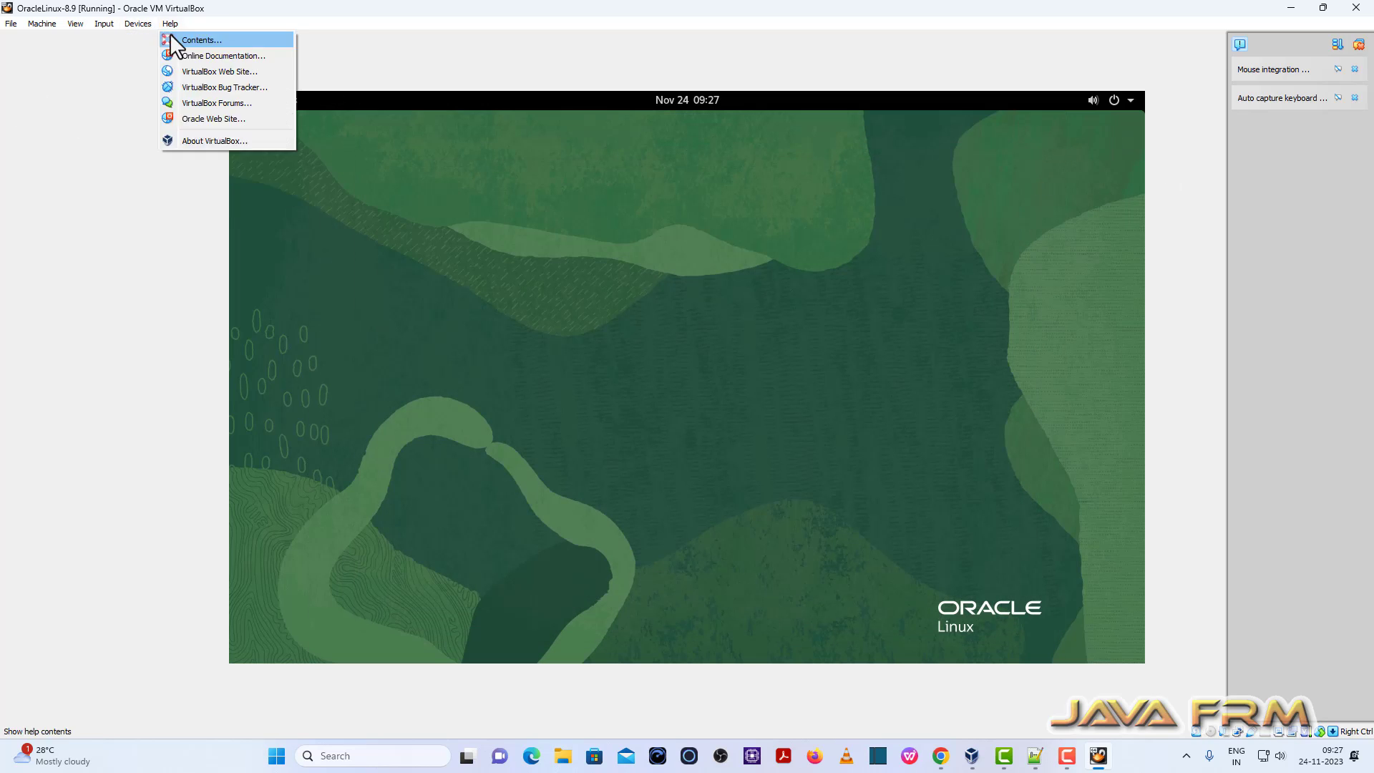
left_click(146, 27)
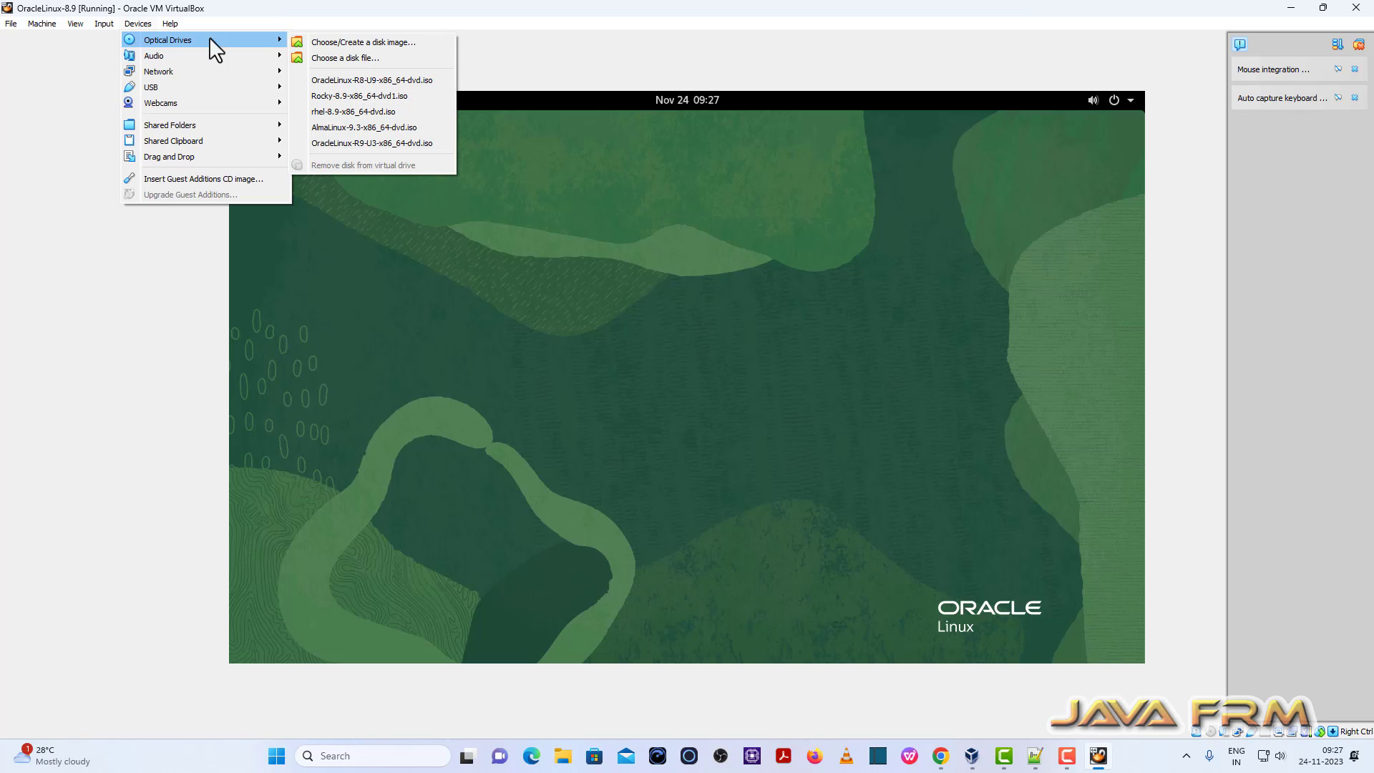
mouse_move(404, 89)
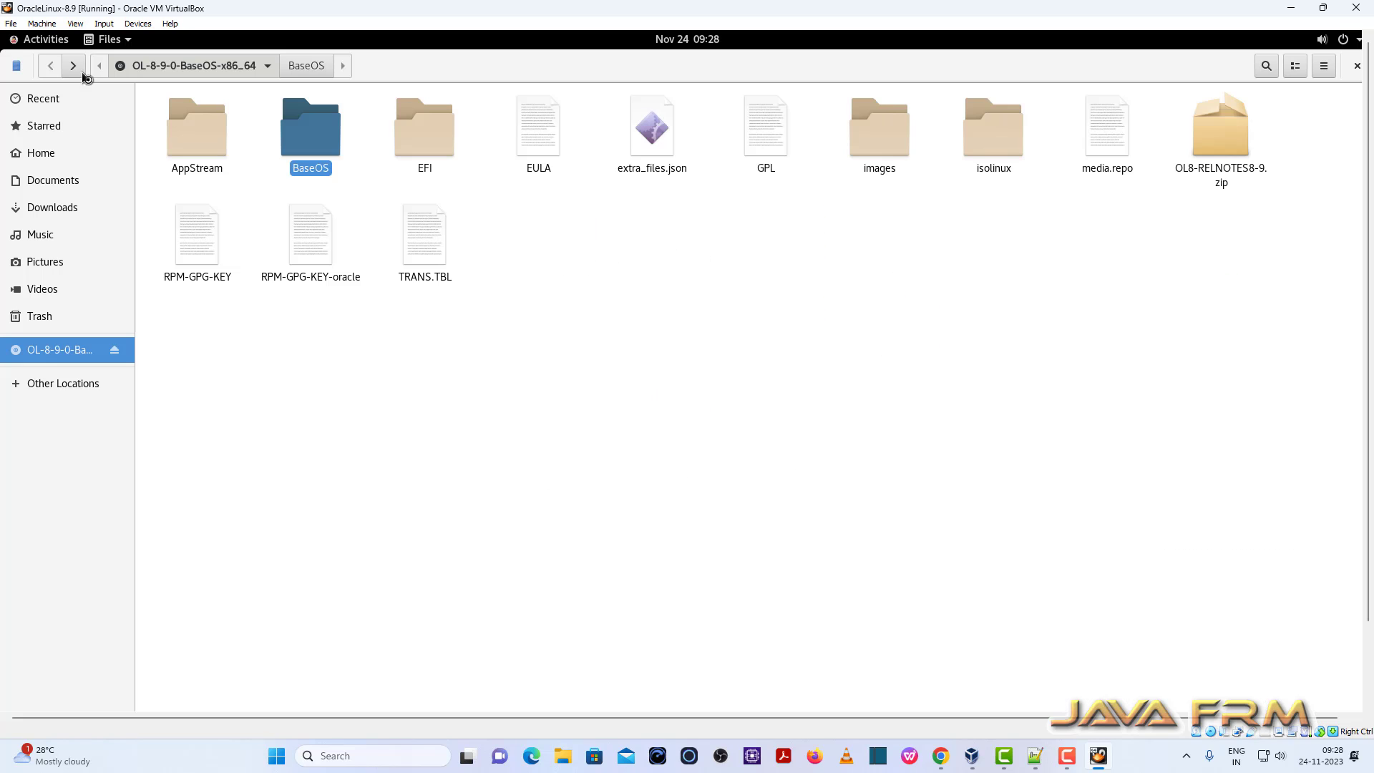
Search the OL-8-9-0-BaseOS disc files for 'ann'
left_click(1266, 65)
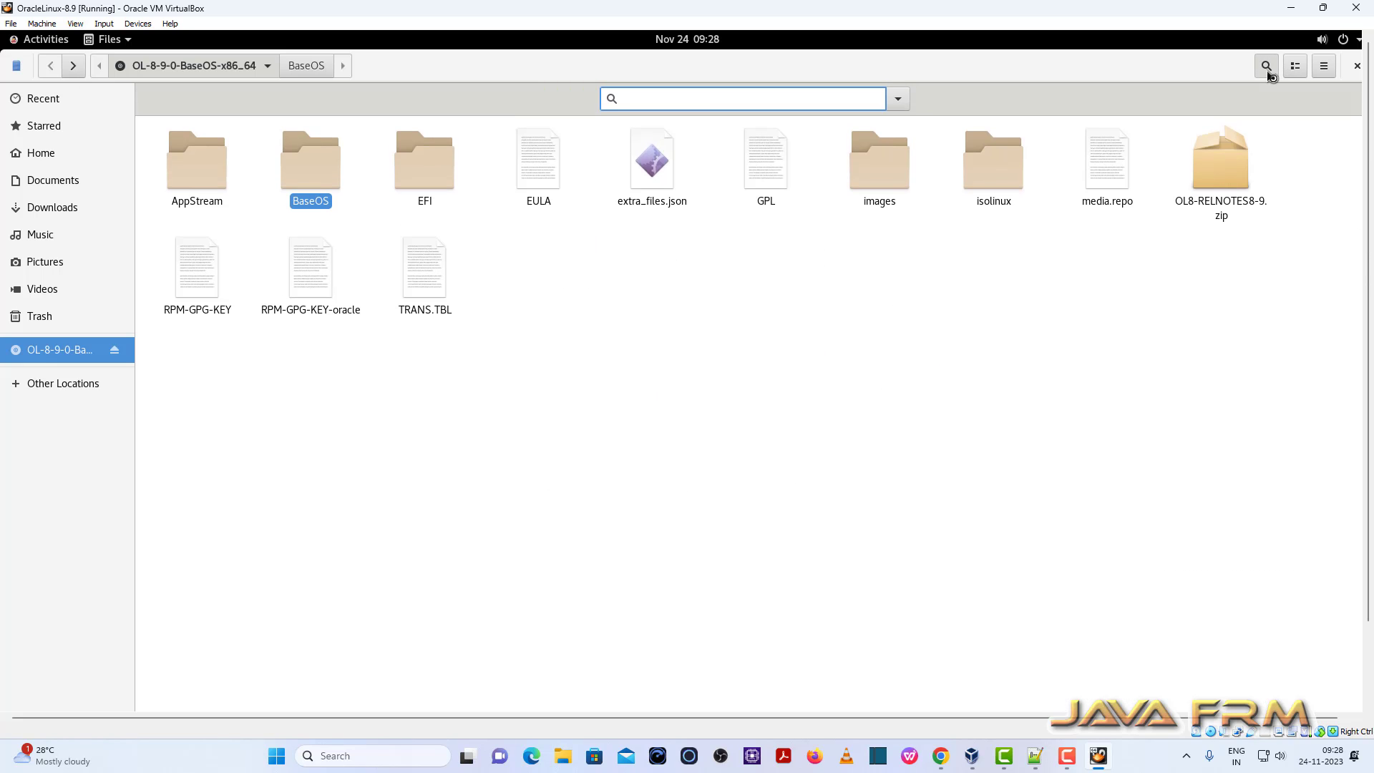
type("ann")
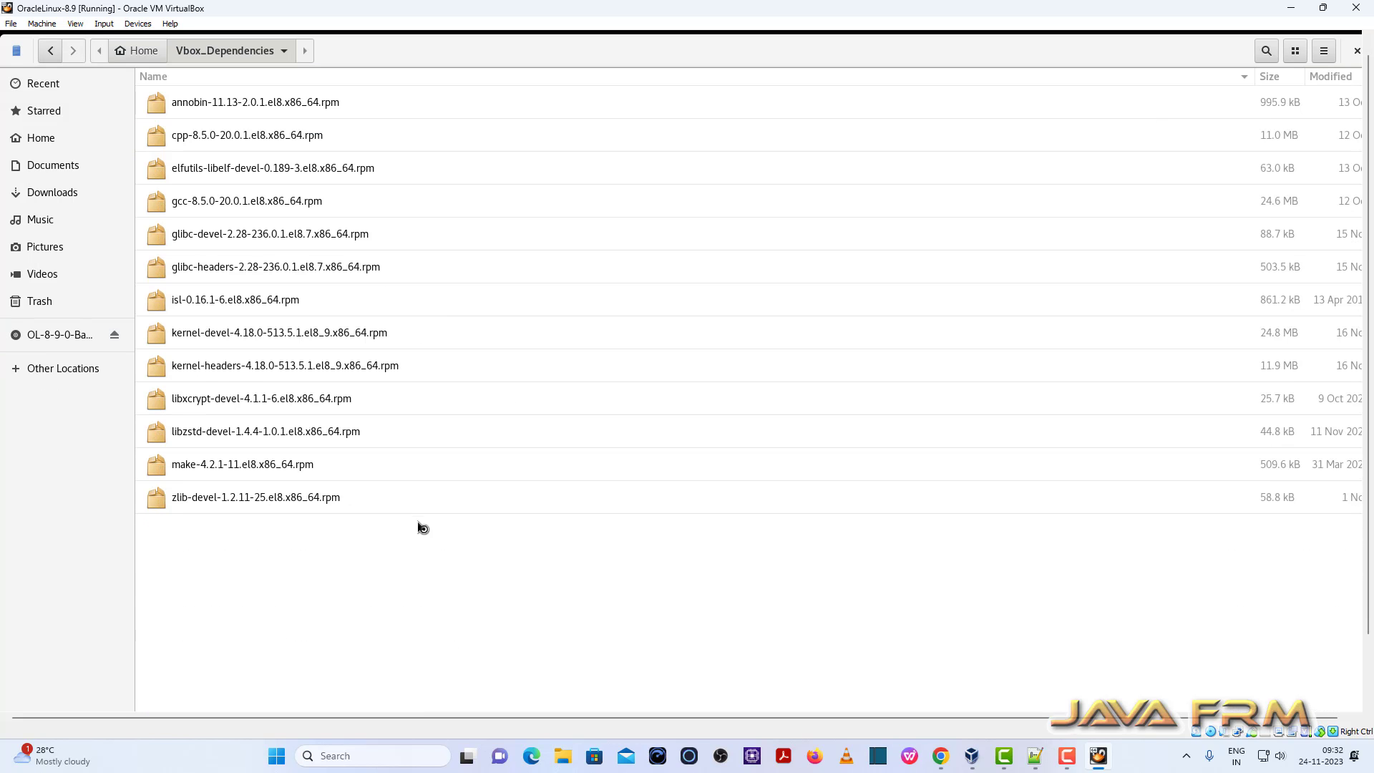
mouse_move(488, 581)
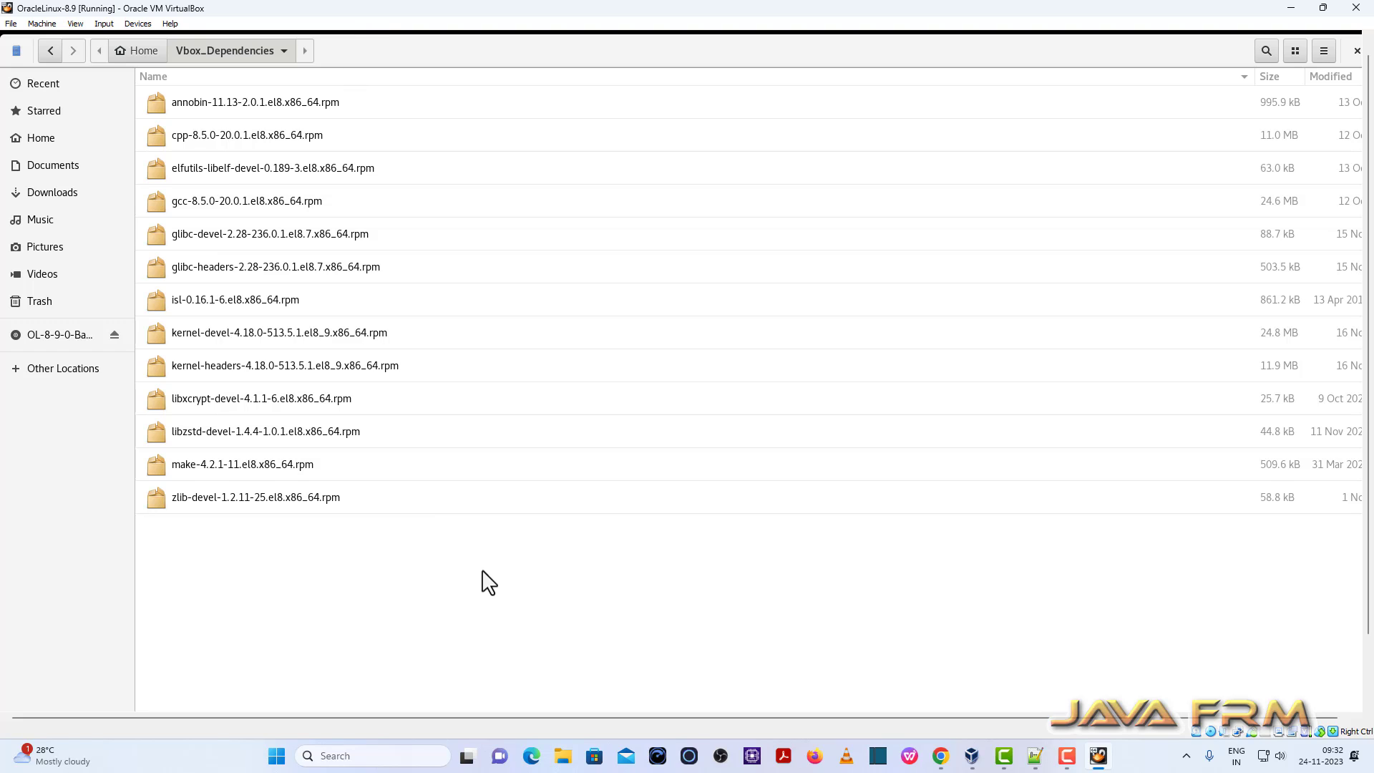
Open a terminal in the Vbox_Dependencies folder from its context menu
right_click(490, 581)
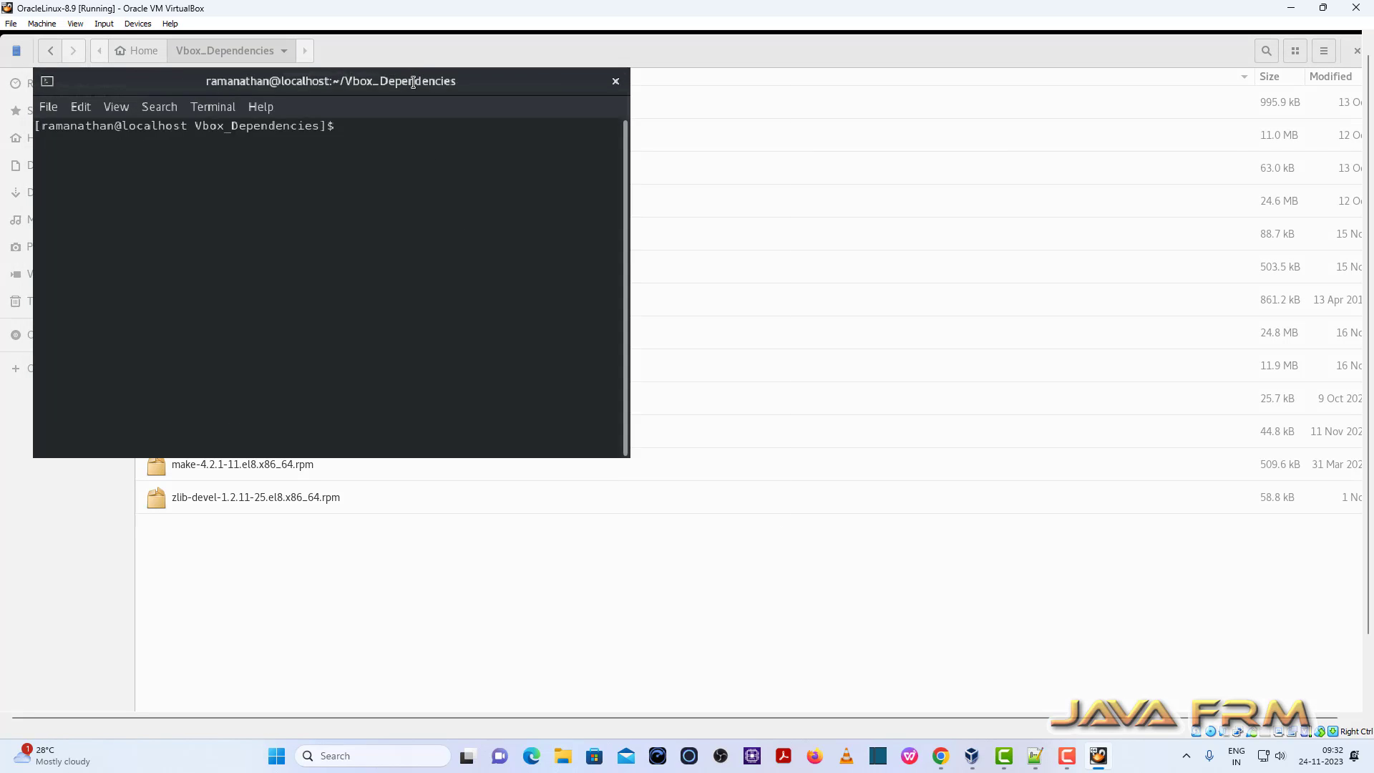
Maximize the terminal, become root with su, list files and run rpm -ivh *
double_click(330, 81)
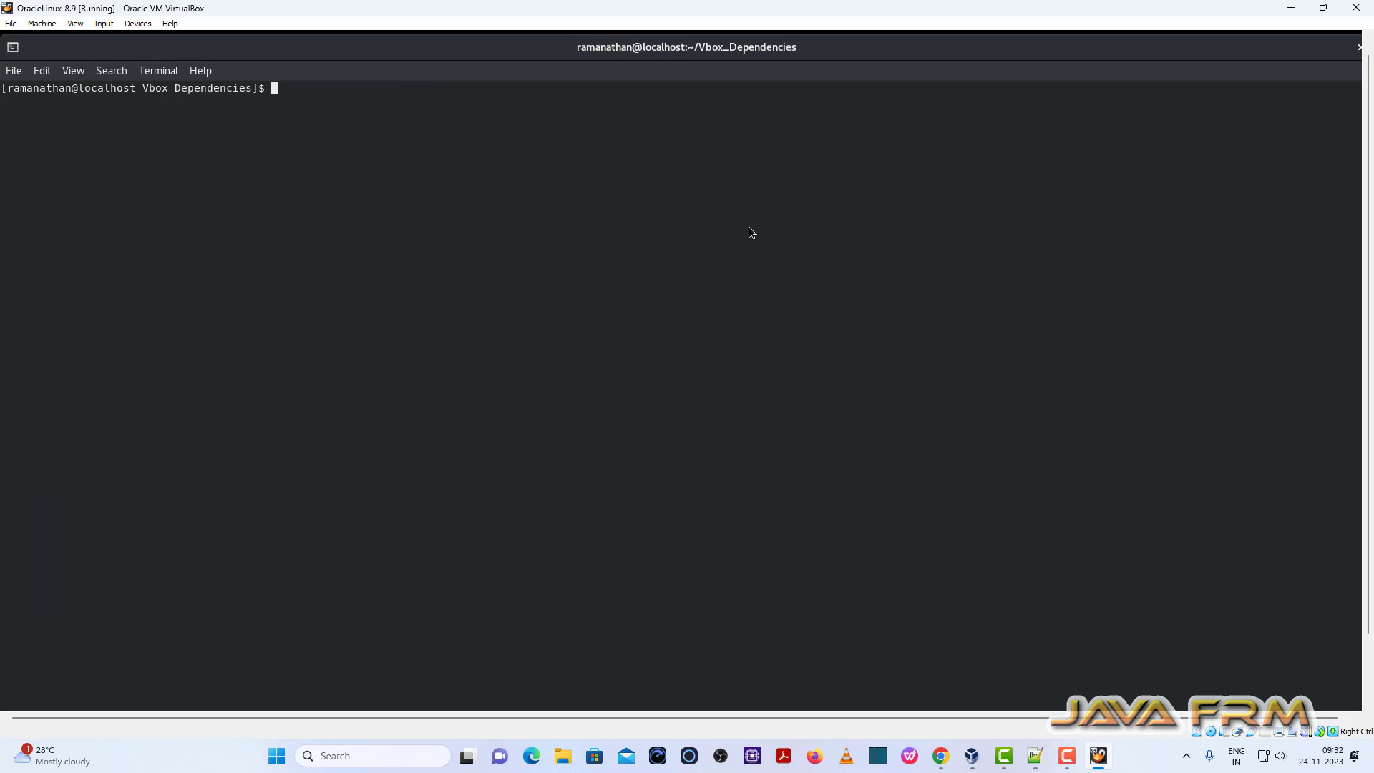
type("su")
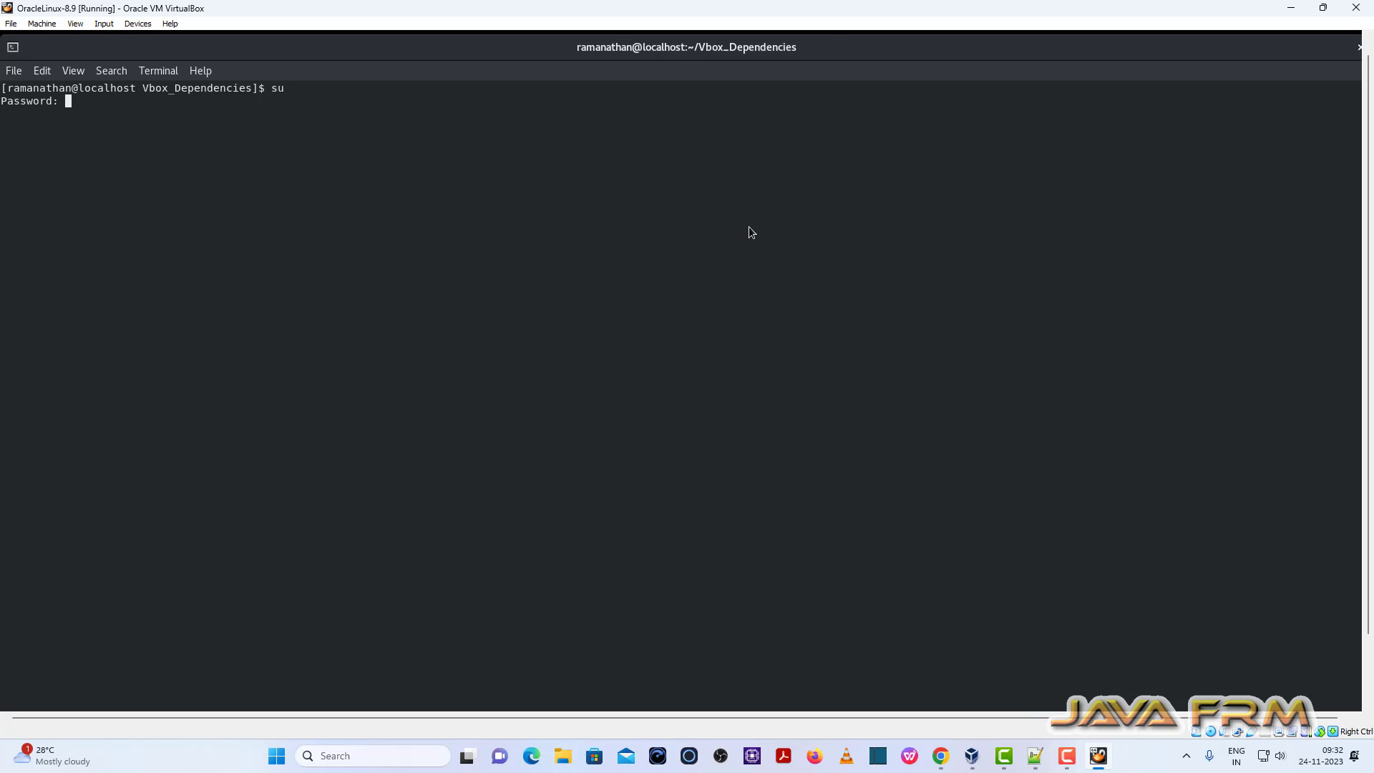
type("ls")
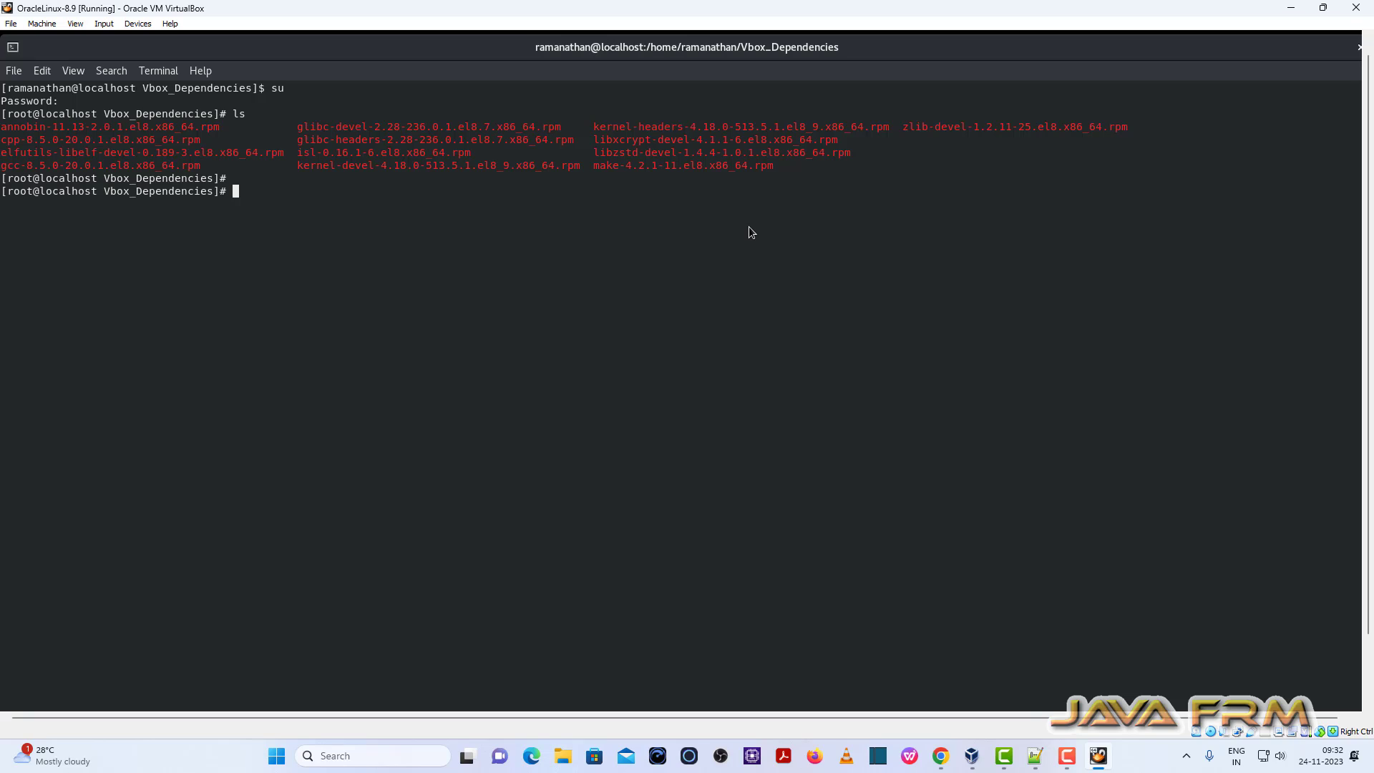
type("rpm -")
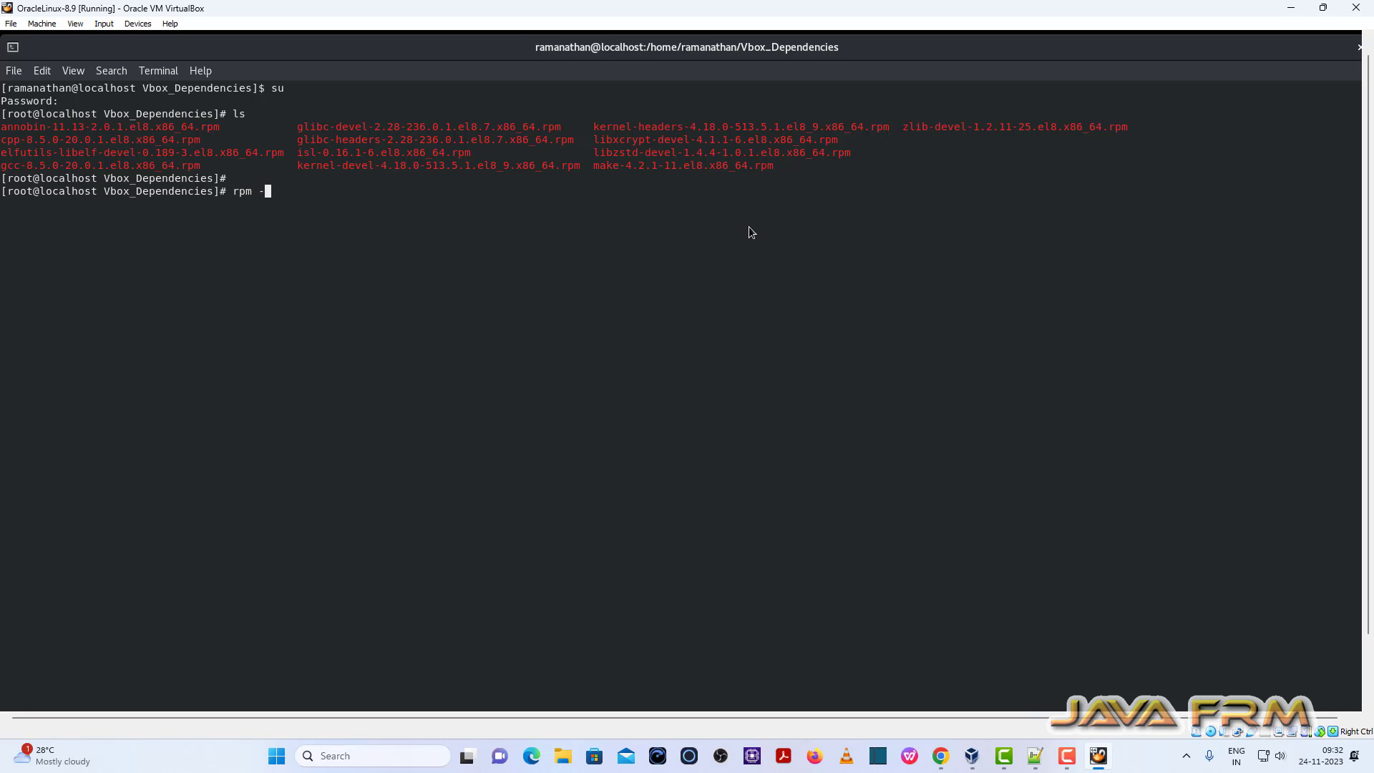
type("ivh *")
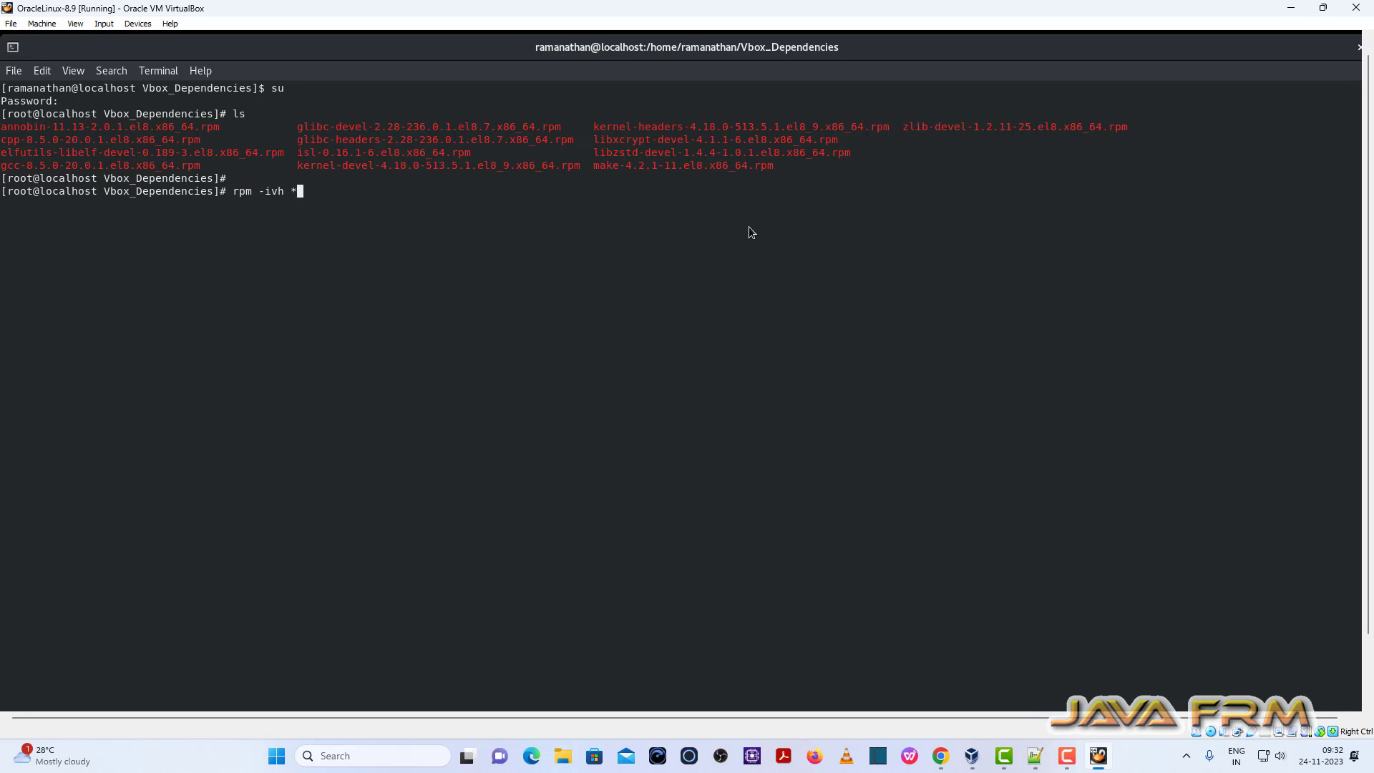
key("Return")
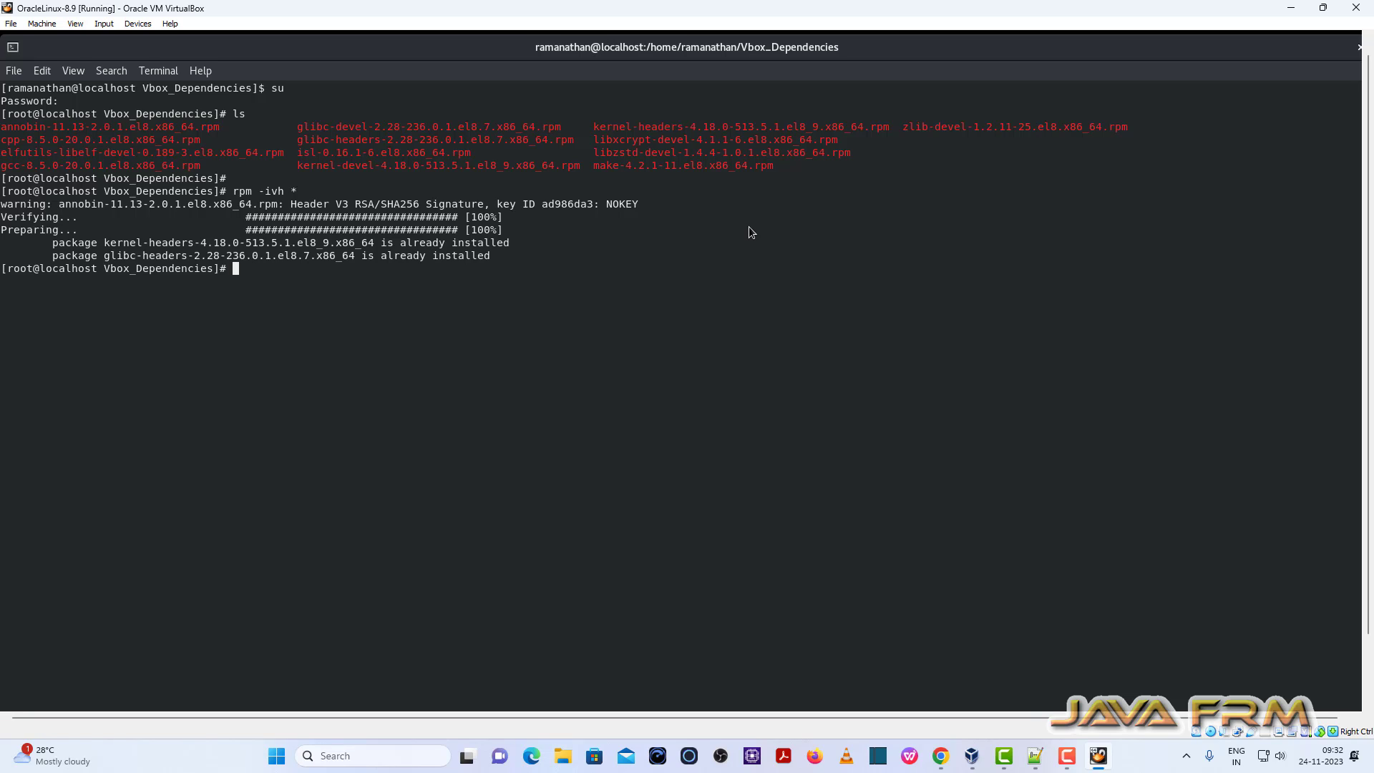
mouse_move(675, 273)
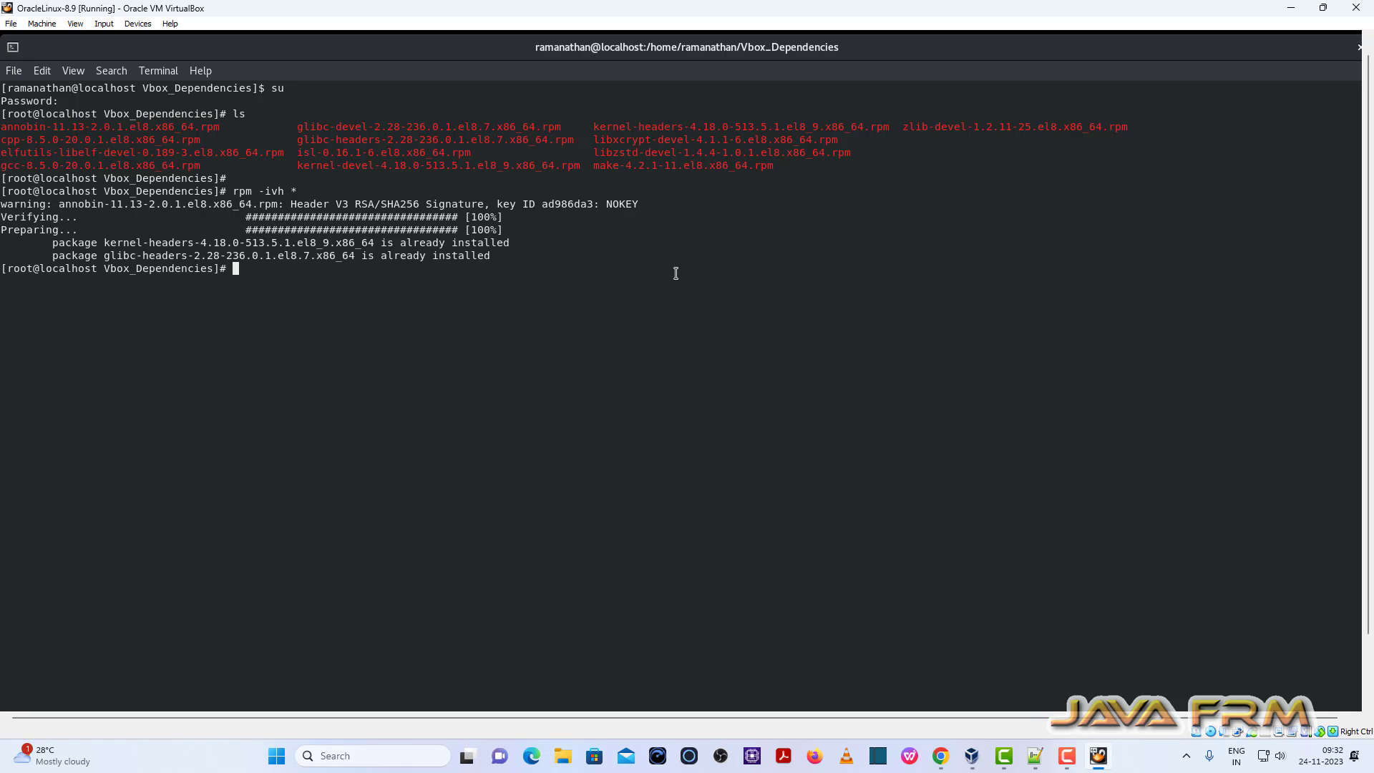
Delete the kernel-headers and glibc-headers RPMs, then install the rest with rpm -ivh *
type("rm kernel-headers-4.18.0-513.5.1.el8_9.x86_64.rpm")
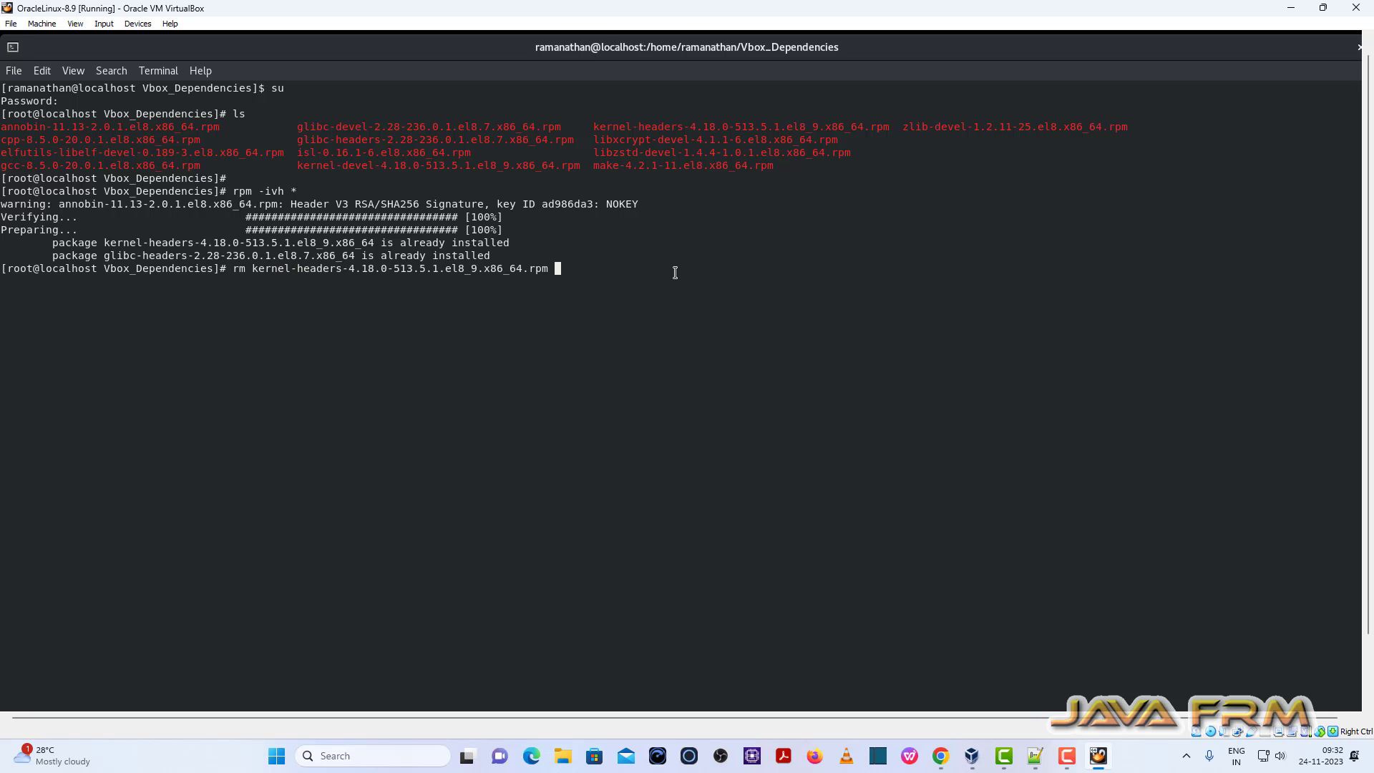
type("gli")
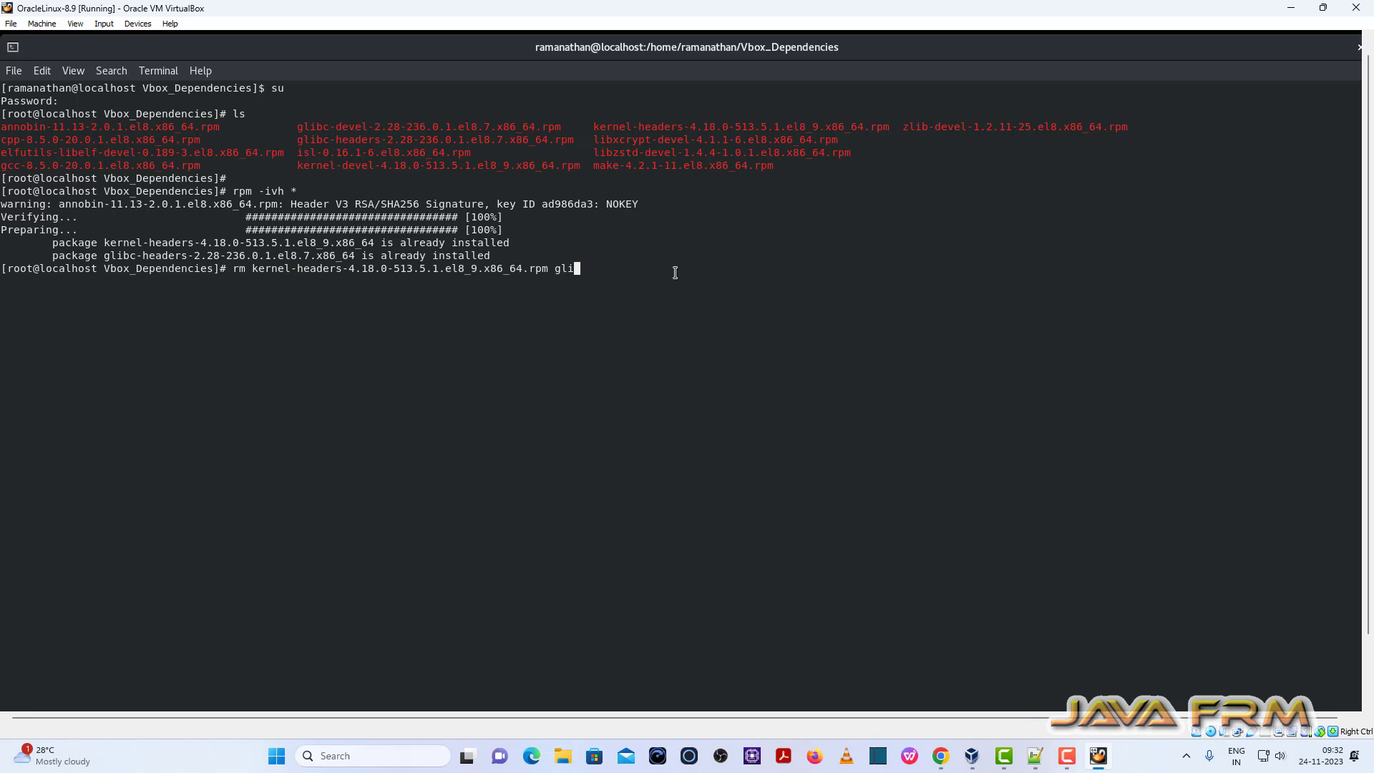
type("bc-headers-2.28-236.0.1.el8.7.x86_64.rpm")
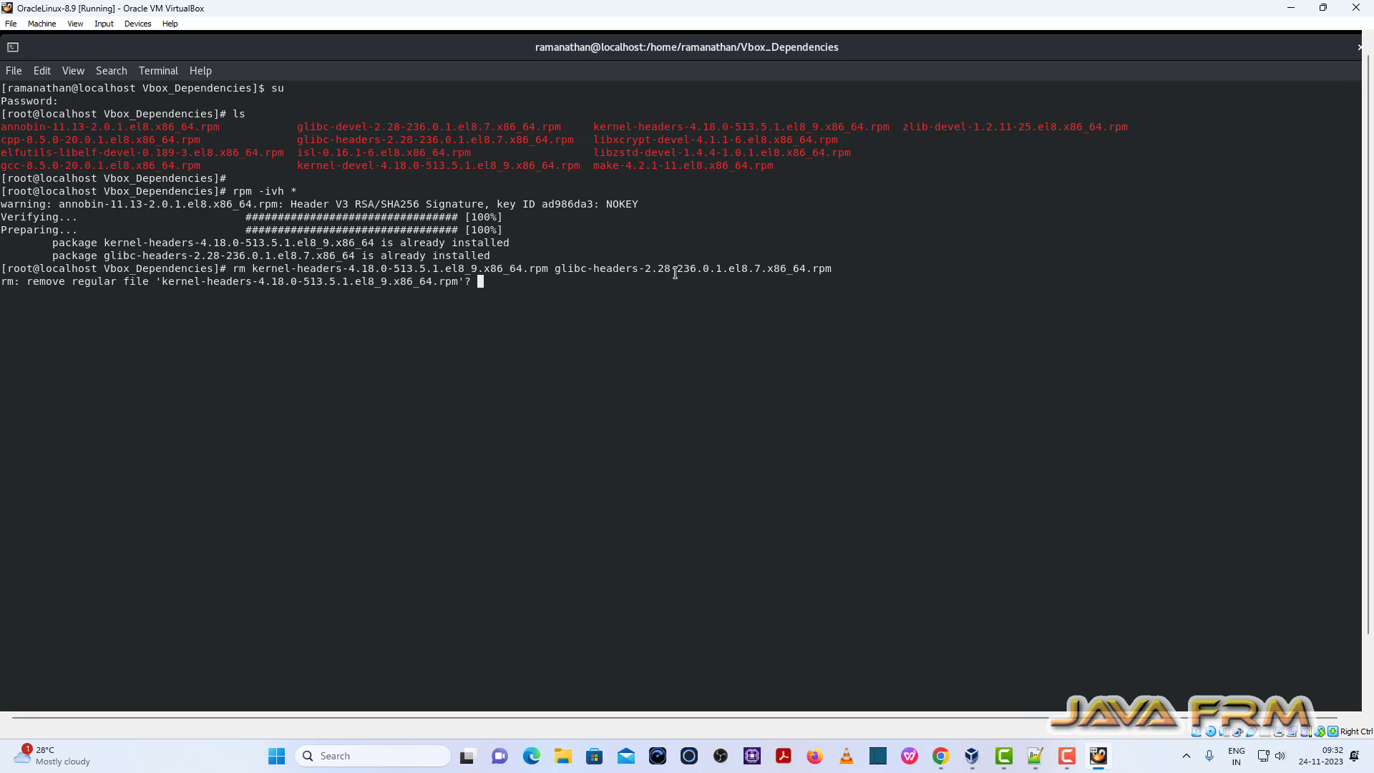
type("yes")
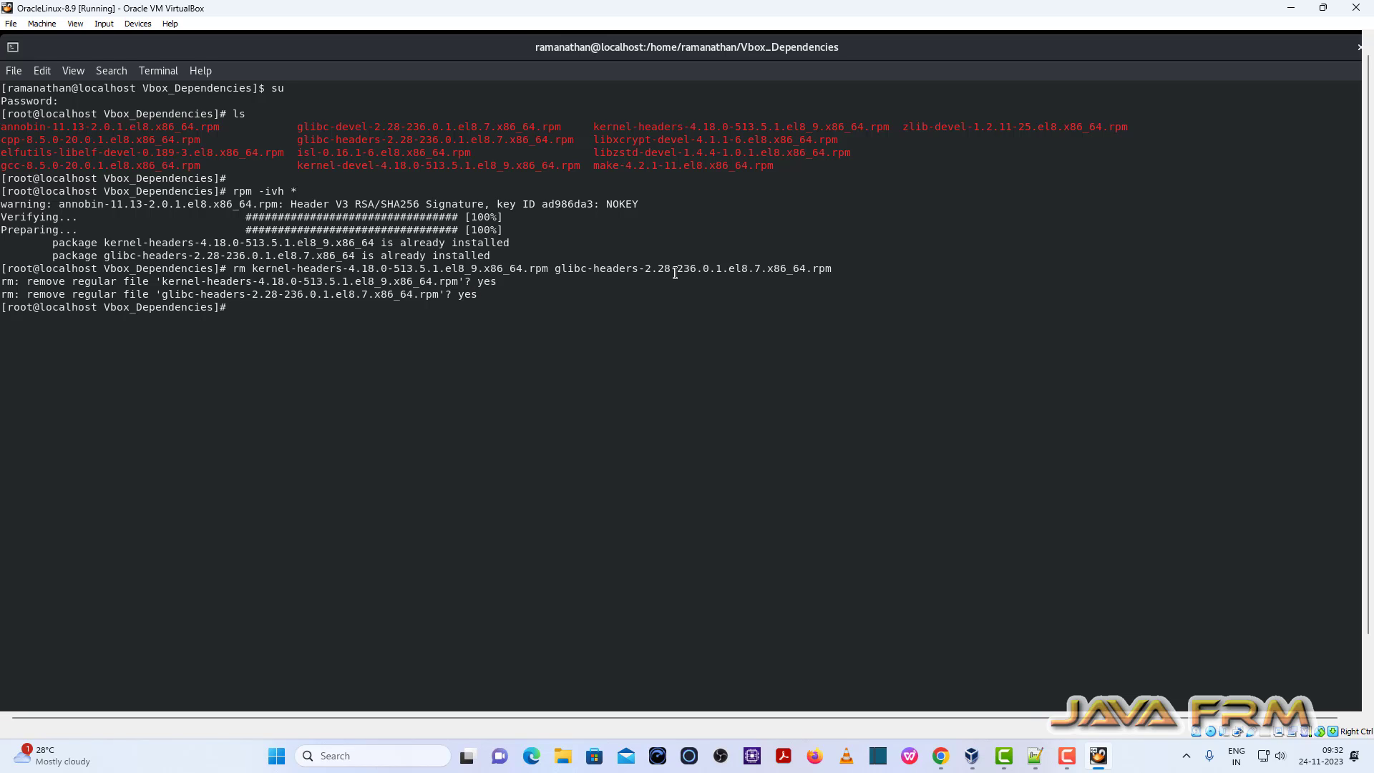
type("rpm -ivh *")
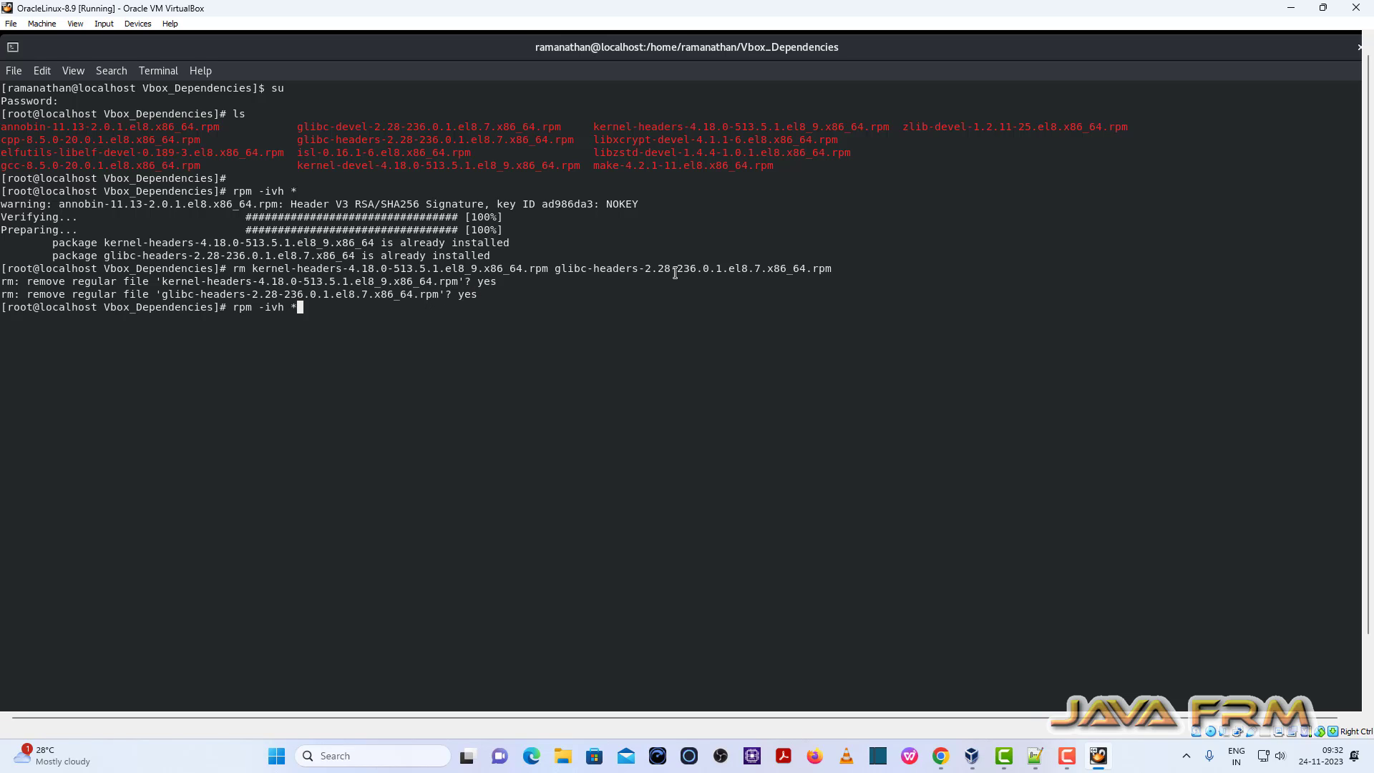
key("Return")
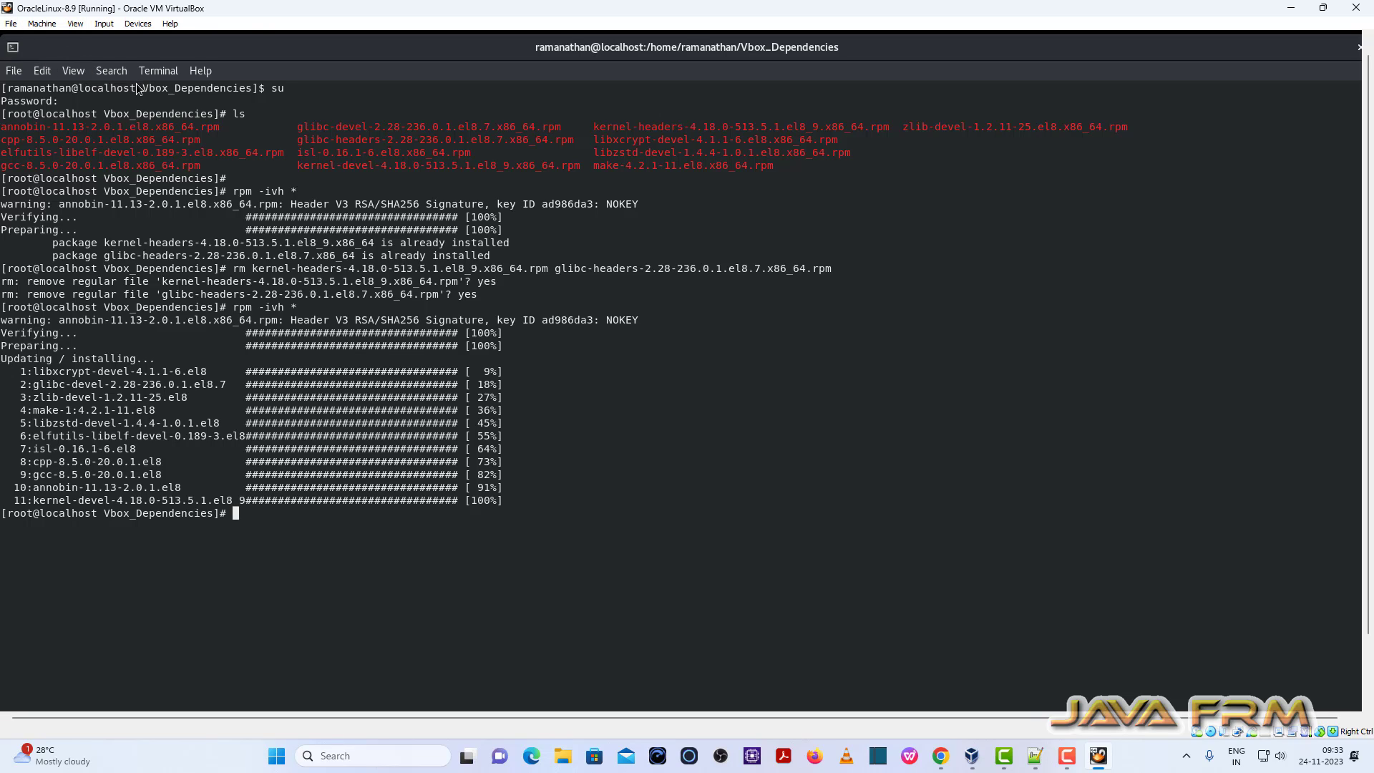
mouse_move(928, 628)
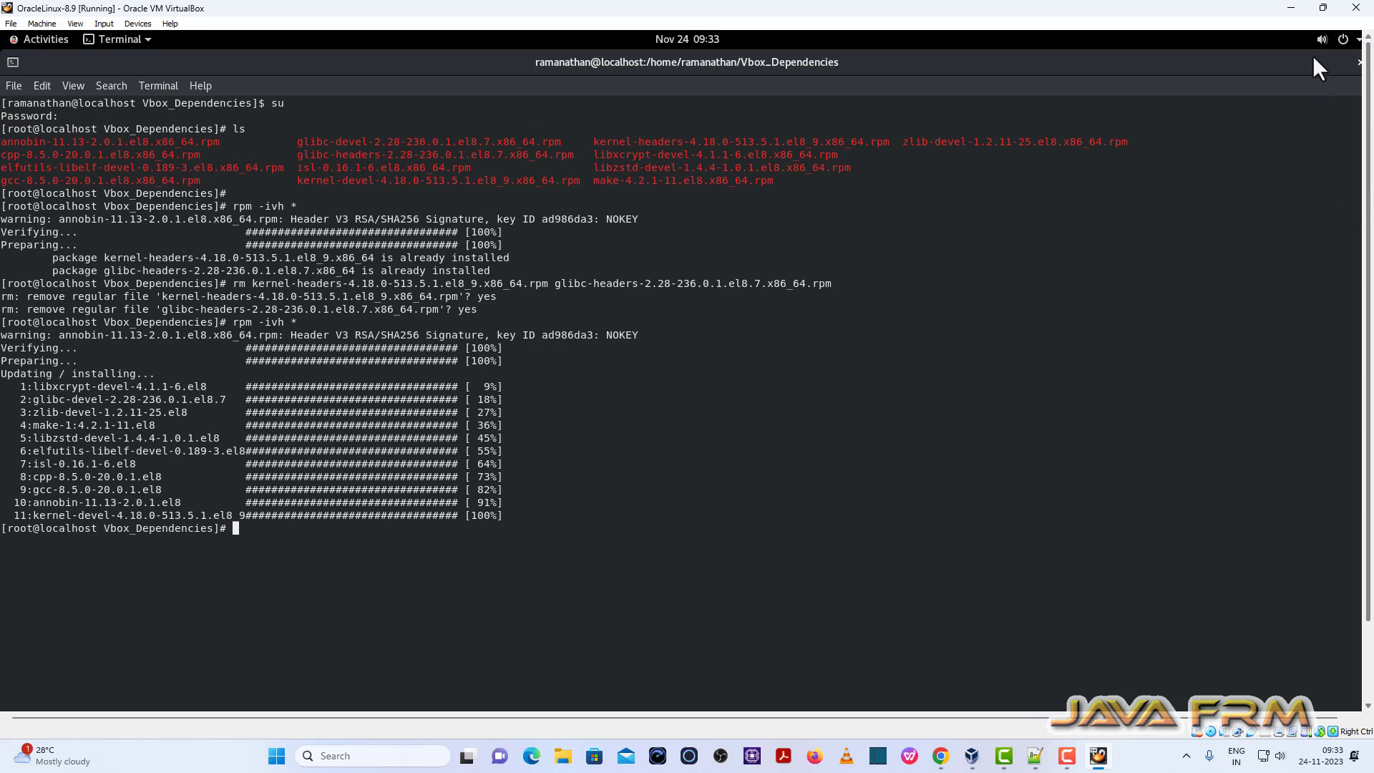
Close the terminal and eject the Oracle Linux installation disc
left_click(45, 39)
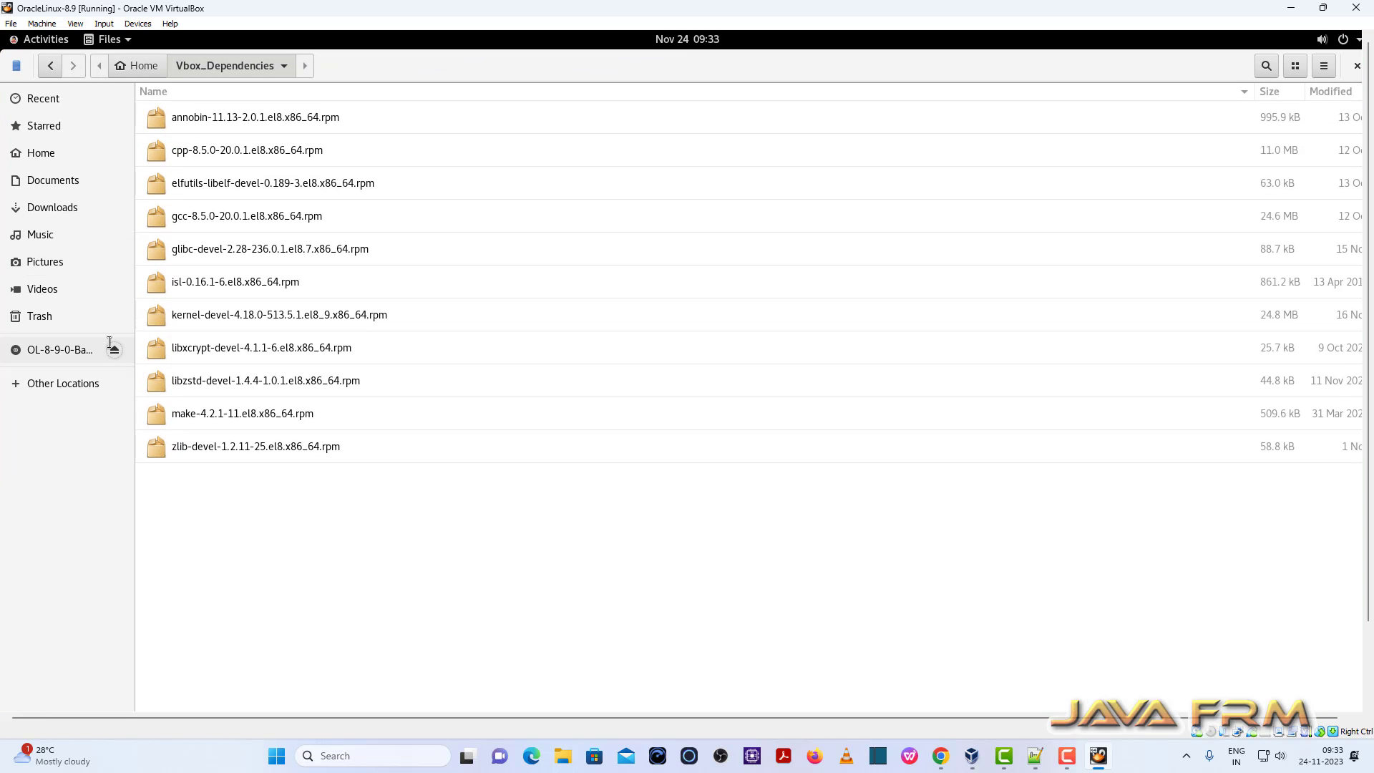
left_click(117, 349)
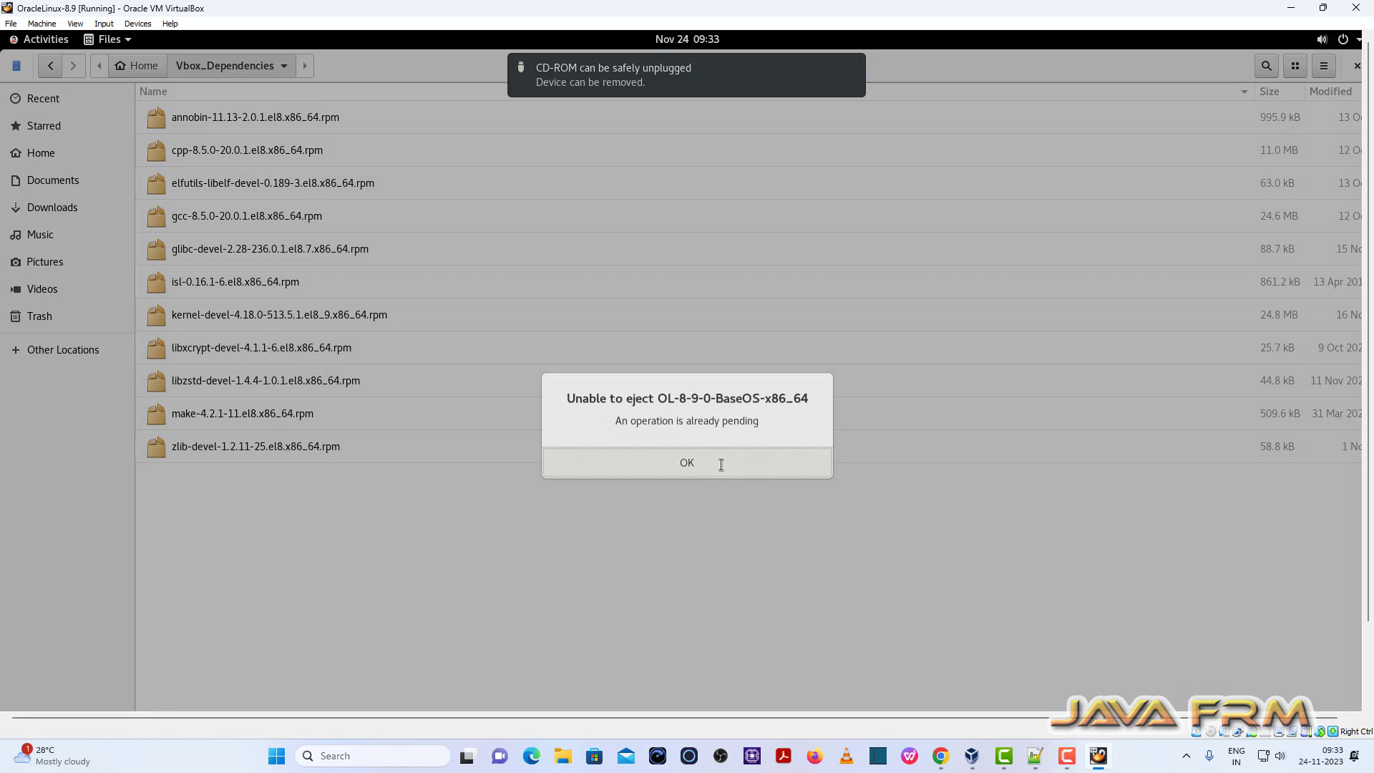
left_click(687, 463)
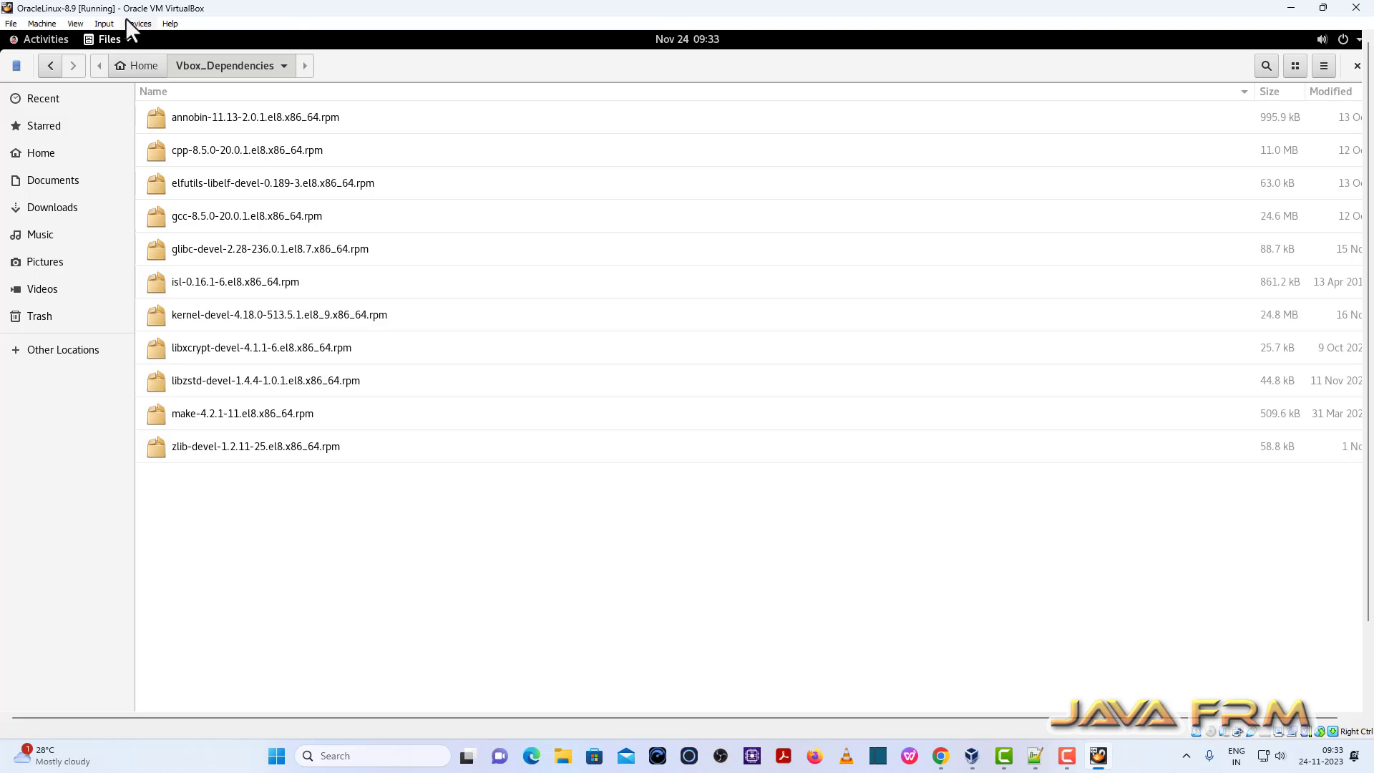
Insert the Guest Additions CD image and dismiss its autorun prompt
left_click(139, 24)
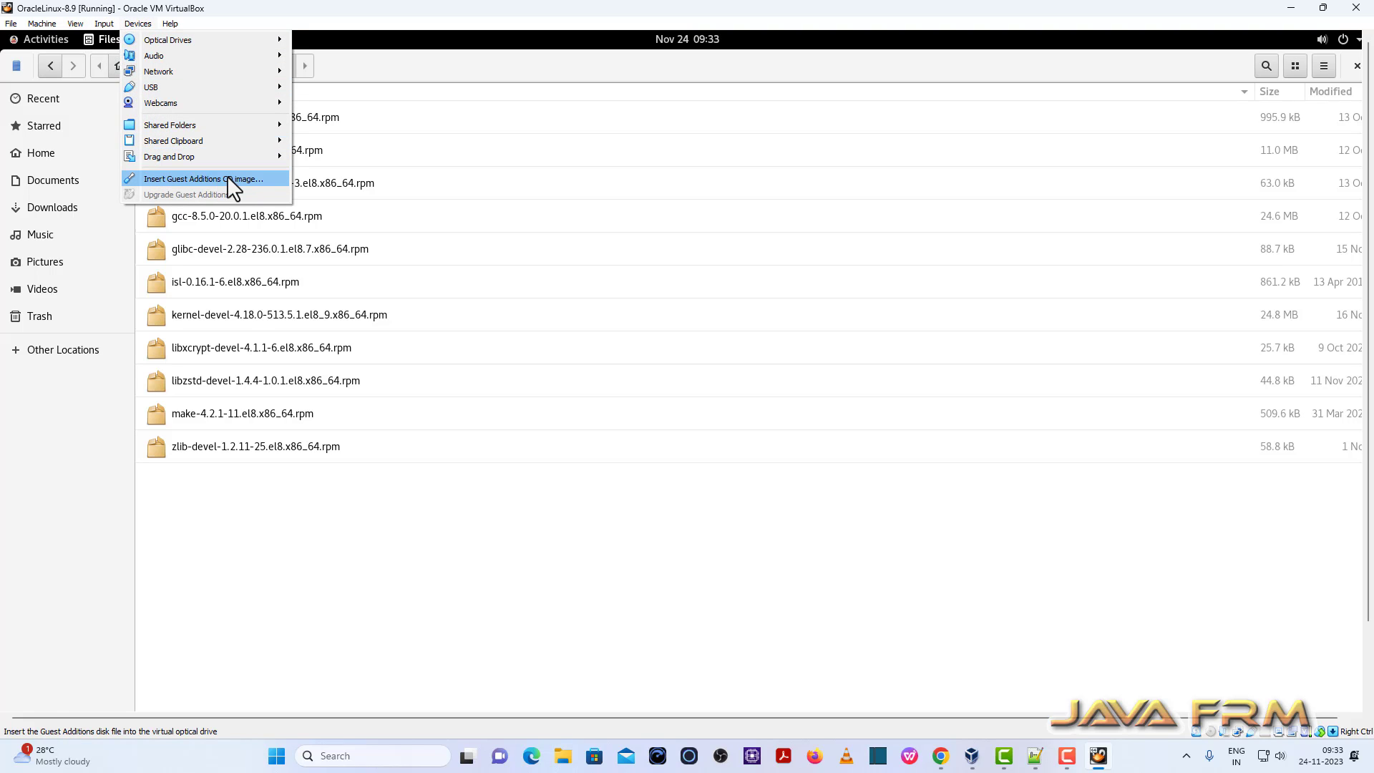
left_click(207, 178)
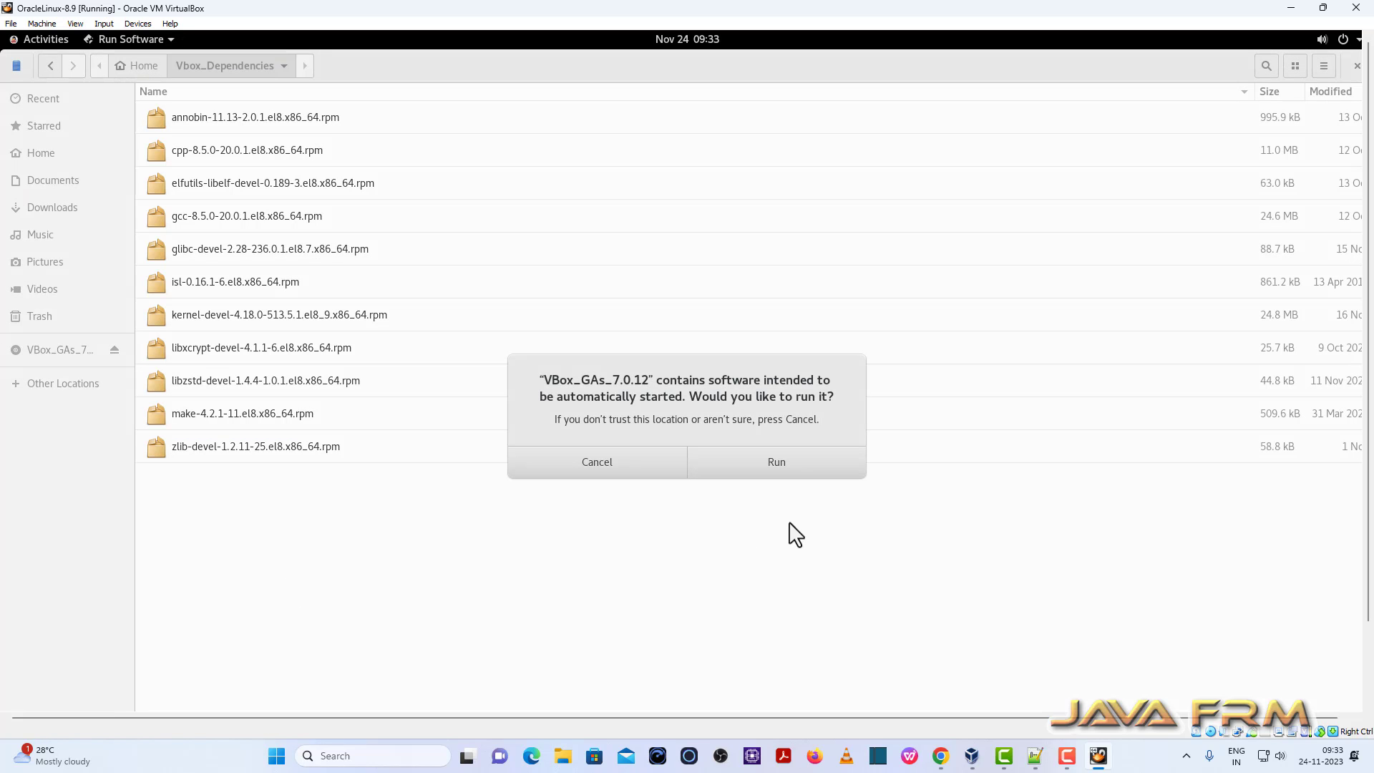
left_click(596, 462)
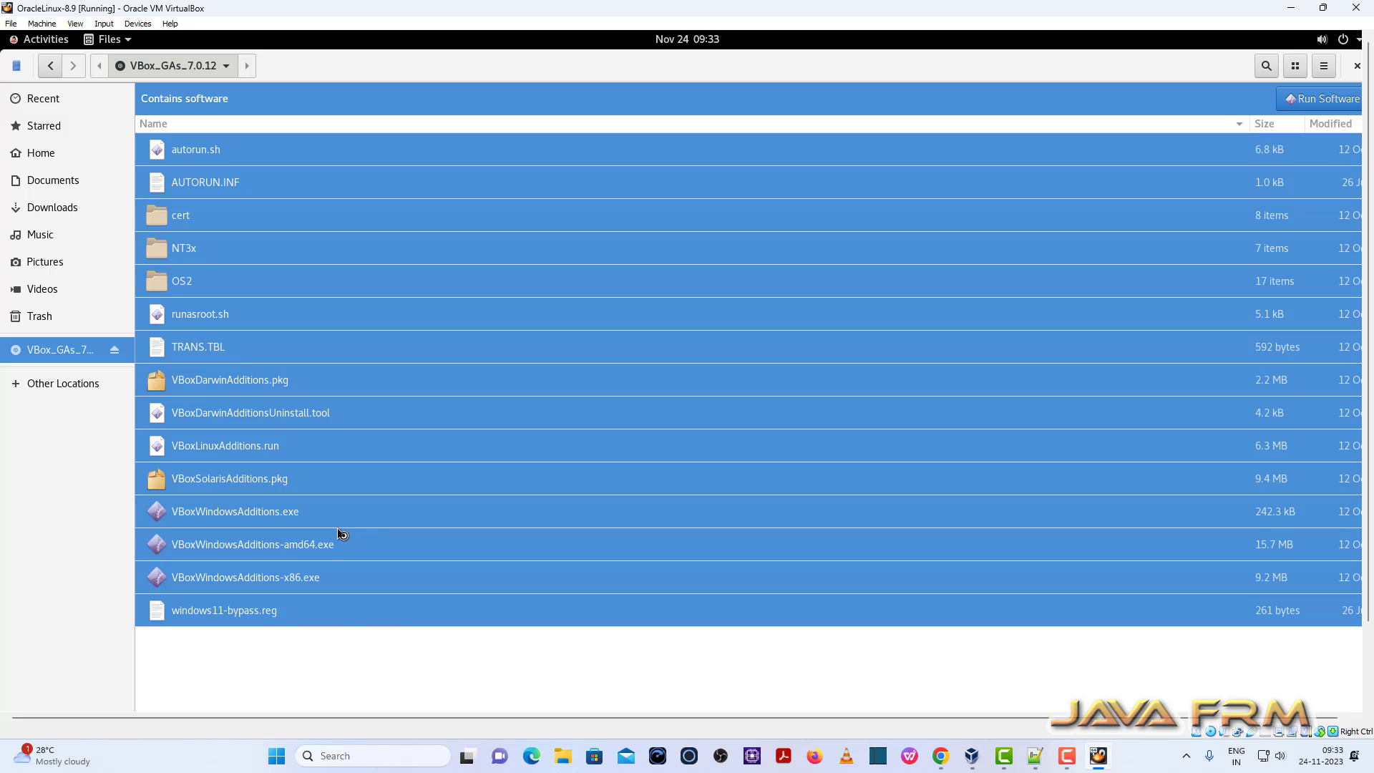
mouse_move(344, 581)
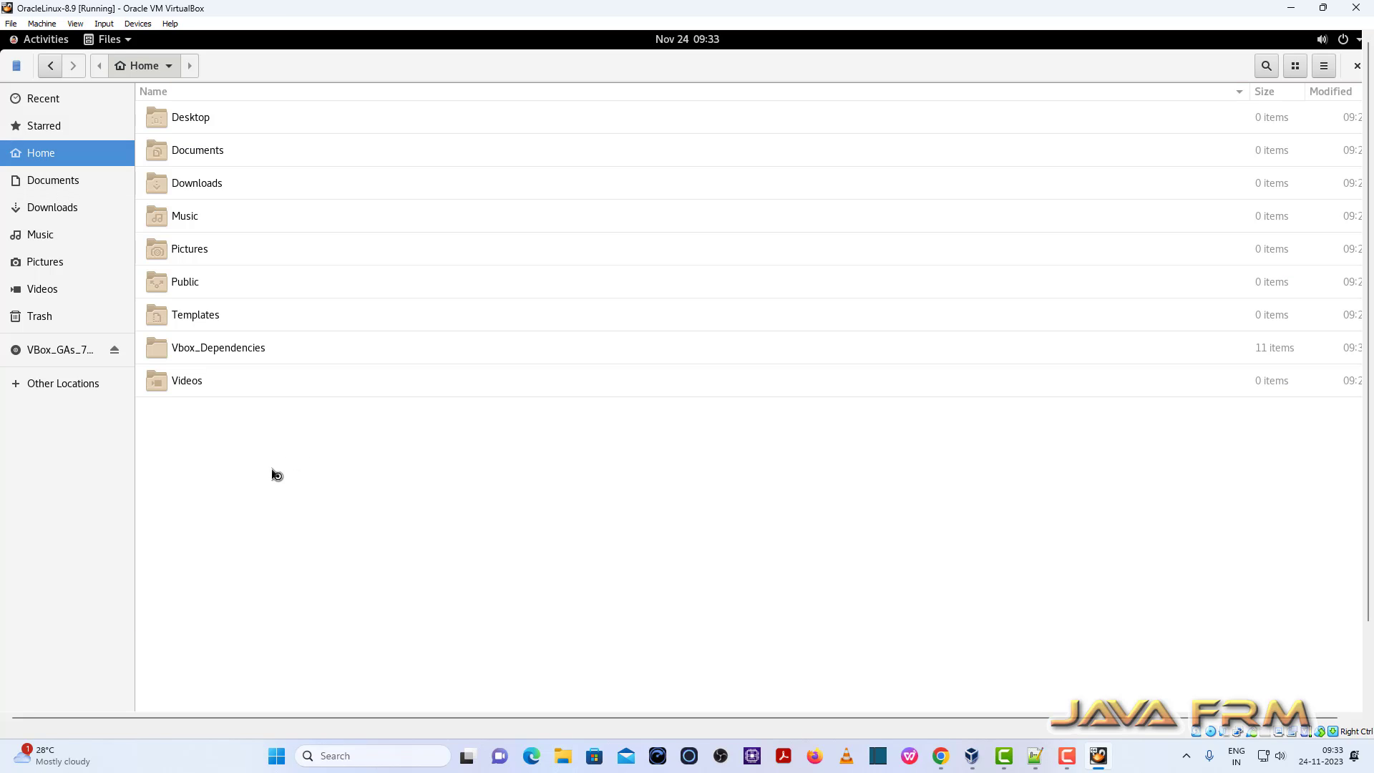
Create a Vbox_GA folder in Home and bring up its actions menu
right_click(276, 474)
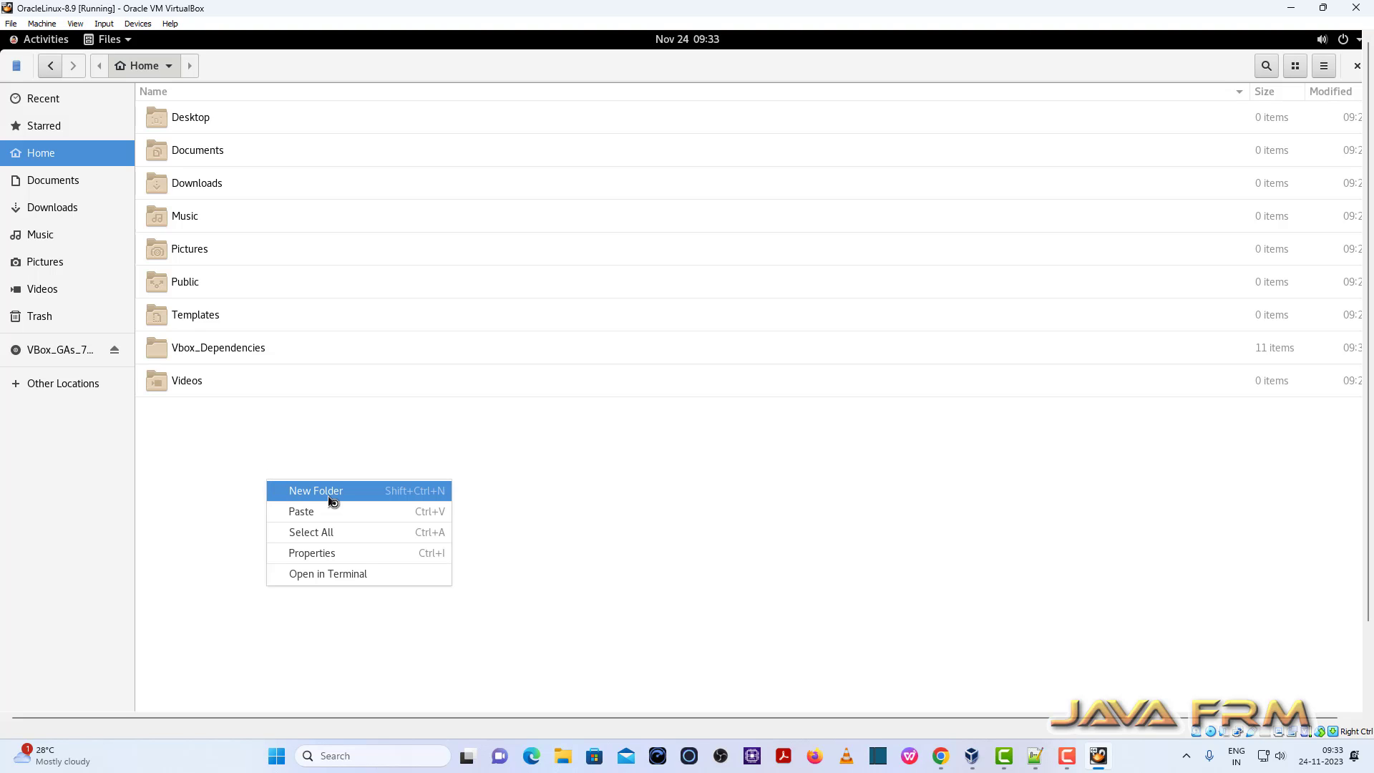
left_click(316, 491)
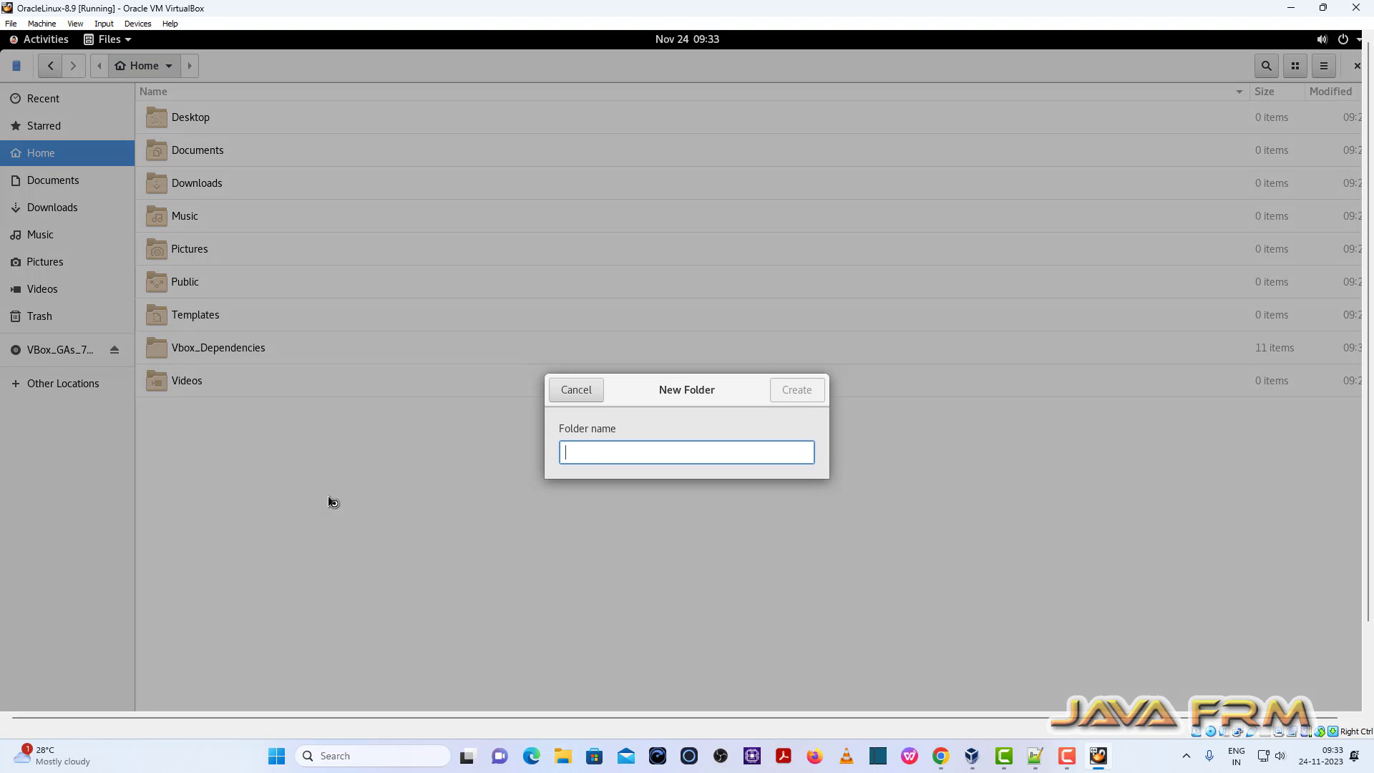
type("Vbox_")
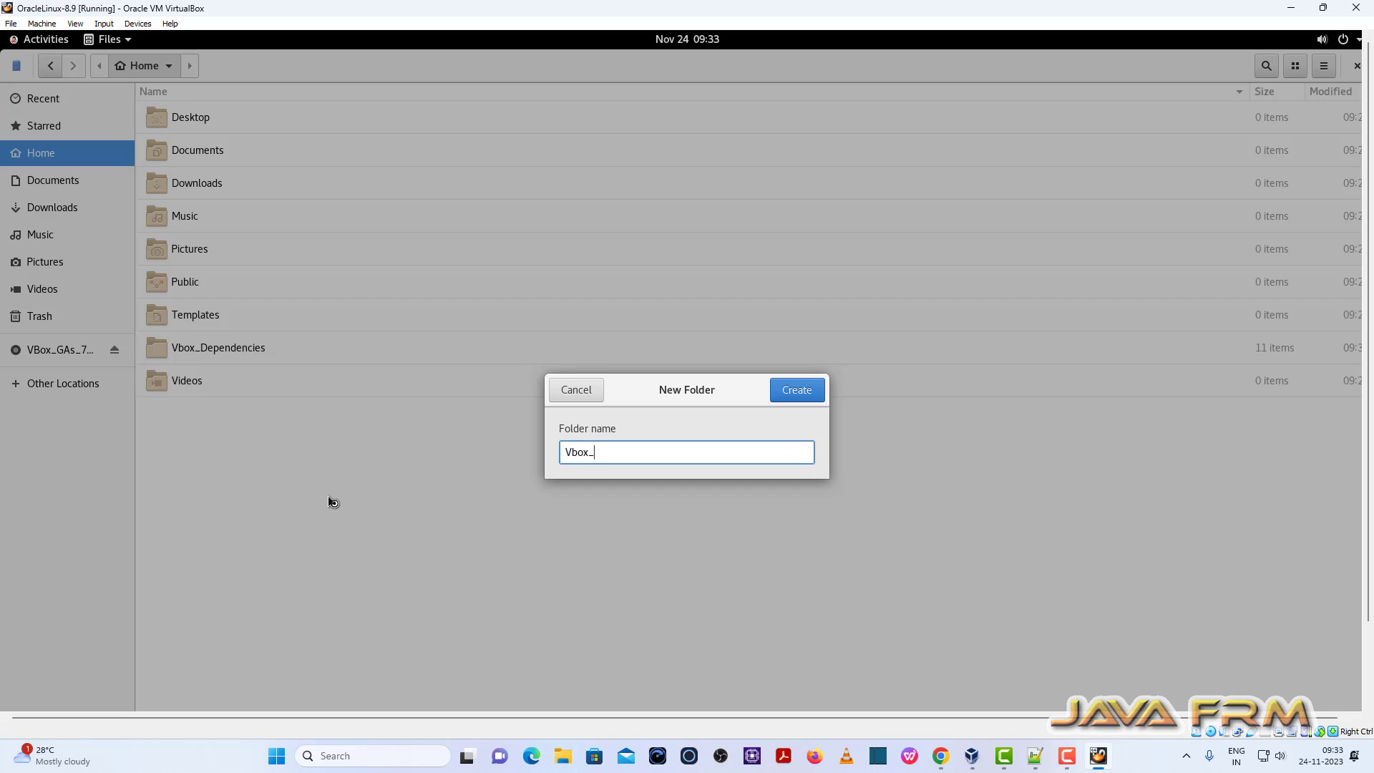
left_click(798, 389)
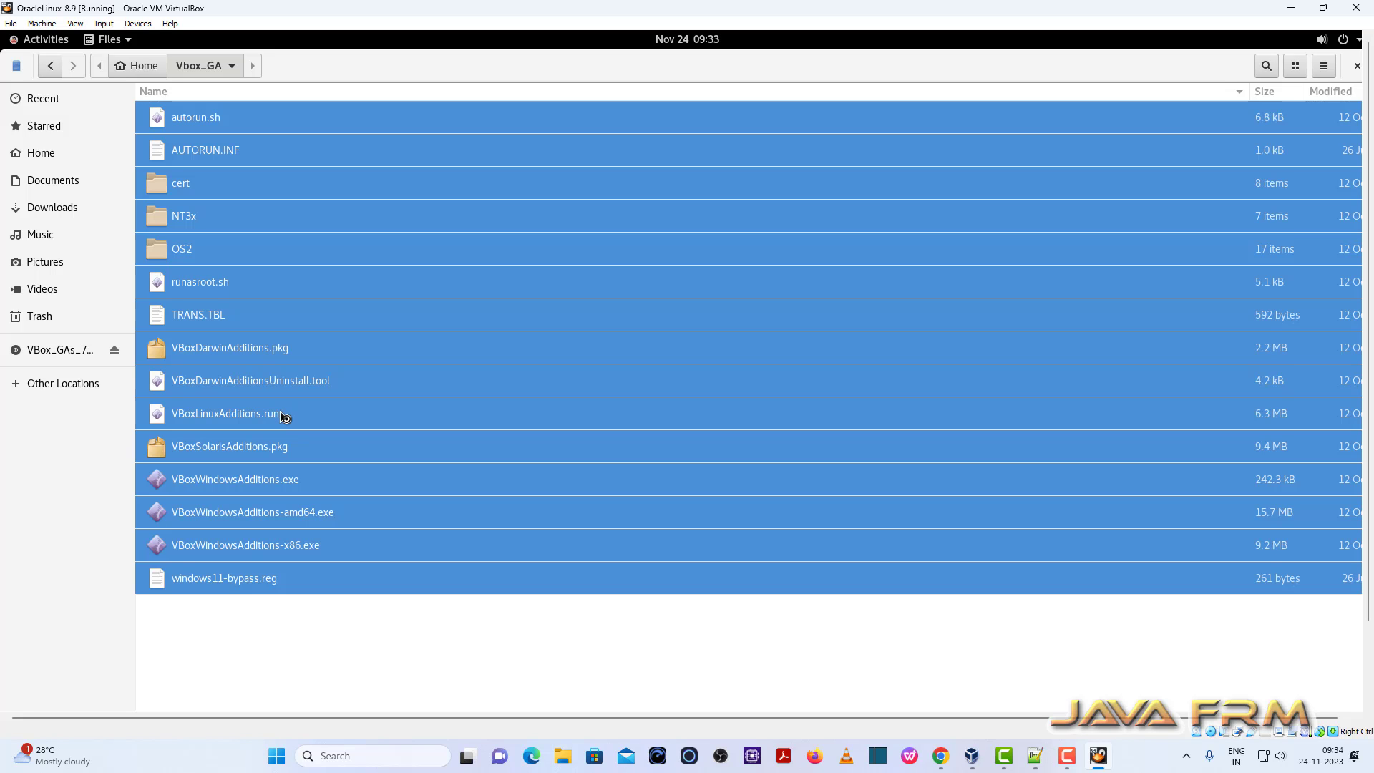
mouse_move(405, 654)
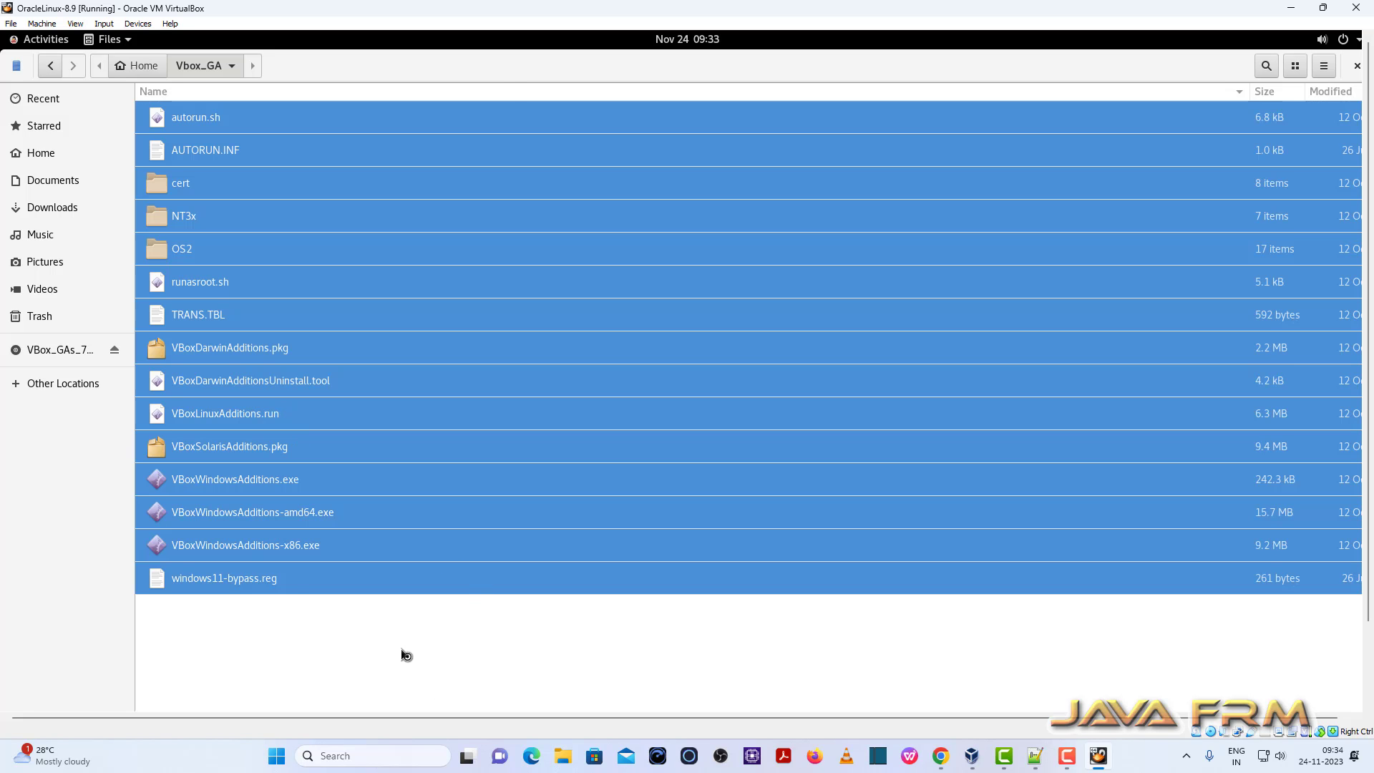
right_click(405, 654)
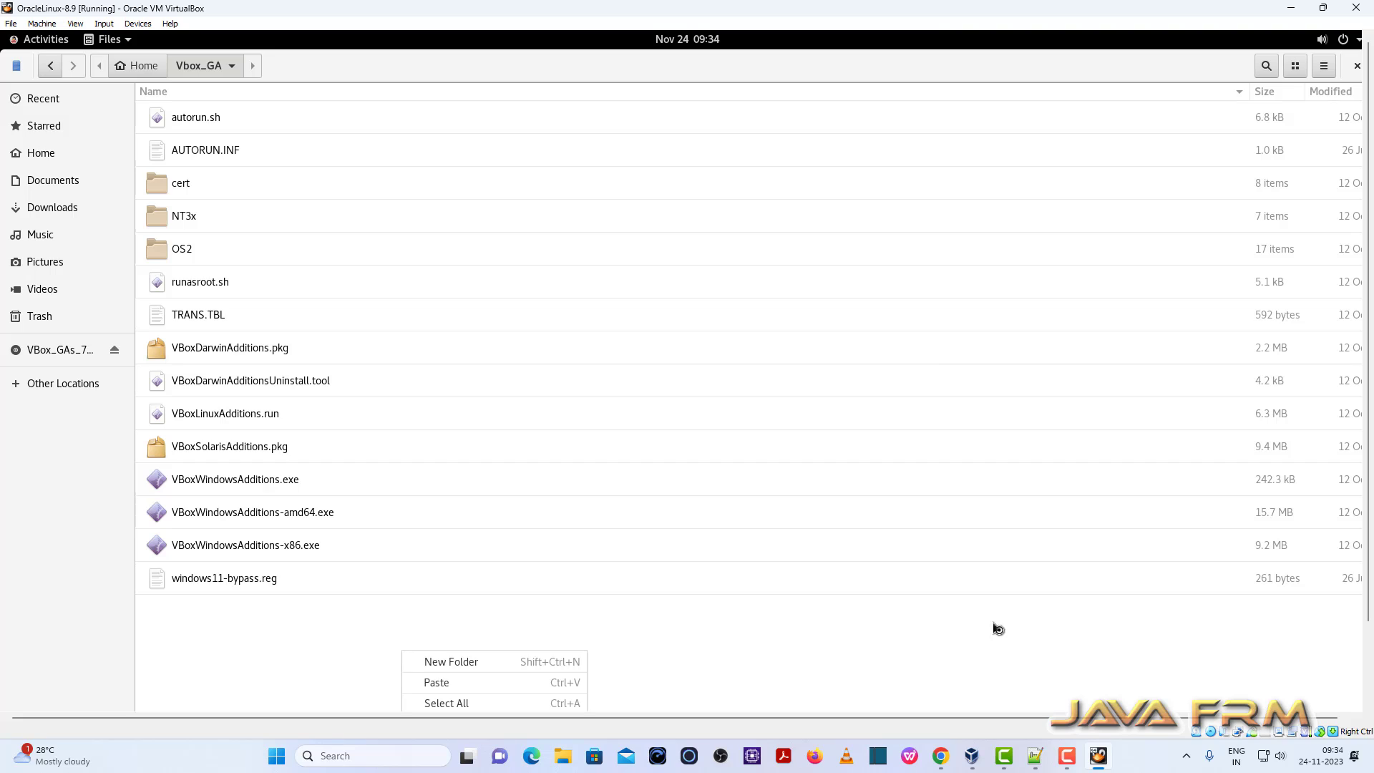
left_click(678, 636)
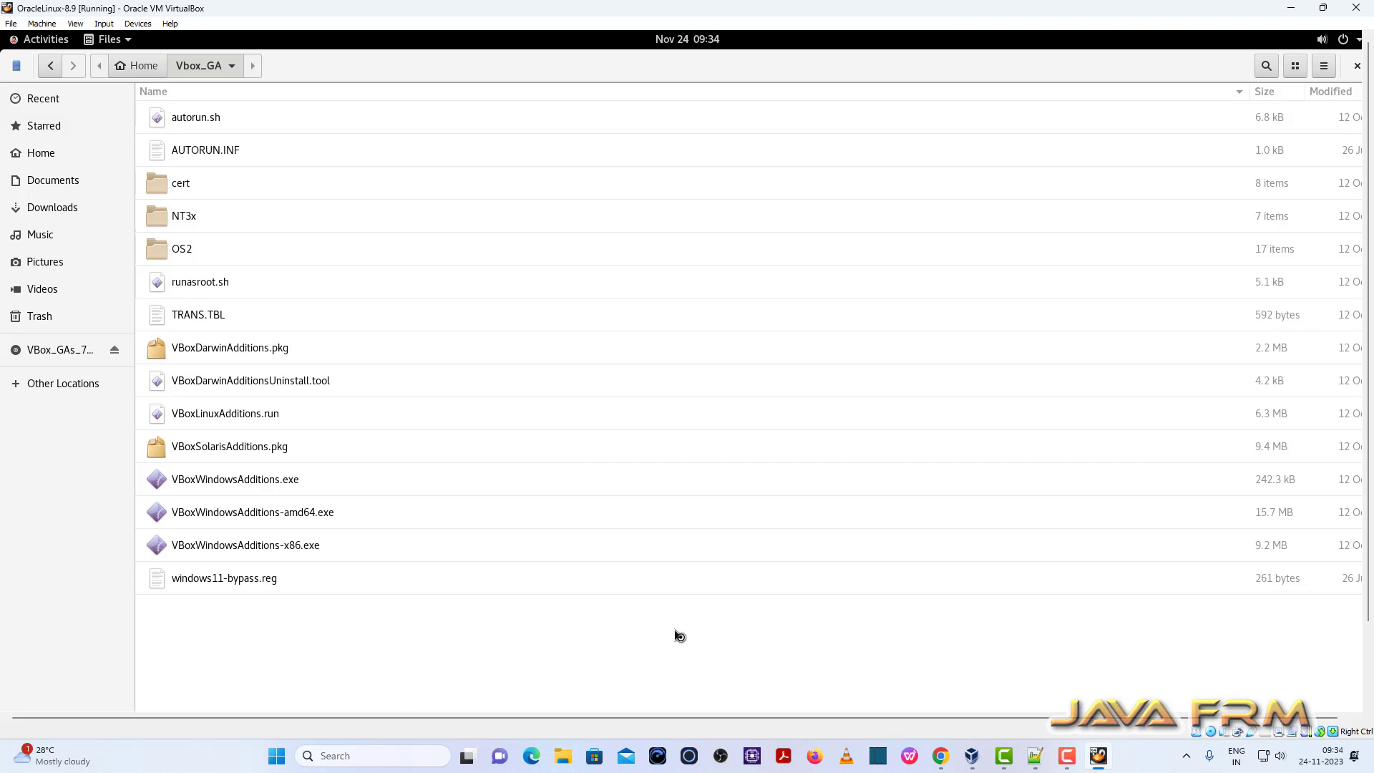
mouse_move(1369, 463)
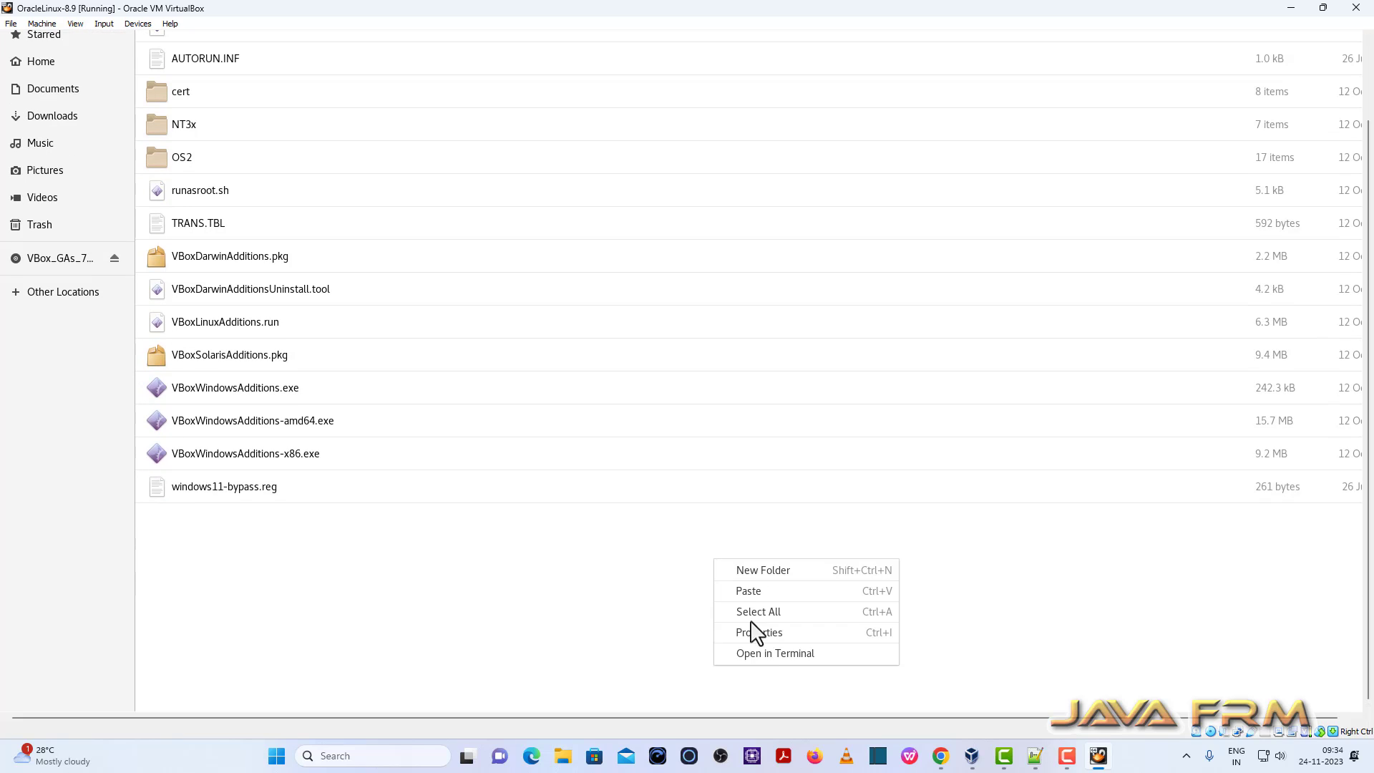
In a Vbox_GA terminal, run chmod -R 777 and launch ./VBoxLinuxAdditions.run
left_click(775, 653)
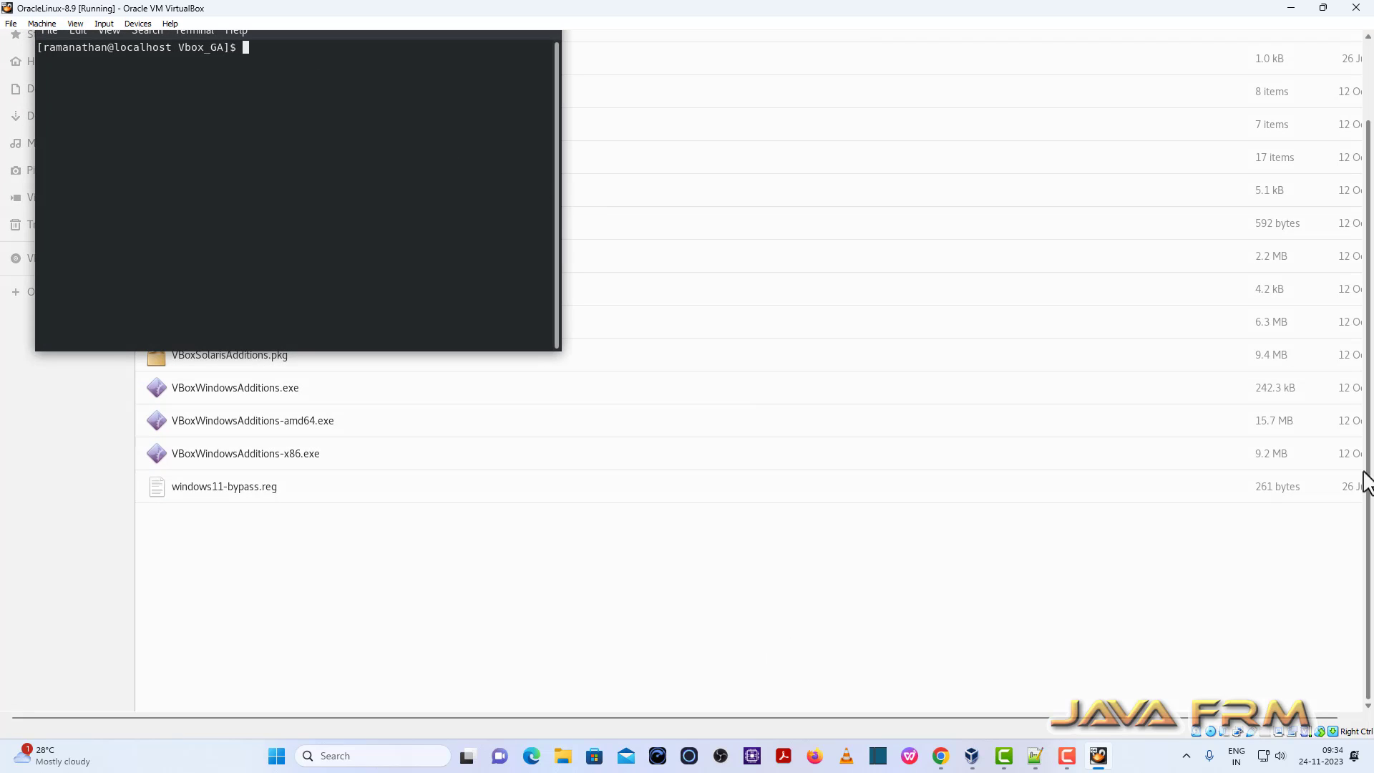
mouse_move(312, 129)
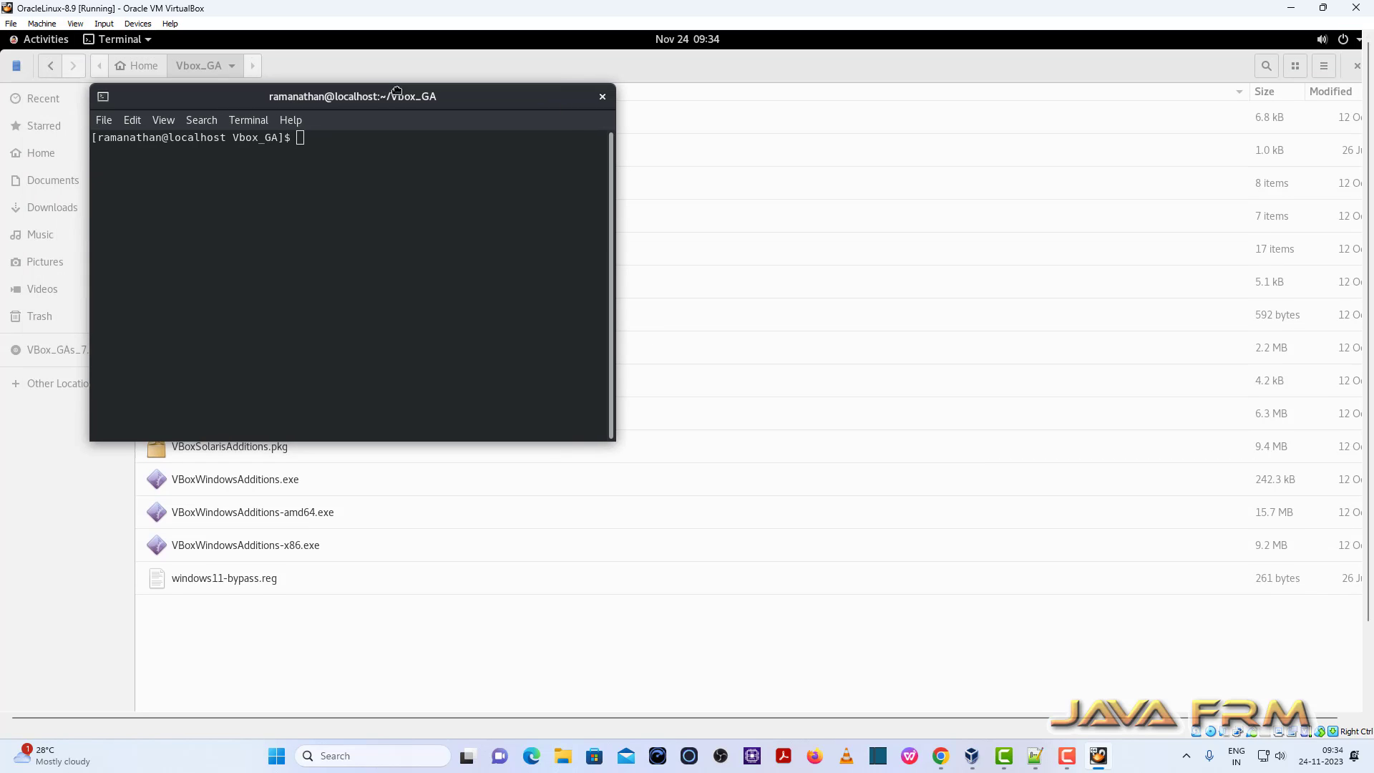
left_click_drag(352, 95, 496, 103)
type("su")
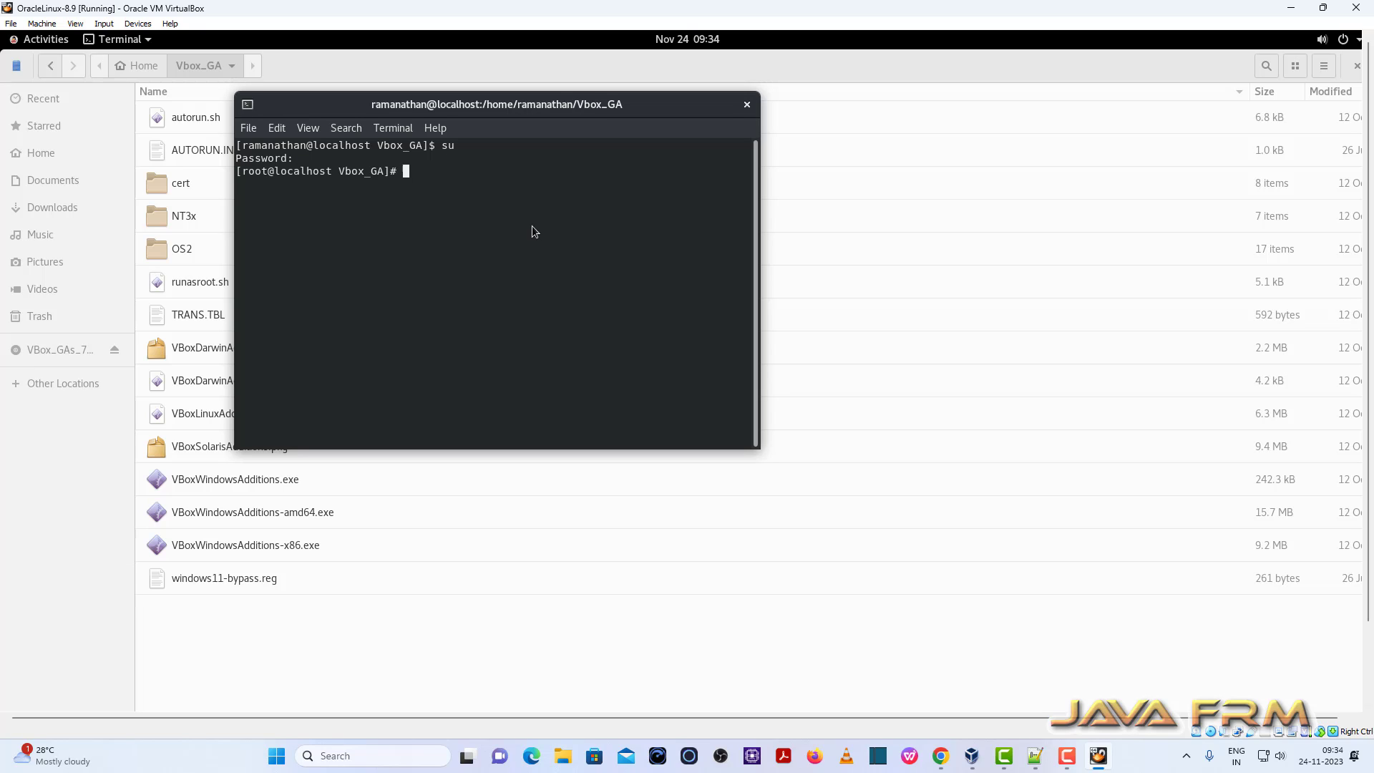
type("chmod -R")
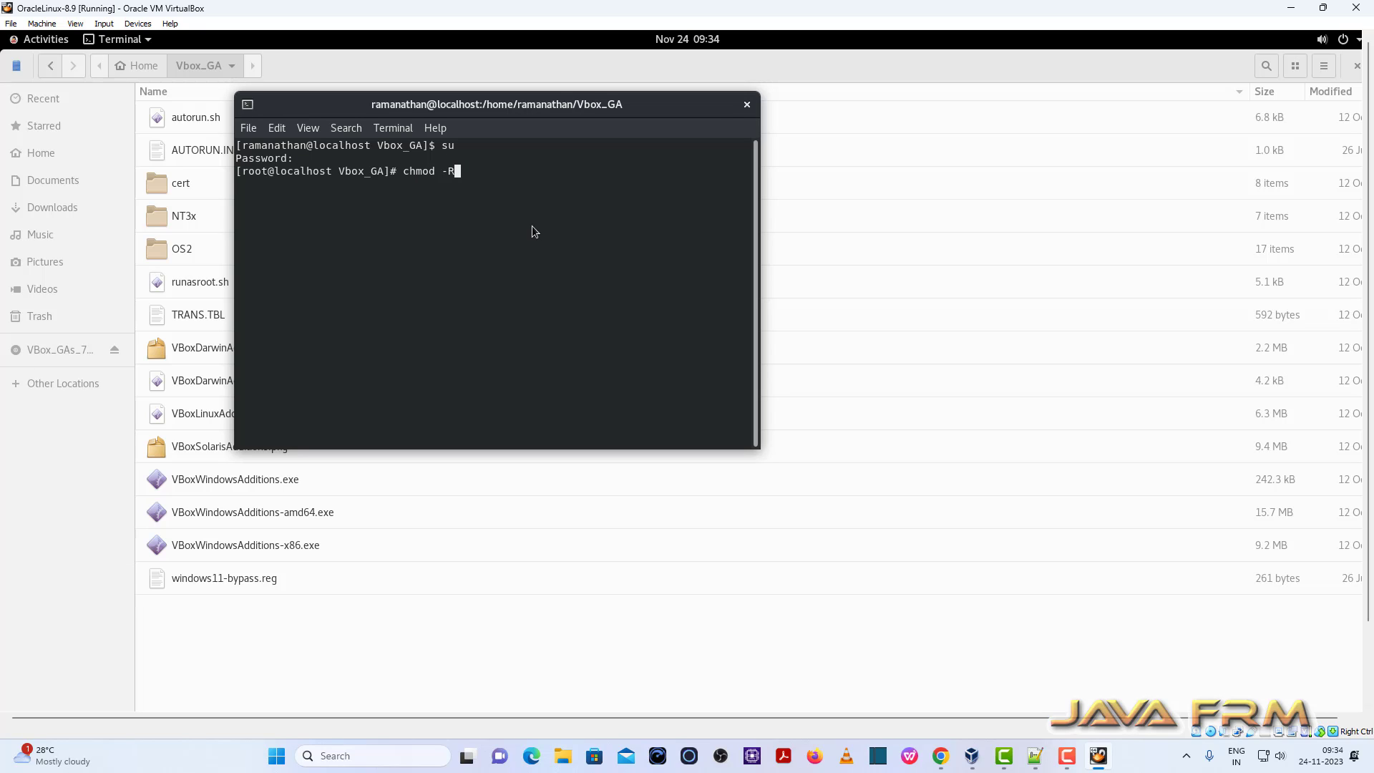
type("777 *")
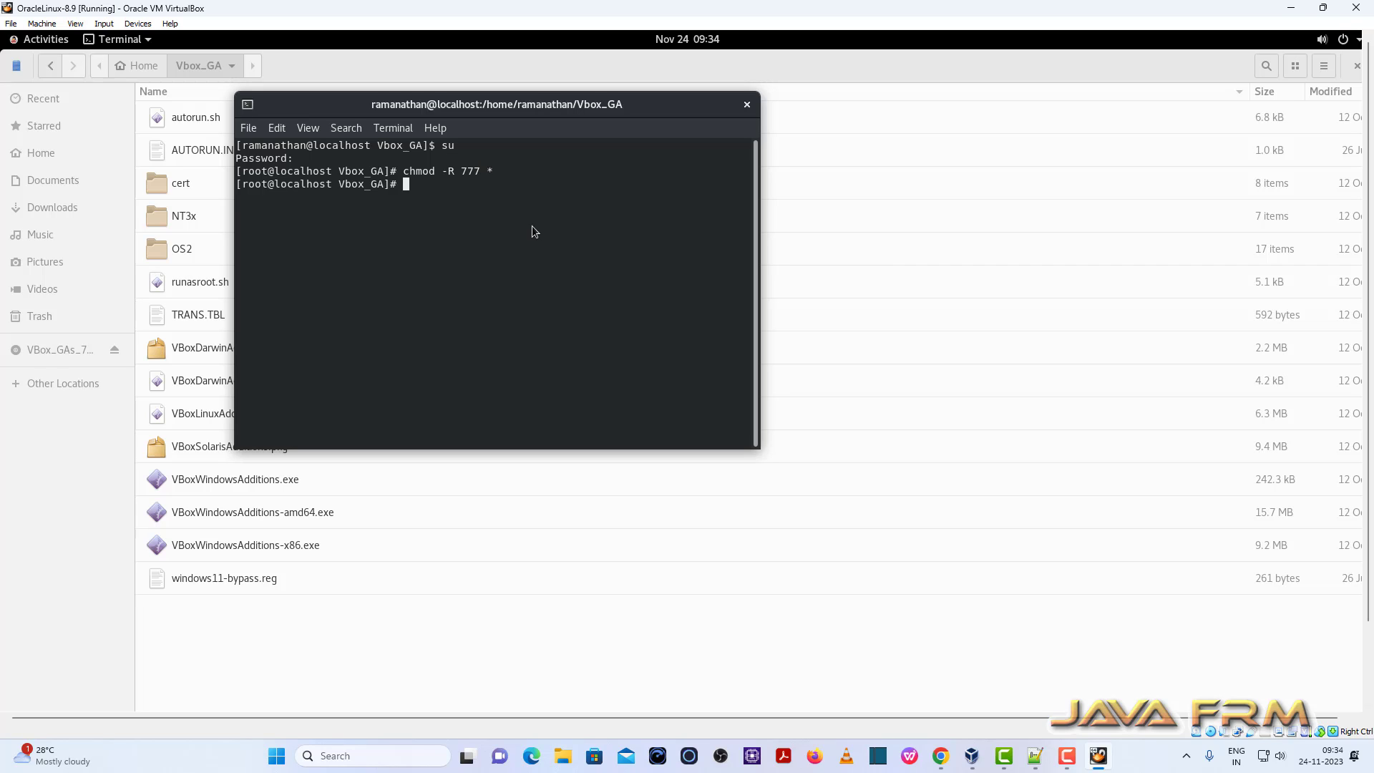
mouse_move(664, 104)
type("ls")
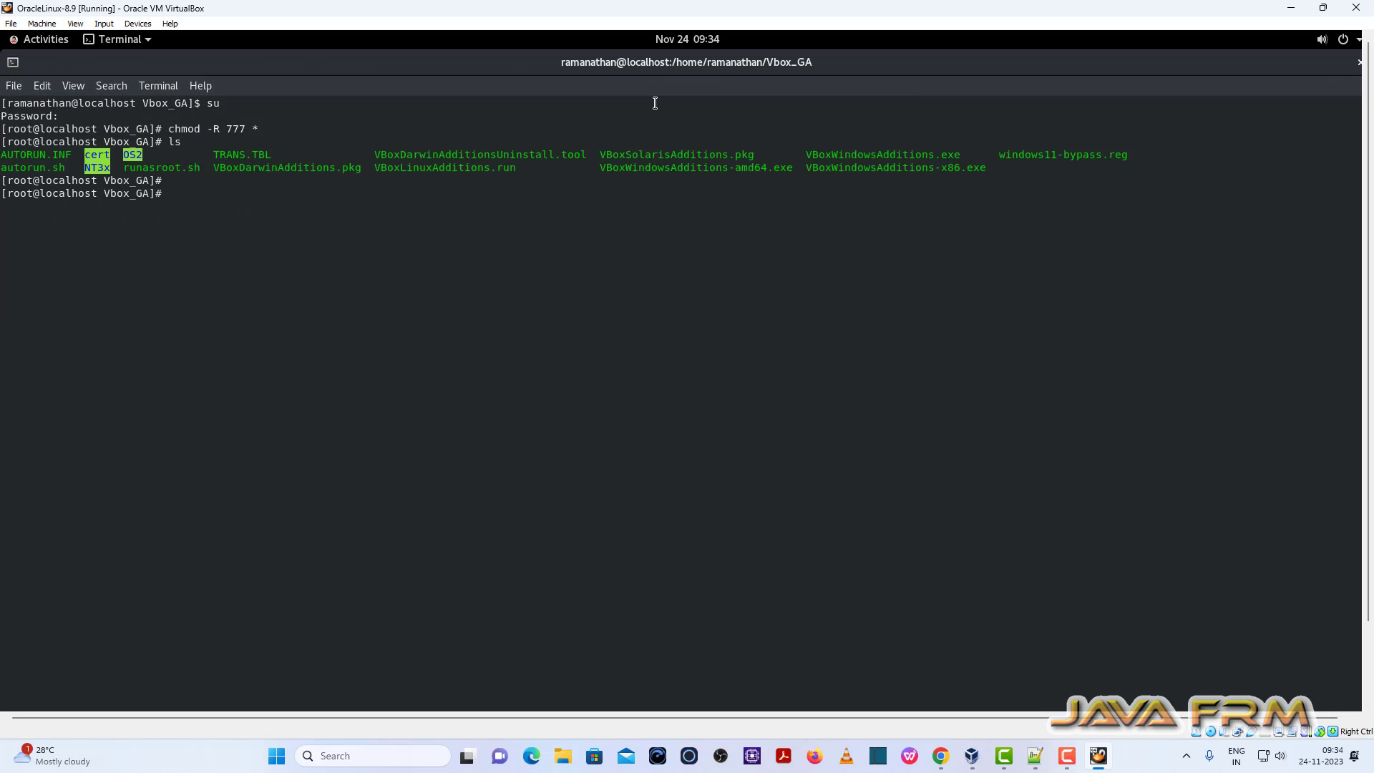
type("./V")
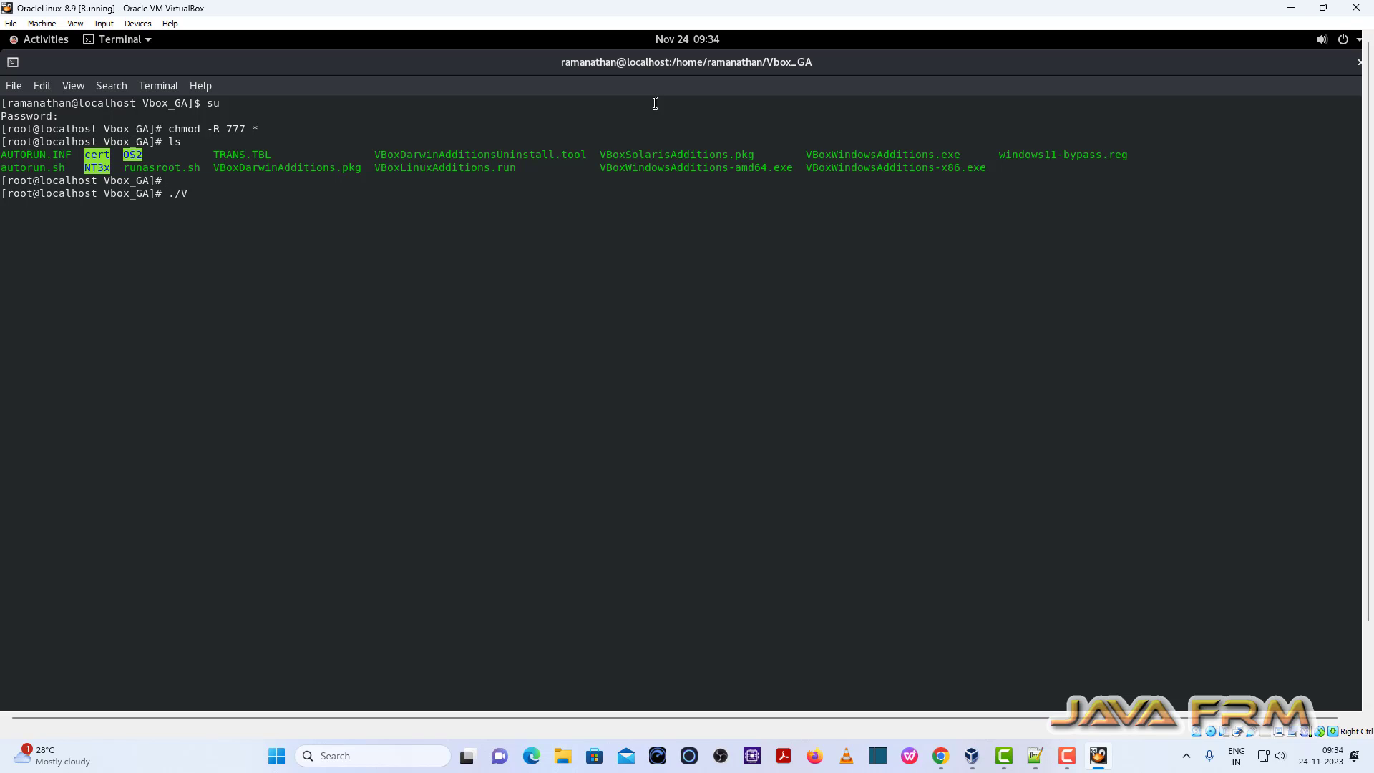
type("BoxLinuxAdditions.run")
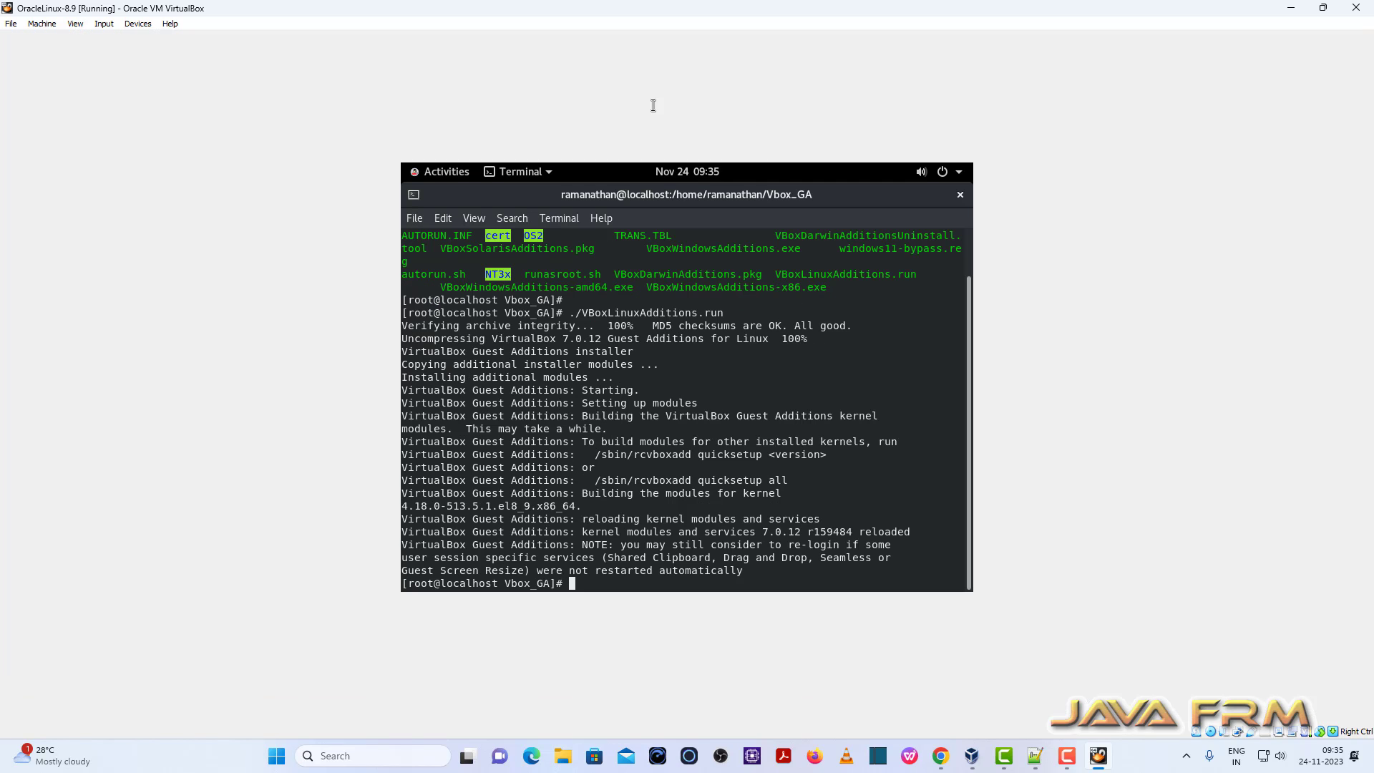
mouse_move(411, 460)
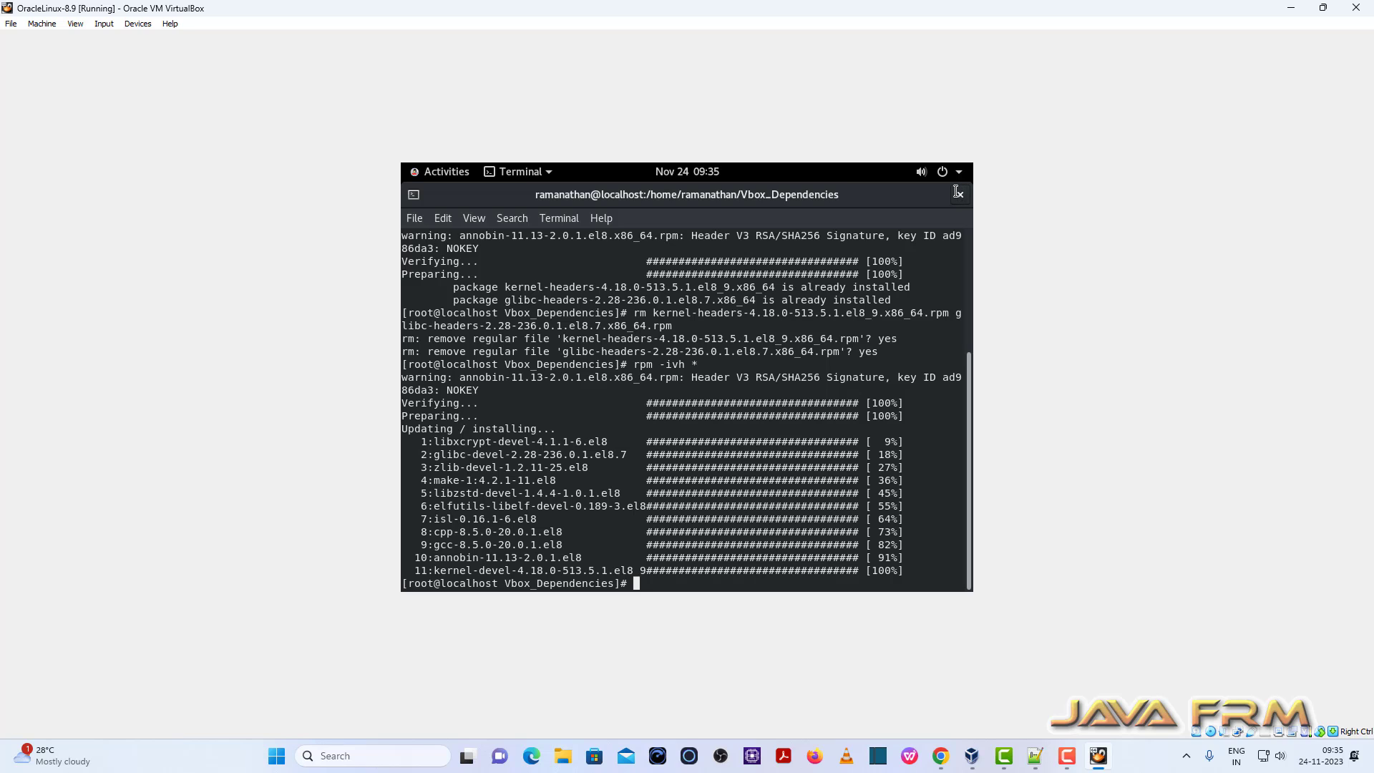
Close the dependencies terminal and power off the OracleLinux-8.9 guest
left_click(959, 194)
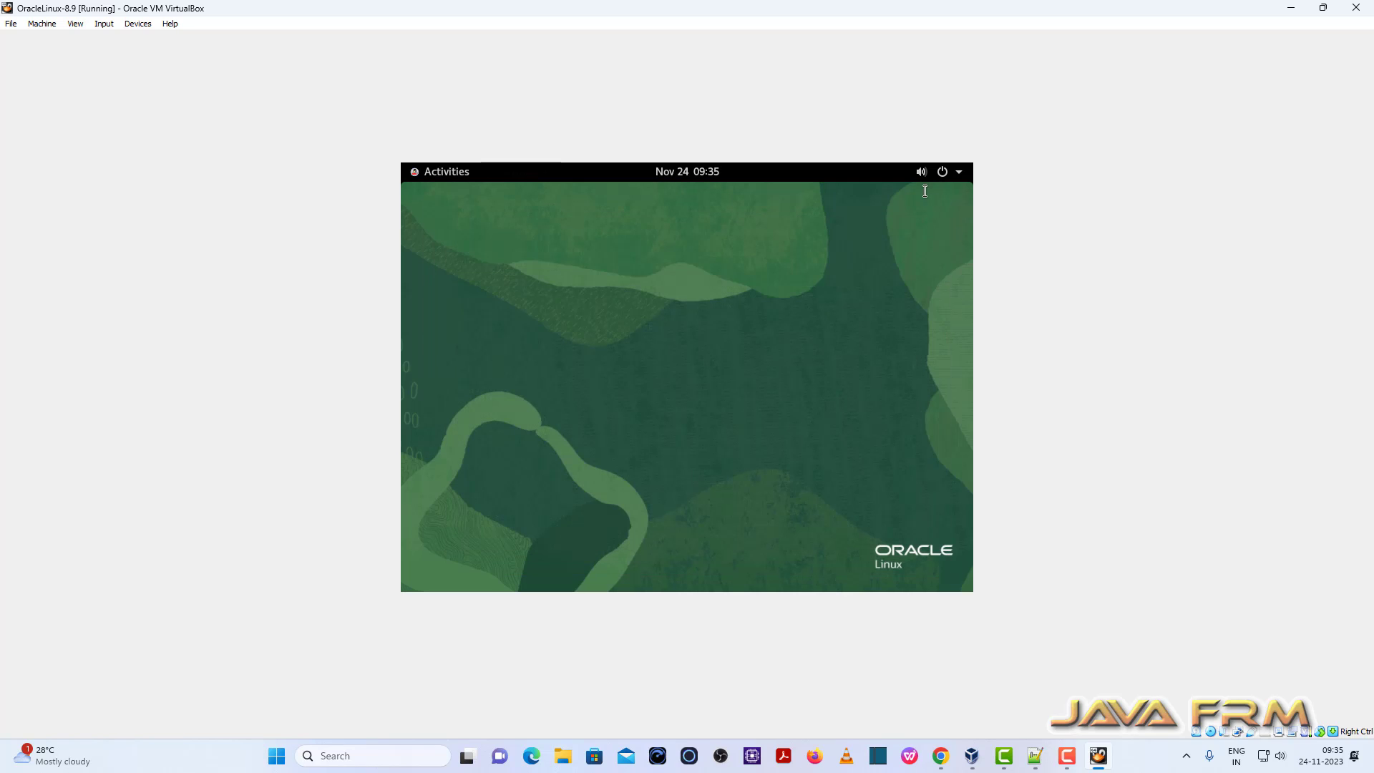
left_click(941, 171)
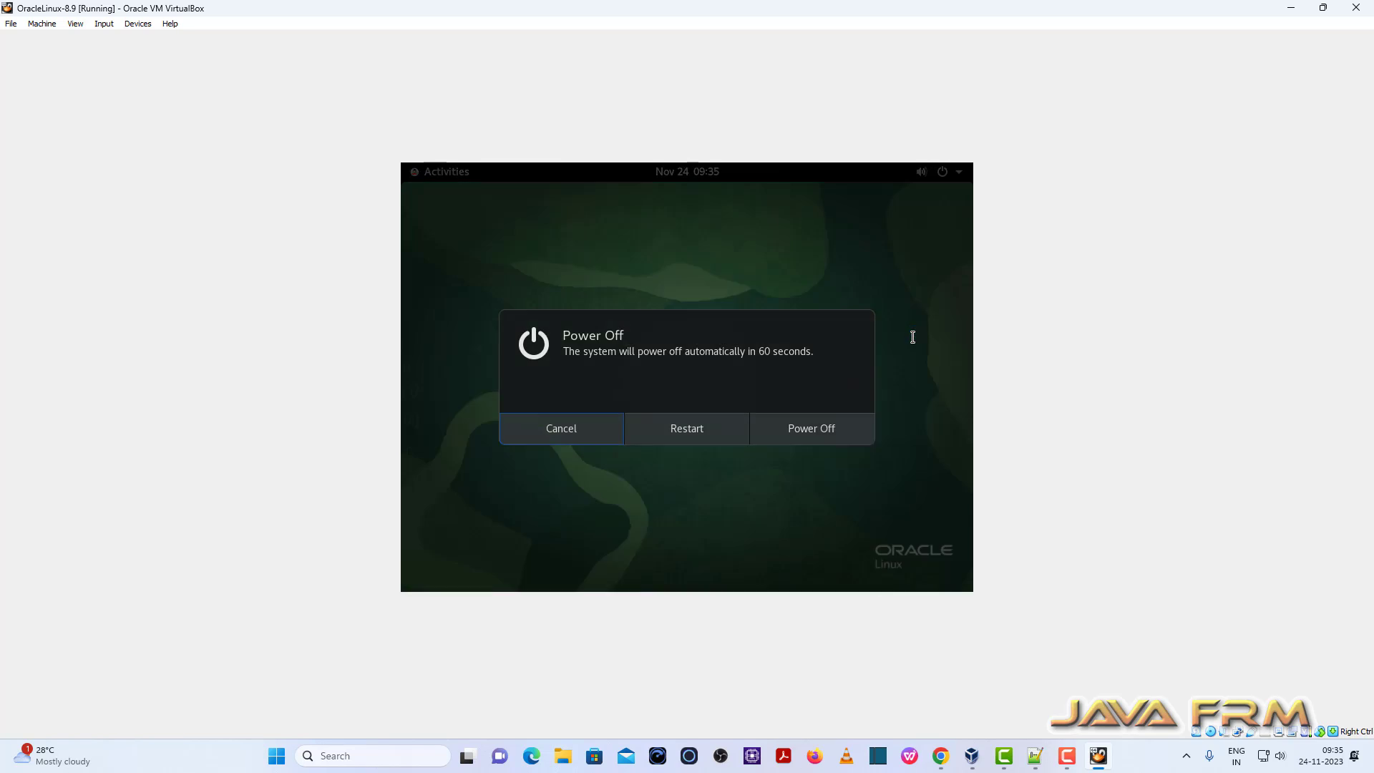
left_click(811, 428)
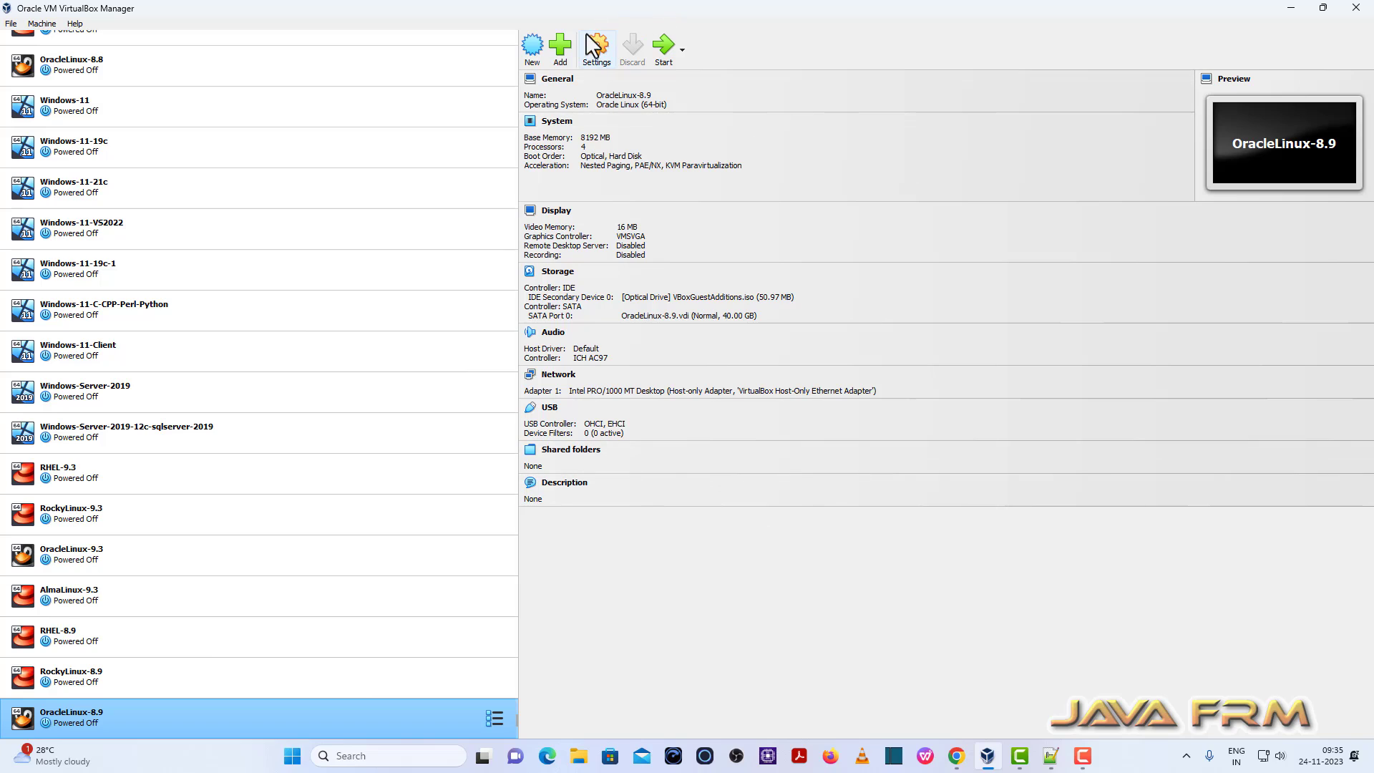
Set Drag'n'Drop to Bidirectional under General > Advanced in the VM settings
left_click(596, 44)
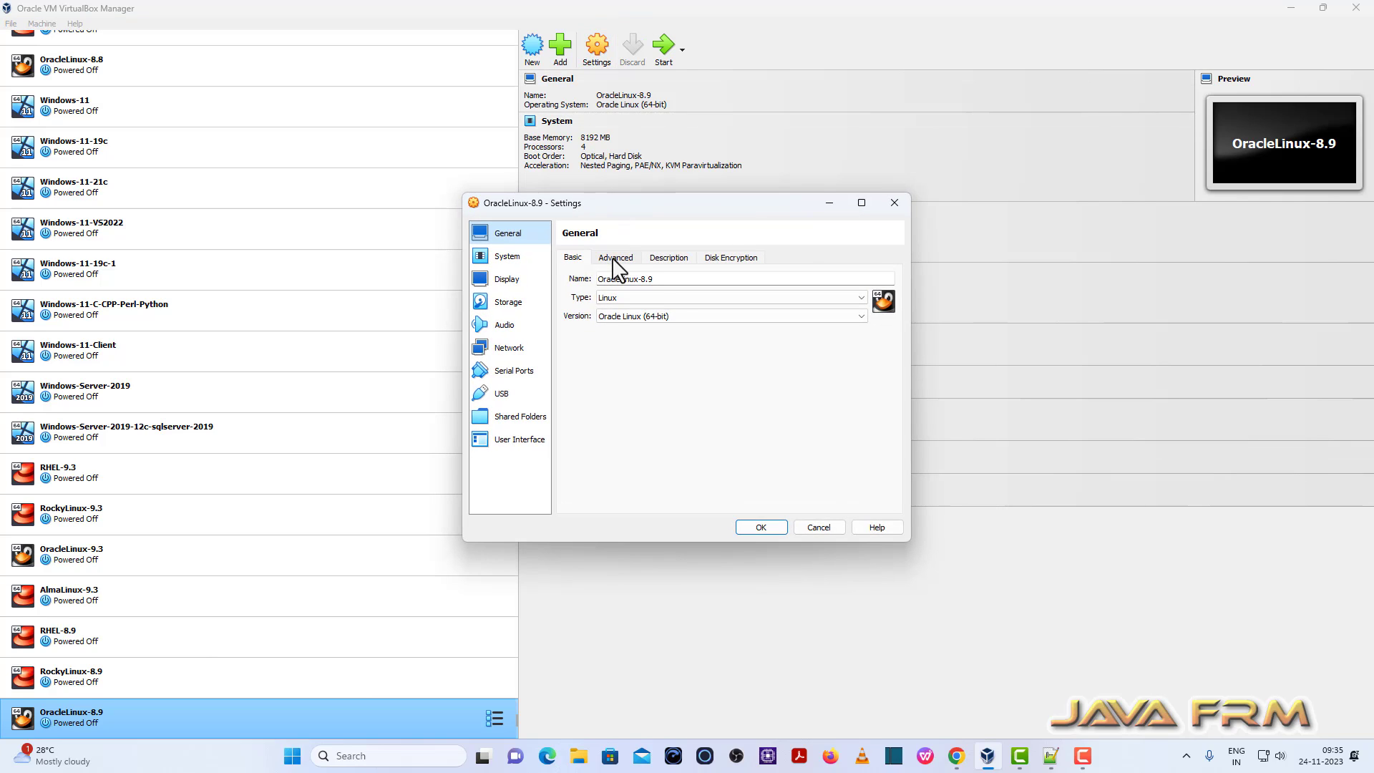
left_click(616, 257)
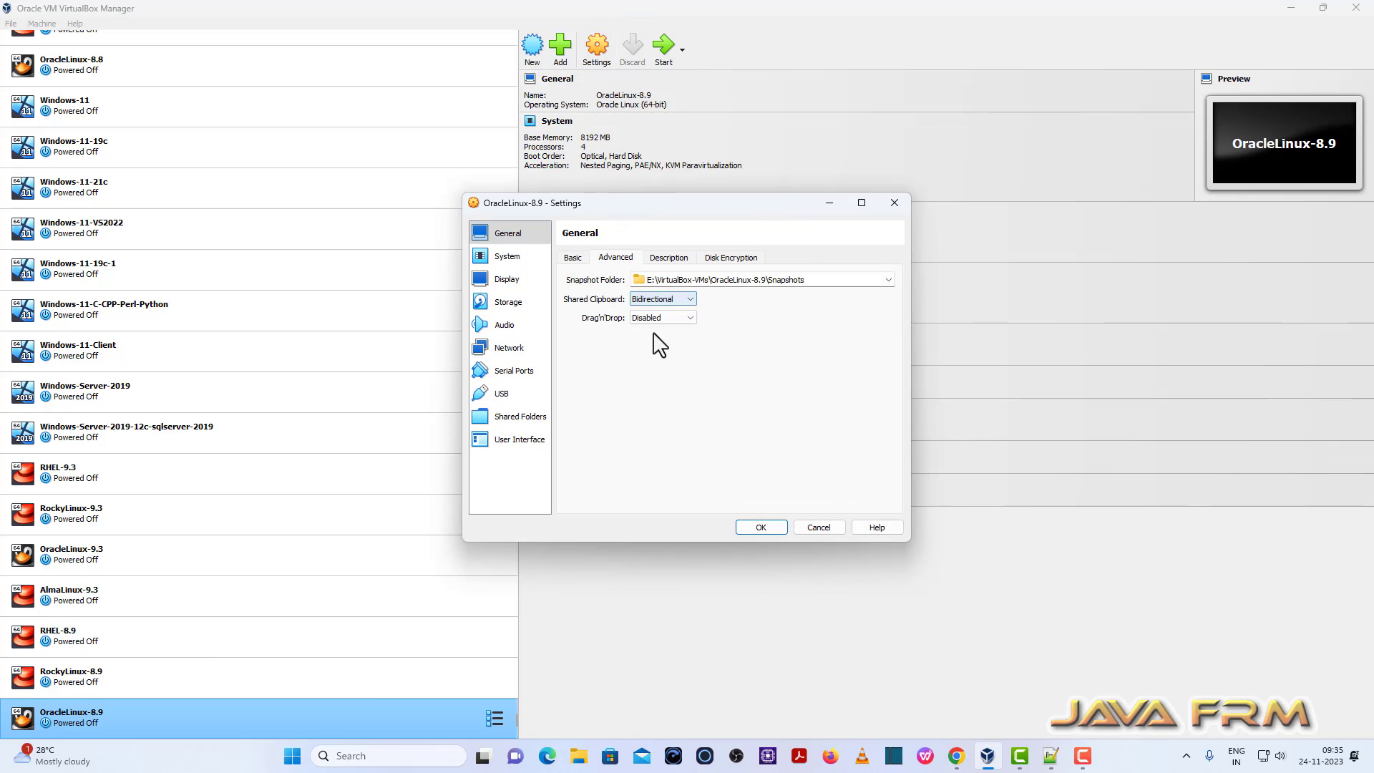
left_click(661, 317)
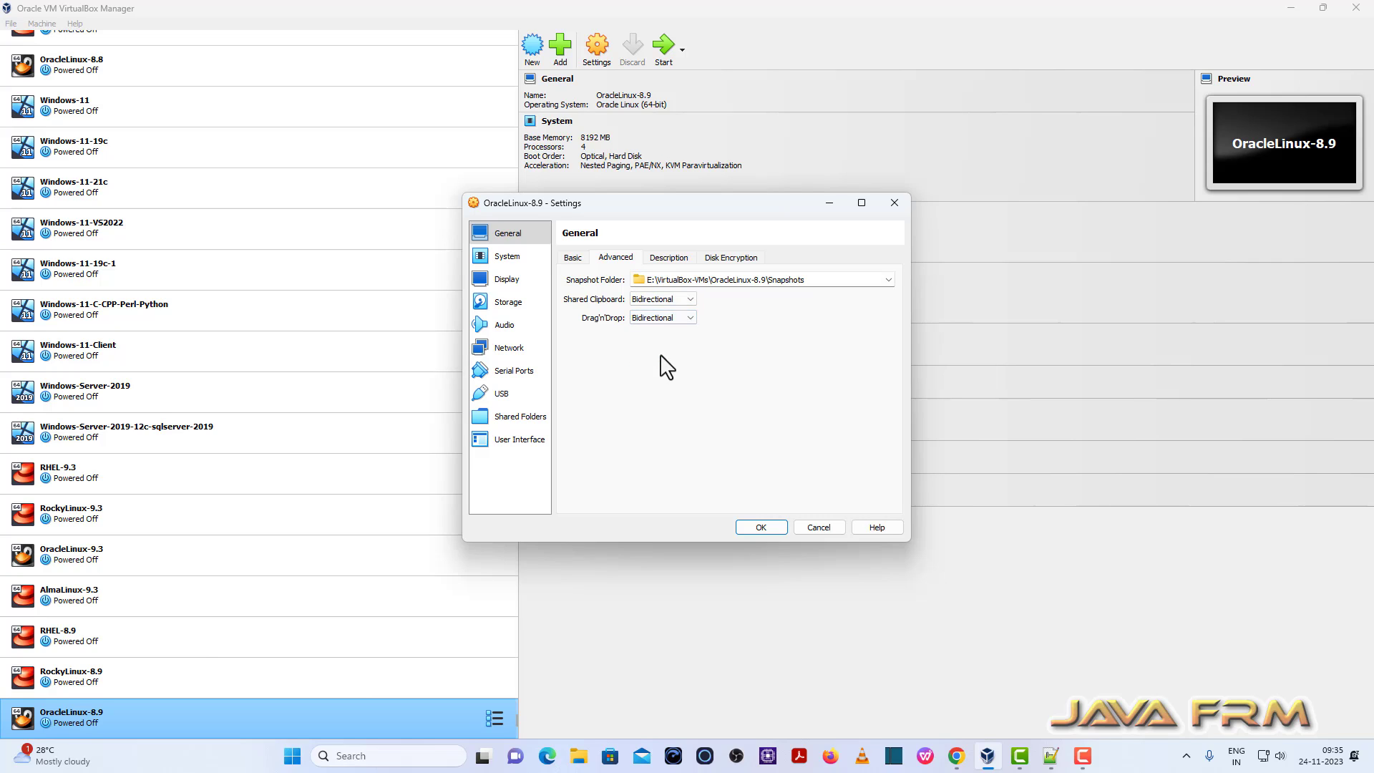
mouse_move(512, 263)
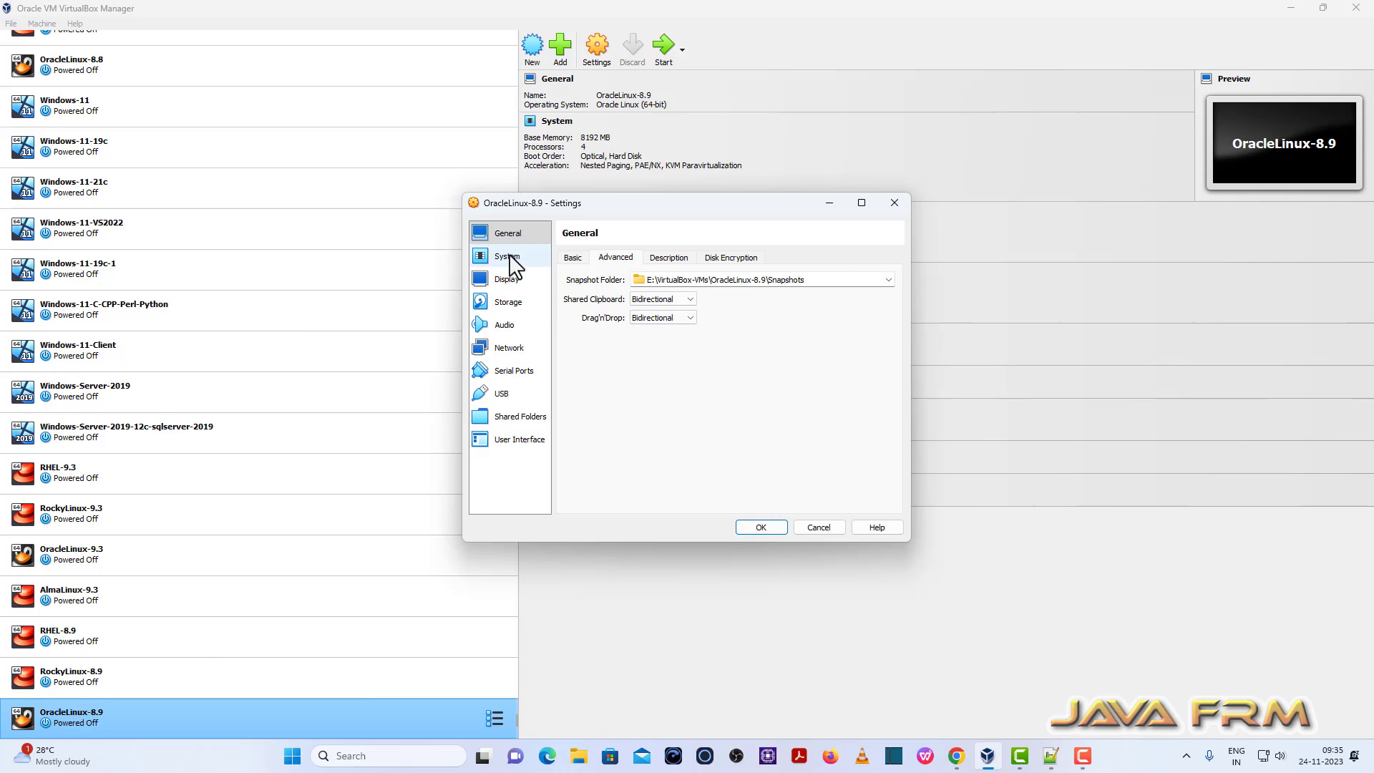
Move Hard Disk above Optical in the System boot order and save the settings
left_click(507, 255)
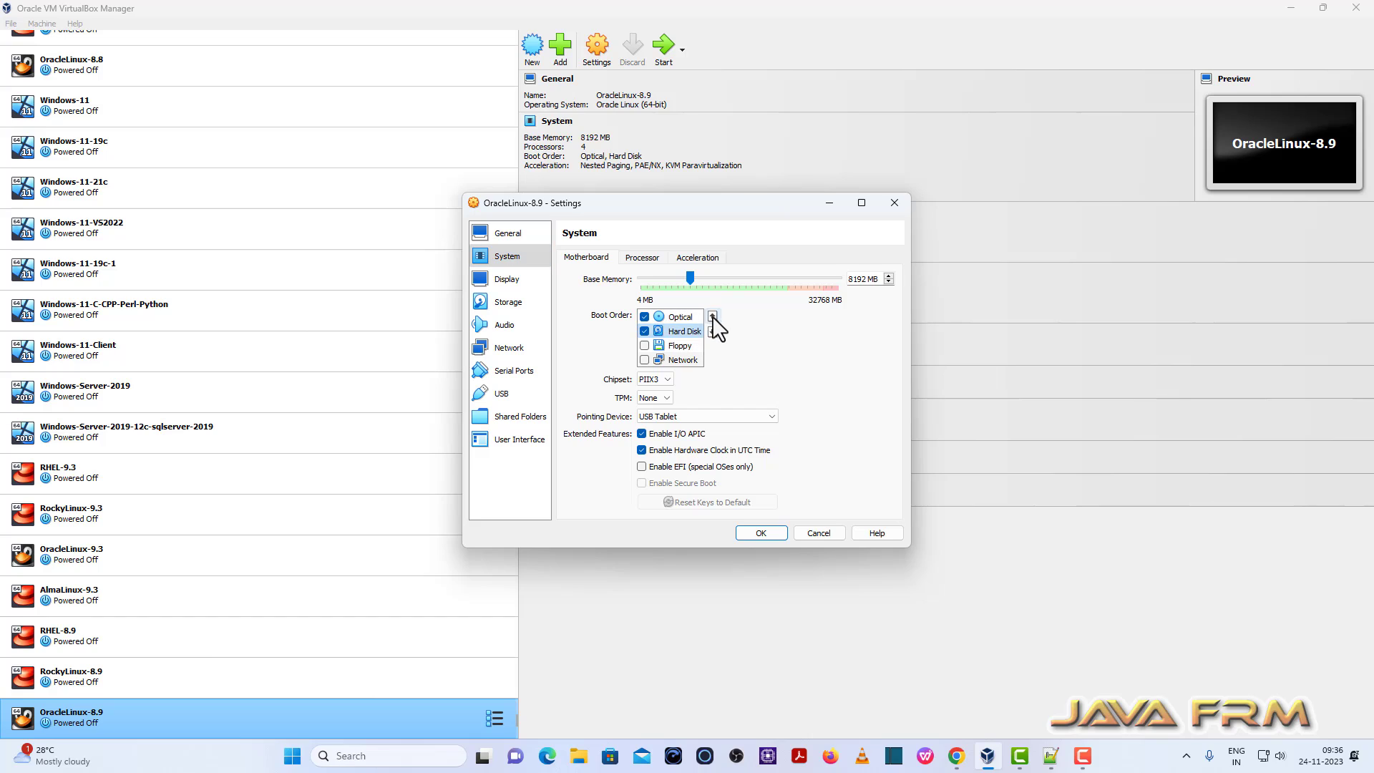
left_click(712, 316)
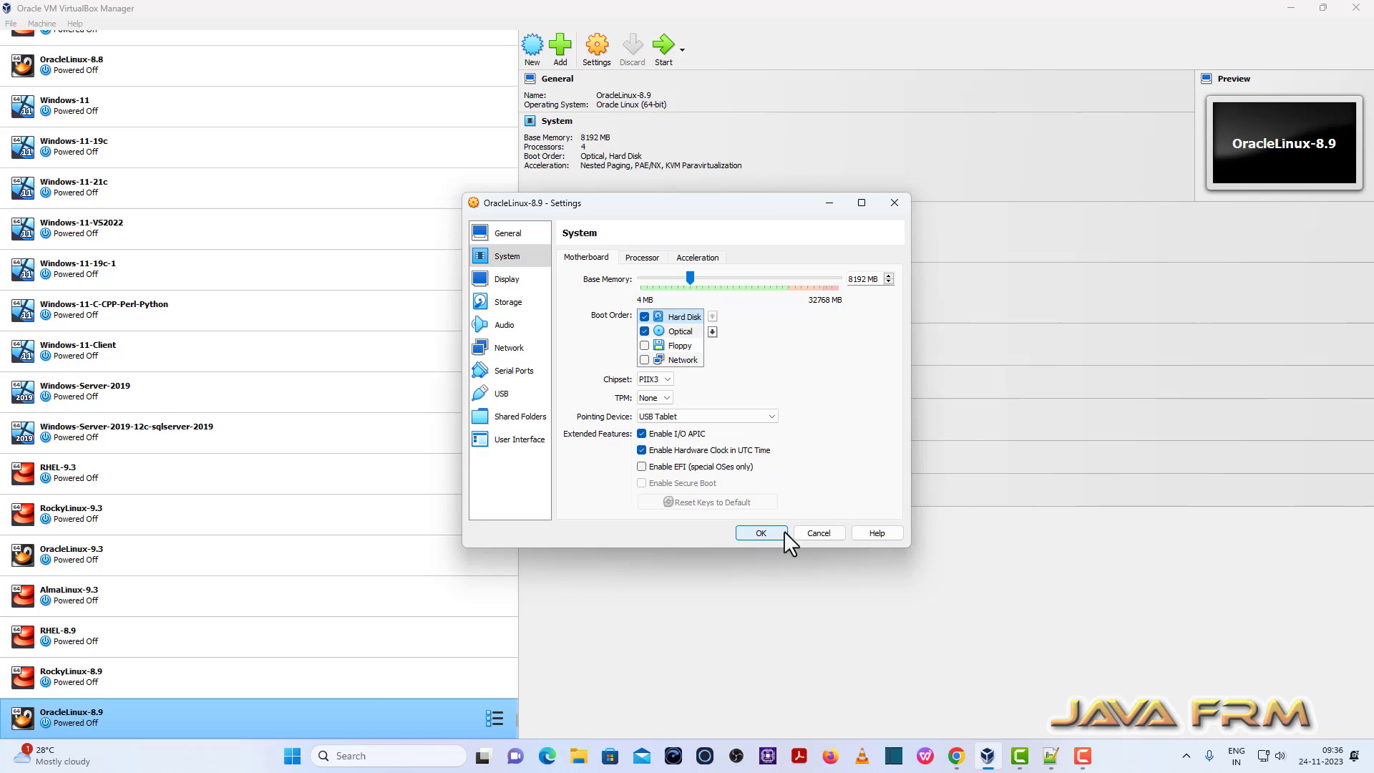
left_click(760, 533)
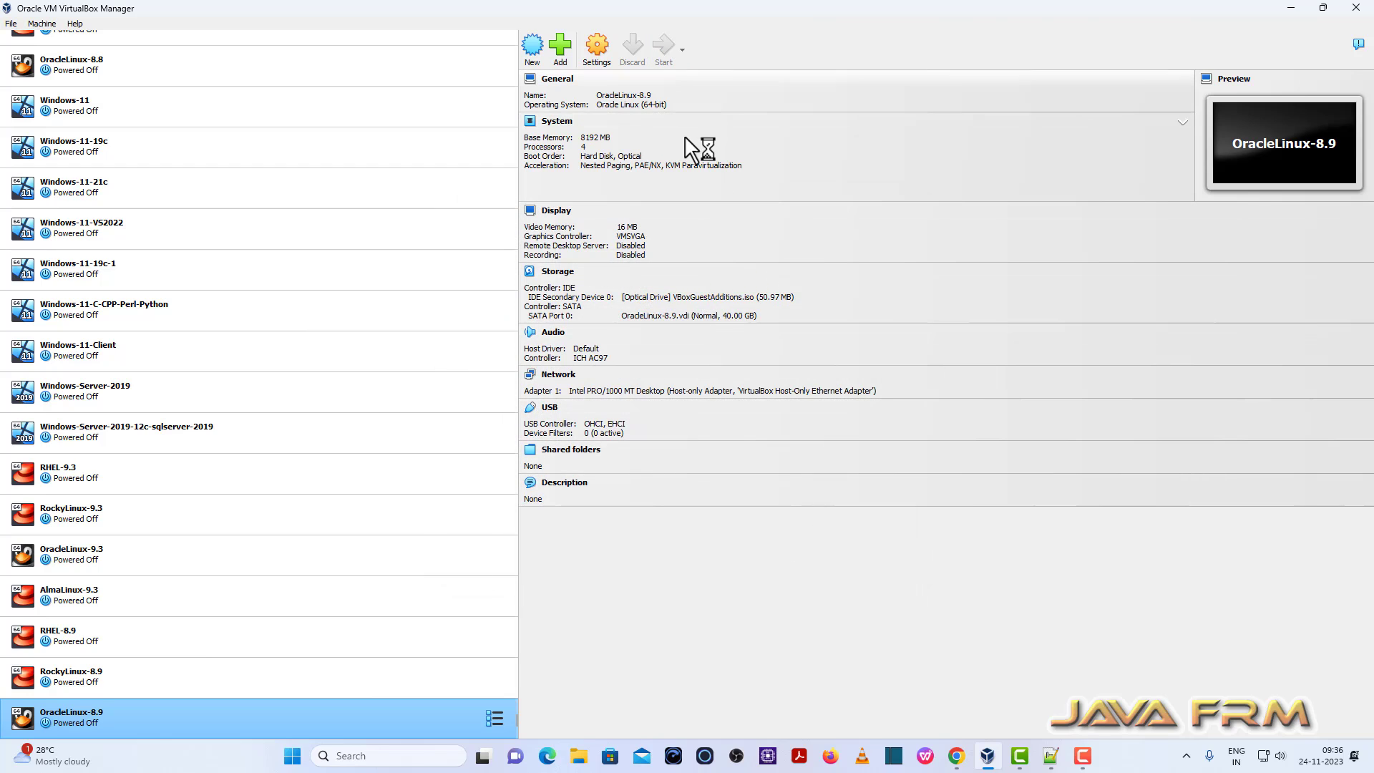
mouse_move(760, 631)
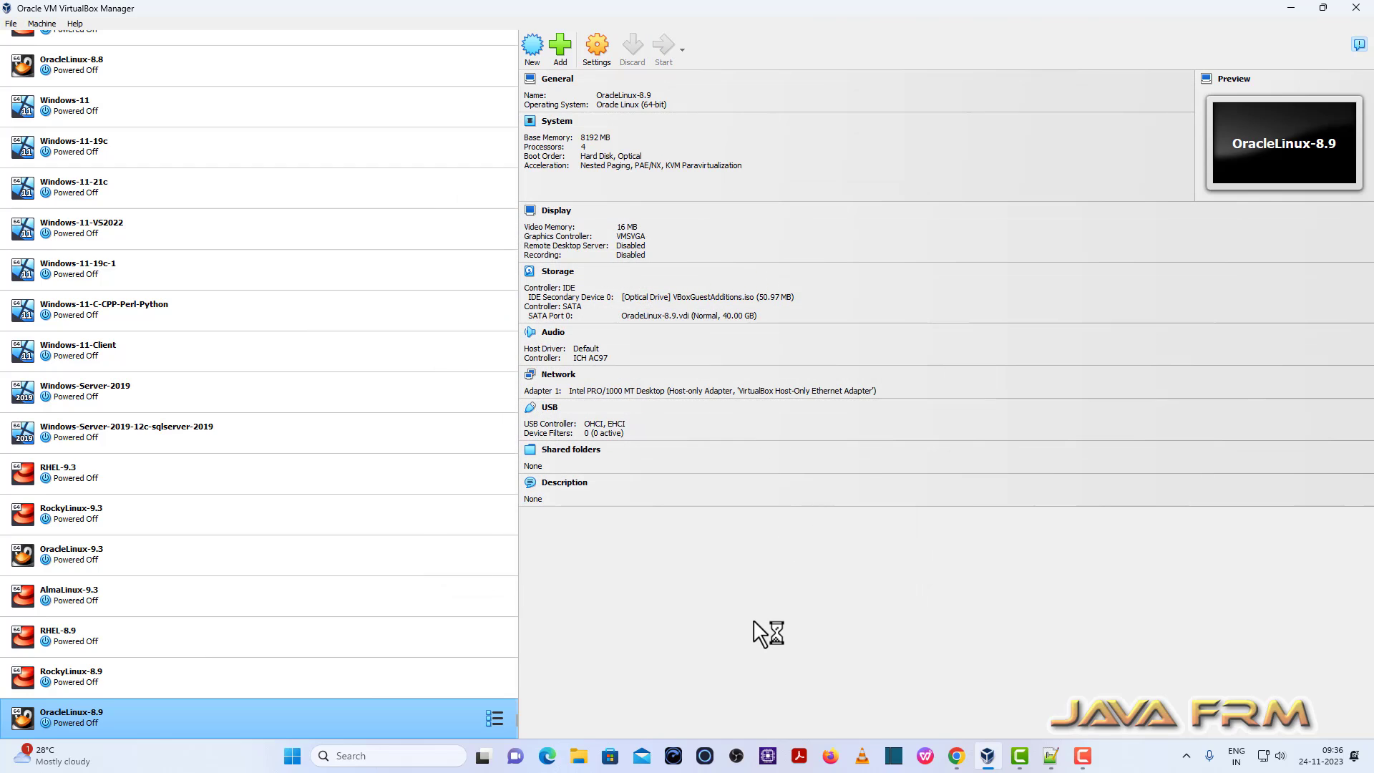
Boot OracleLinux-8.9 on the default kernel and choose a larger guest display resolution
left_click(672, 46)
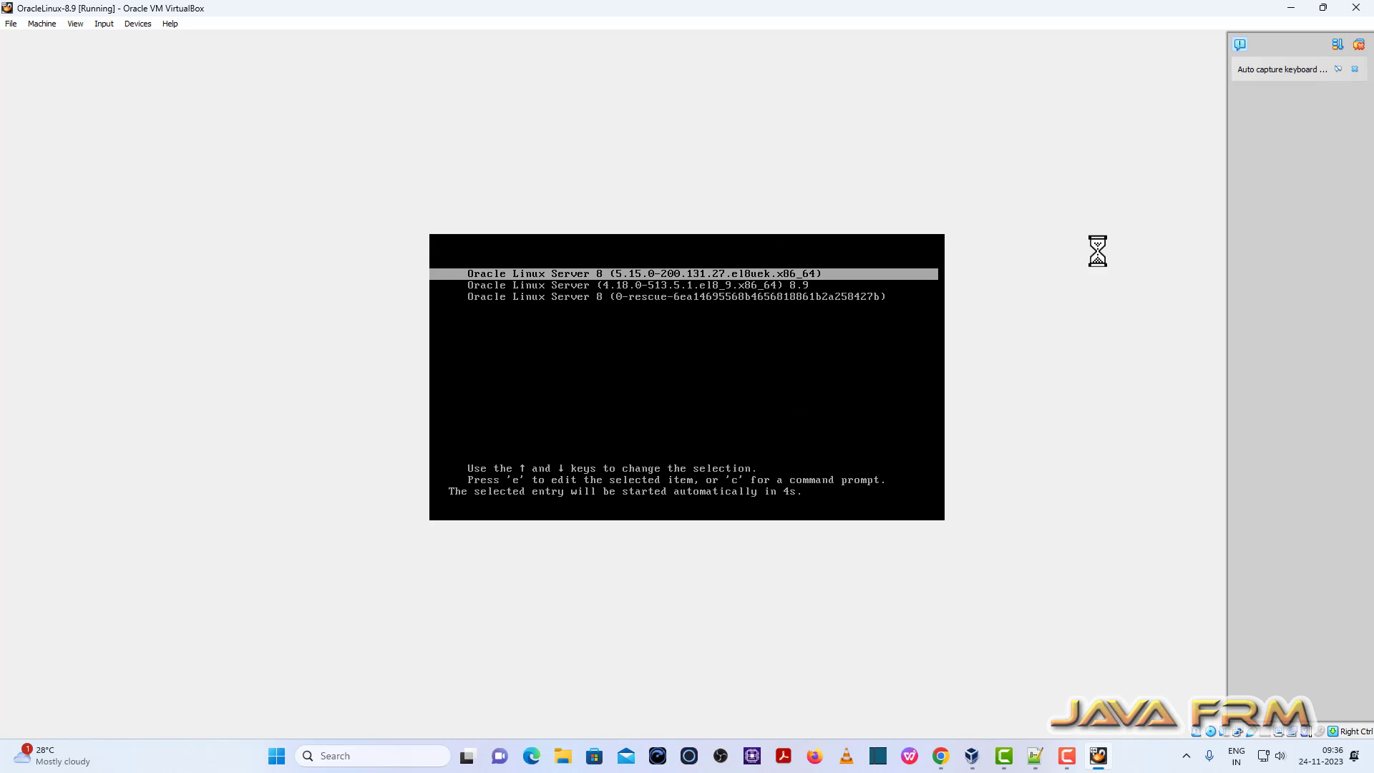
key("Down")
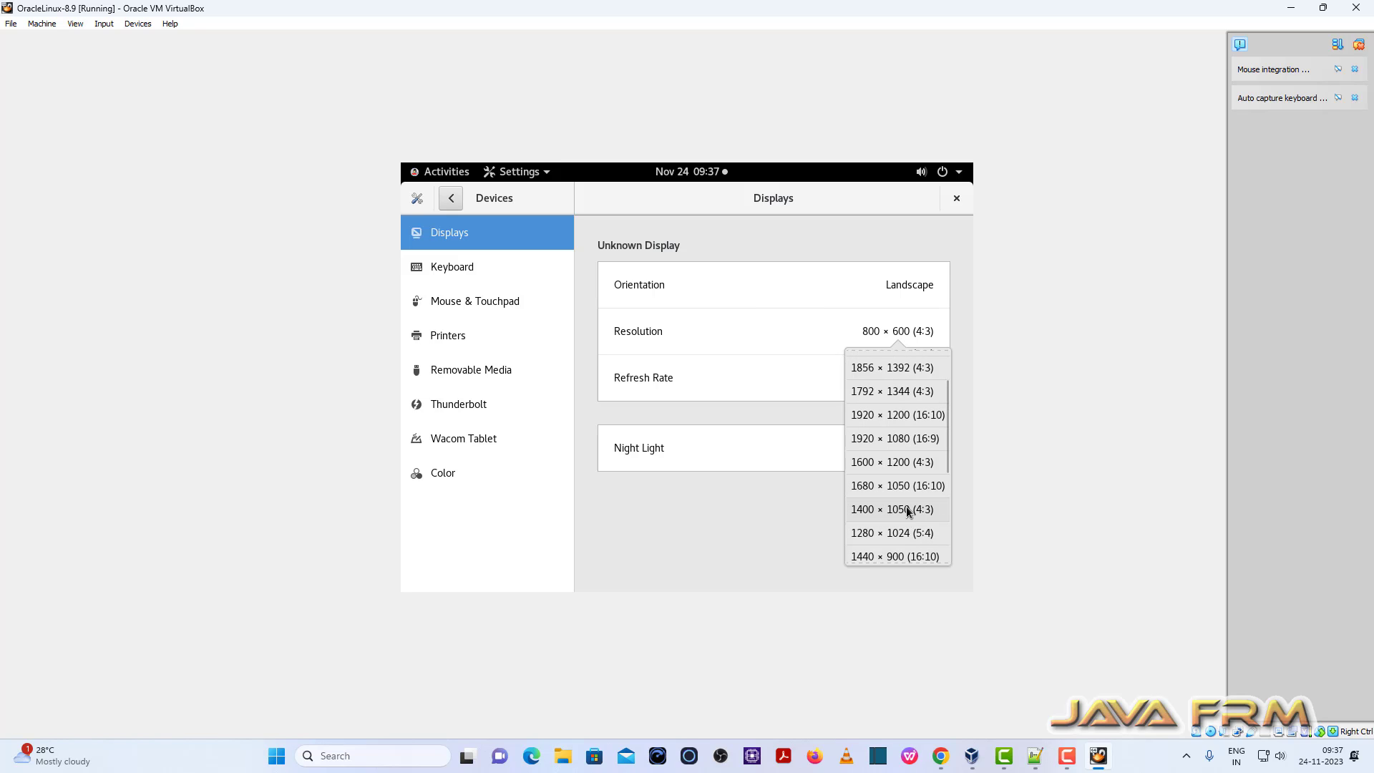
left_click(896, 438)
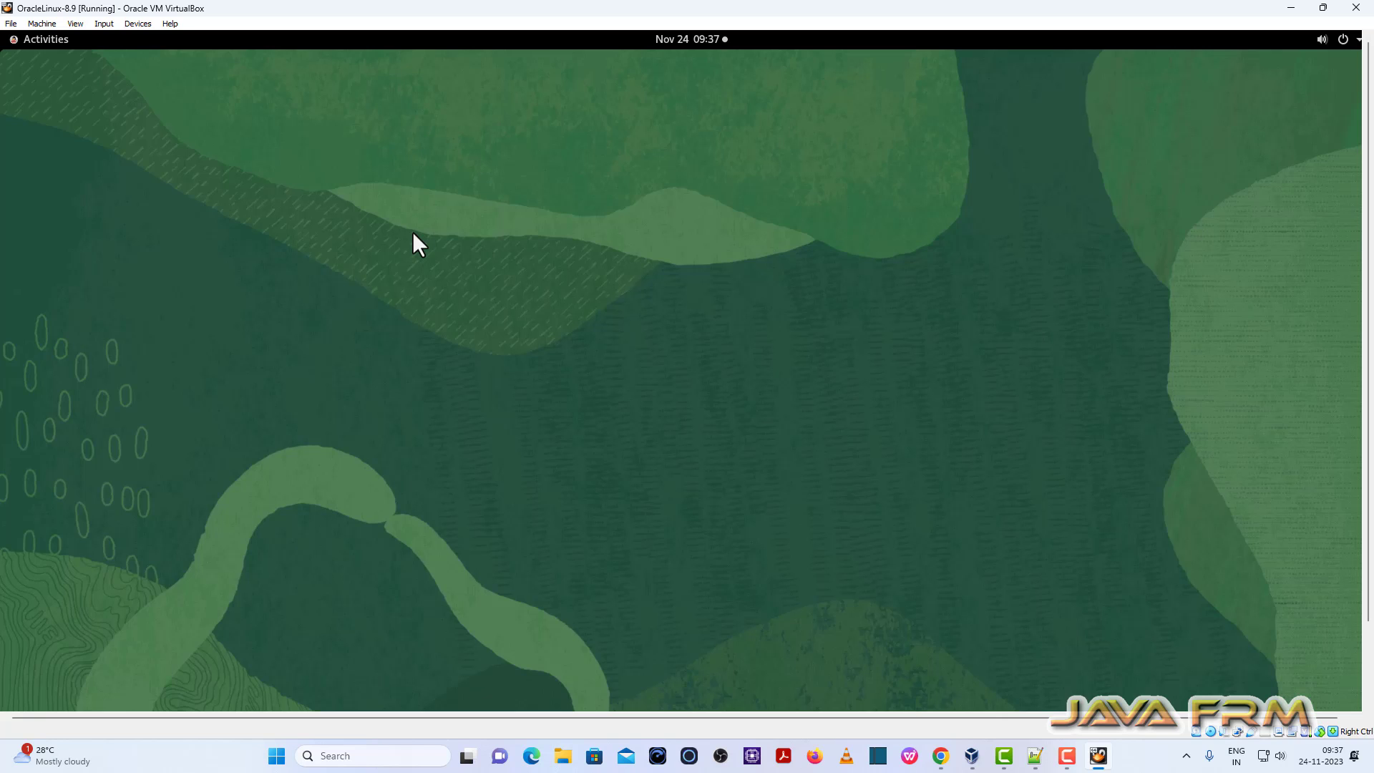
In a guest terminal, run df -kh and cat /etc/oracle-release
left_click(37, 38)
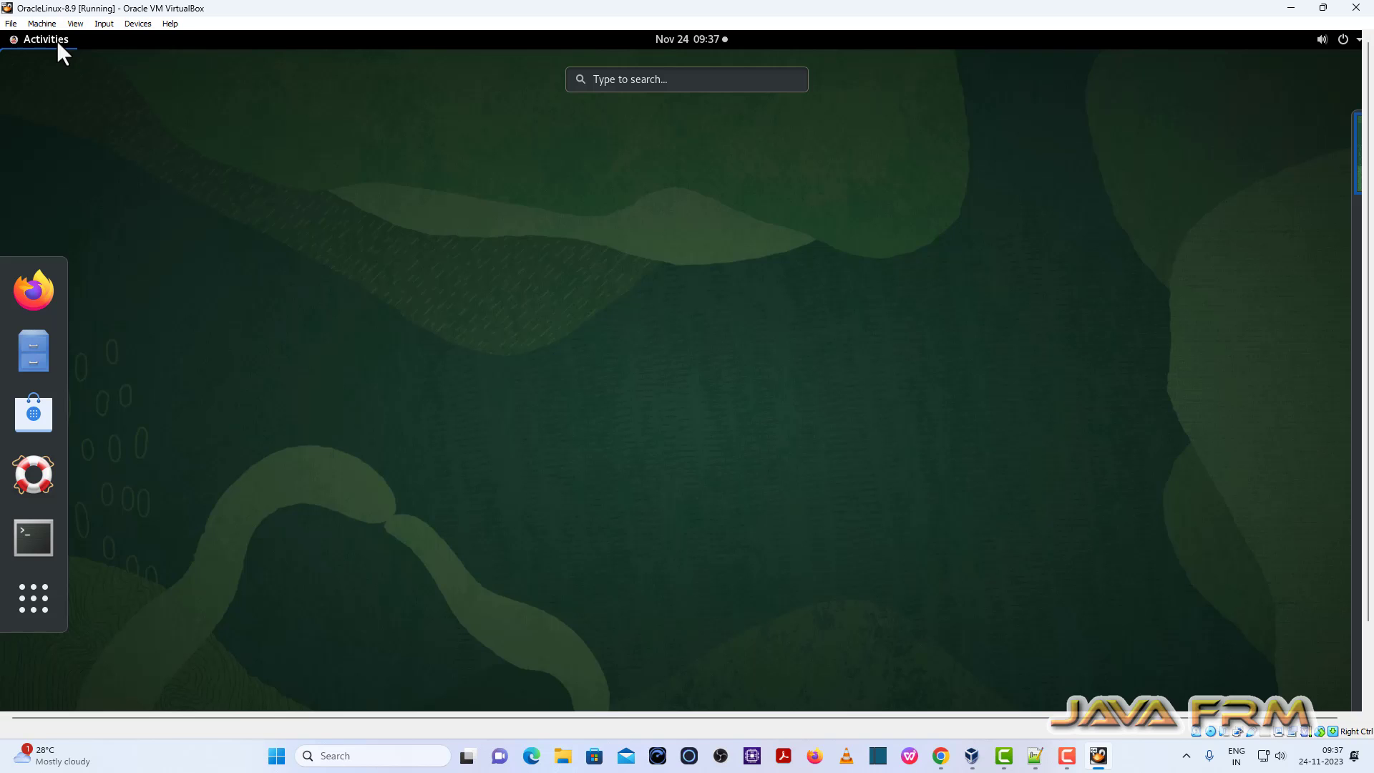
left_click(33, 538)
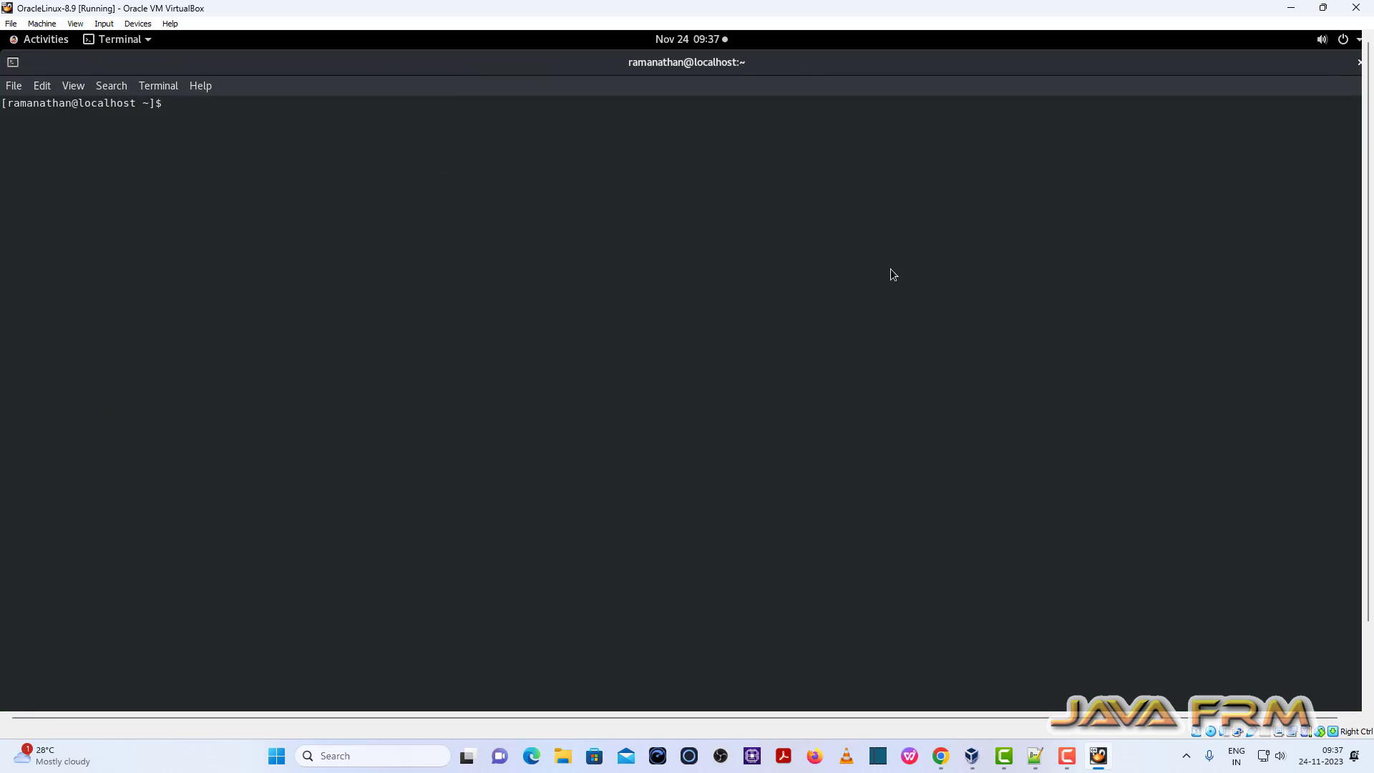
type("df -kh")
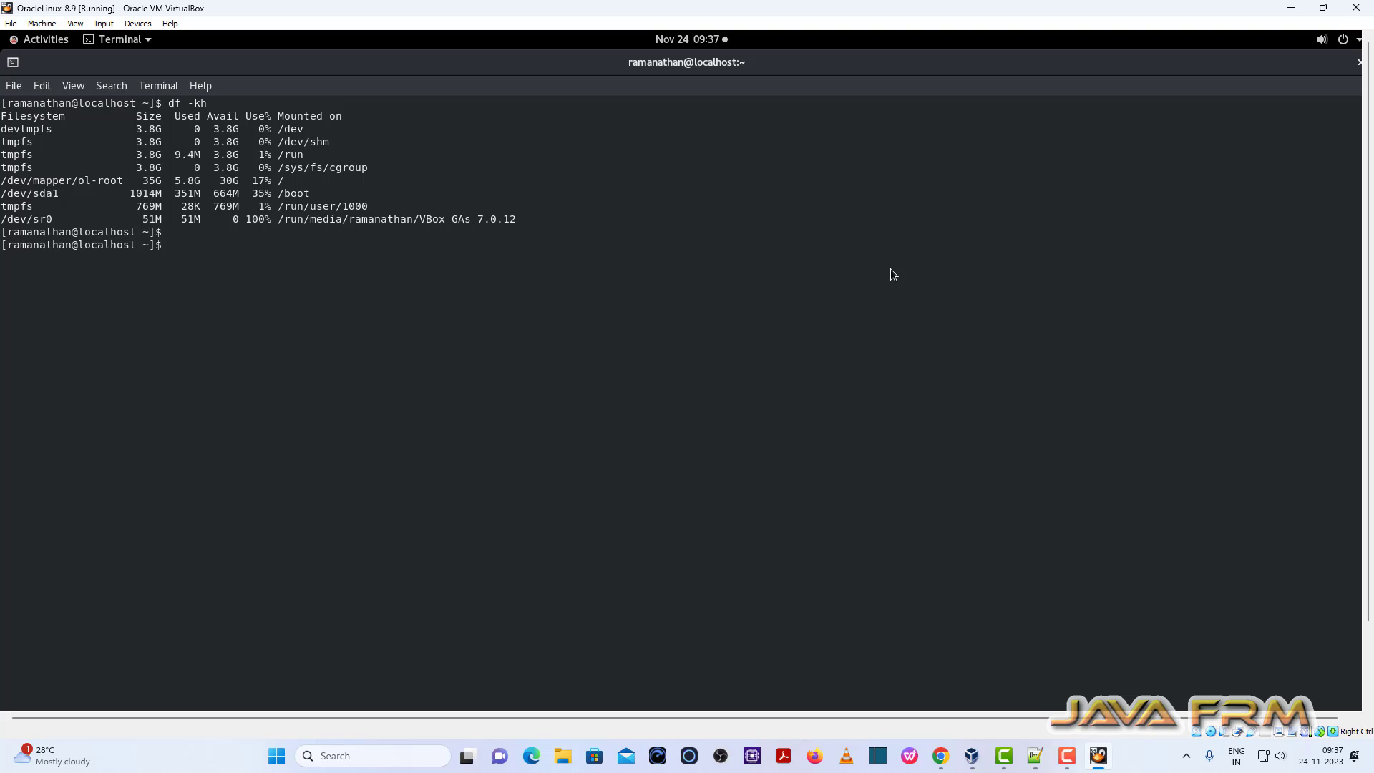
type("cat /et")
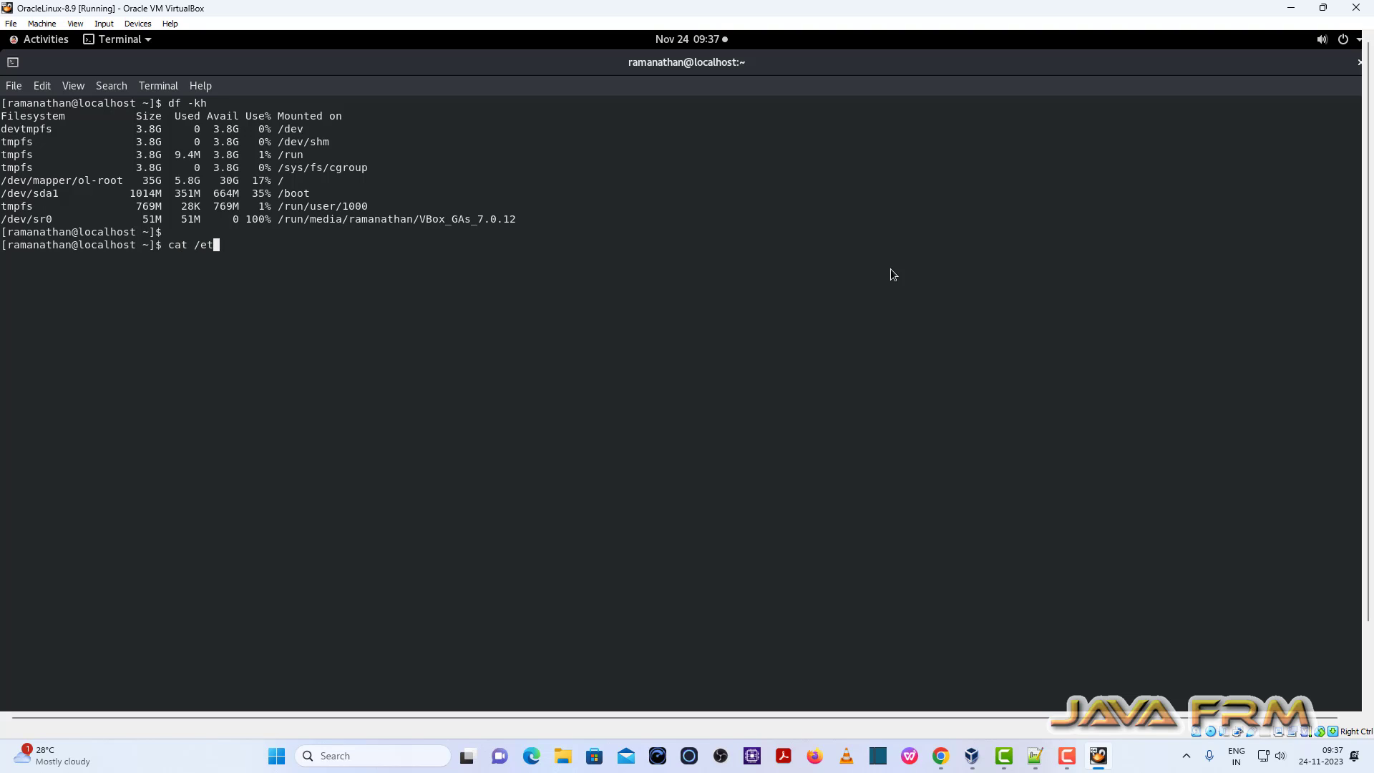
type("c/o")
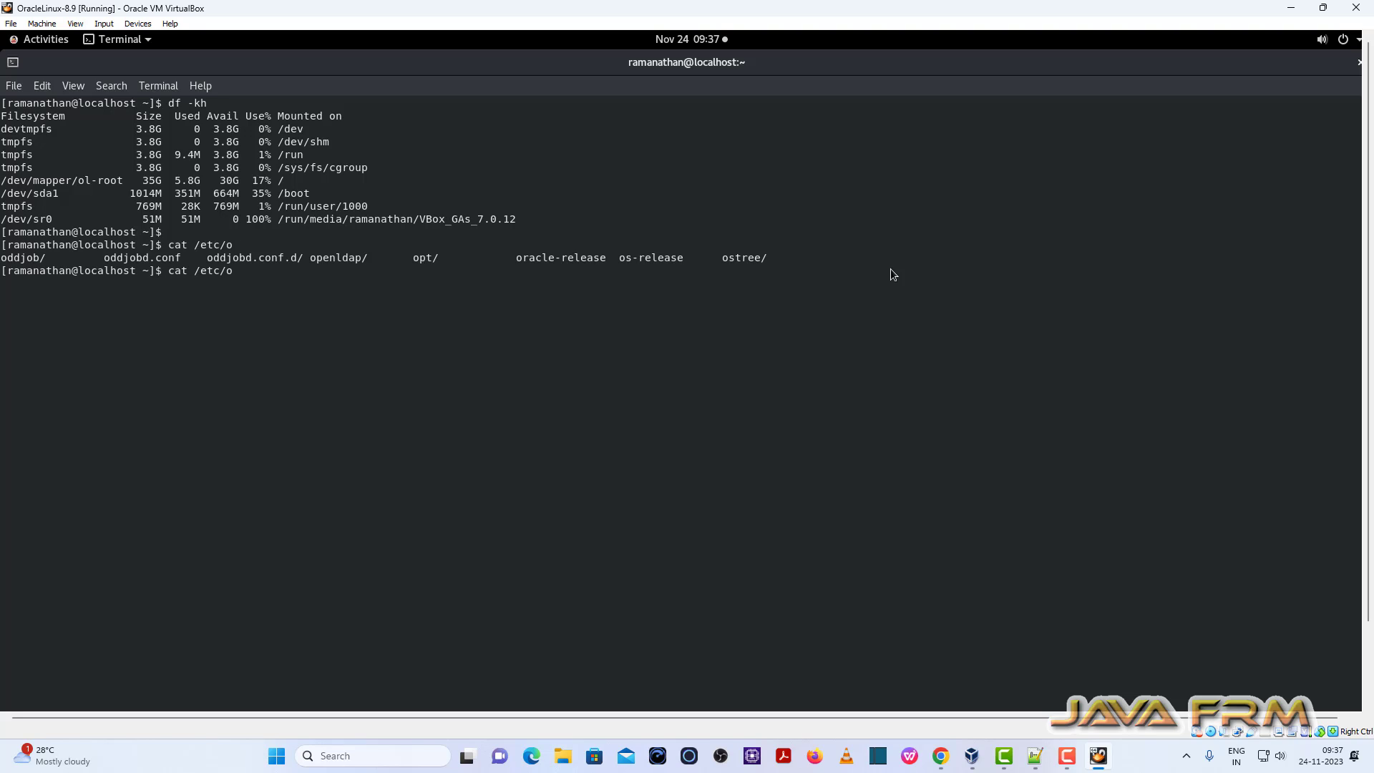
type("racle-release")
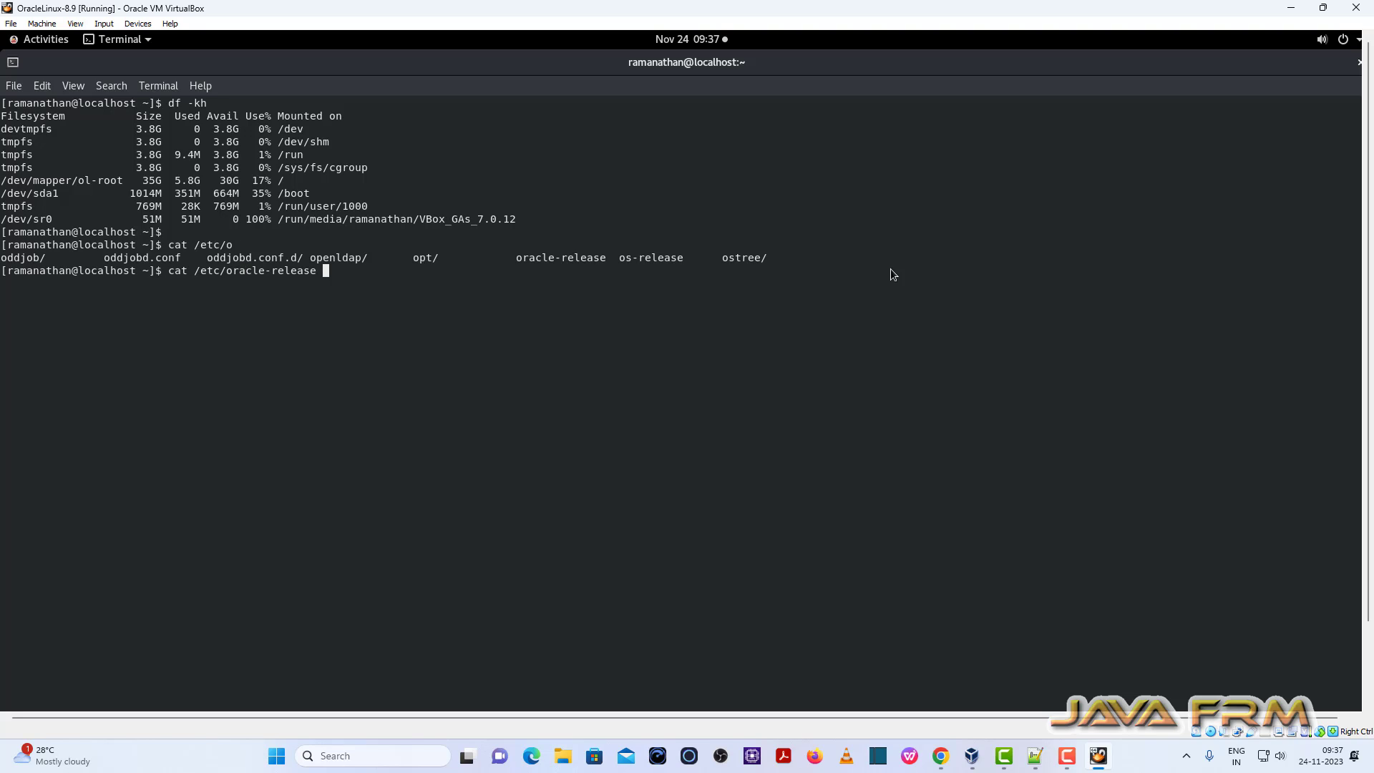
key("Return")
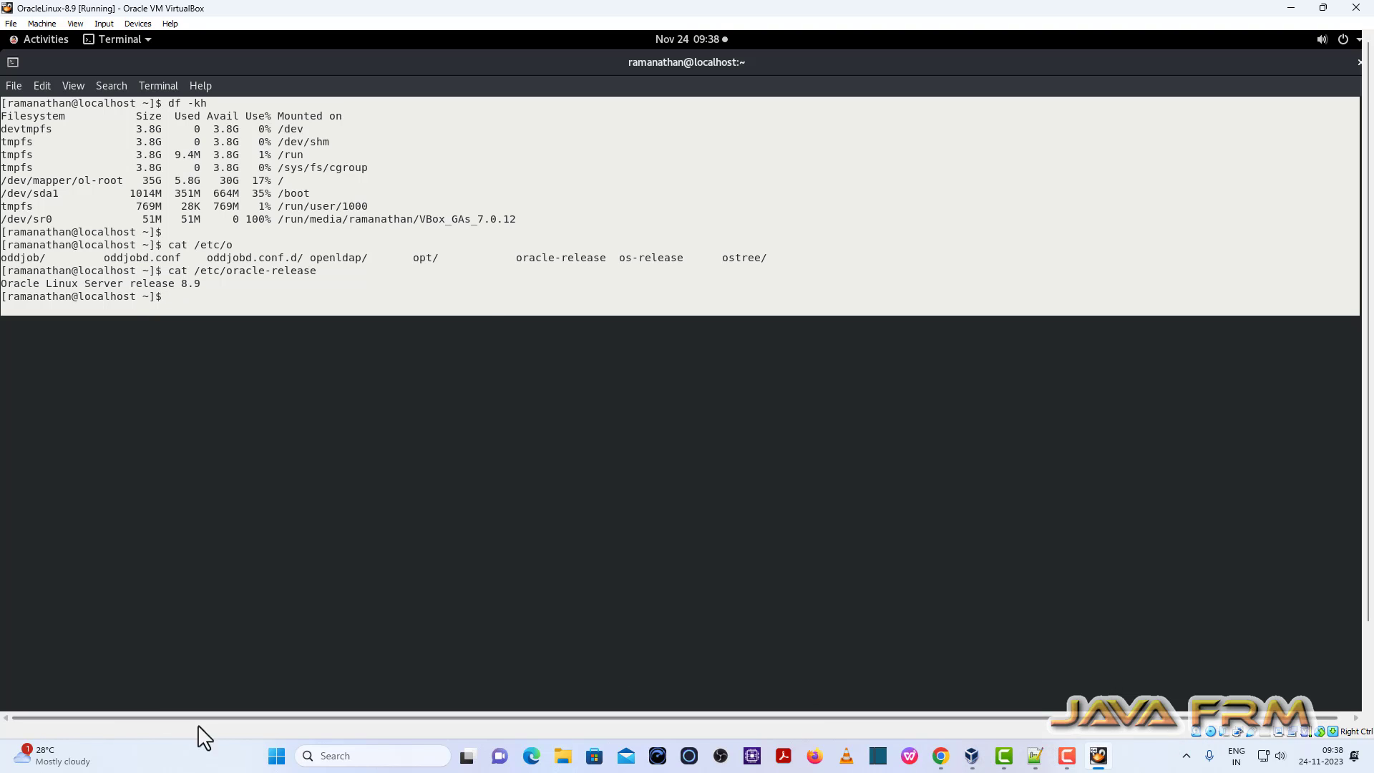
Launch Notepad, type 'Welcome to Oracle Linux 8.9', and copy that line
left_click(276, 756)
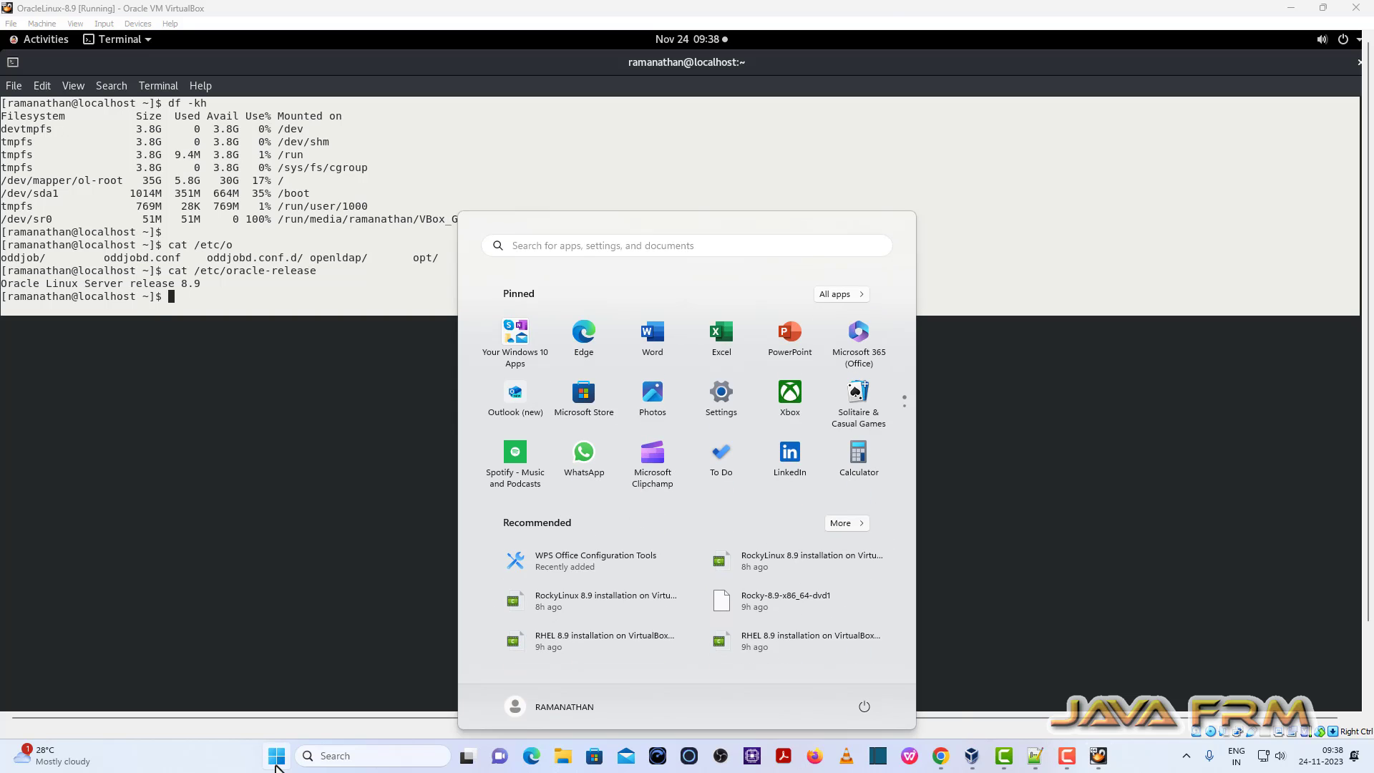
type("no")
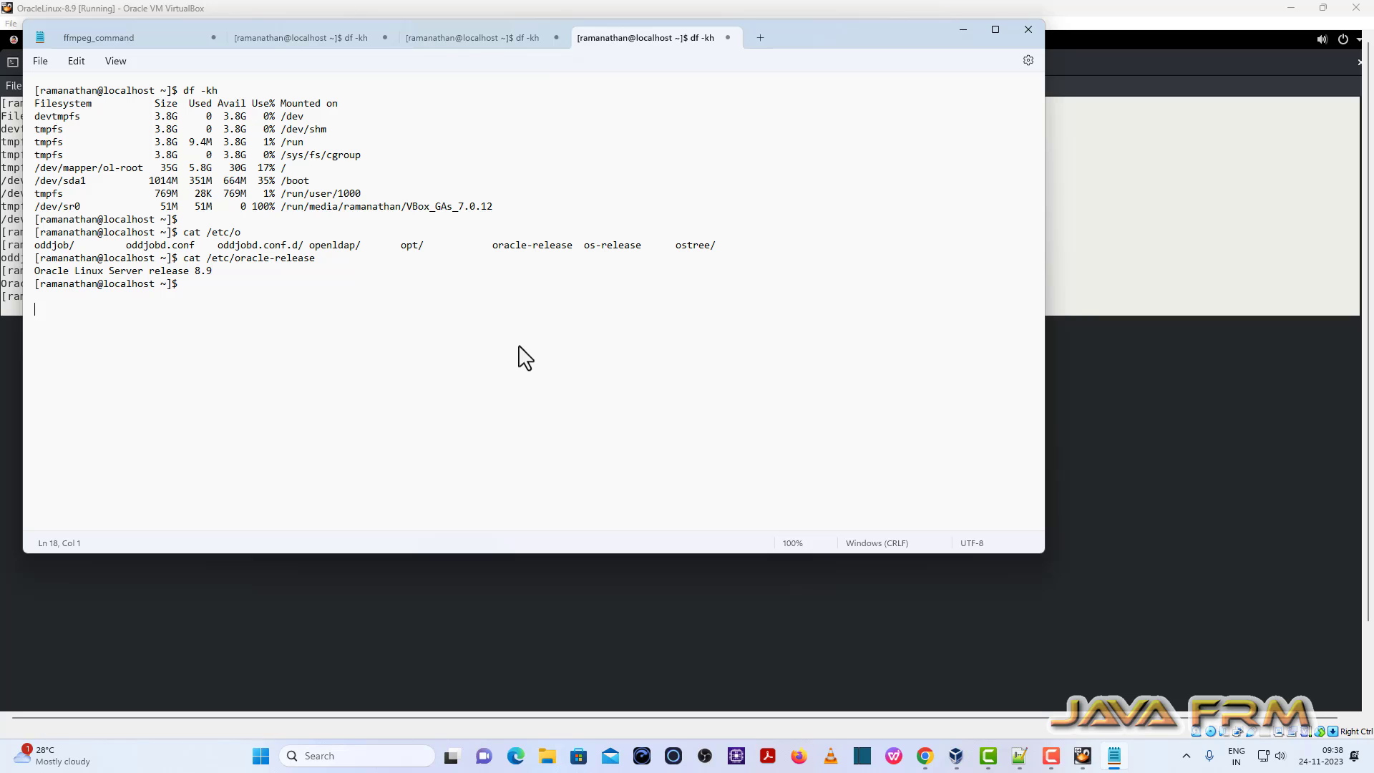
type("Welcome to Ora")
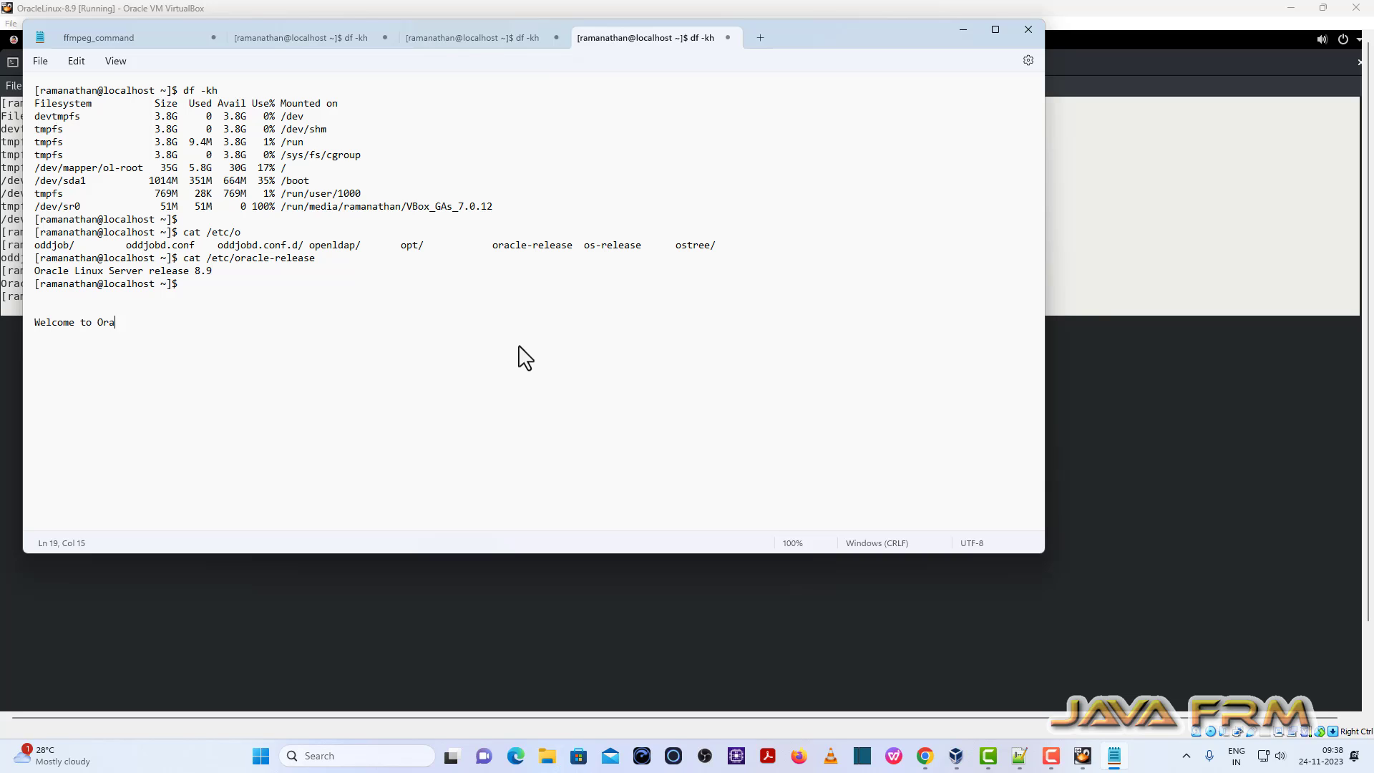
type("cle LI")
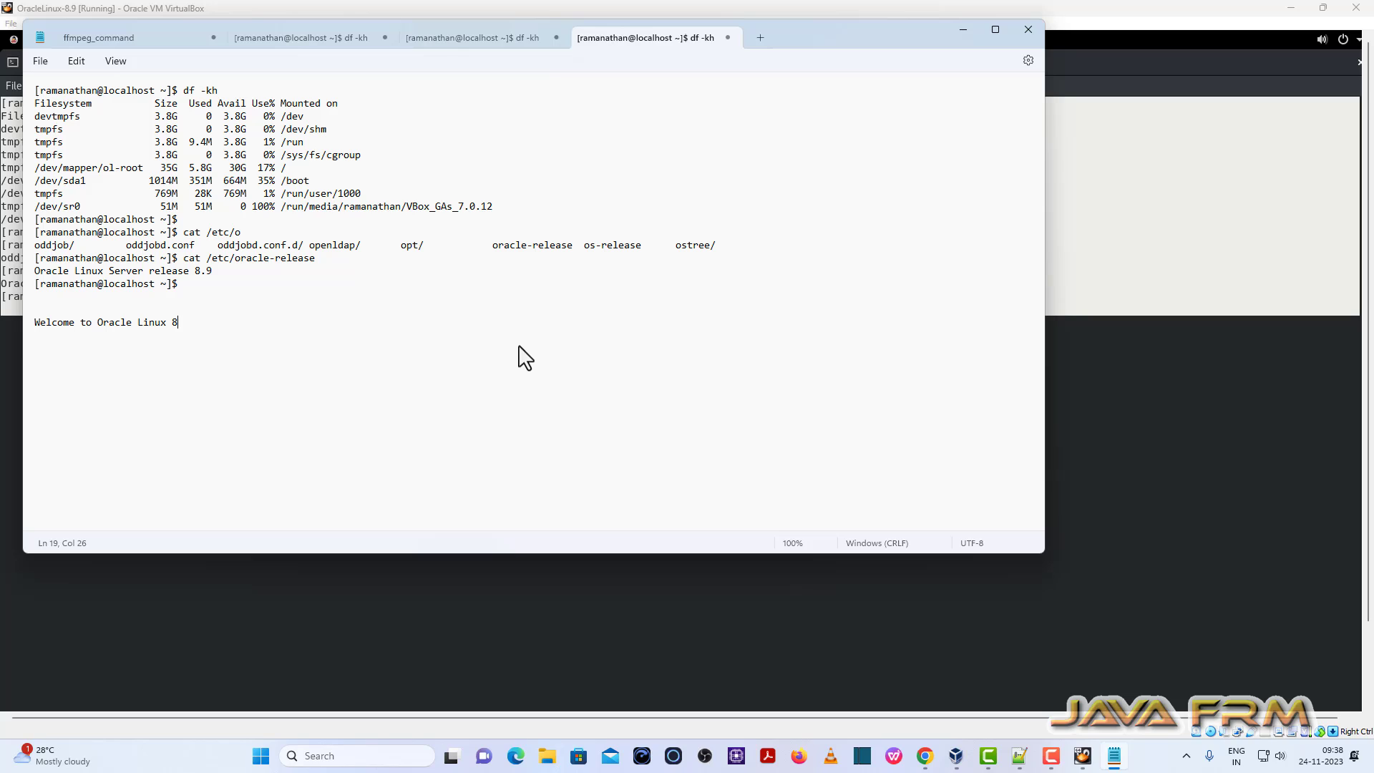
type(".9")
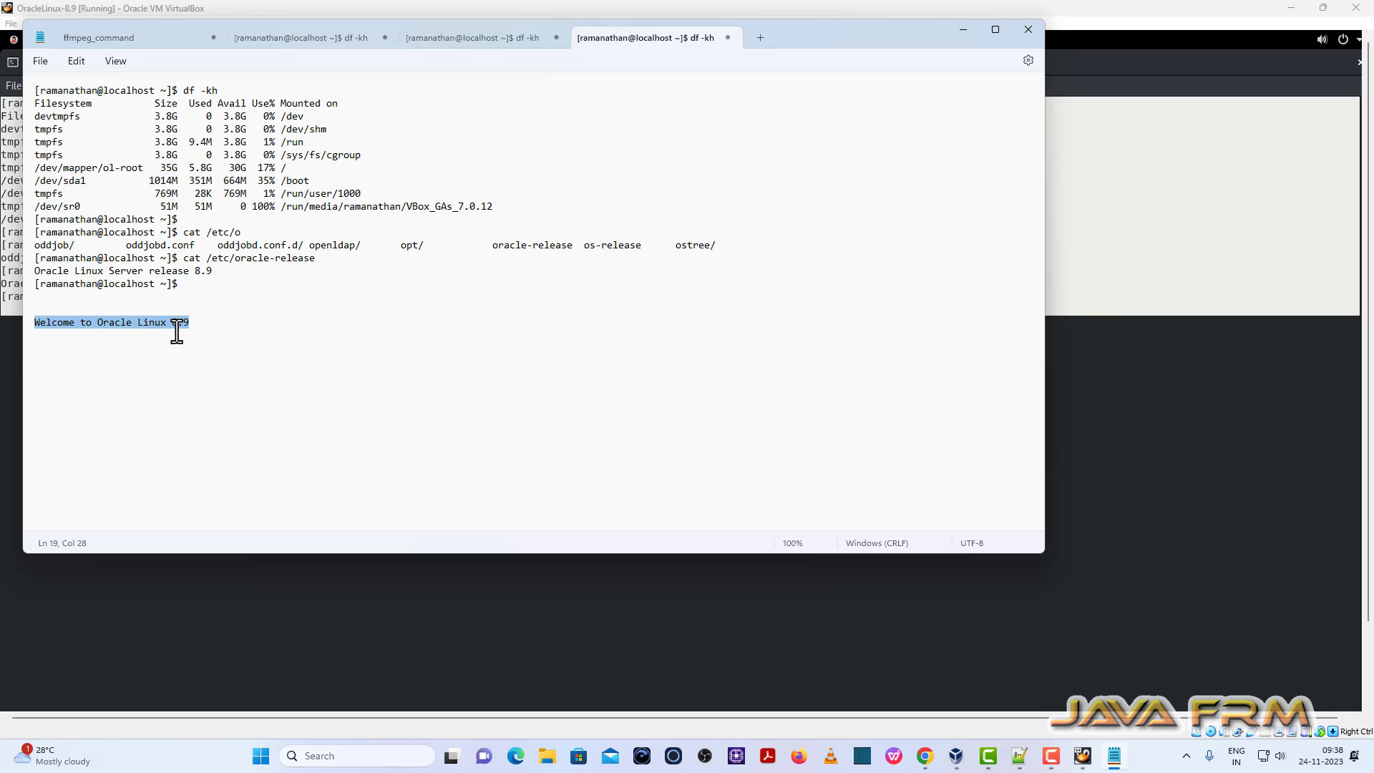
mouse_move(814, 282)
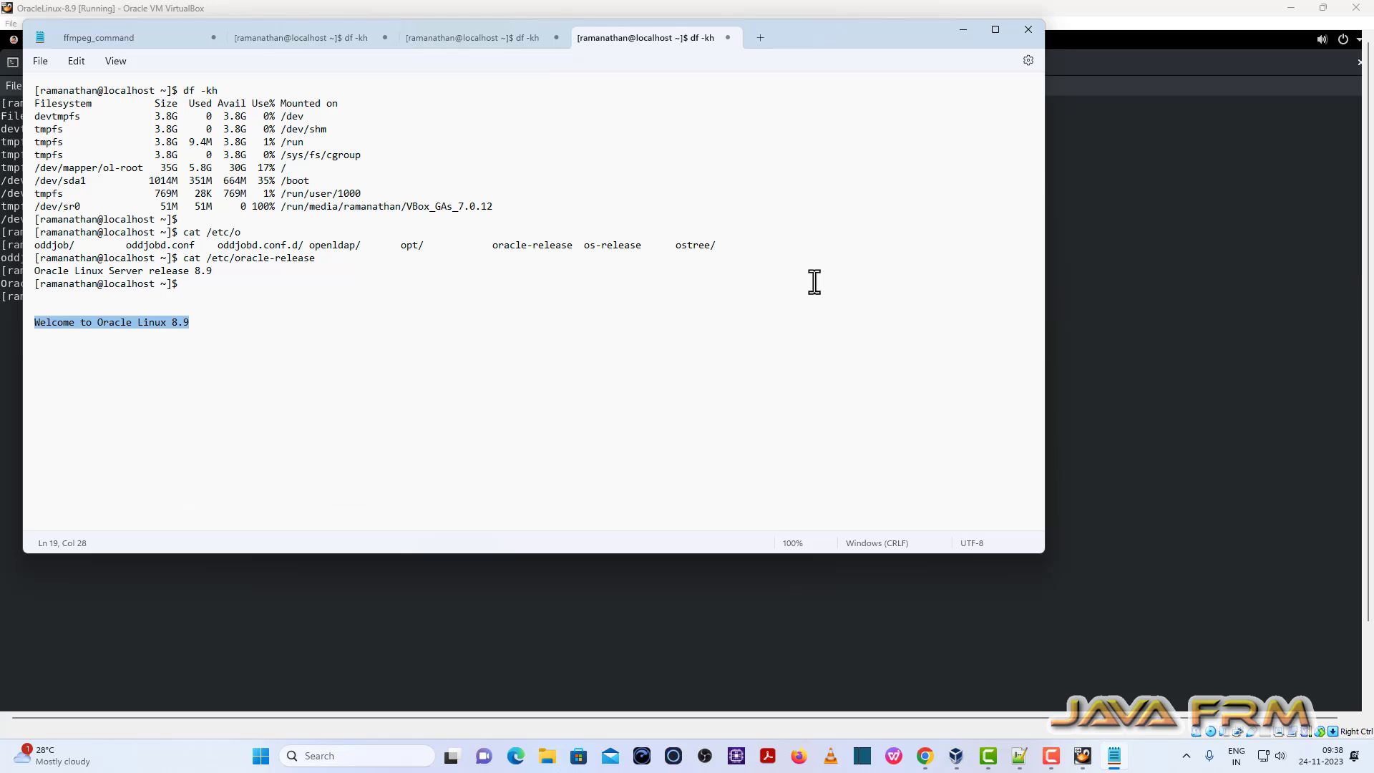
right_click(243, 365)
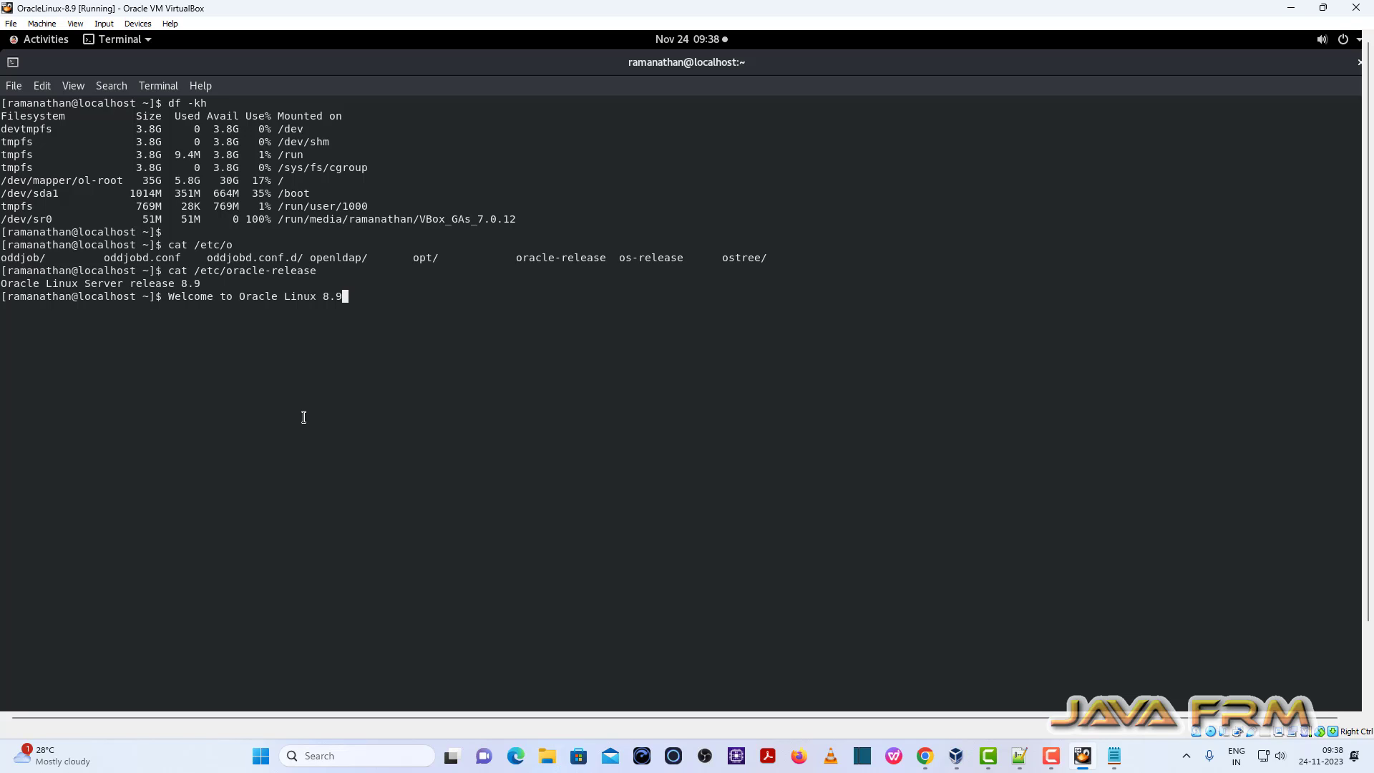
Run the pasted welcome line in the guest terminal, then close the terminal
key("Return")
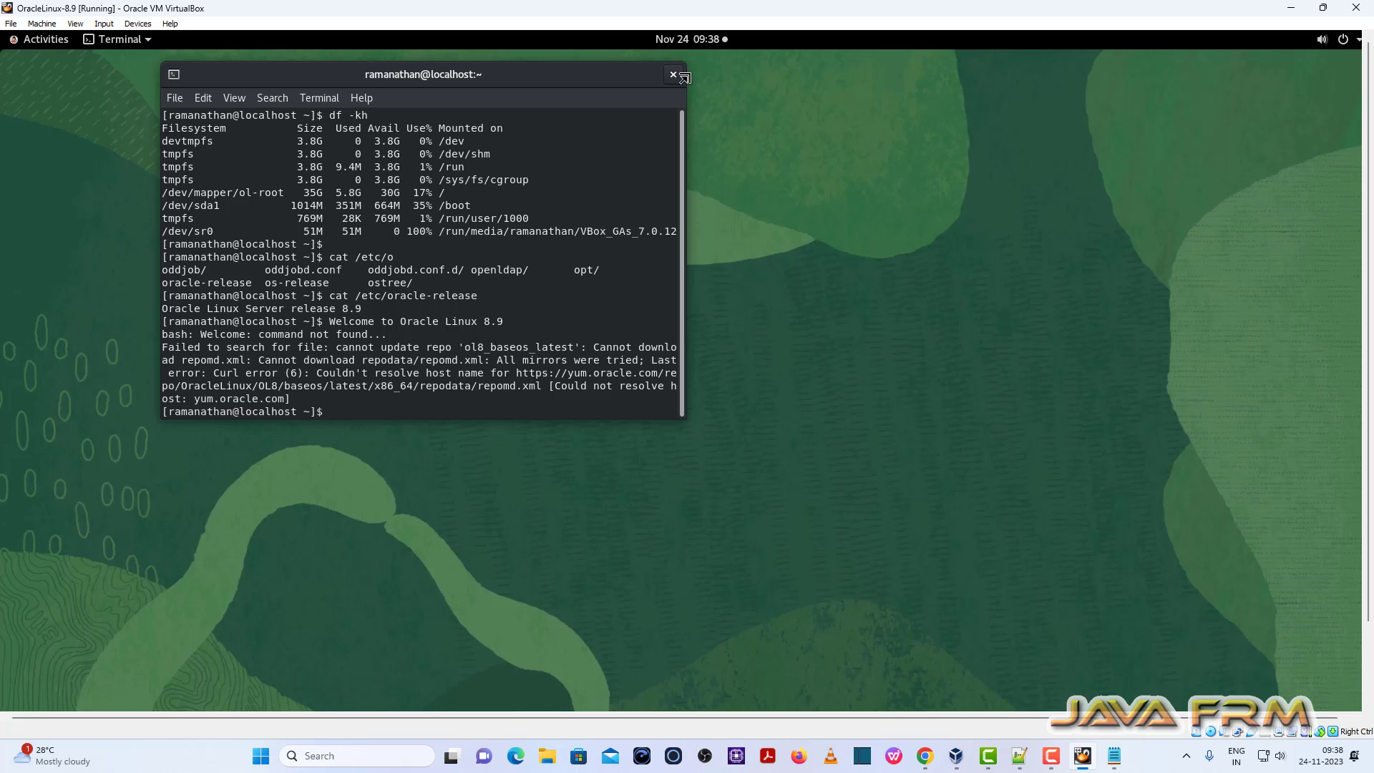
left_click(673, 74)
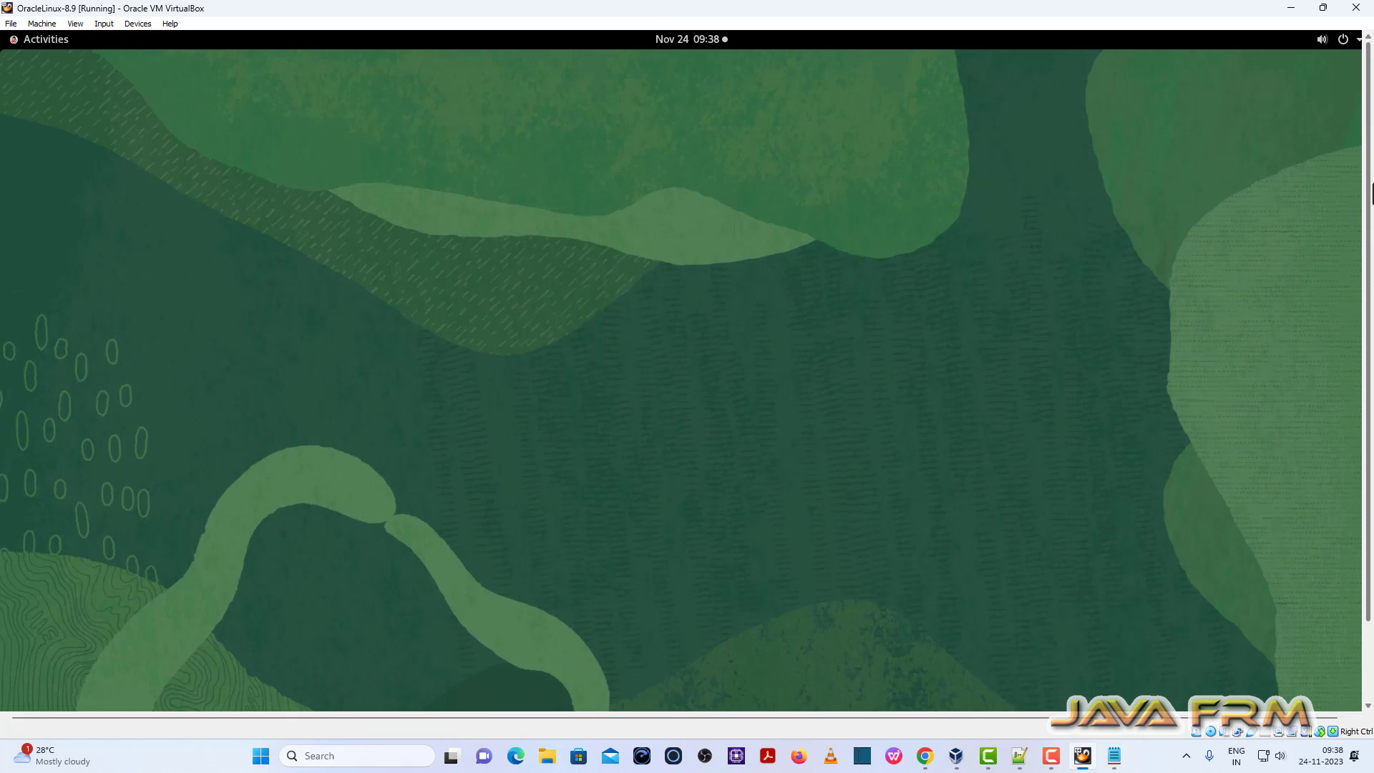
mouse_move(774, 252)
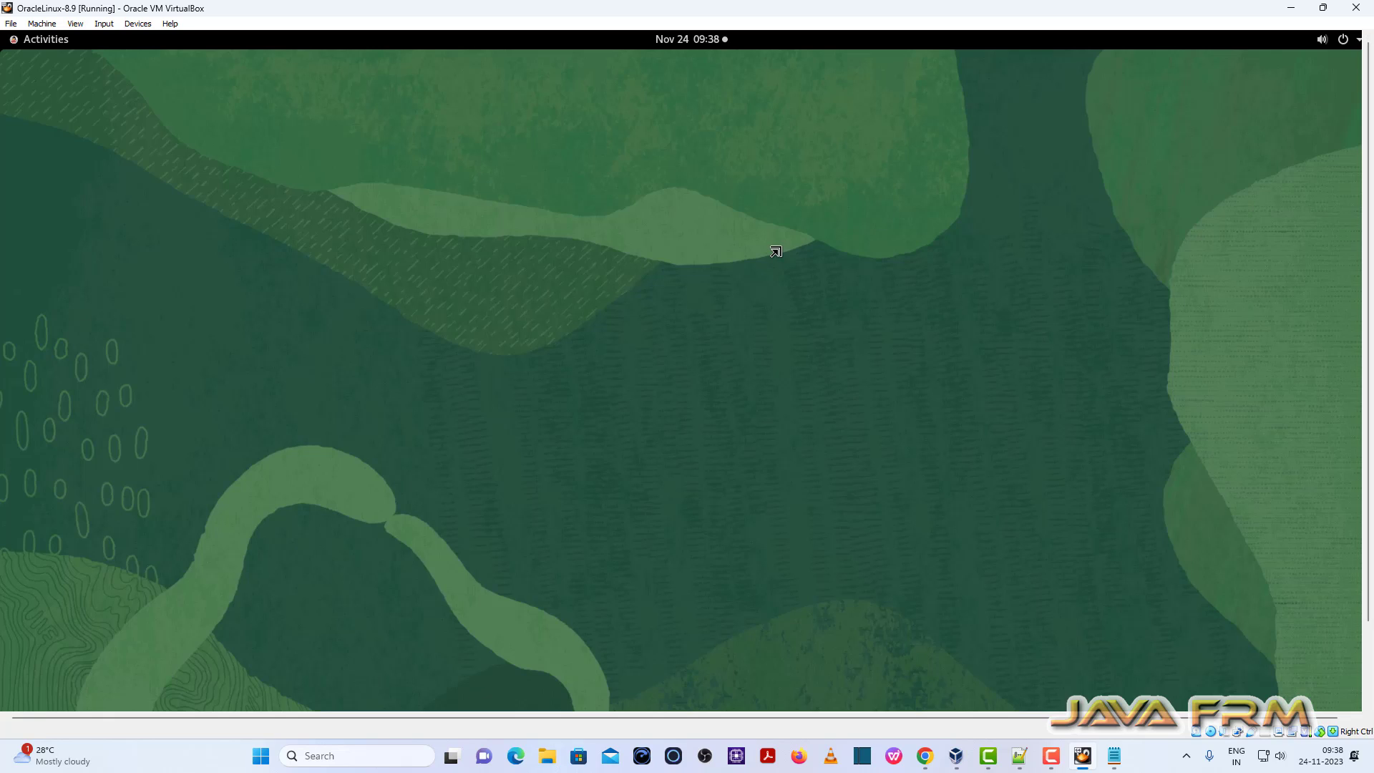